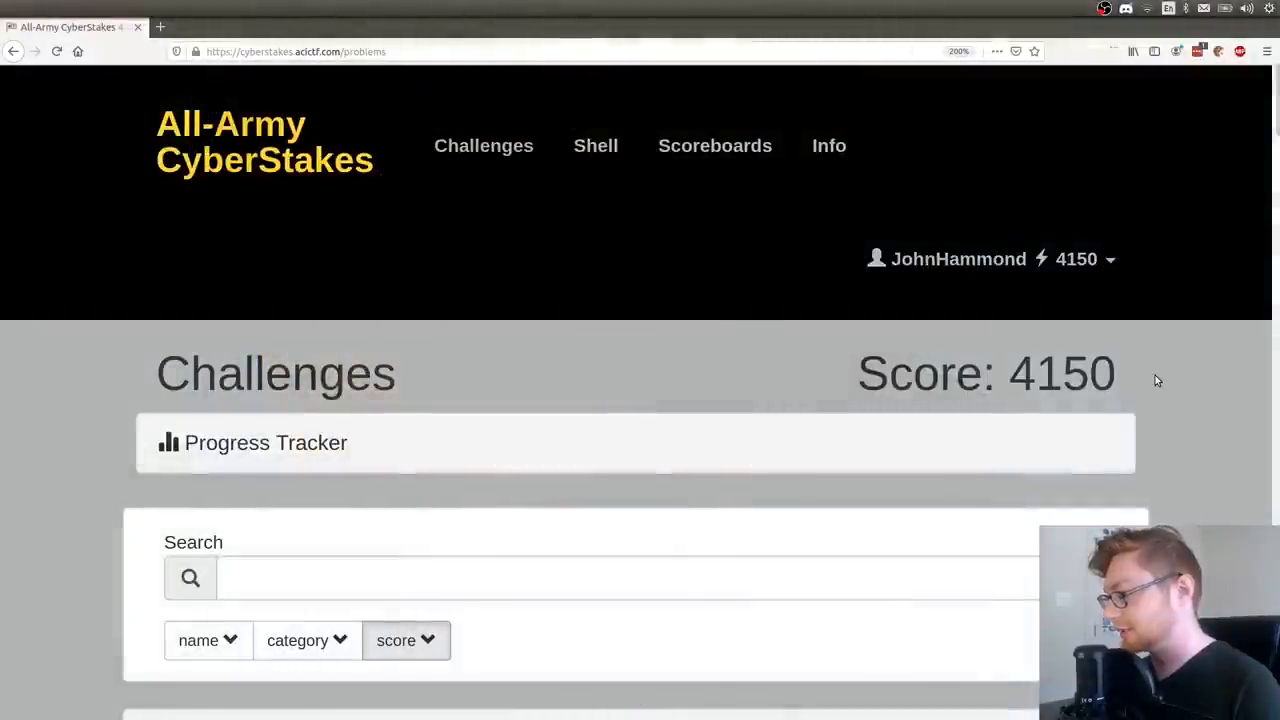
- Expand the Speak Plainly challenge and highlight its challenge server address
scroll(down, 3)
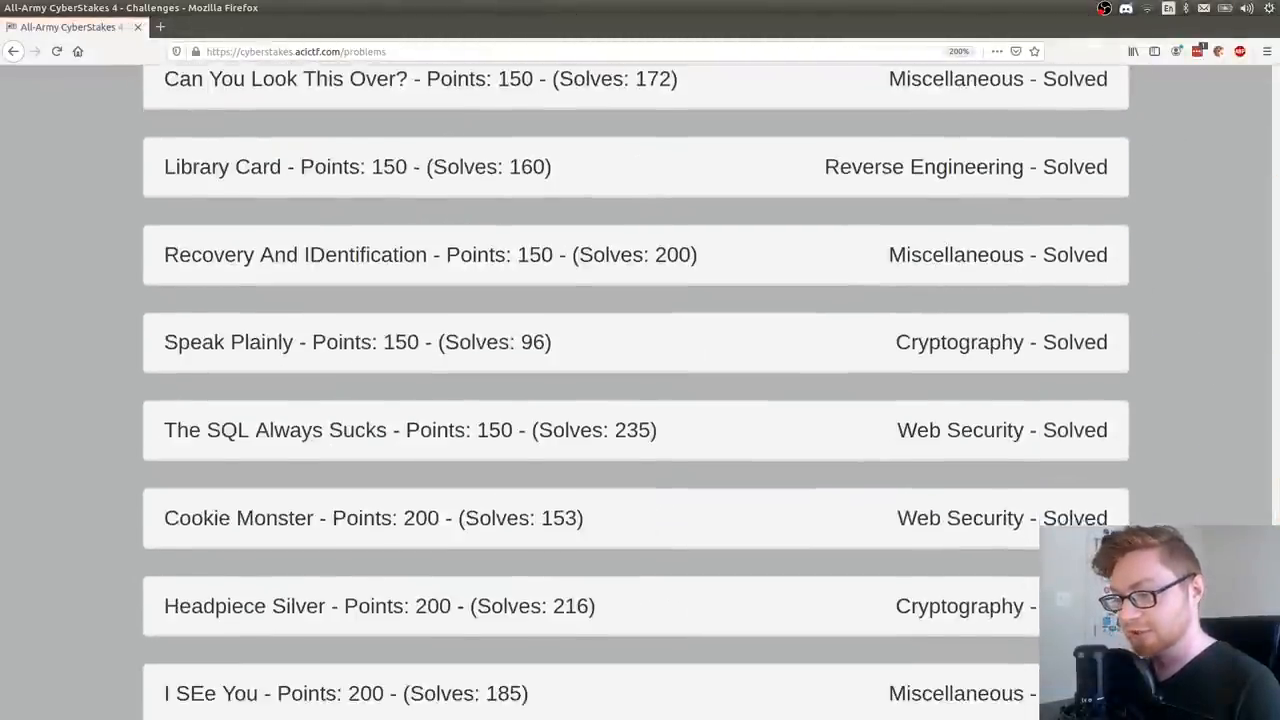
scroll(down, 3)
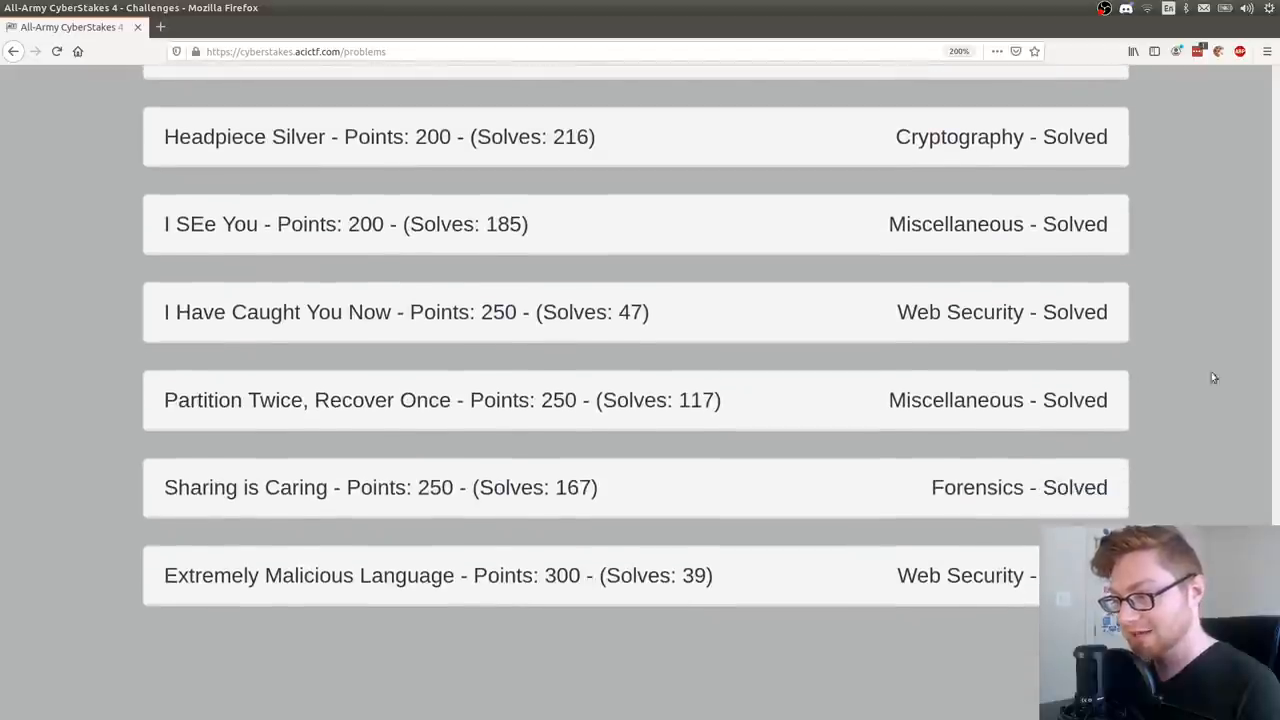
scroll(up, 3)
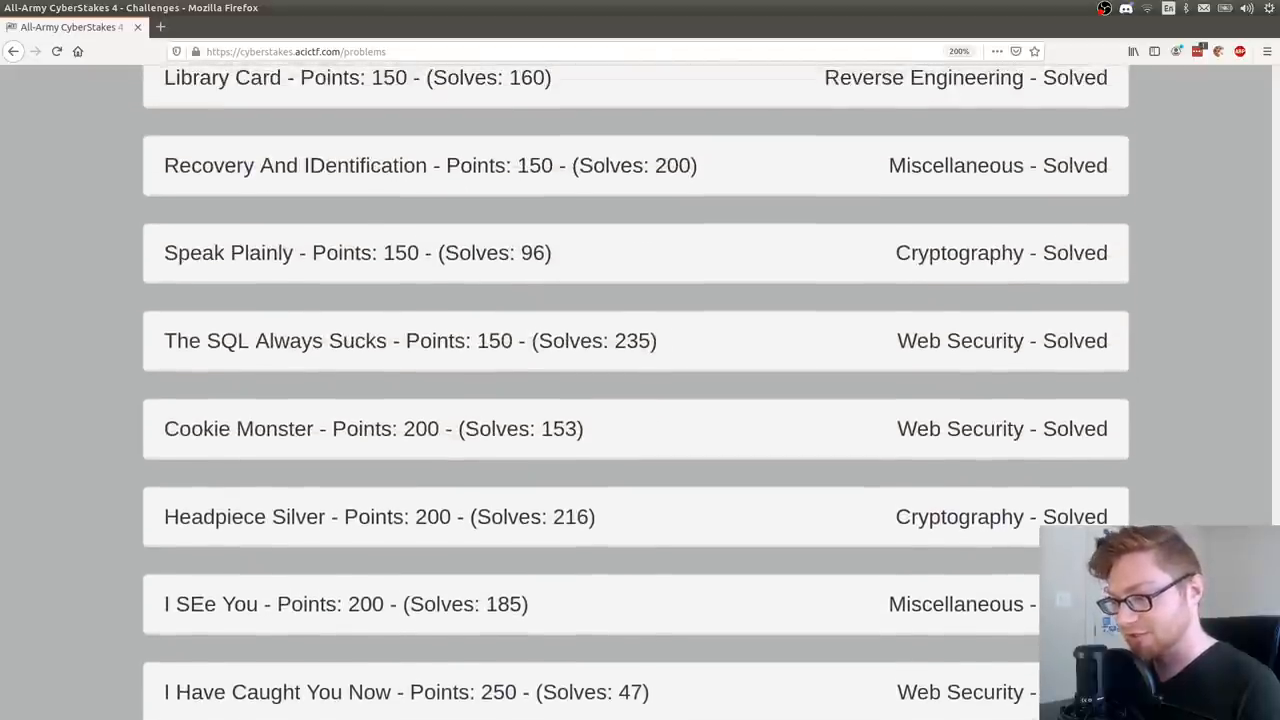
mouse_move(608, 308)
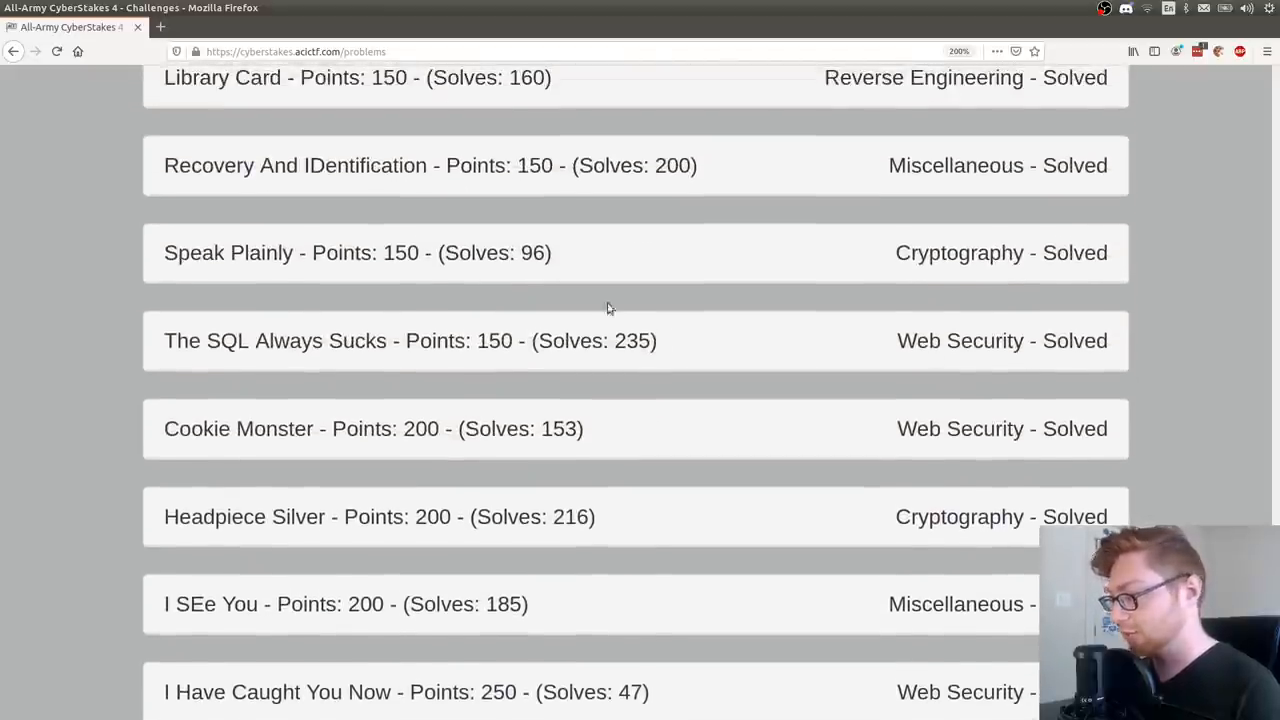
click(356, 252)
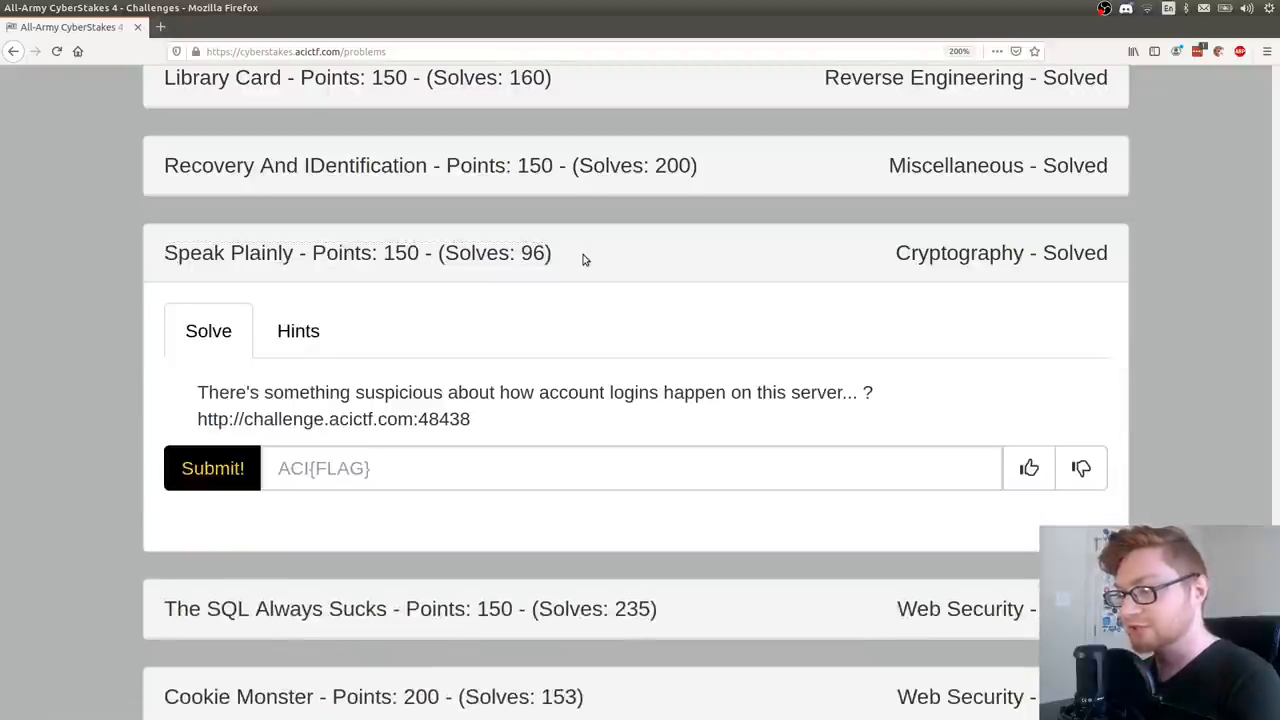
drag(200, 252, 550, 252)
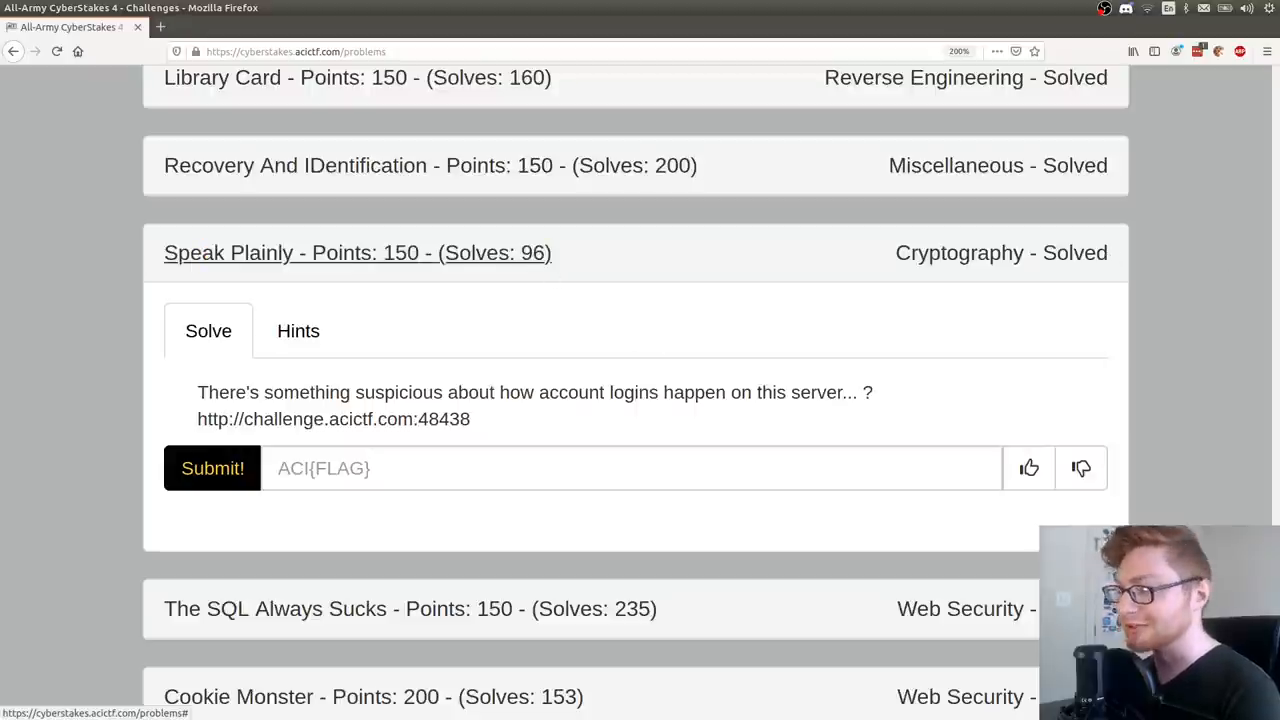
mouse_move(570, 256)
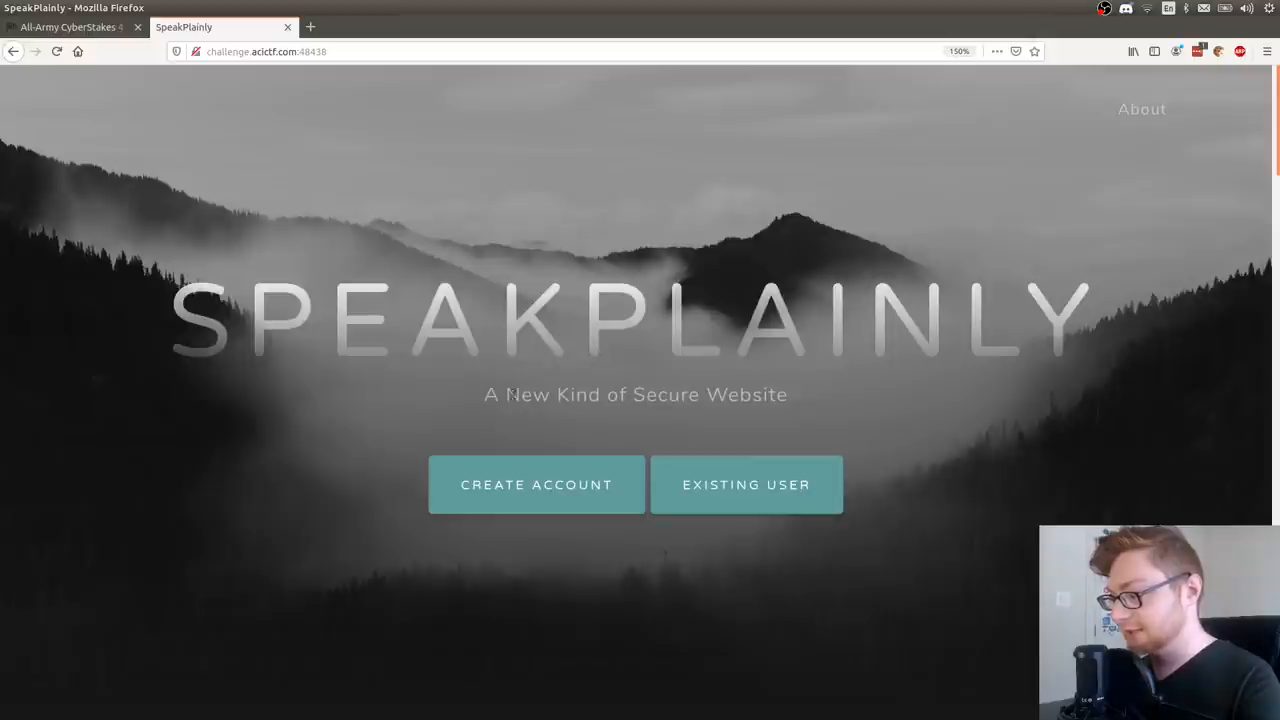
scroll(down, 3)
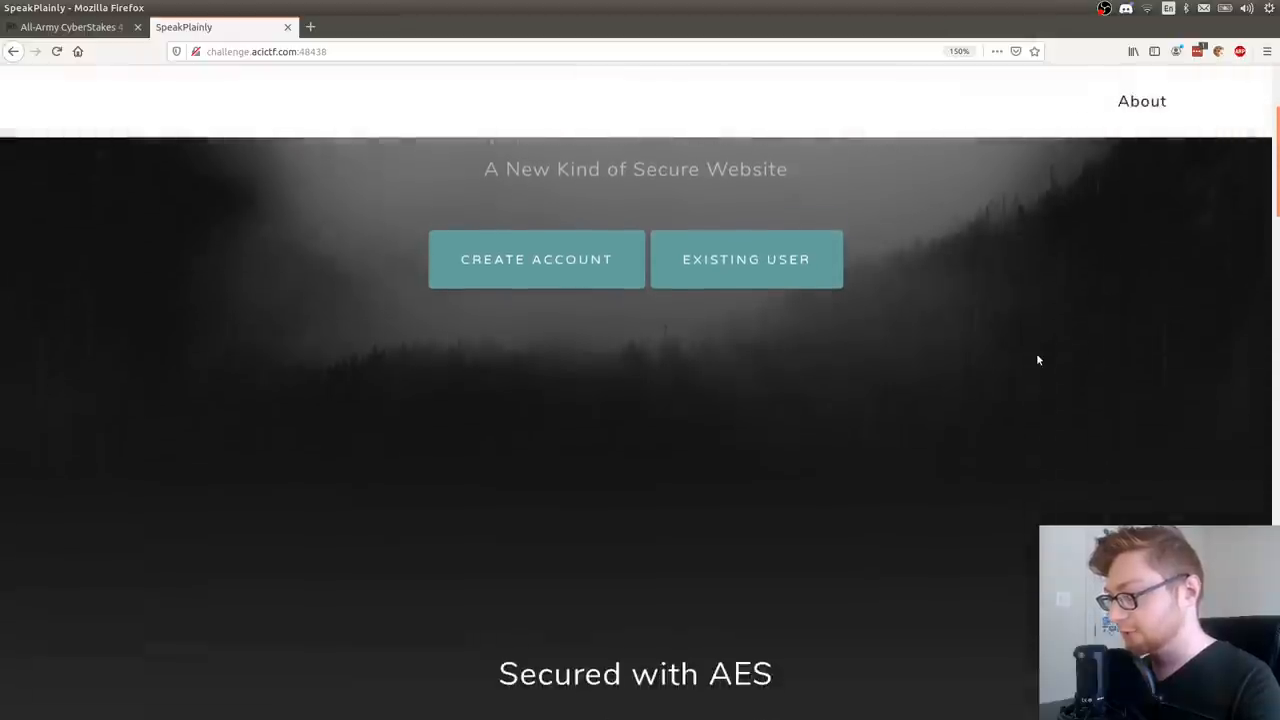
scroll(down, 3)
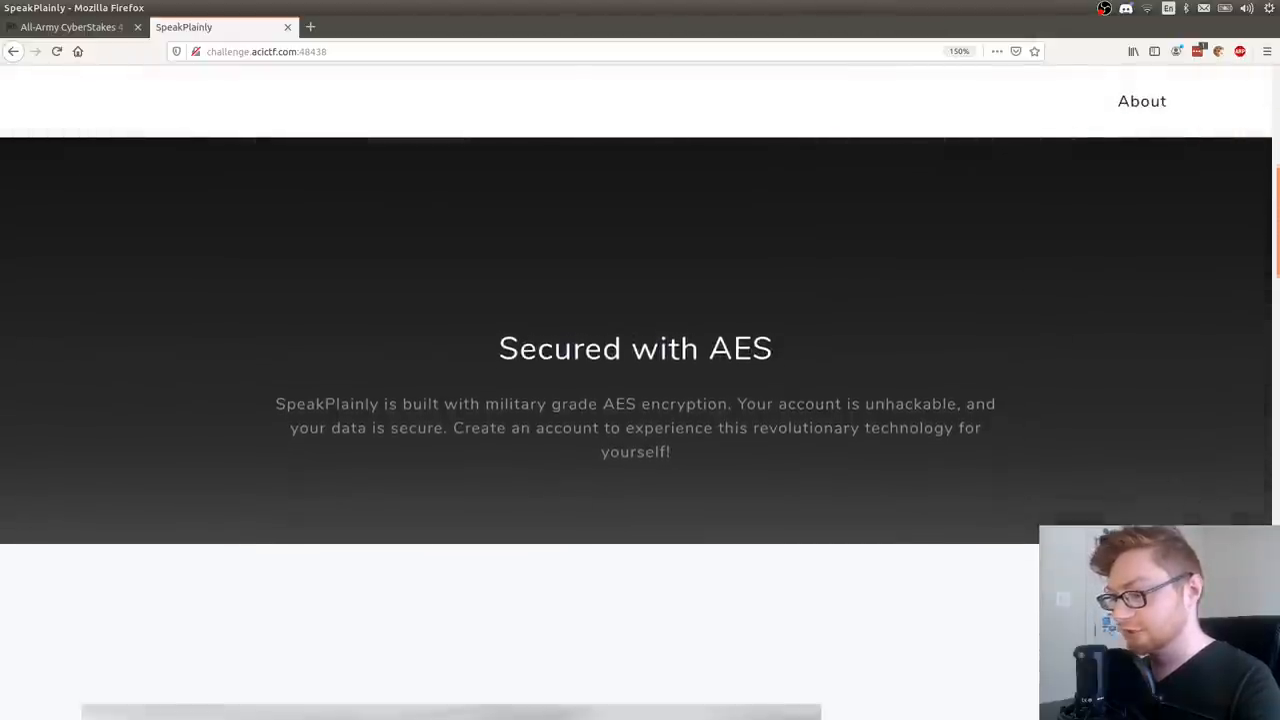
double_click(740, 320)
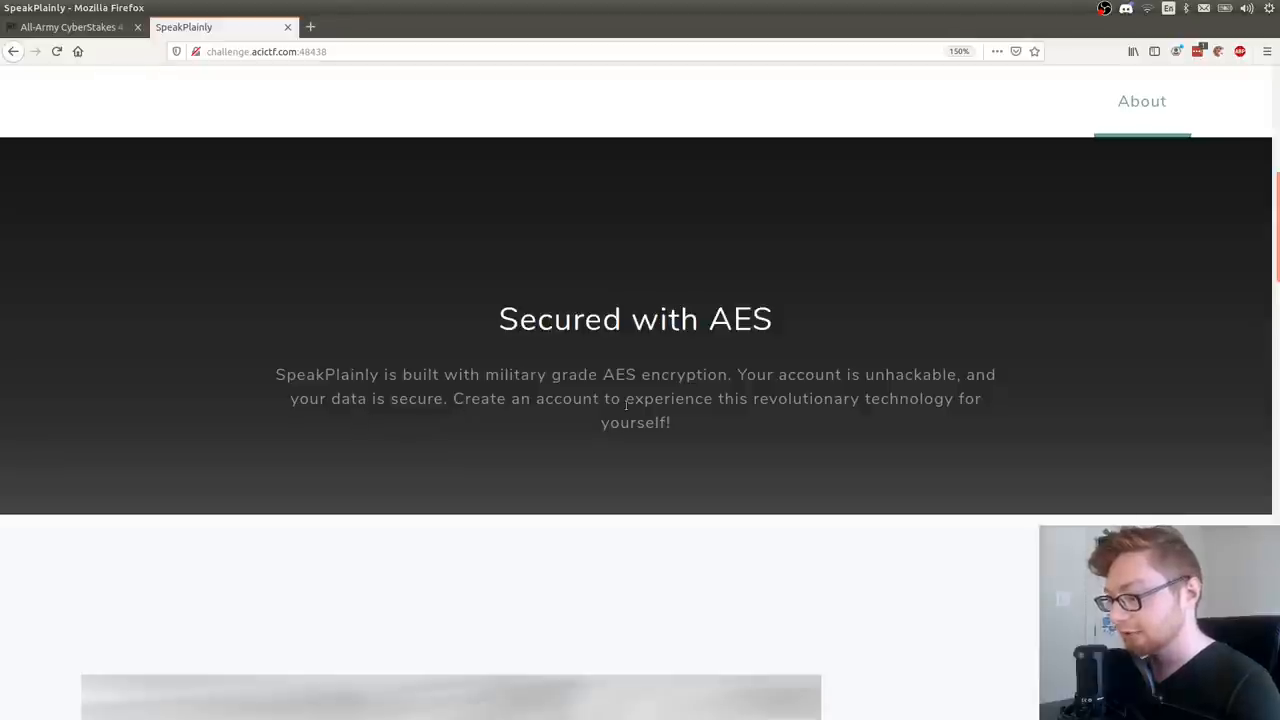
scroll(down, 3)
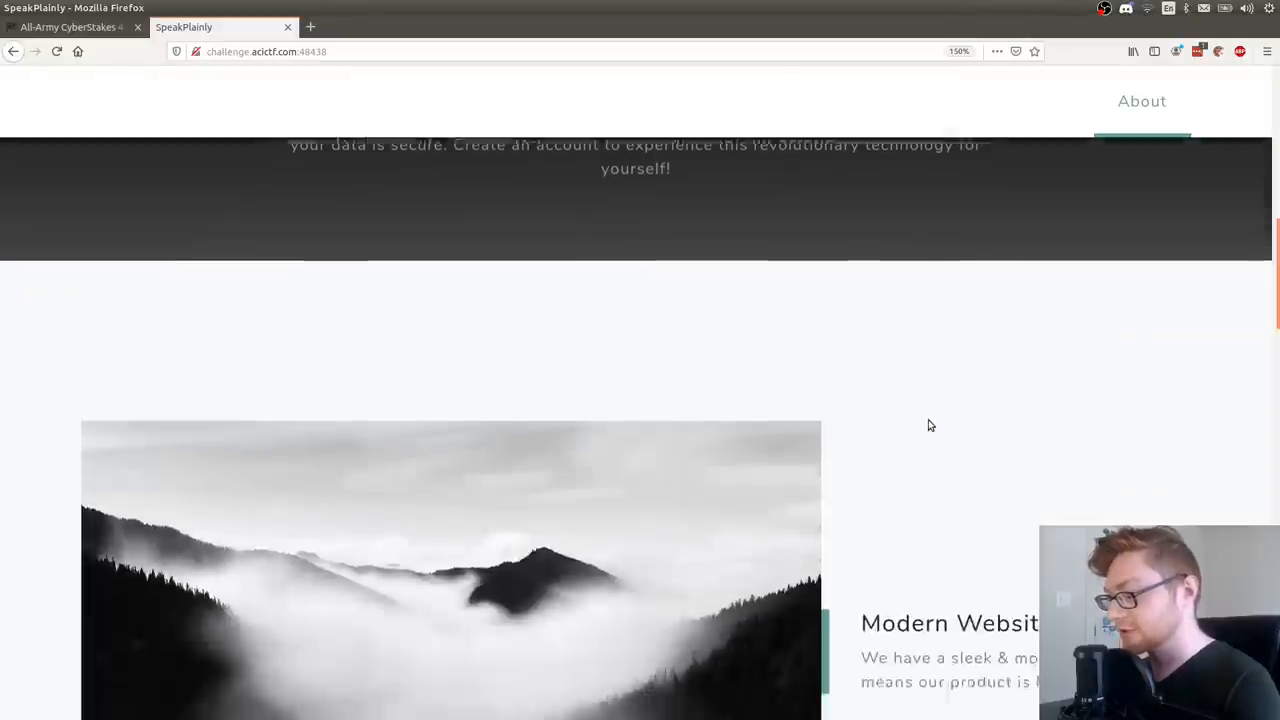
scroll(down, 3)
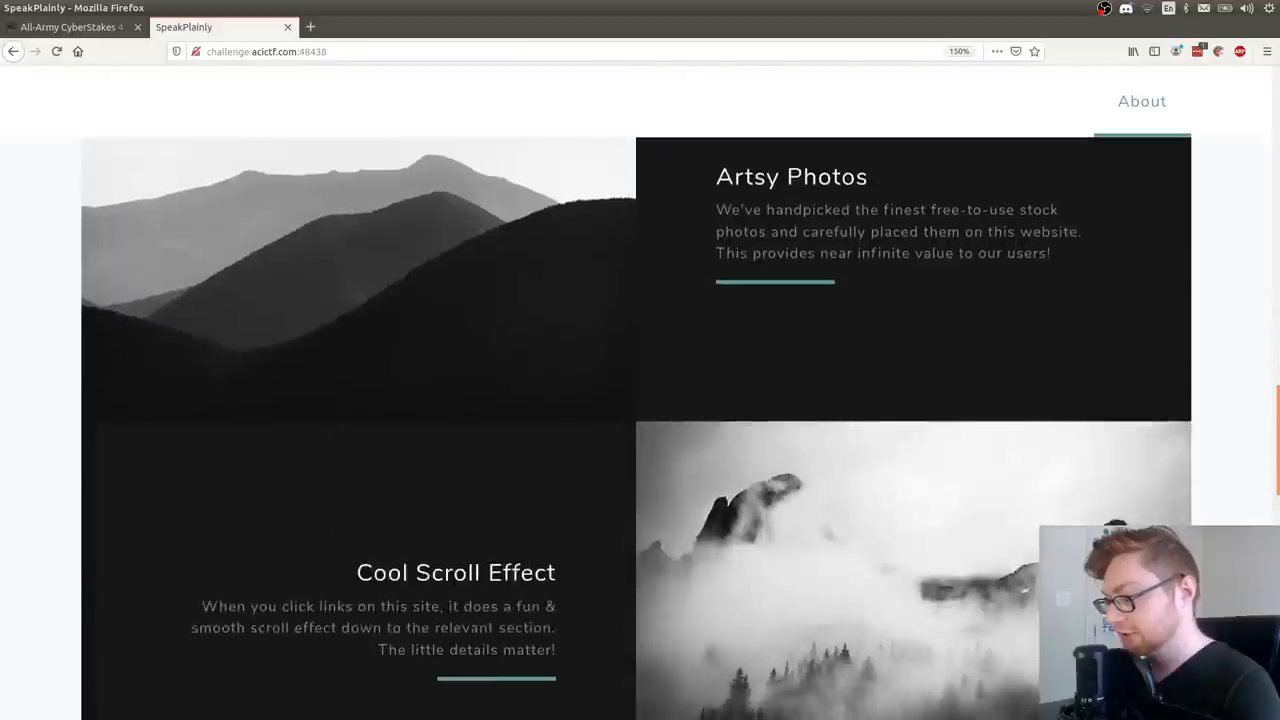
scroll(down, 3)
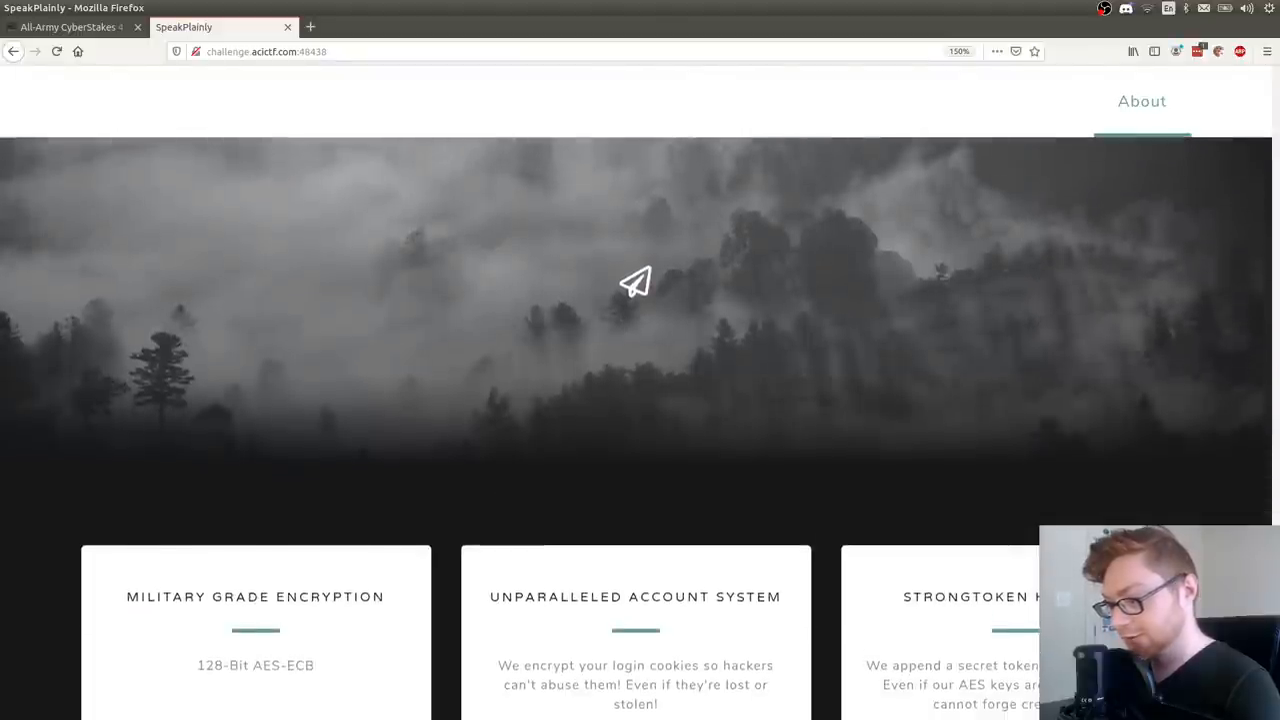
scroll(down, 3)
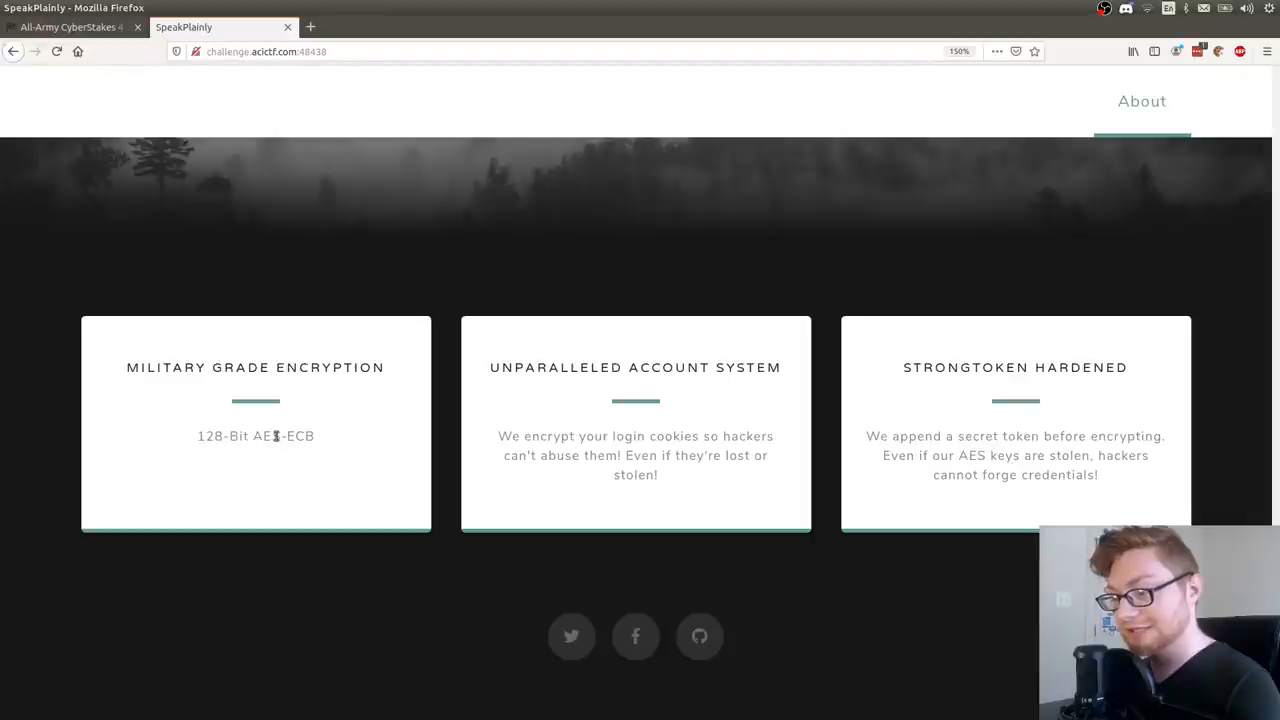
double_click(298, 436)
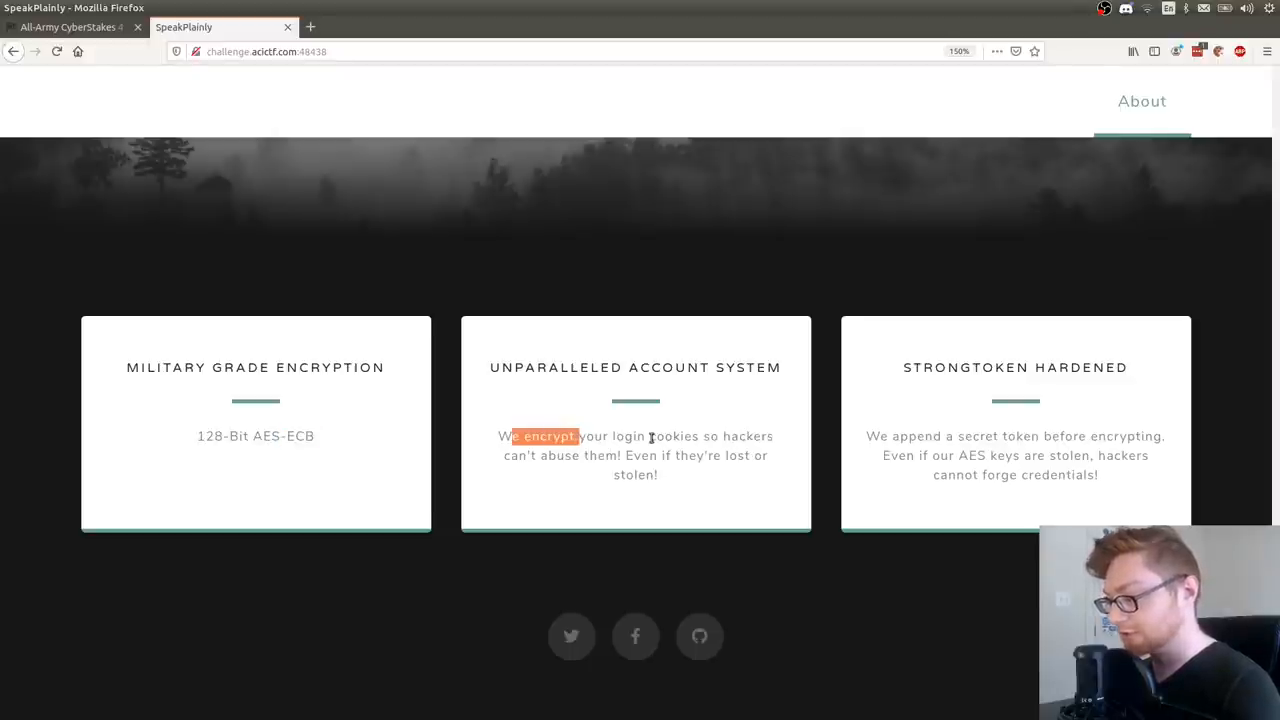
drag(498, 436, 648, 436)
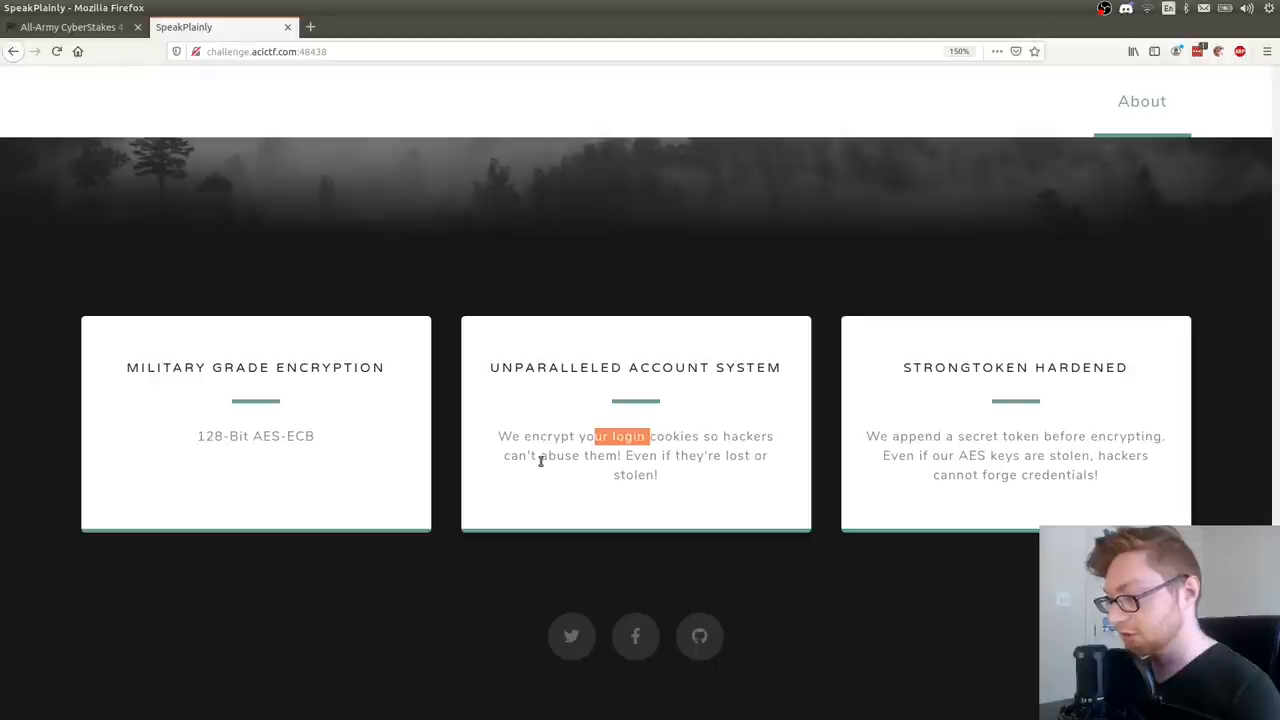
mouse_move(950, 440)
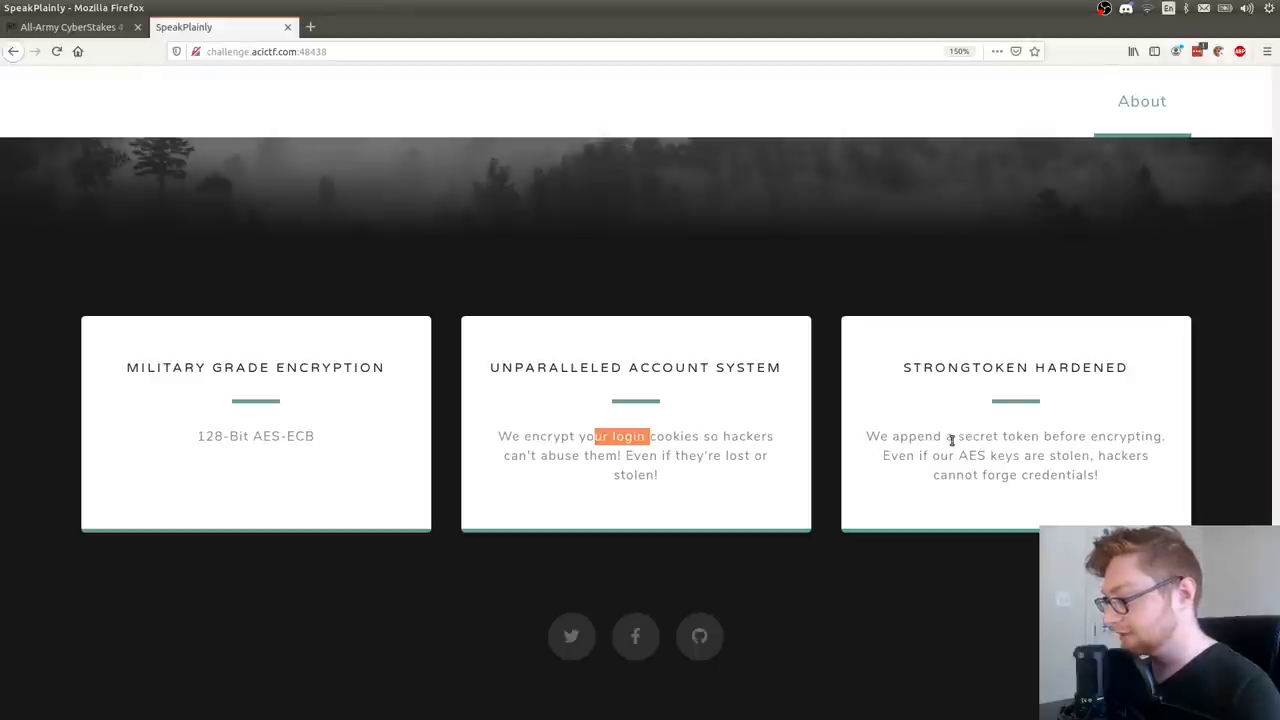
double_click(996, 436)
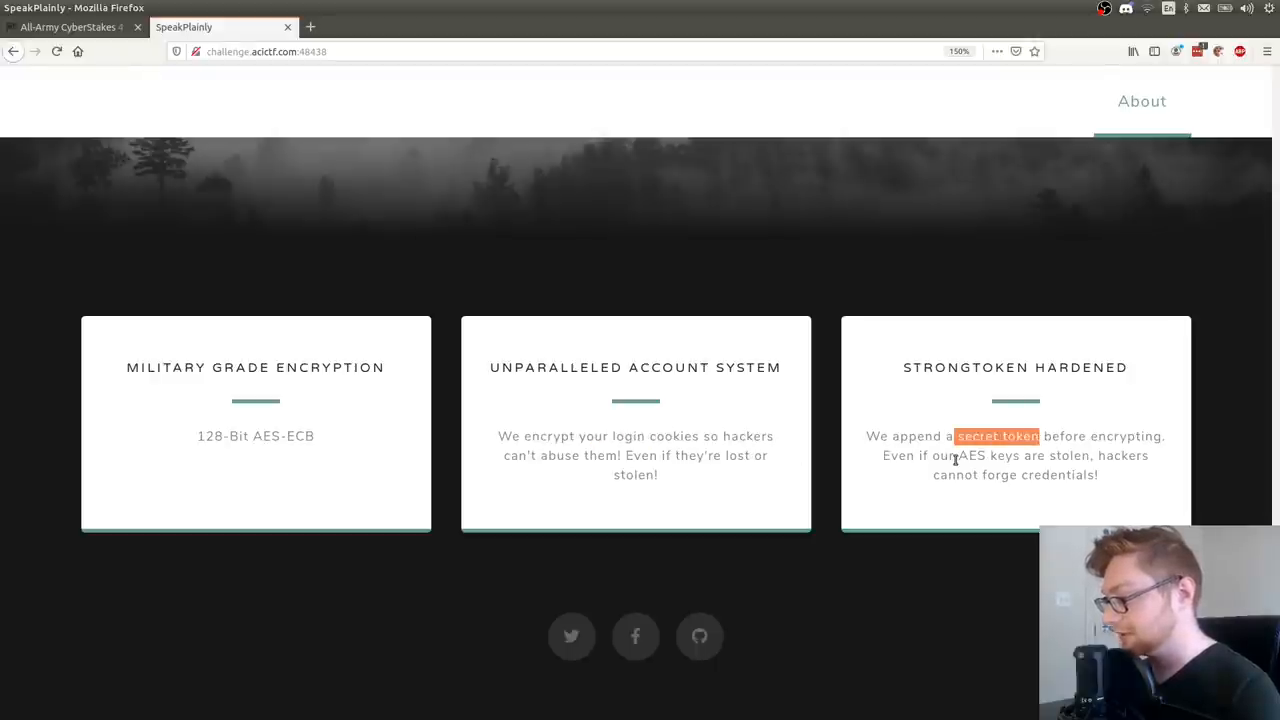
scroll(down, 3)
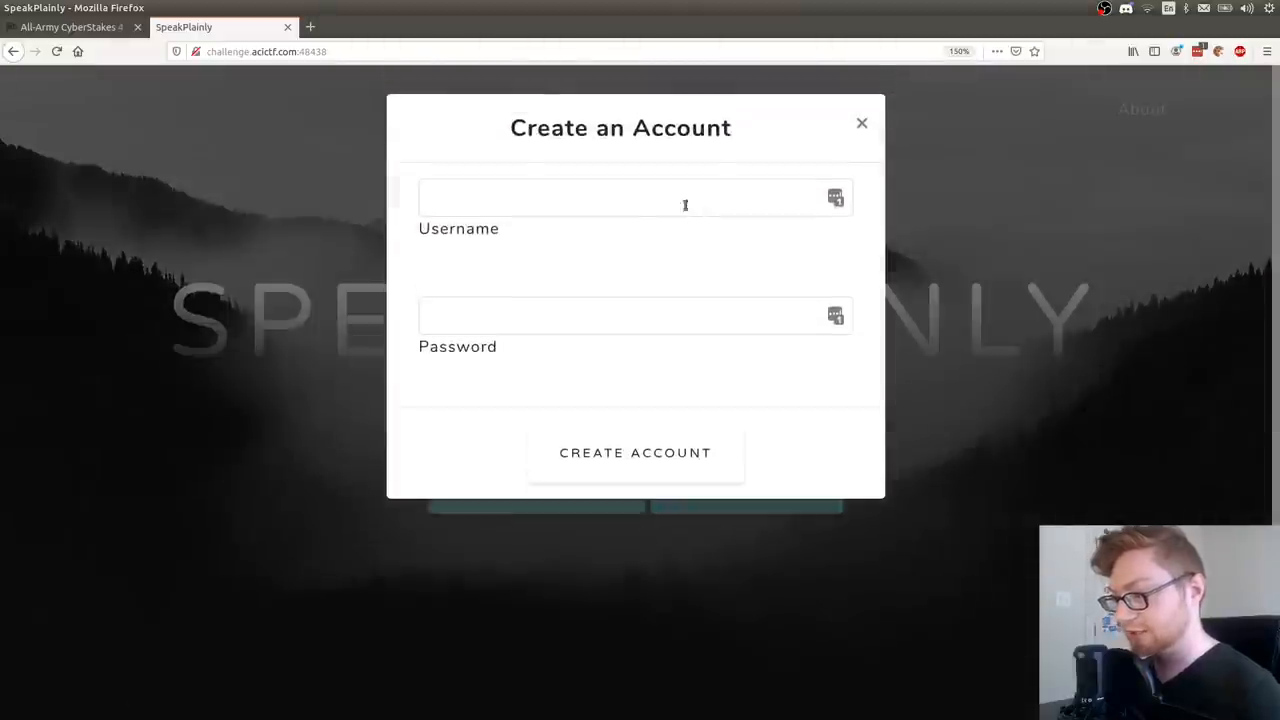
- Register a SpeakPlainly account named plzsub with a password
text(plzsub)
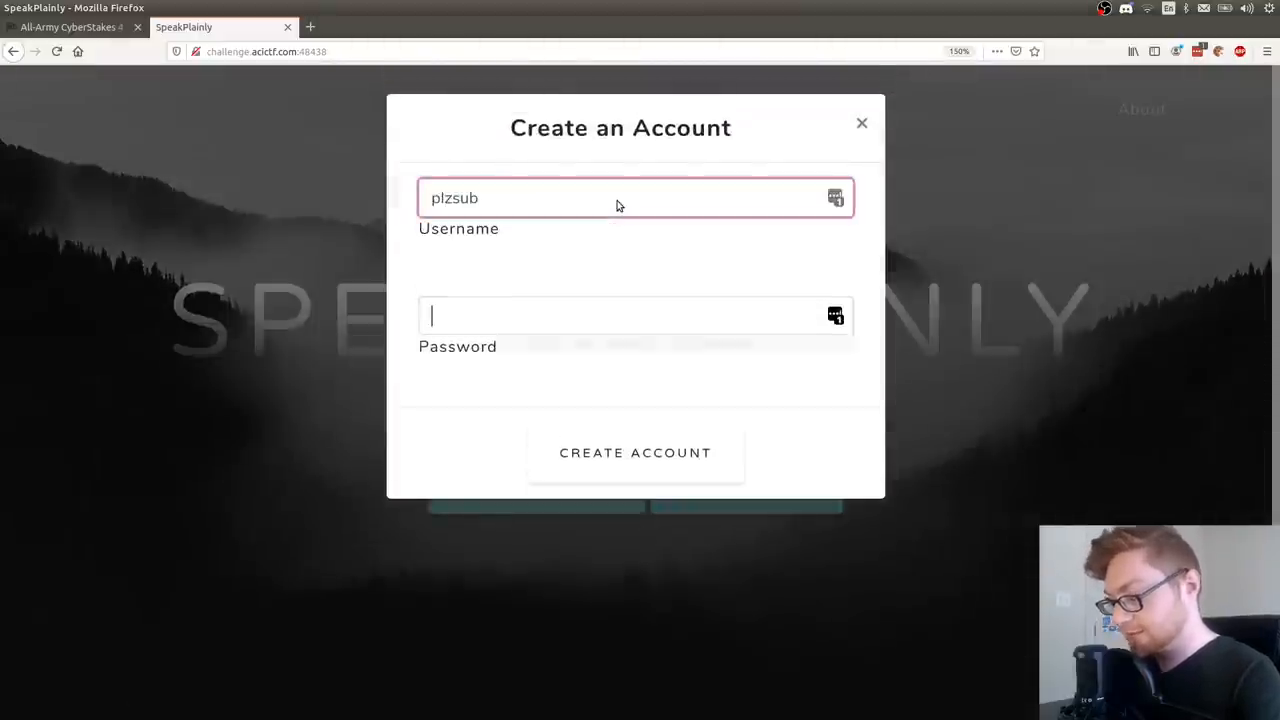
text(•••••)
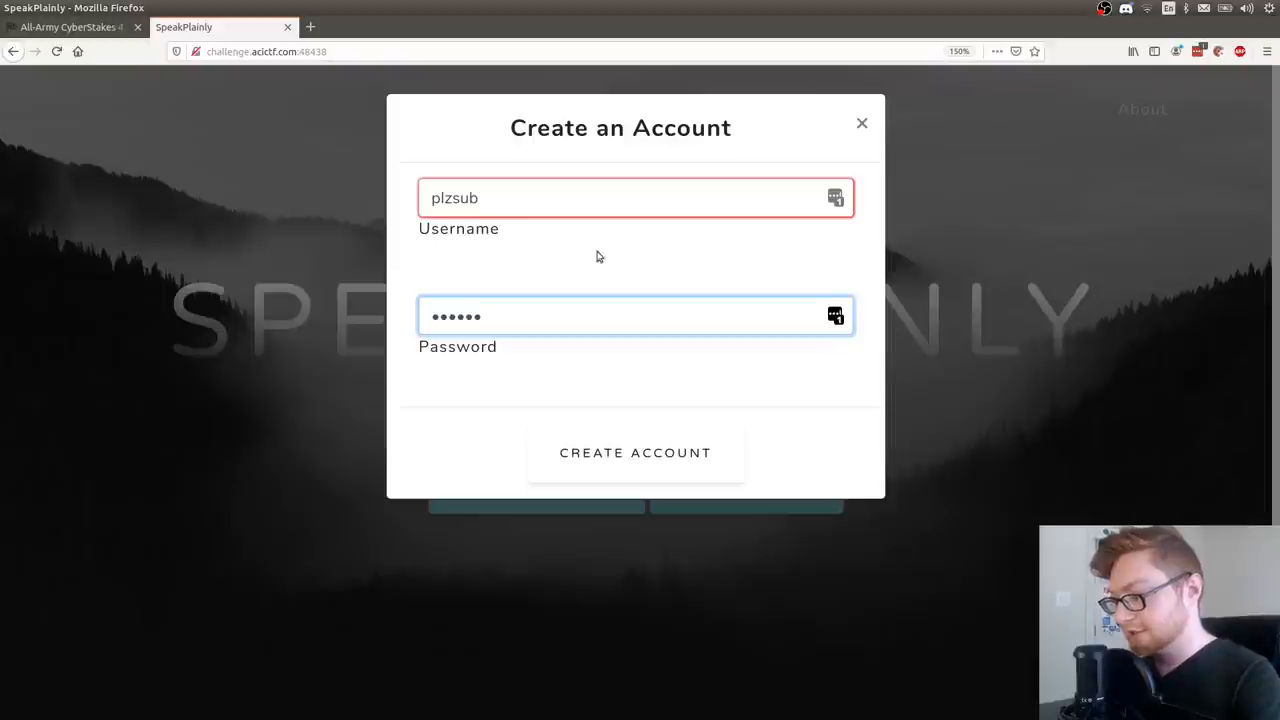
click(636, 452)
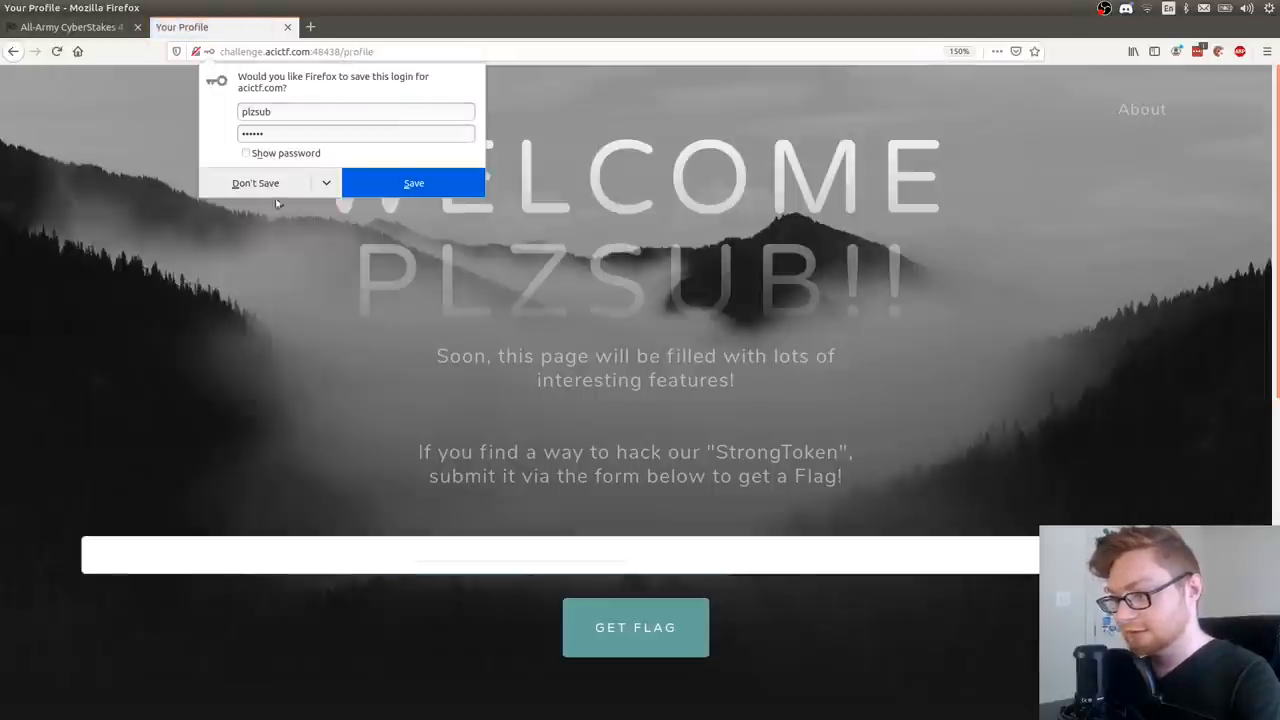
- Decline the Firefox and LastPass save-login prompts and view the StrongToken submission form
click(256, 184)
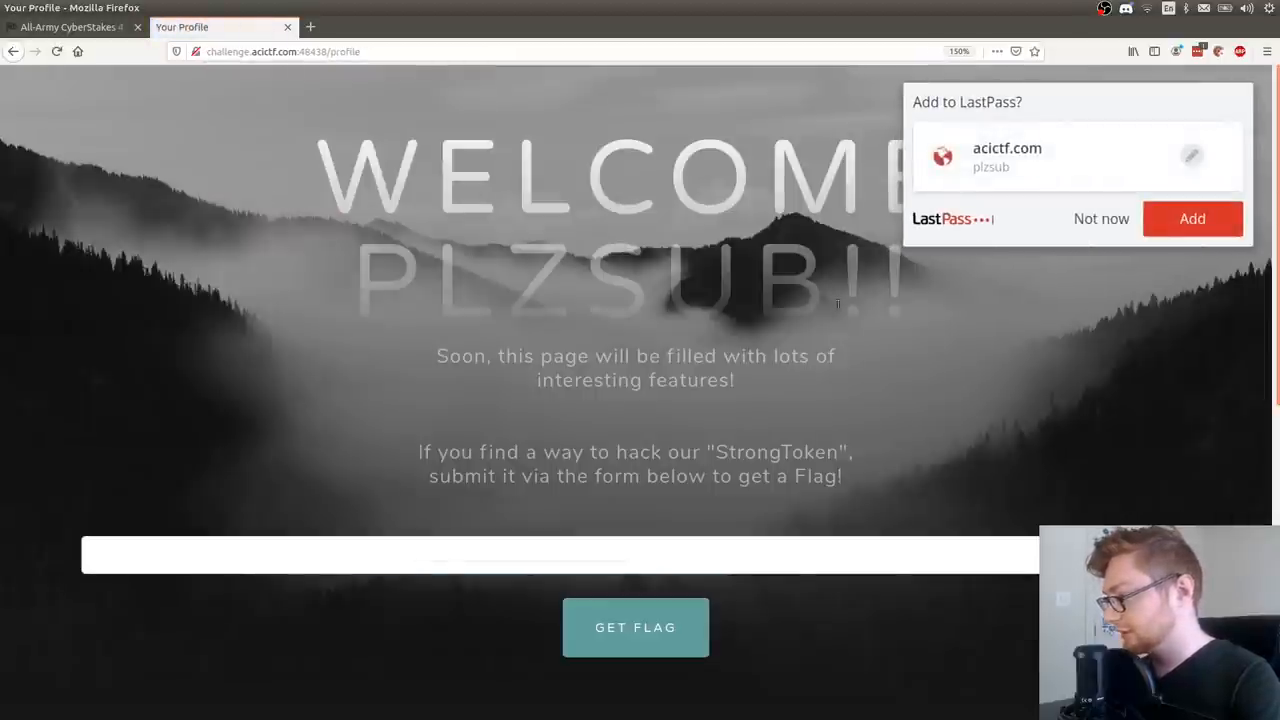
click(1100, 218)
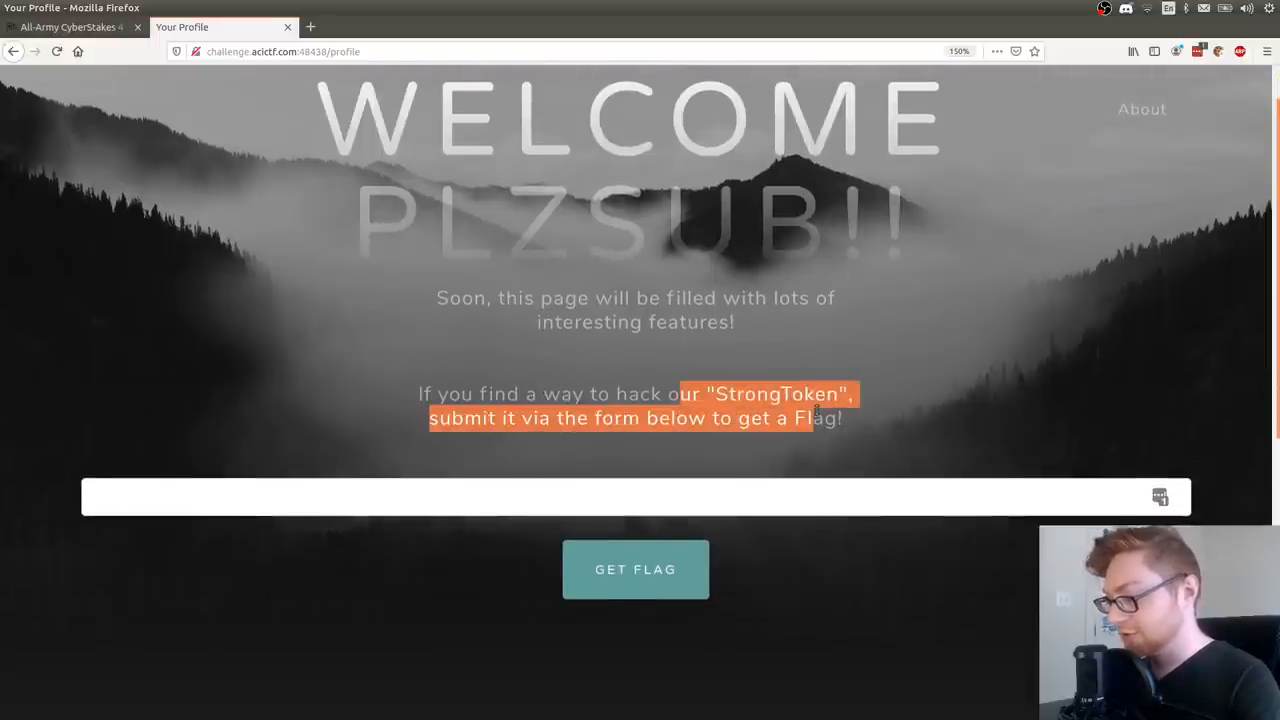
scroll(down, 3)
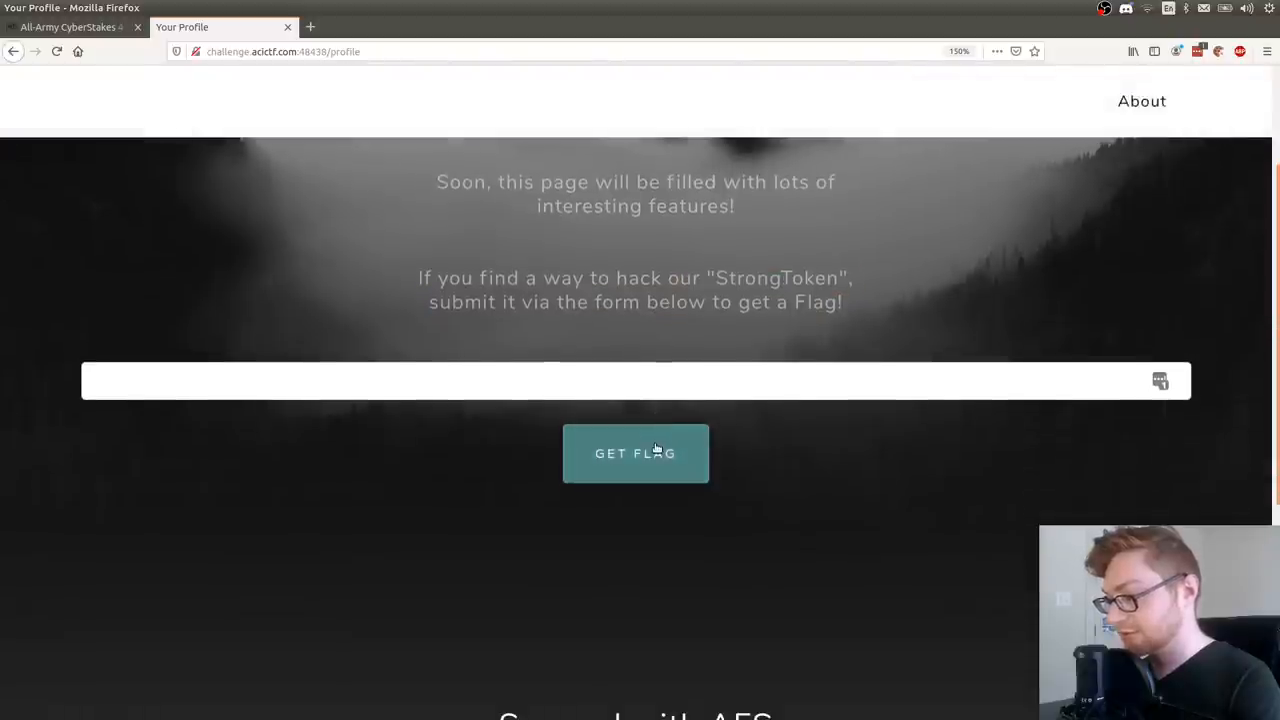
scroll(down, 3)
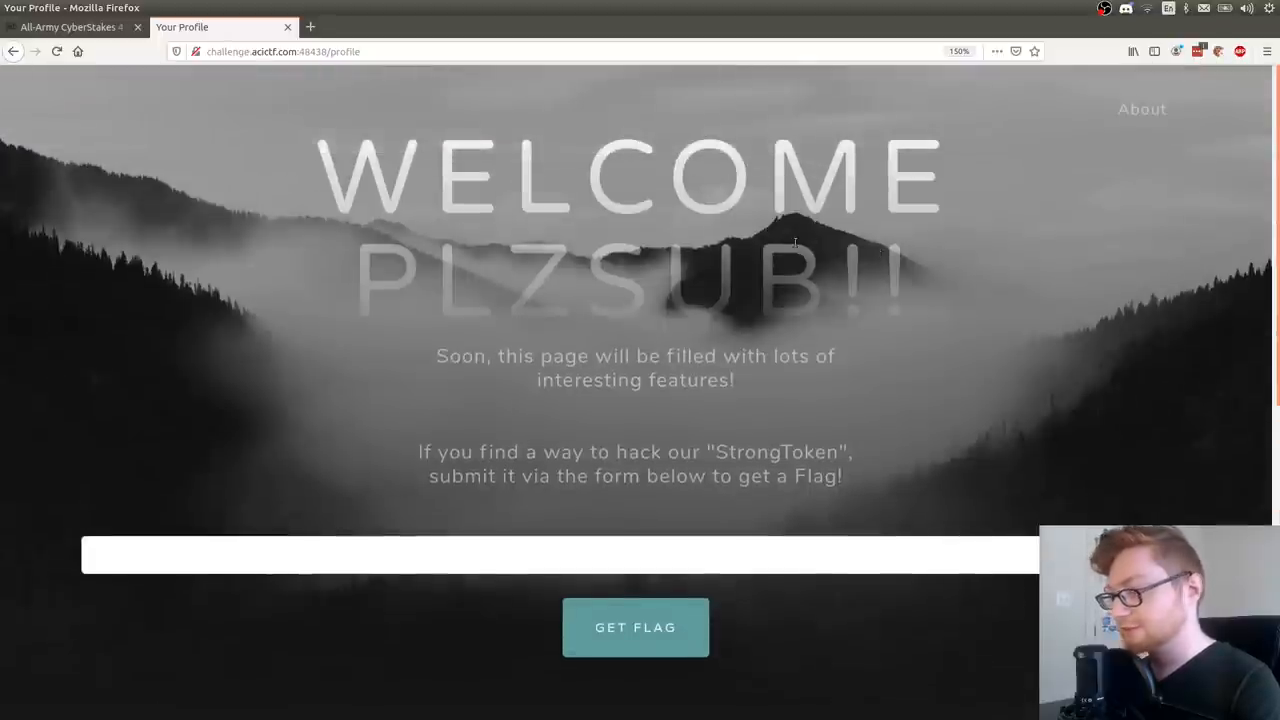
click(1196, 52)
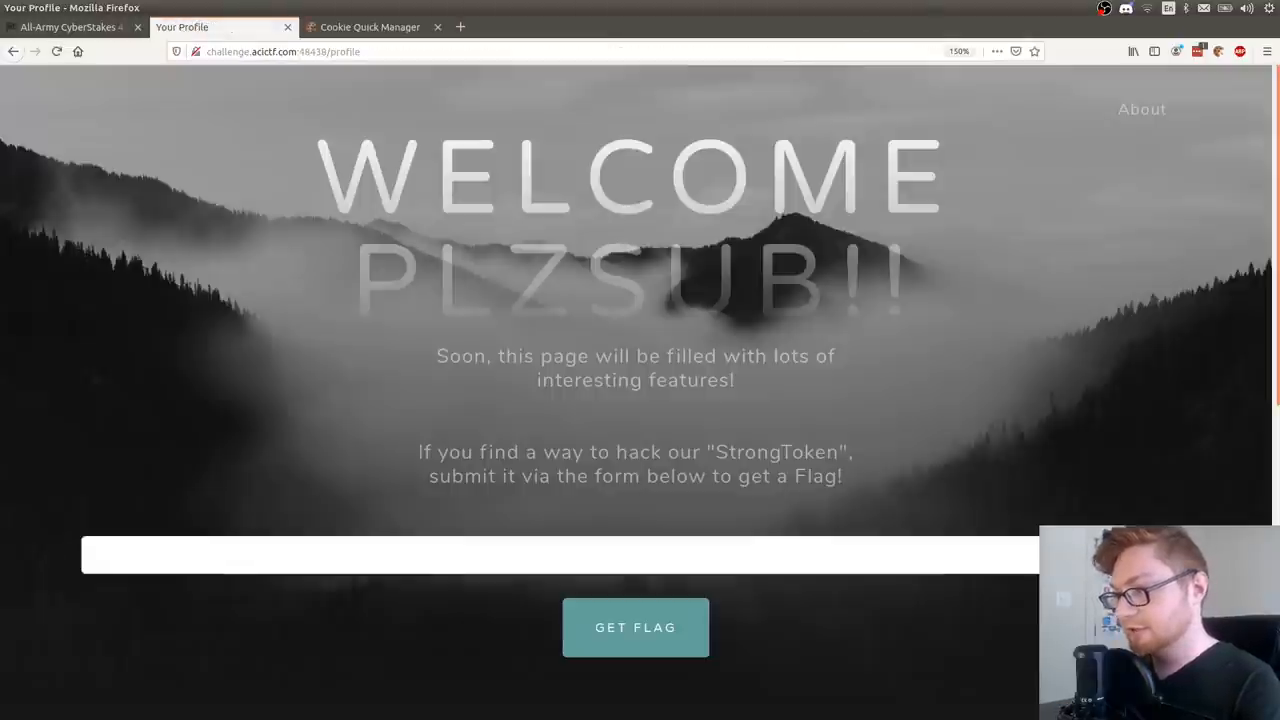
click(1140, 108)
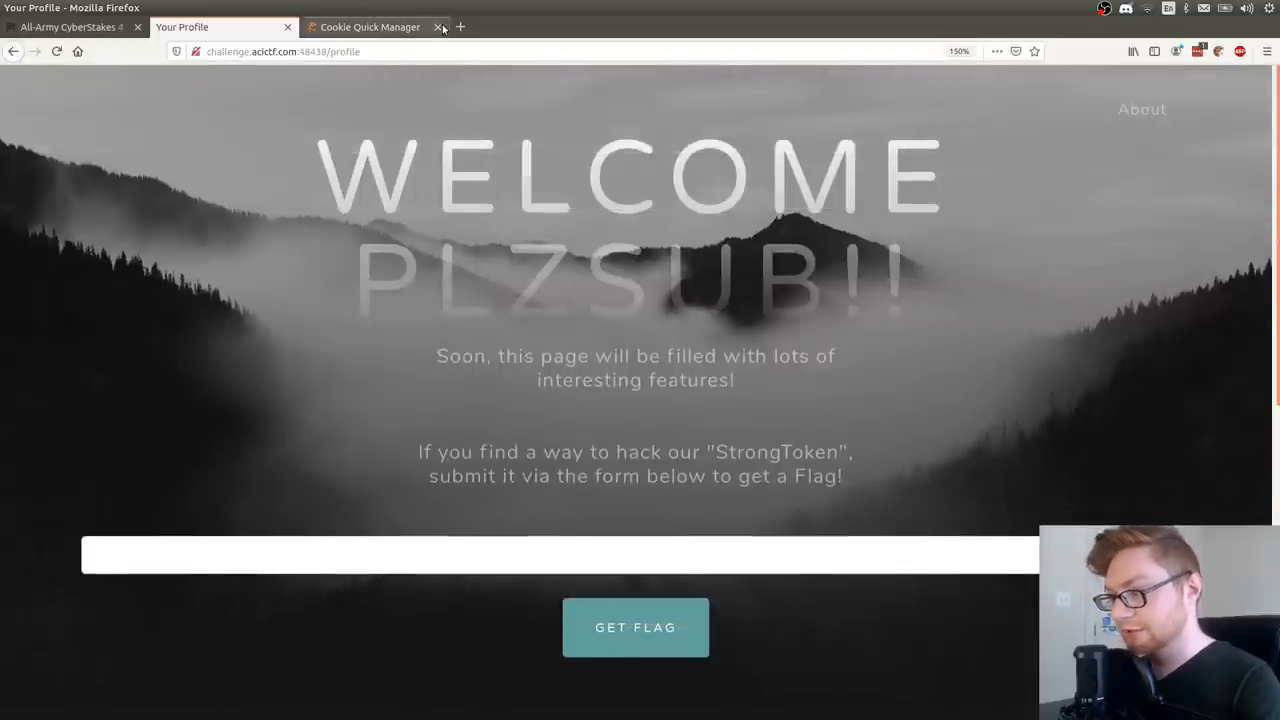
click(440, 28)
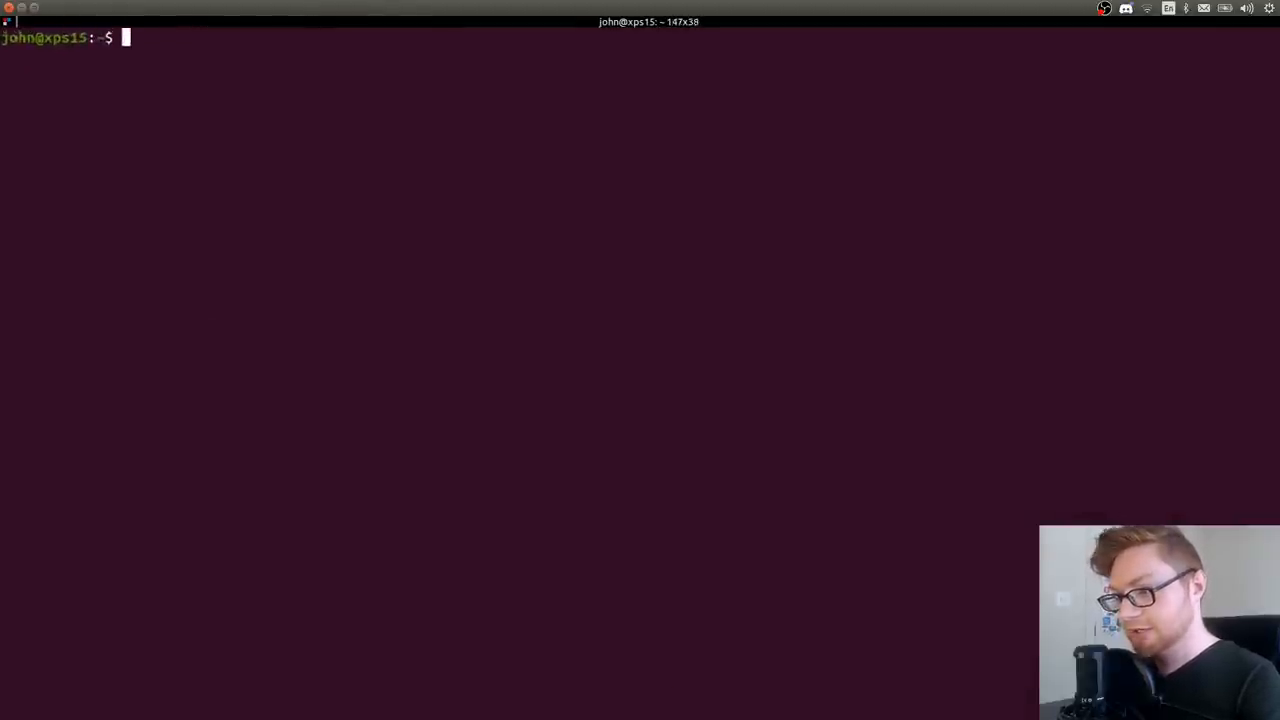
- Change into the aci folder and make a speak_plainly working folder
text(cd aci)
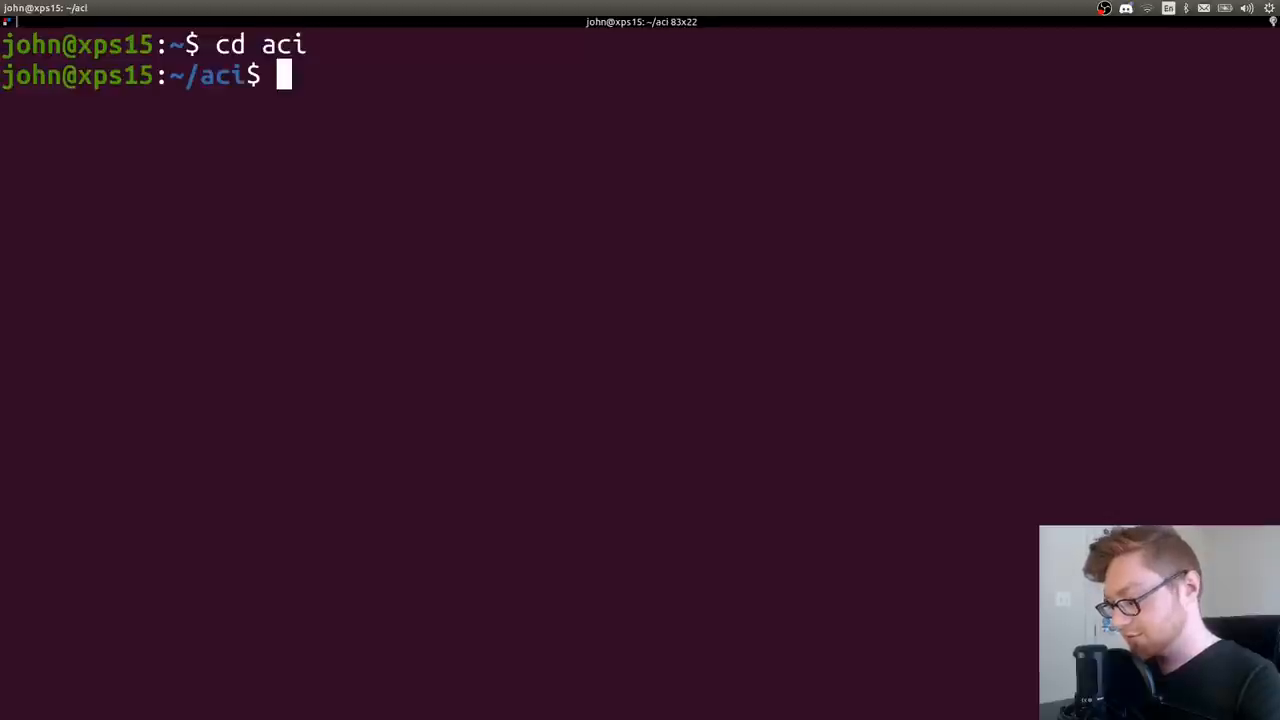
text(mkdir speak_pl)
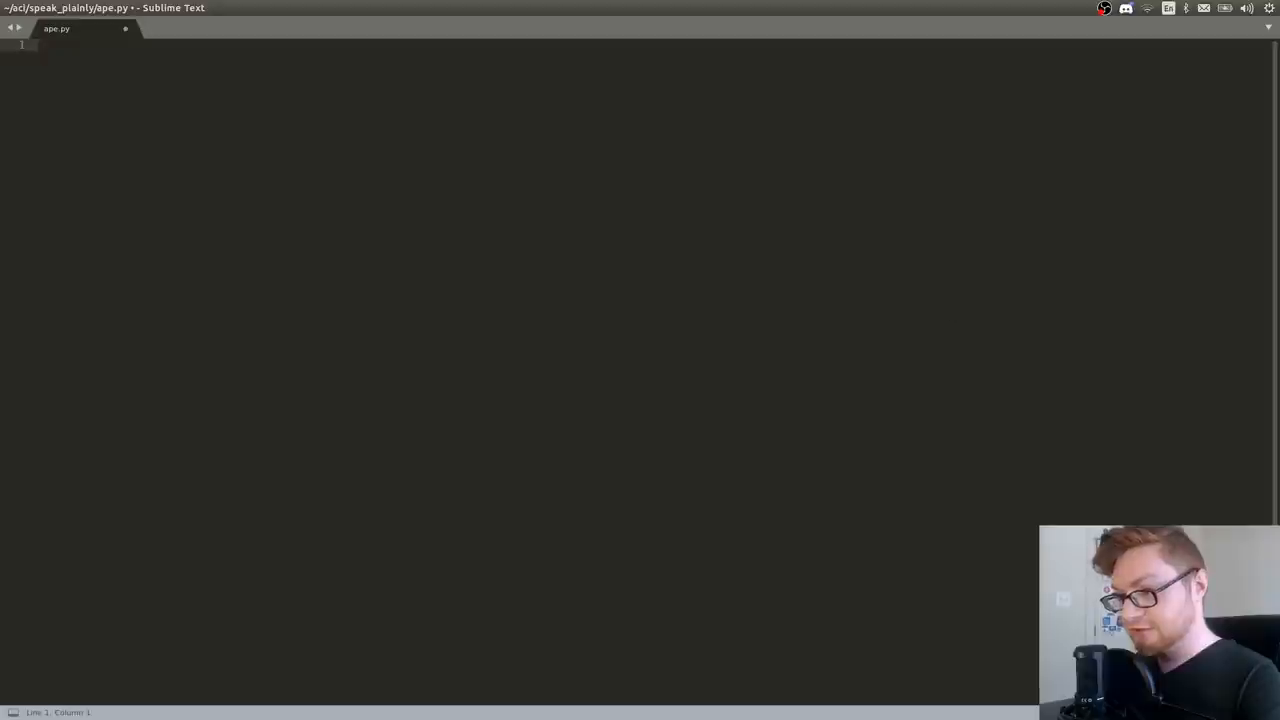
- Write the ape.py skeleton: python shebang, import requests, requests.Session() and s.close()
text(#!/usr/bin)
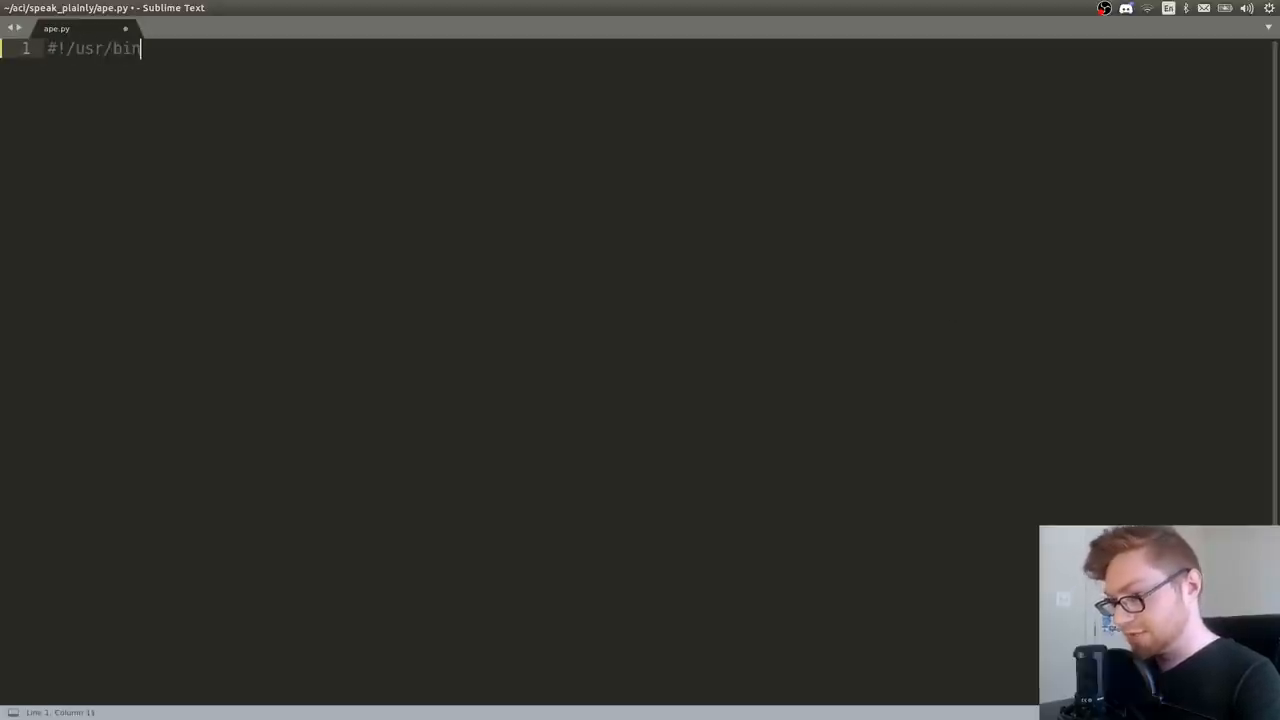
text(/env python)
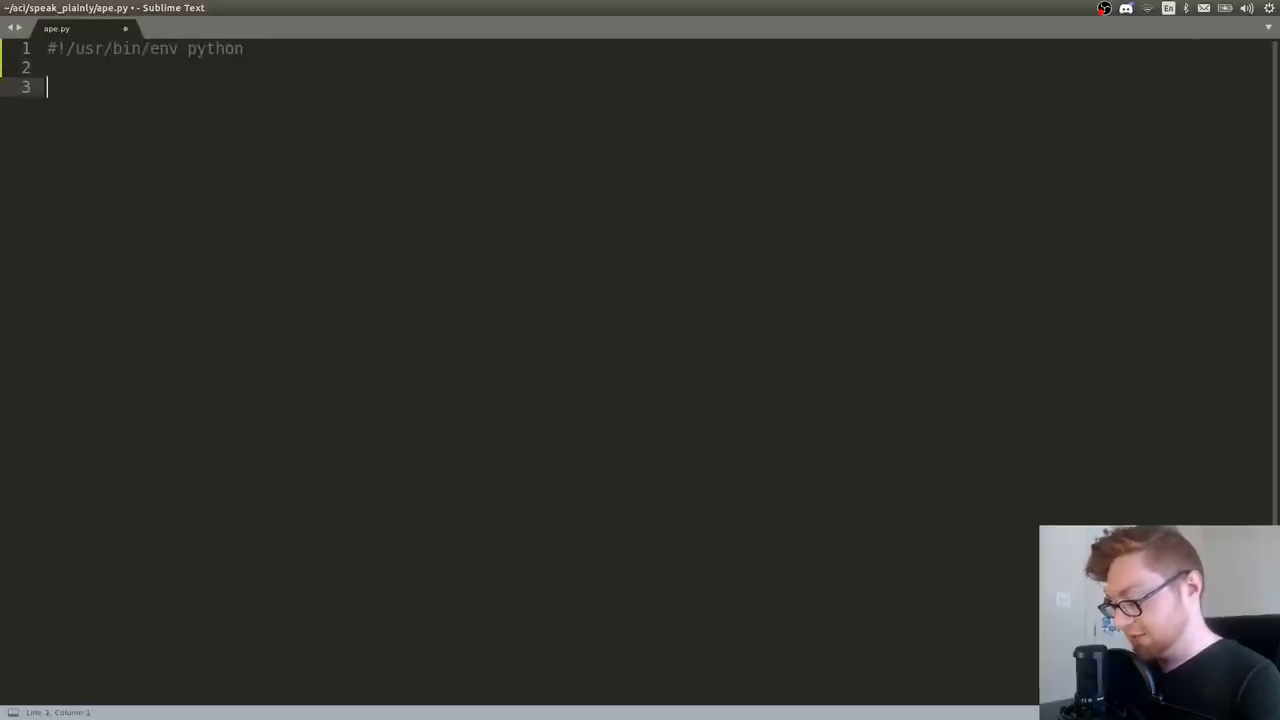
text(import requests)
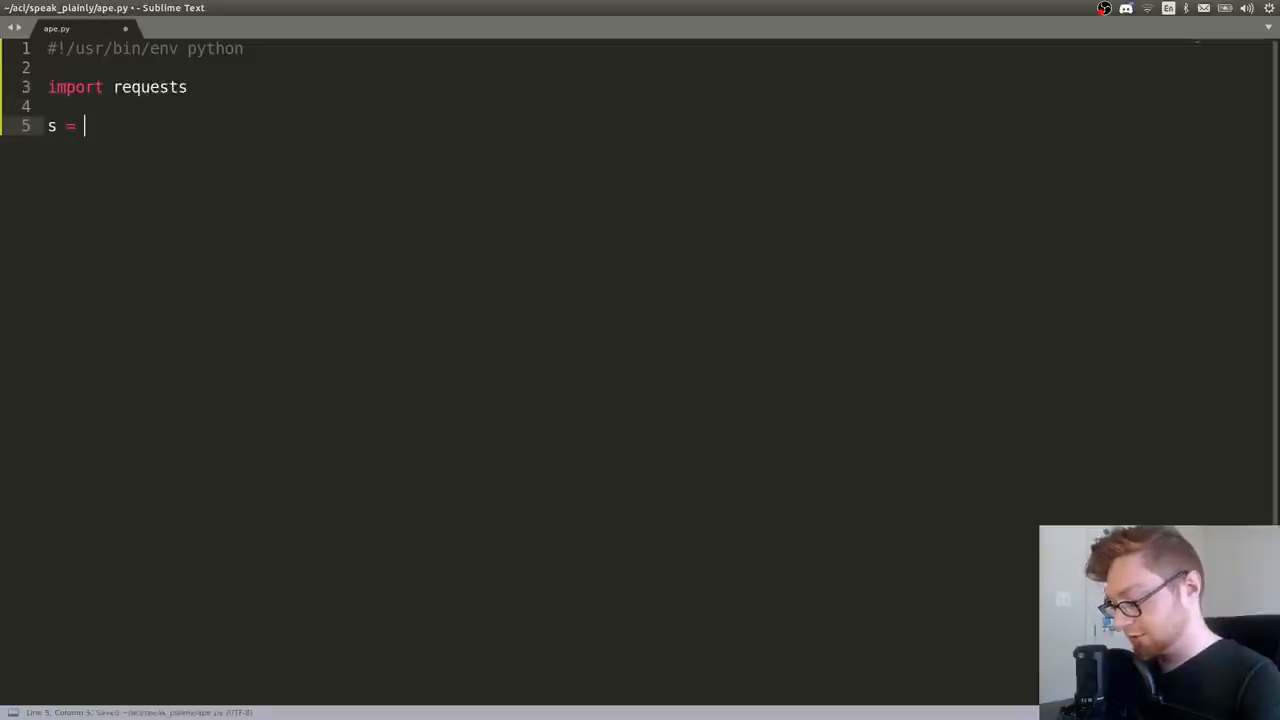
text(requests.Session()
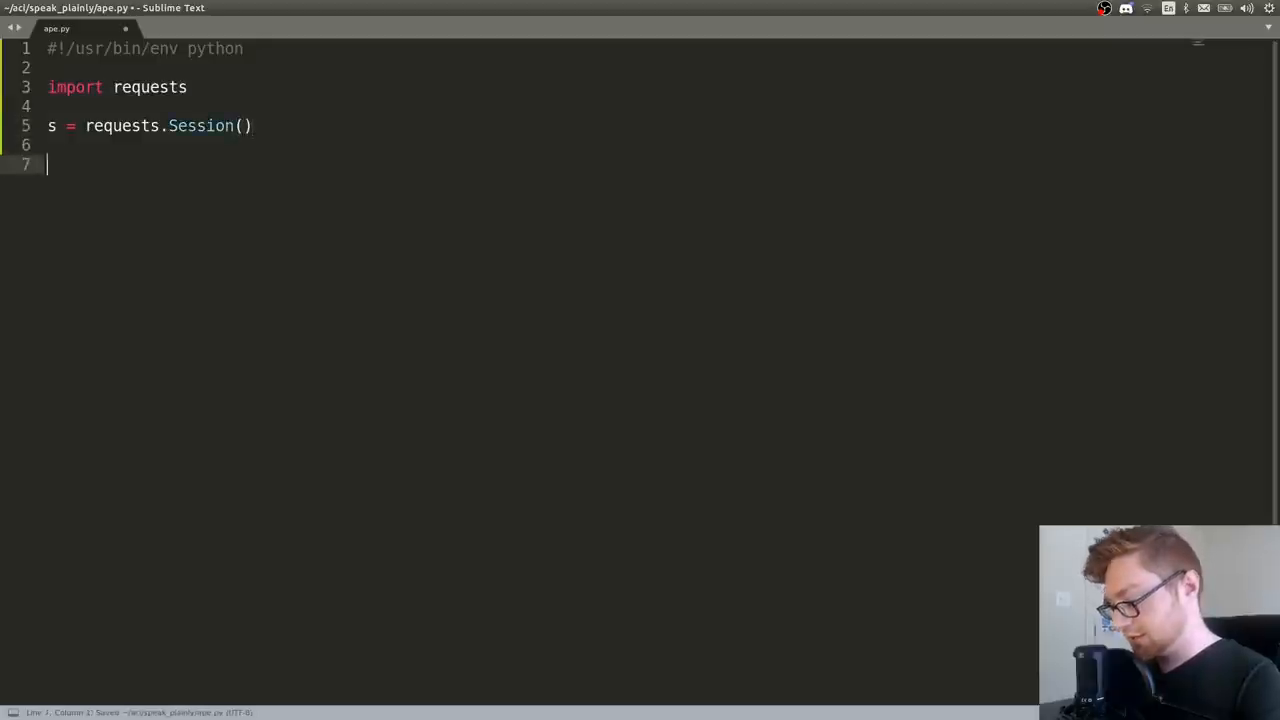
text(s.close())
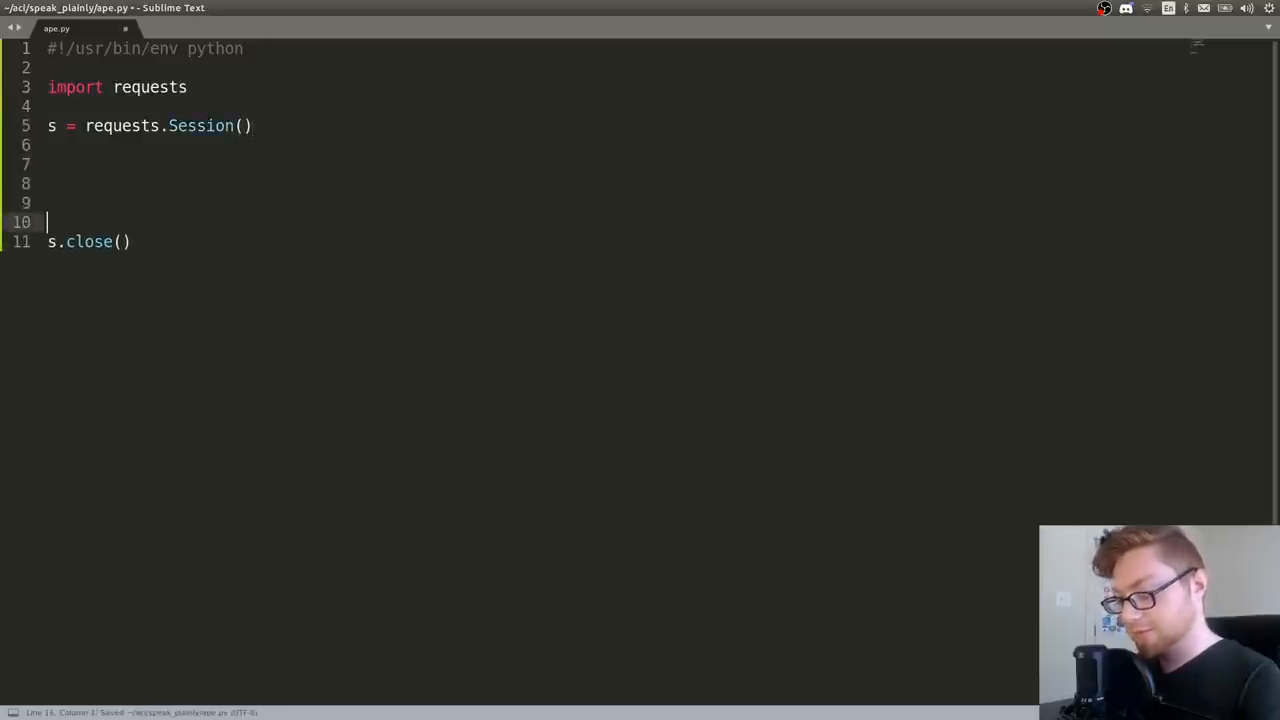
key(alt+Tab)
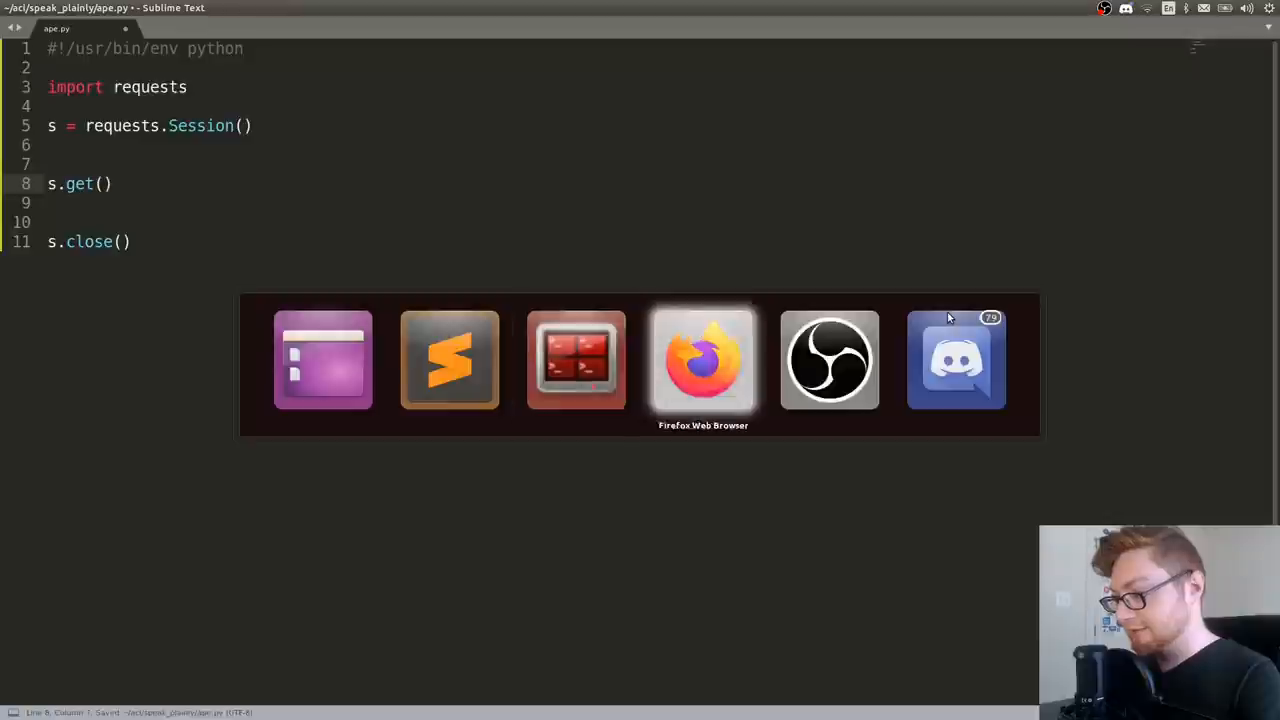
click(704, 358)
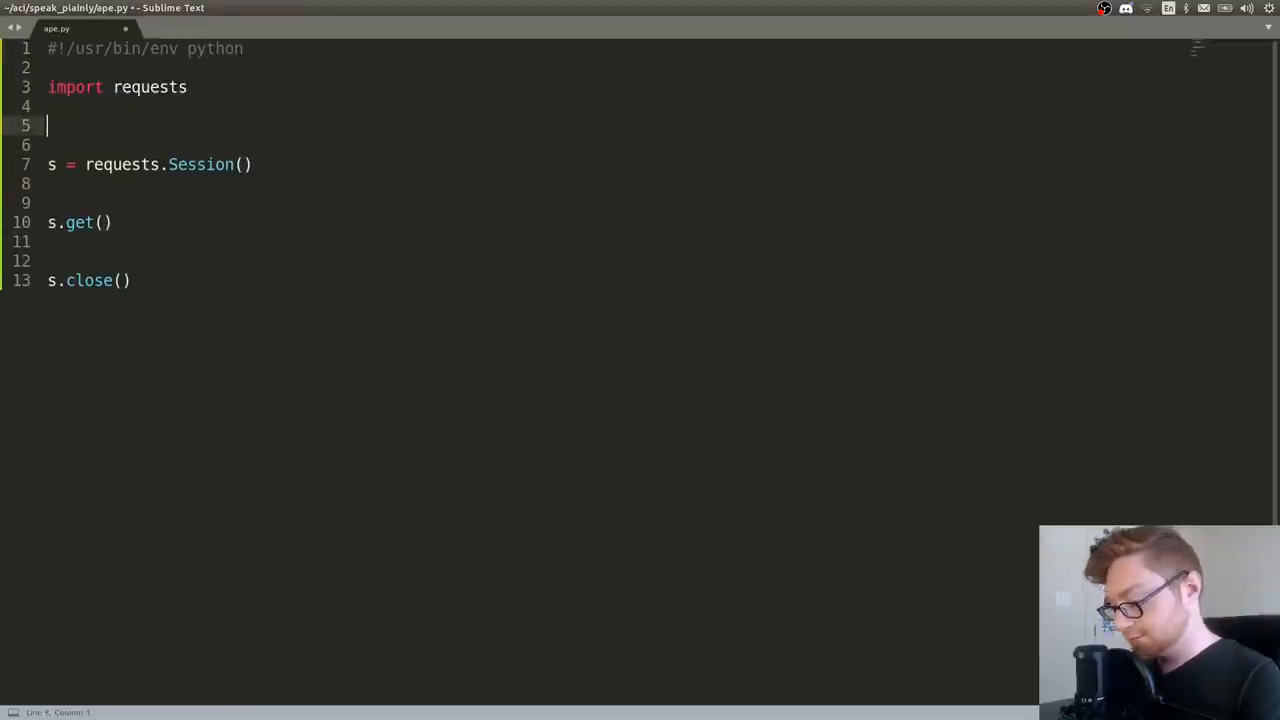
text(url = "http://challenge.acictf.com:48438/")
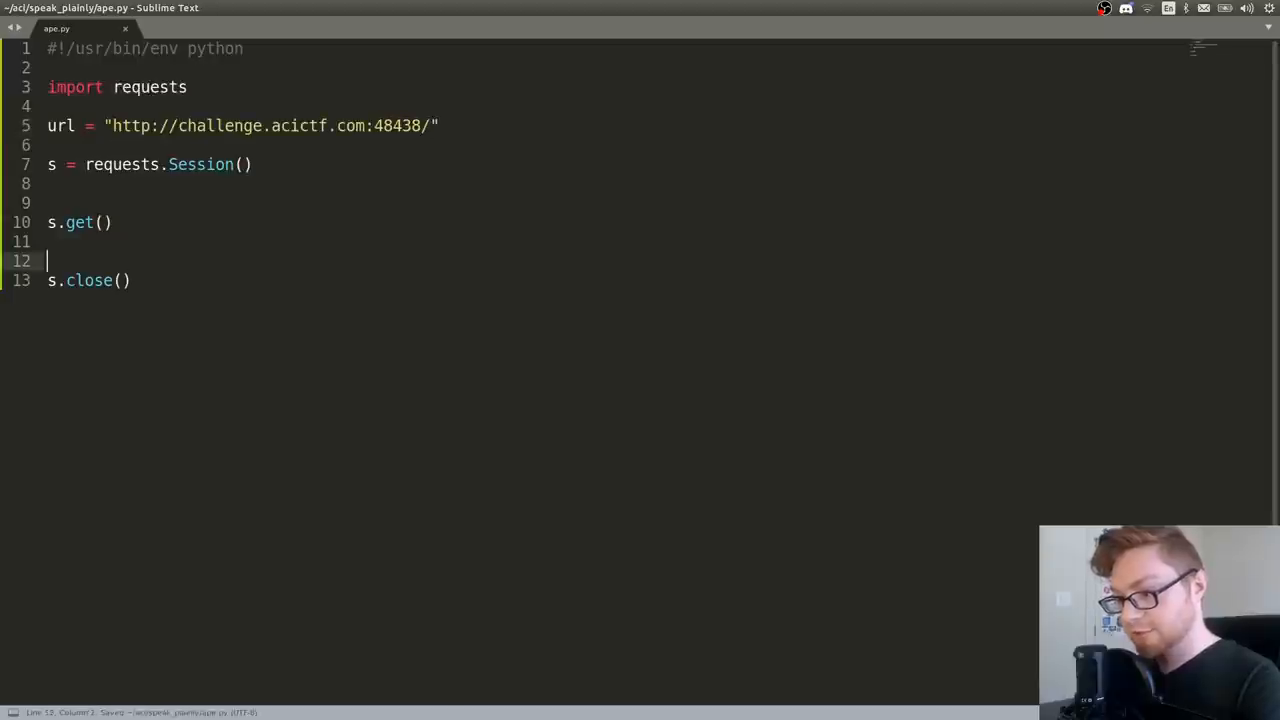
text(url)
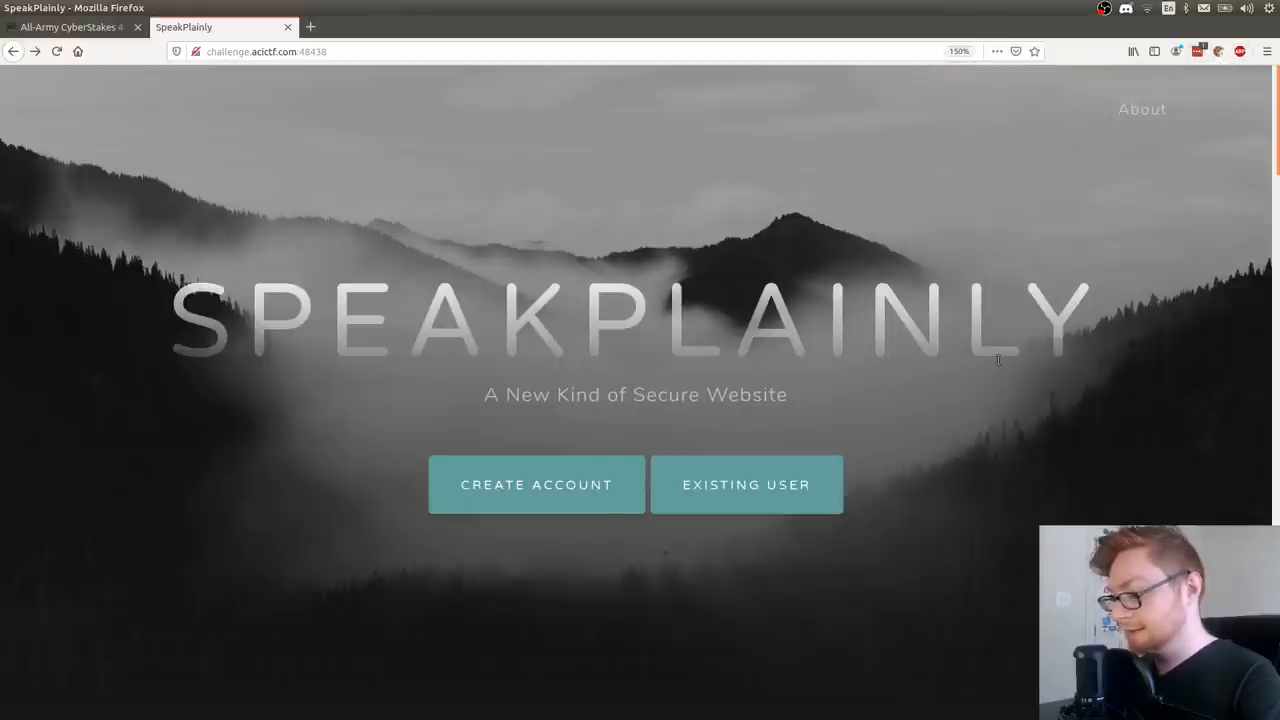
- Register a SpeakPlainly account username/password and inspect the sign-up request's form data in devtools
click(536, 484)
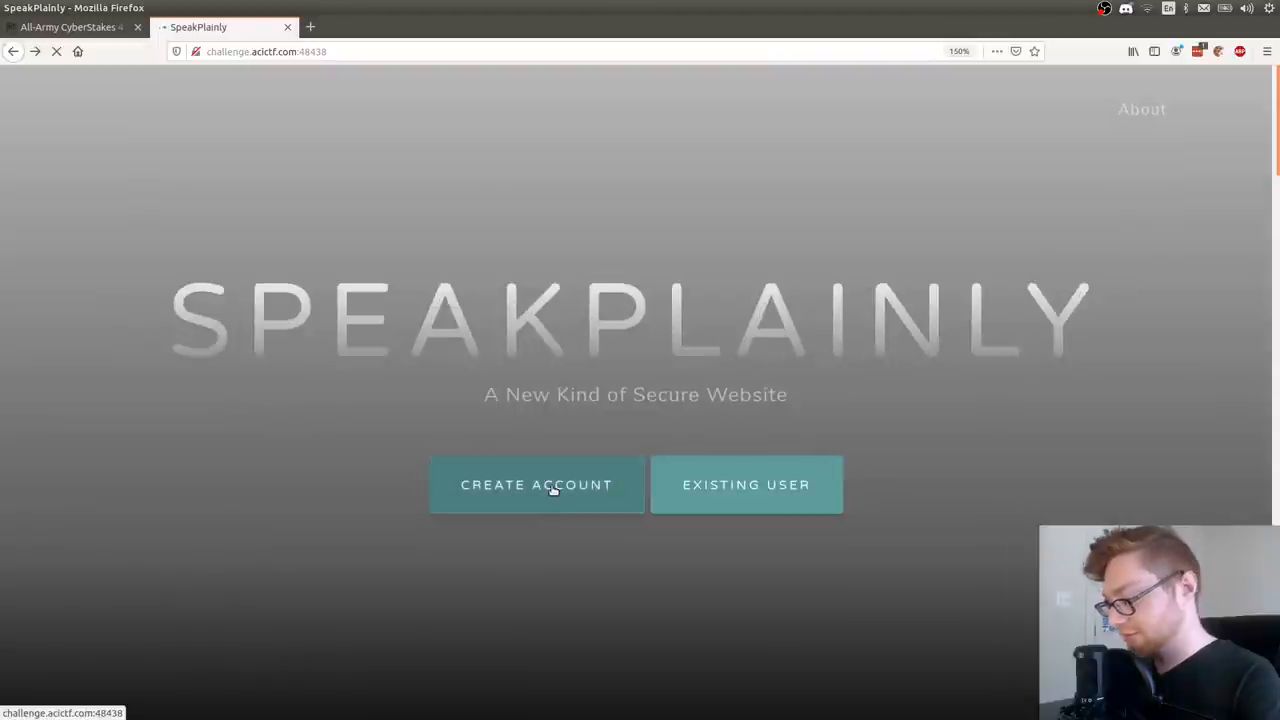
click(536, 484)
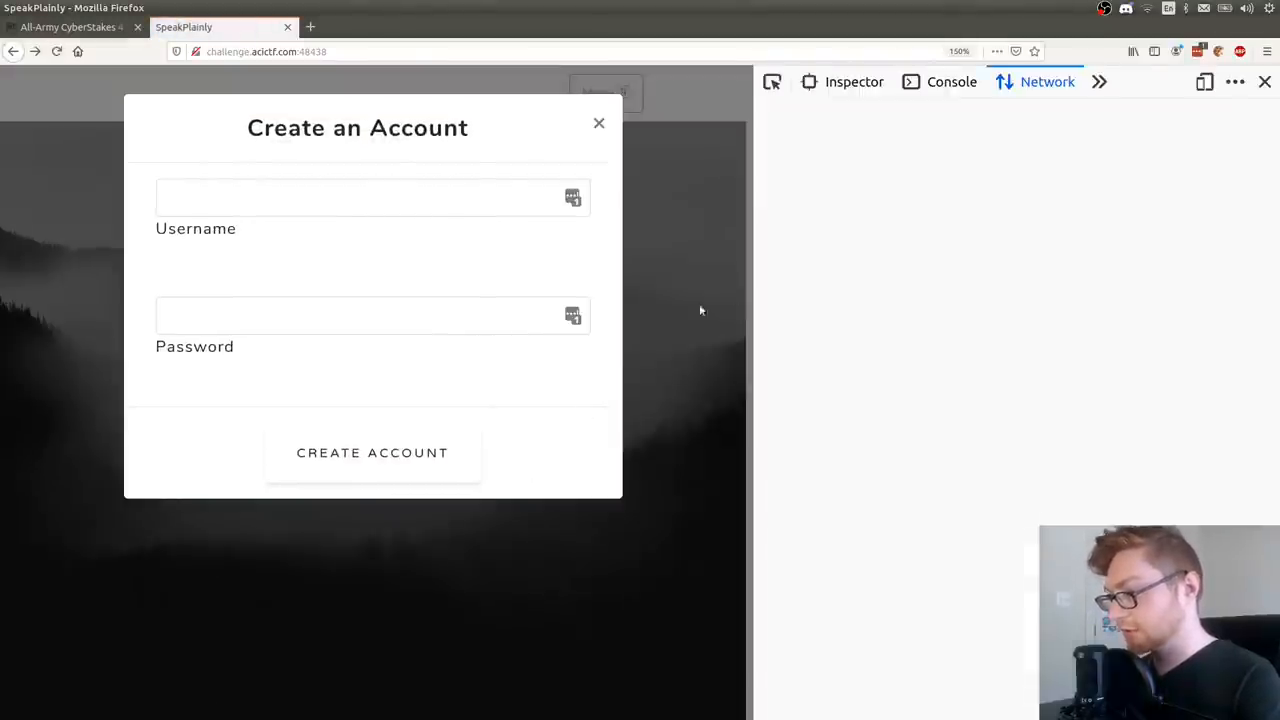
click(360, 198)
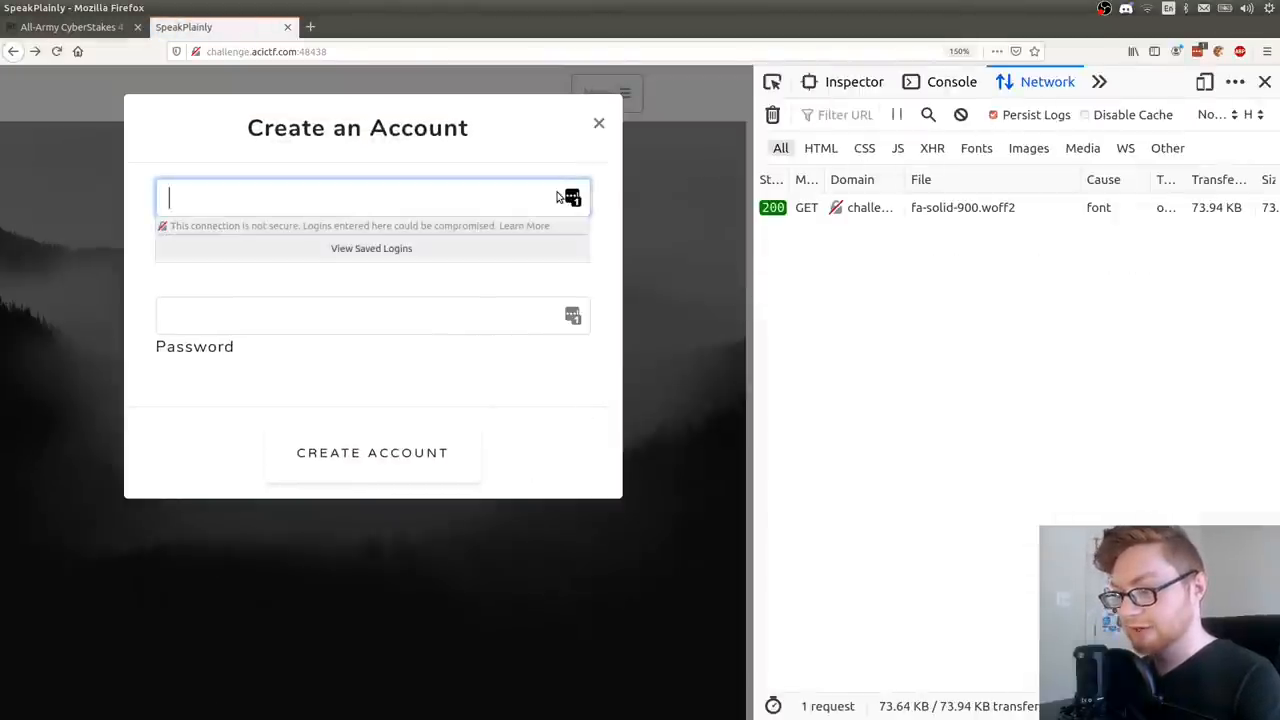
text(userna)
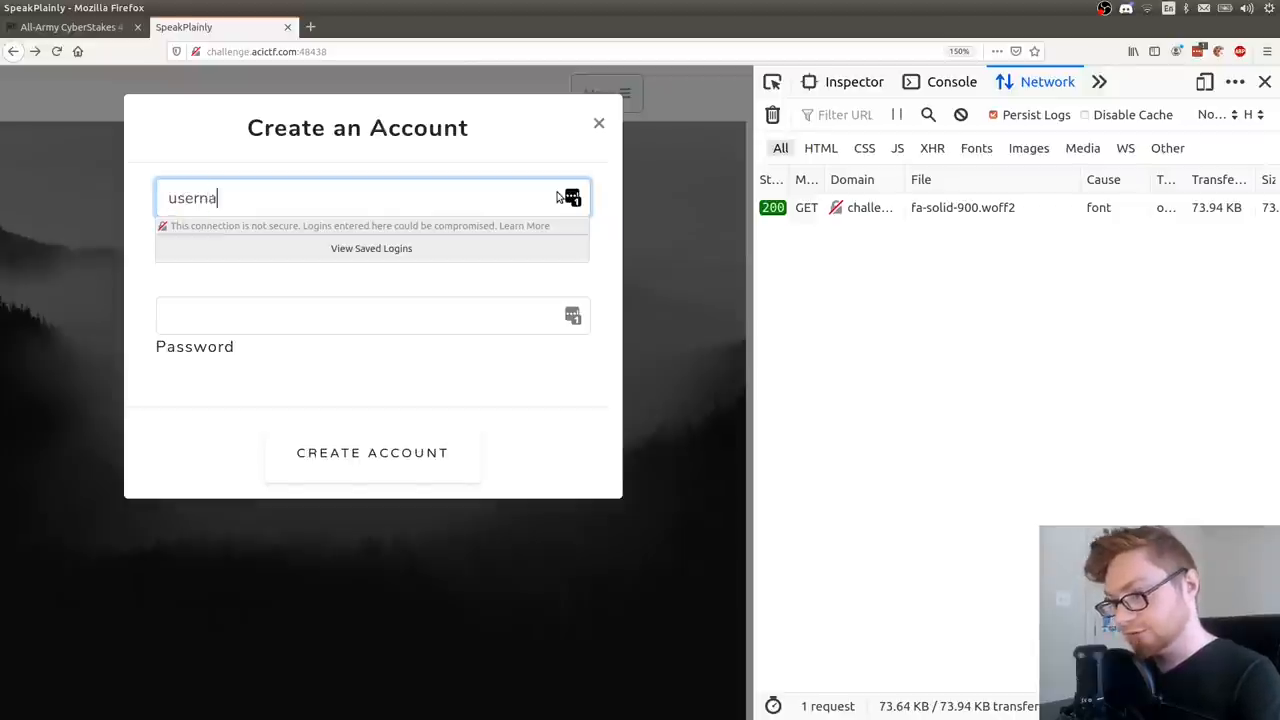
text(password)
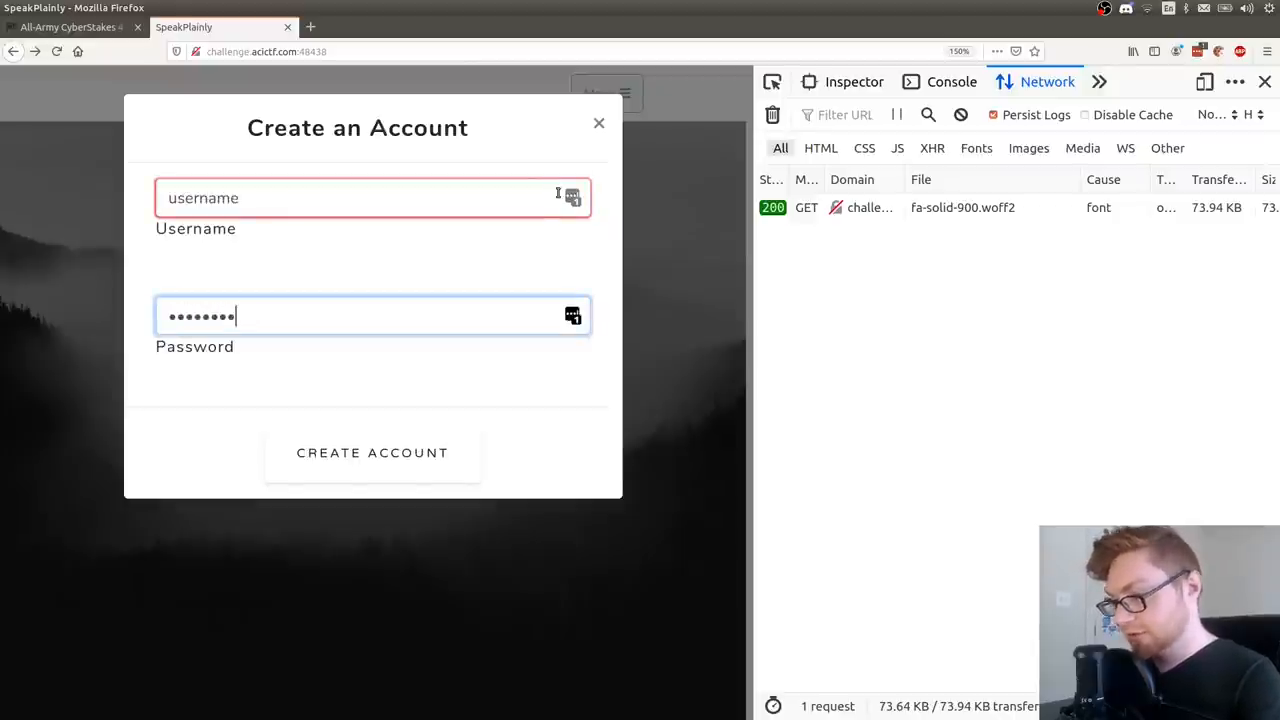
click(372, 452)
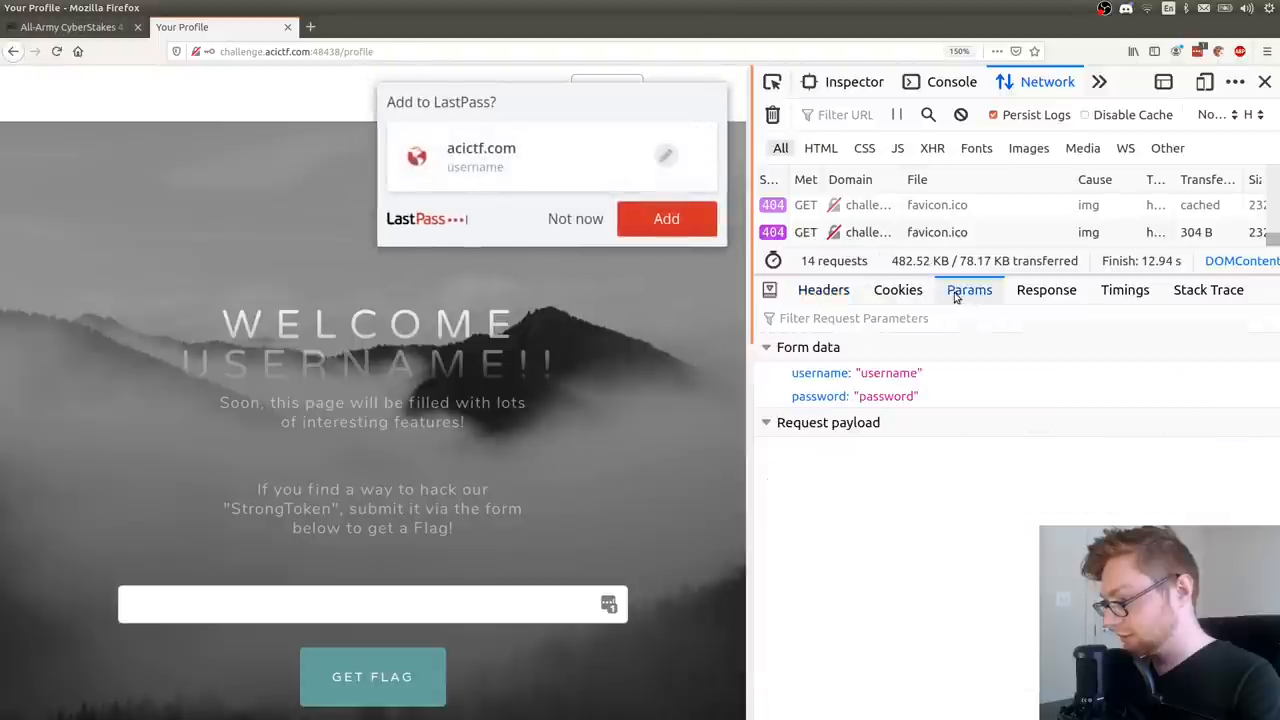
click(968, 288)
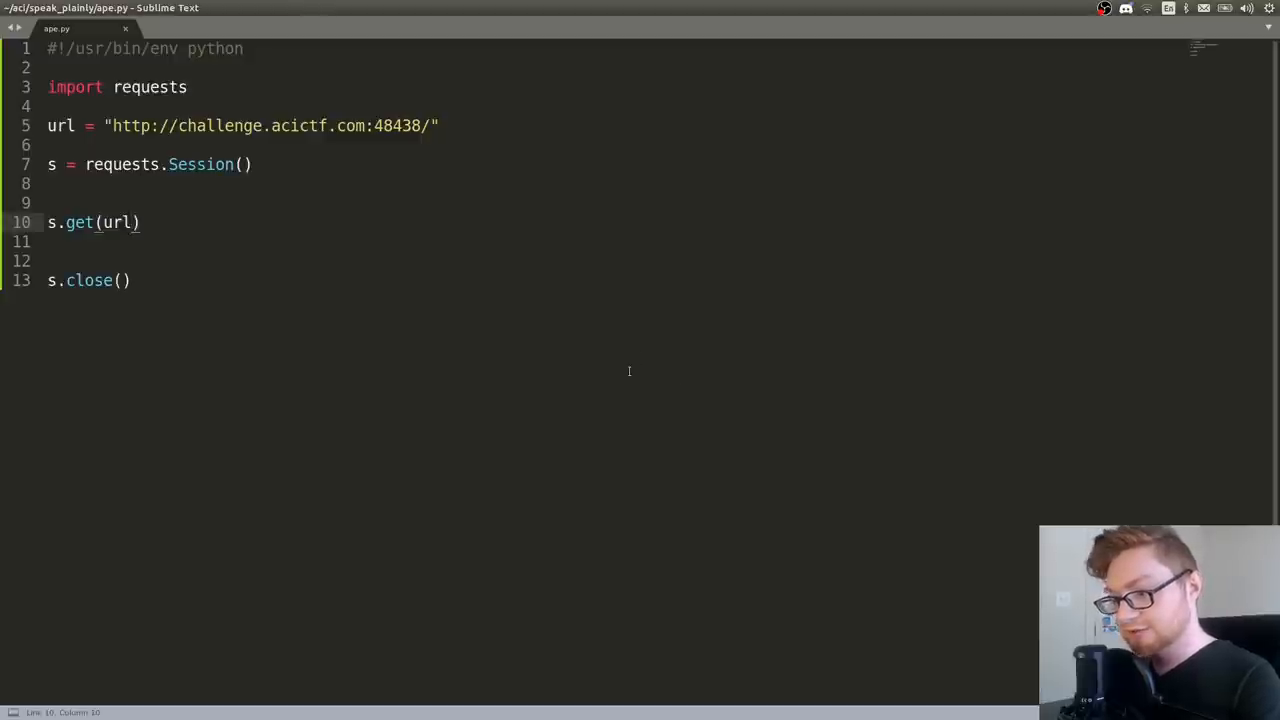
- Add a data dict holding username and password for the sign-up post
text(d)
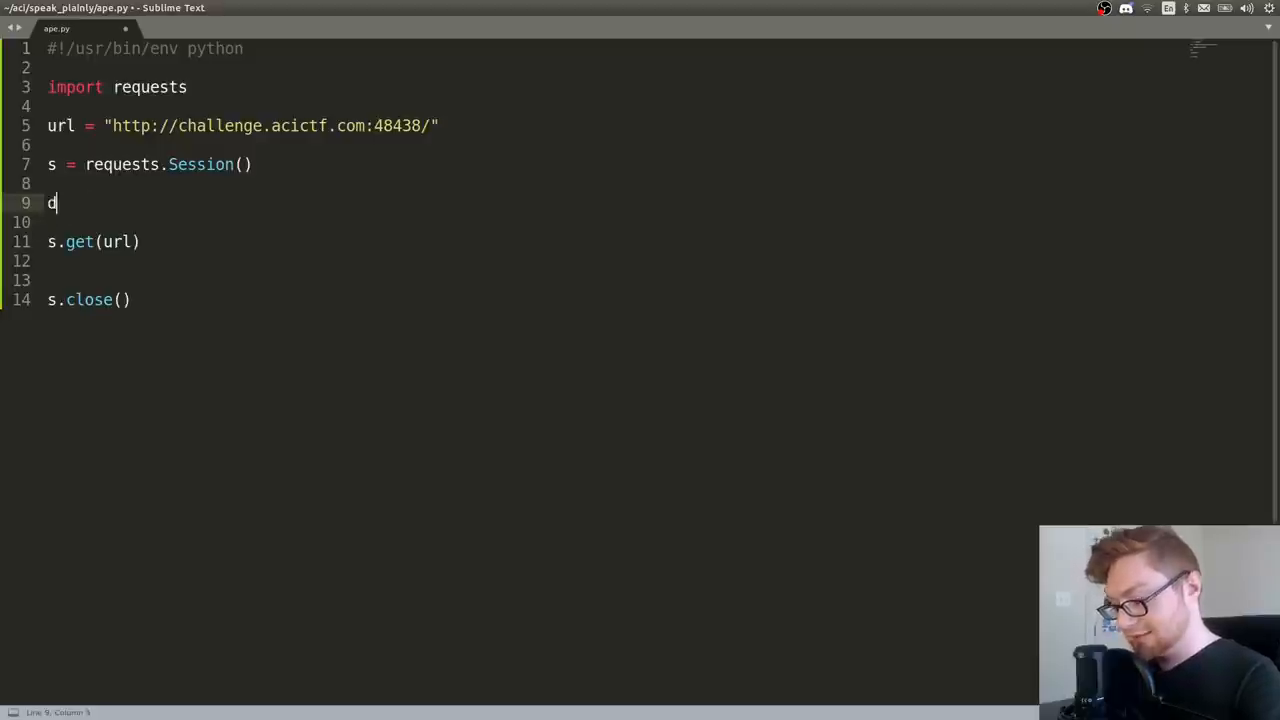
text(ata = {)
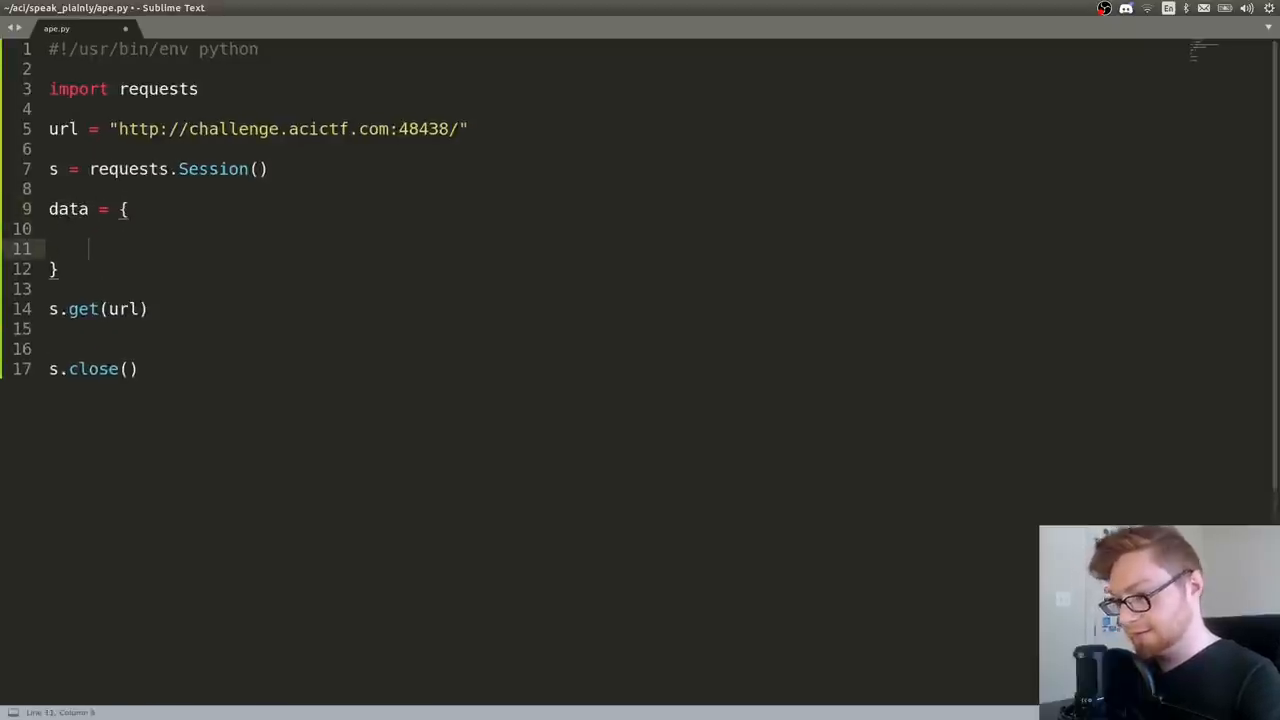
text("usern")
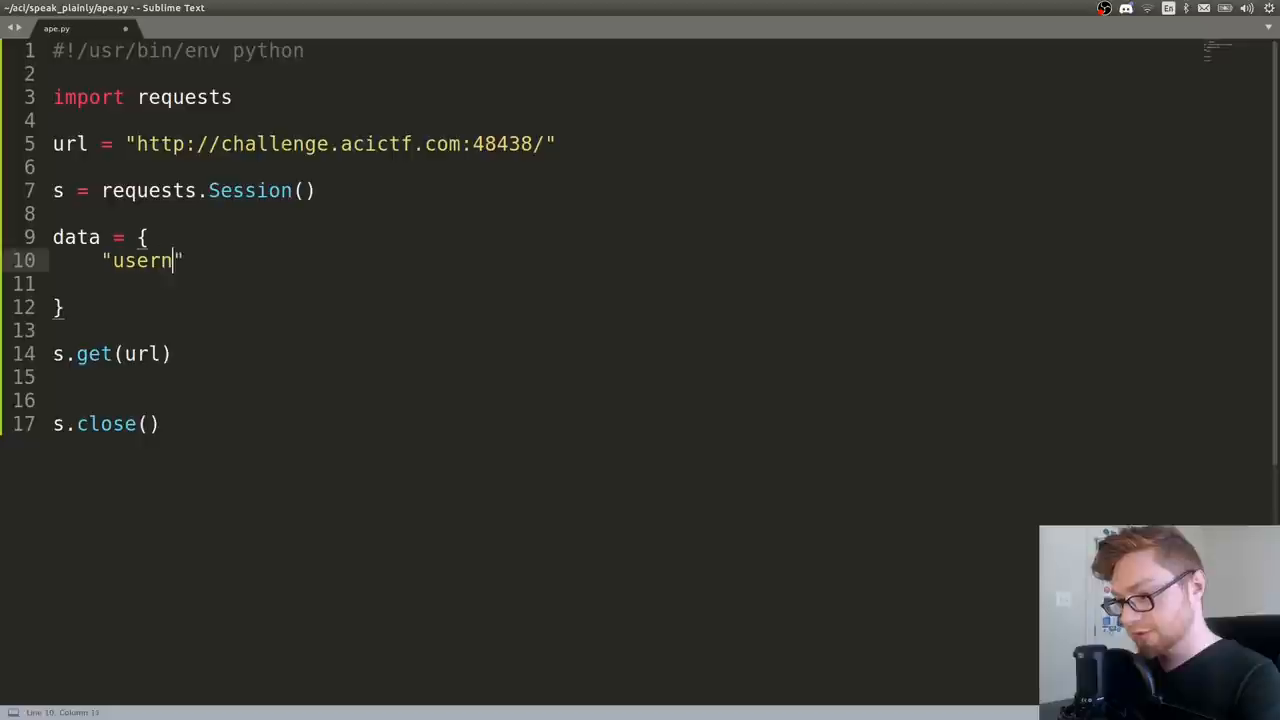
text(ame":"user")
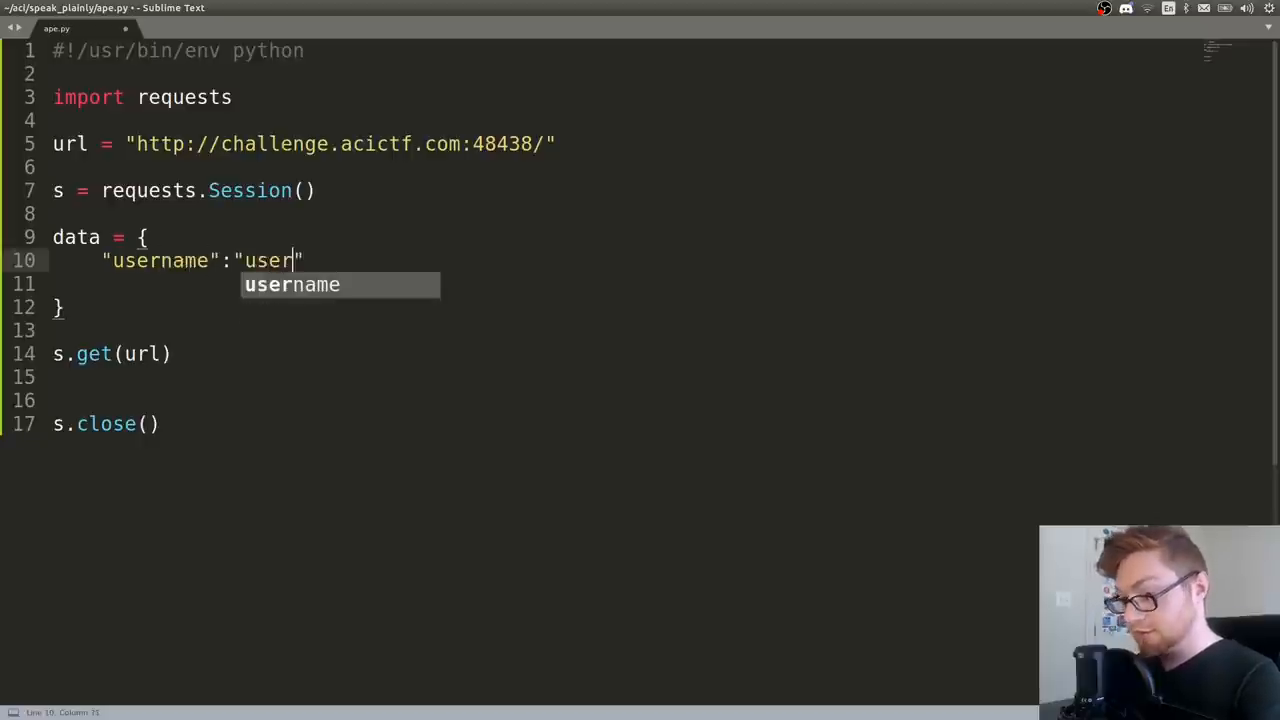
text(name",)
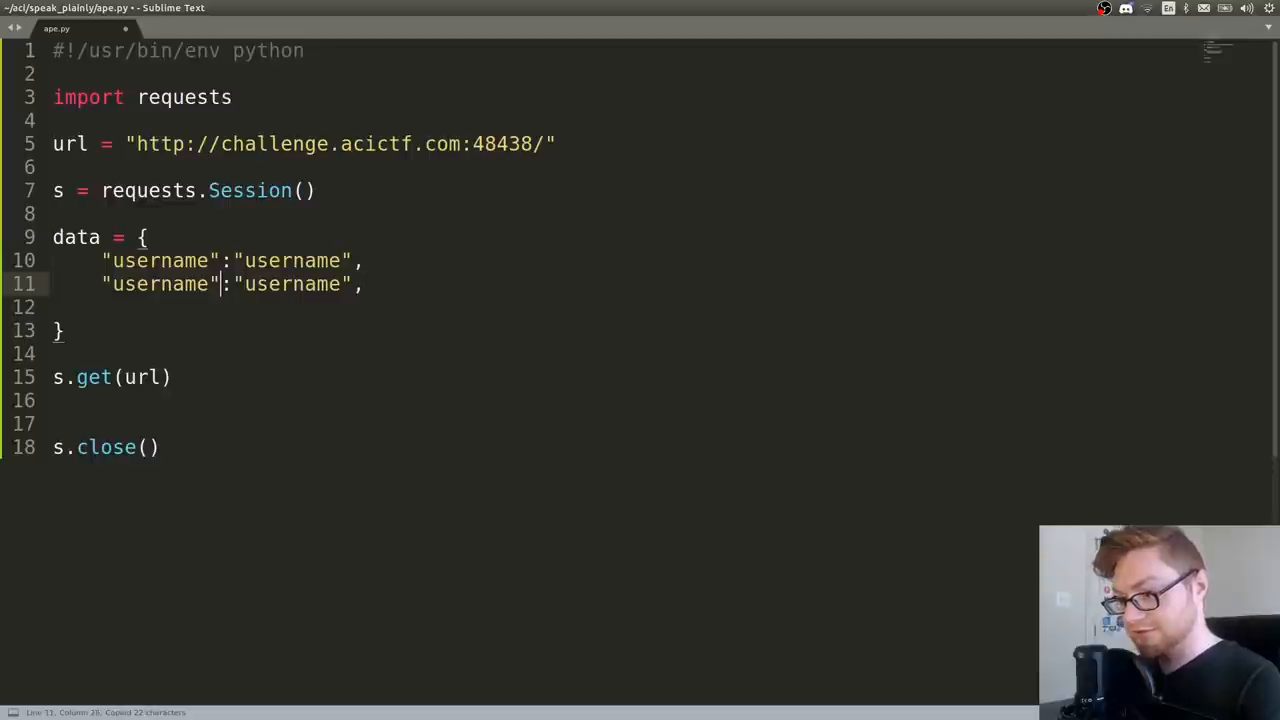
text(password":"password",)
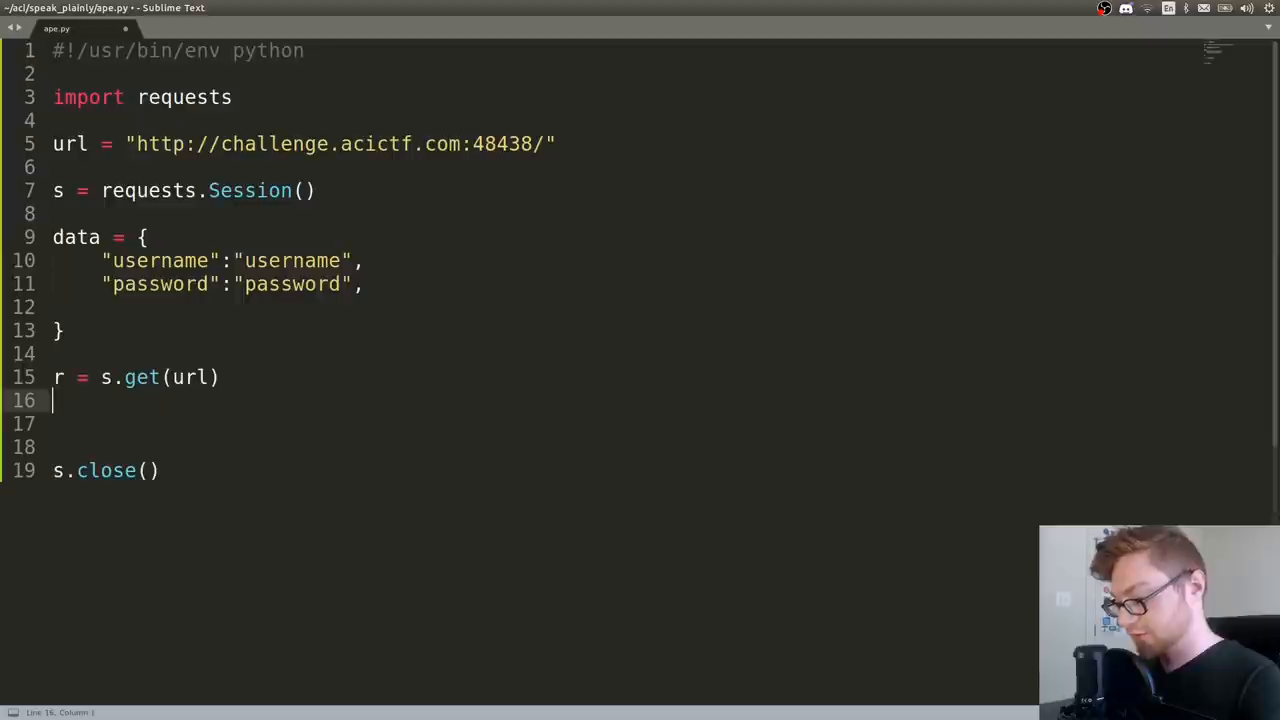
- Post the data to url + "register", print r.text and build to see the ok reply
text(print(r)))
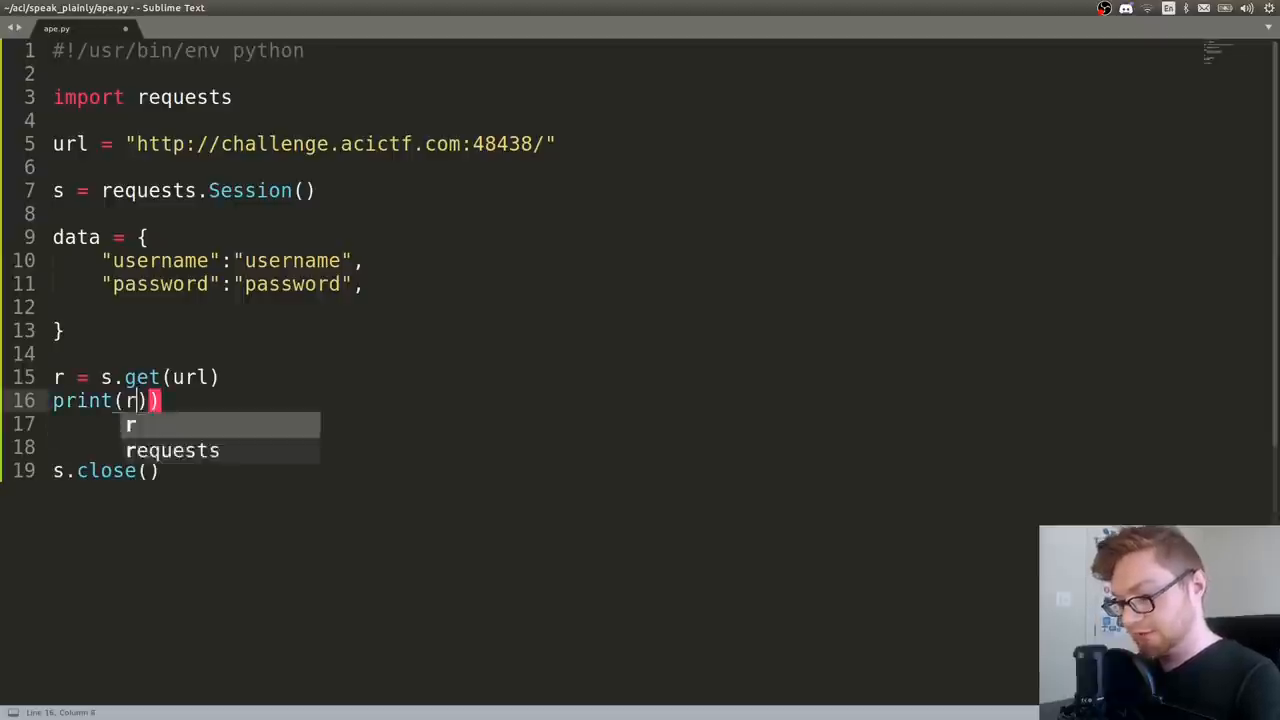
text(.text)
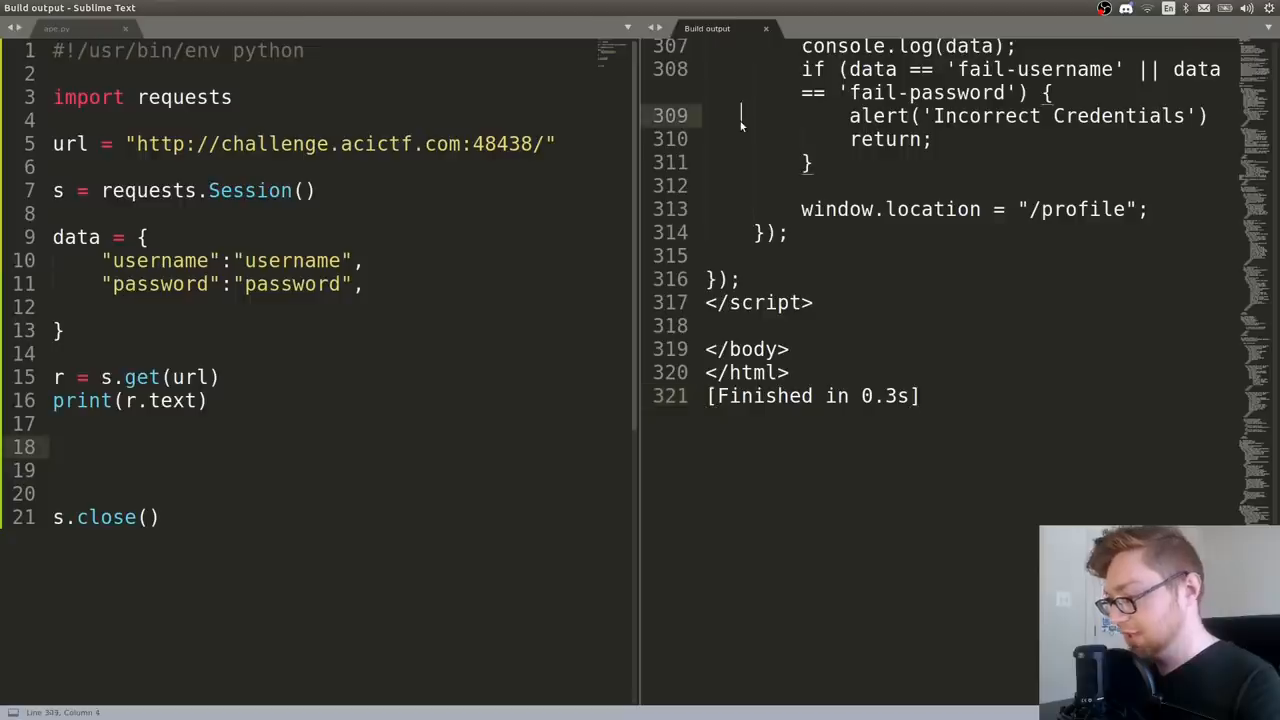
text(html)
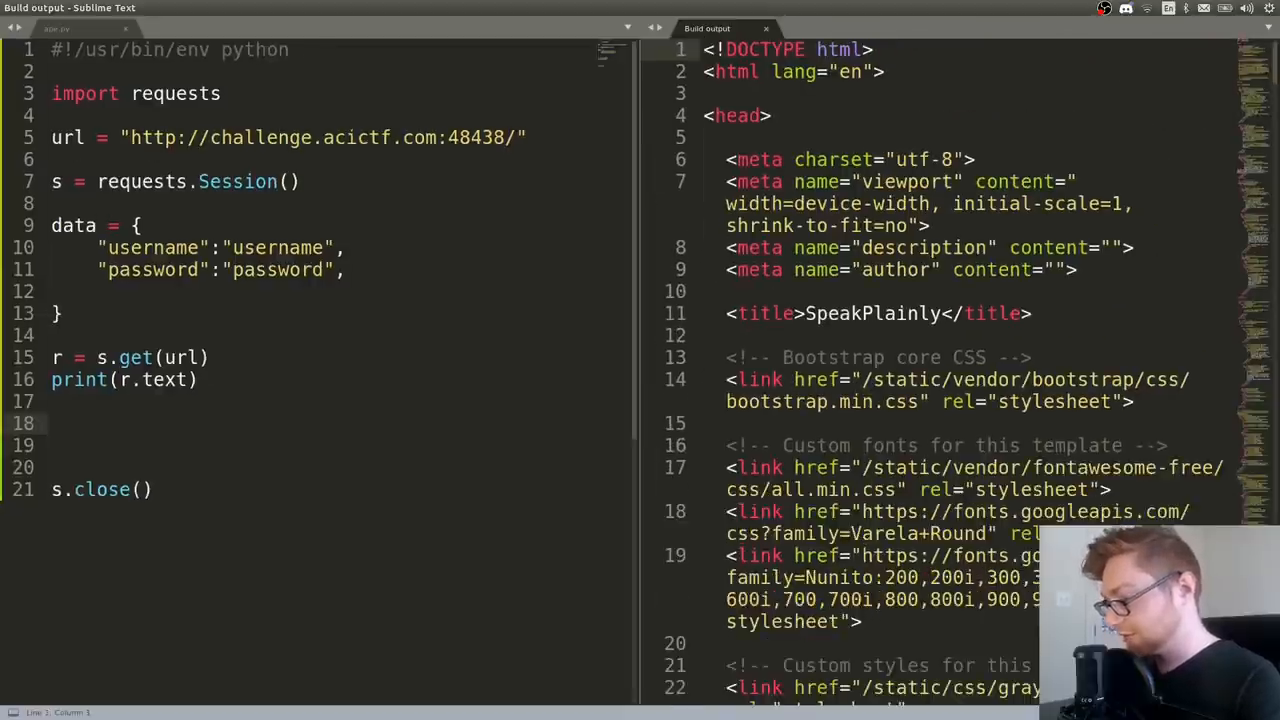
scroll(down, 3)
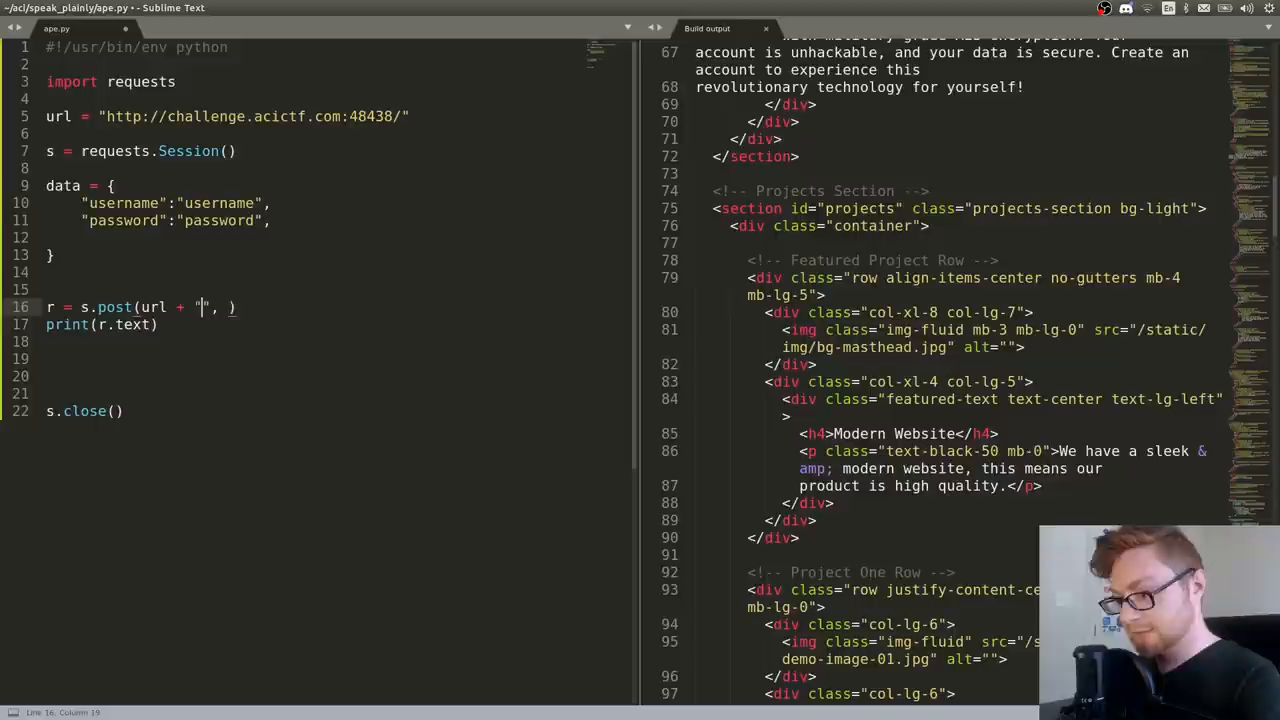
text(registe)
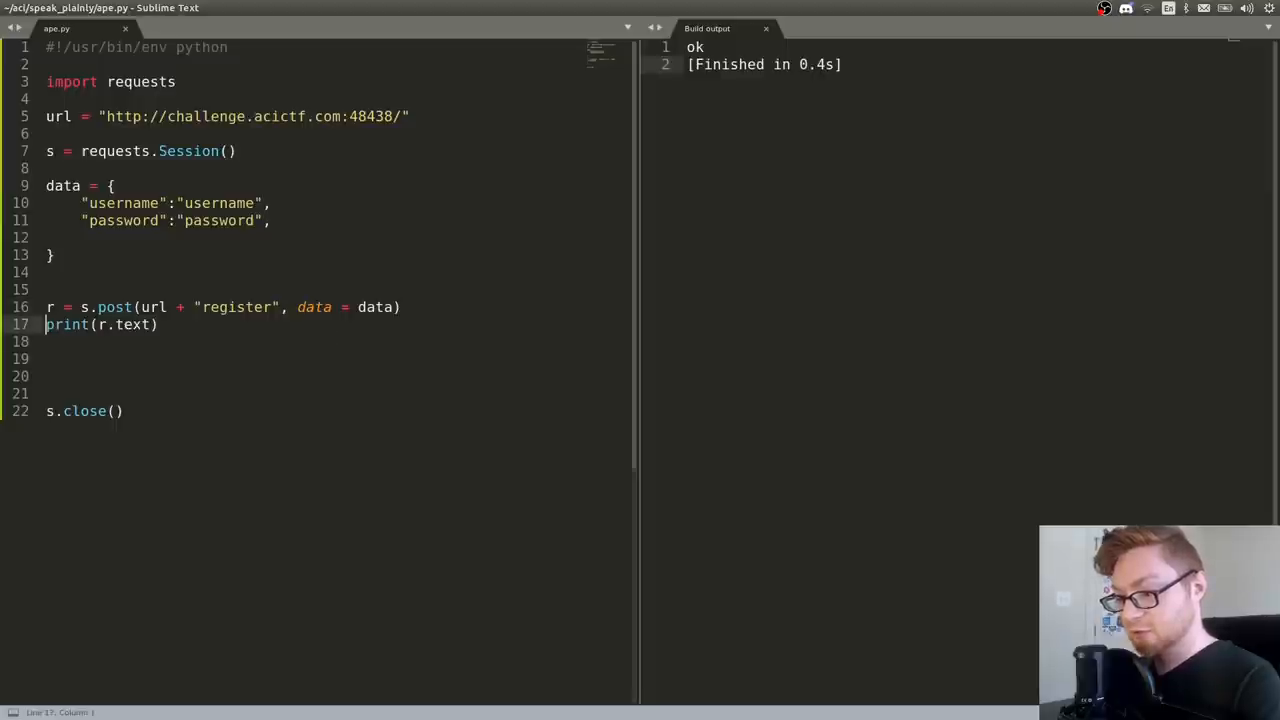
- Add r = s.get(url + "profile") with print(r.text) and build to view the profile HTML
text(r = s.get)
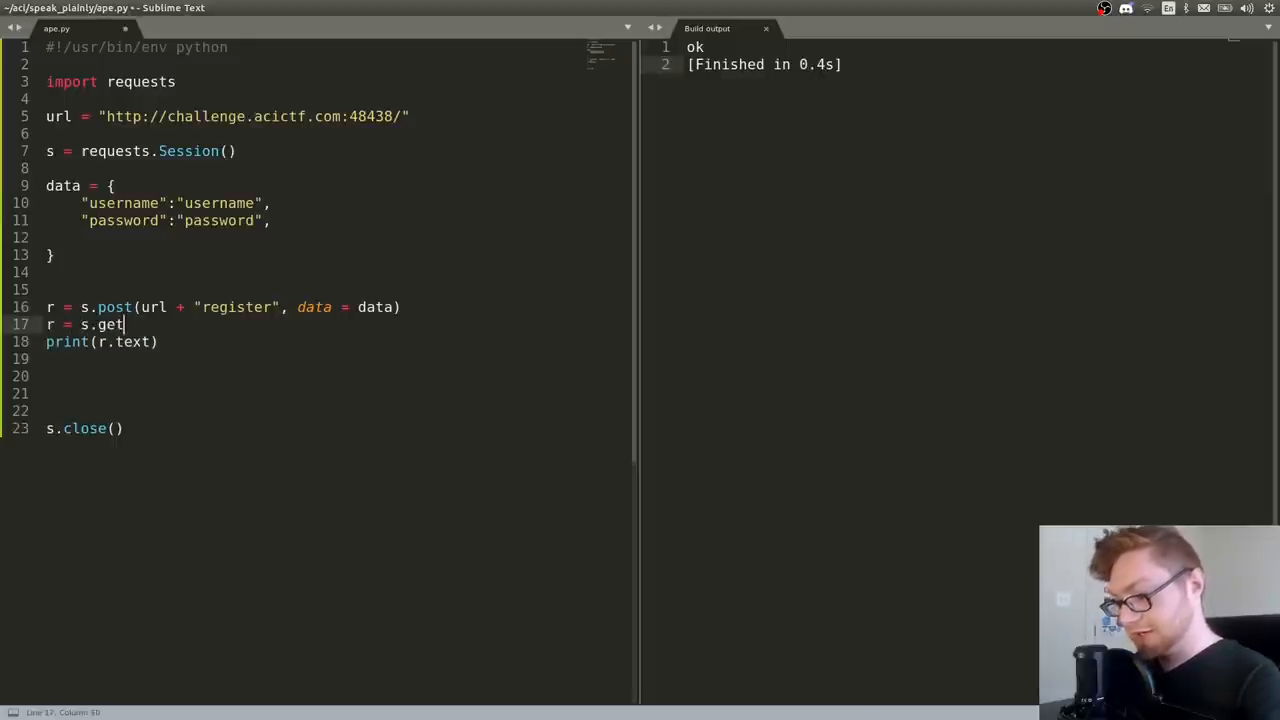
text((""))
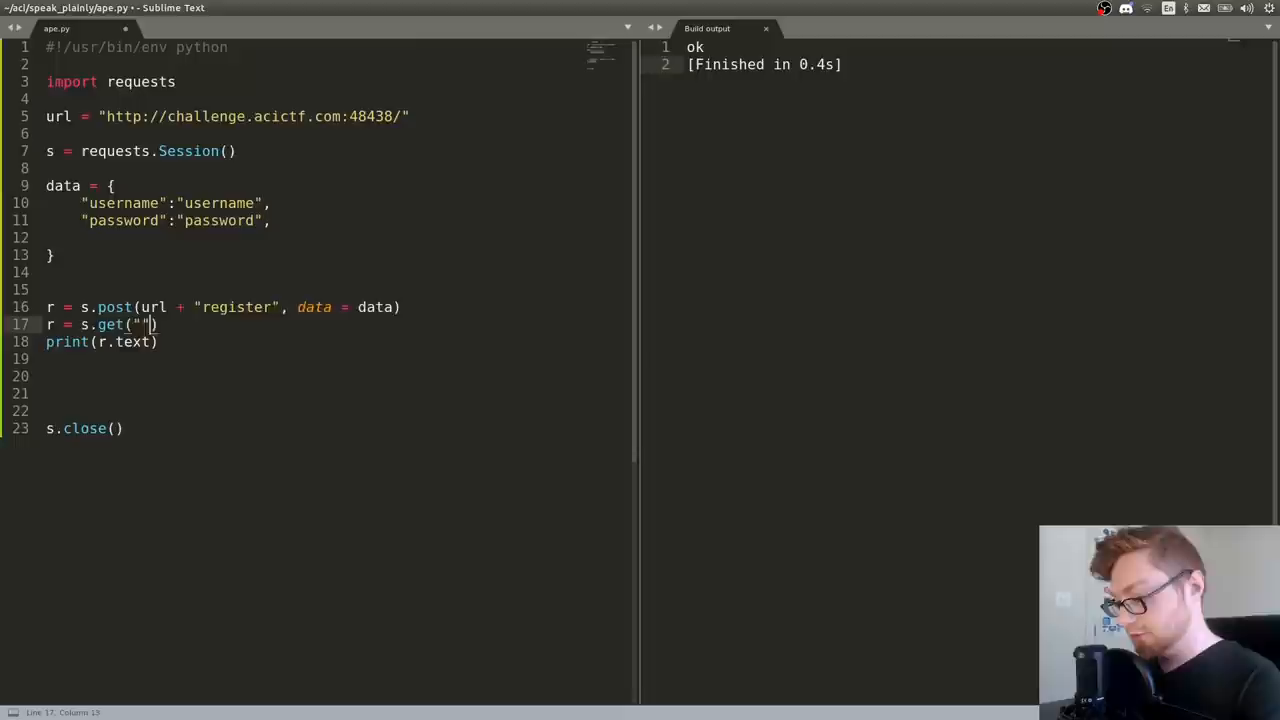
text(url)
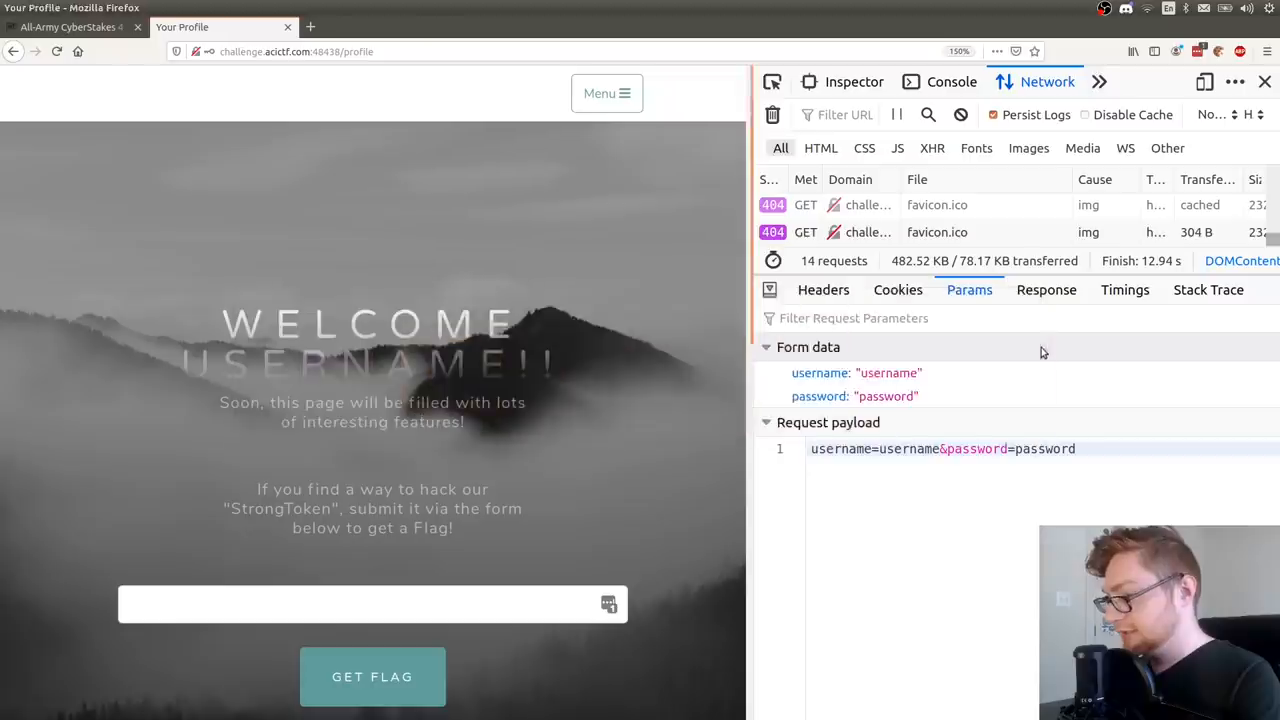
click(300, 52)
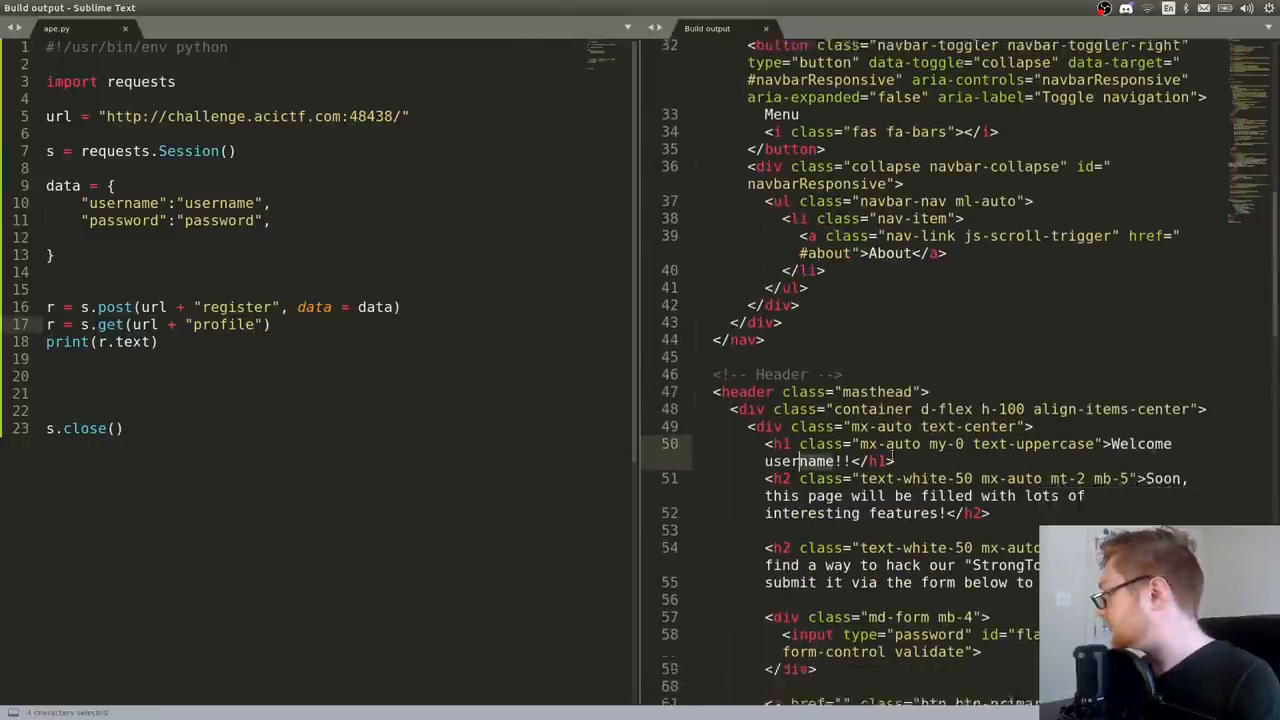
scroll(down, 3)
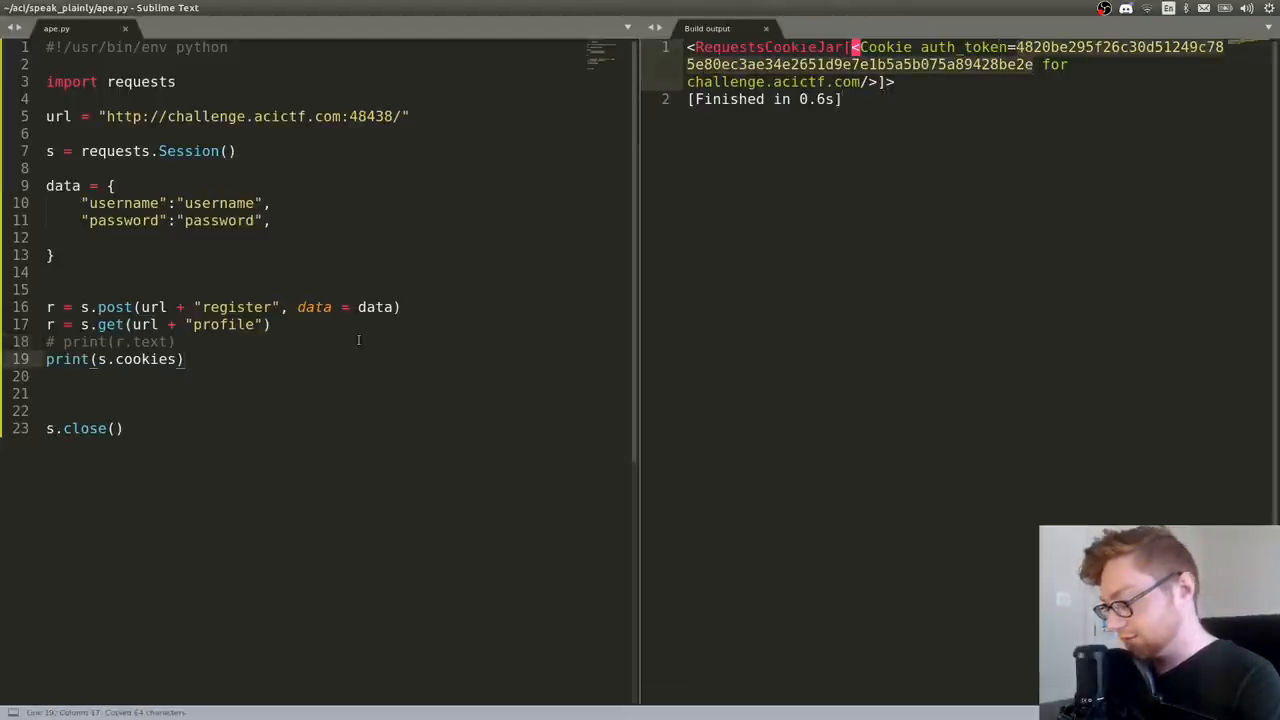
- Print only s.cookies['auth_token'] and run the script to show the token
text(['auth')
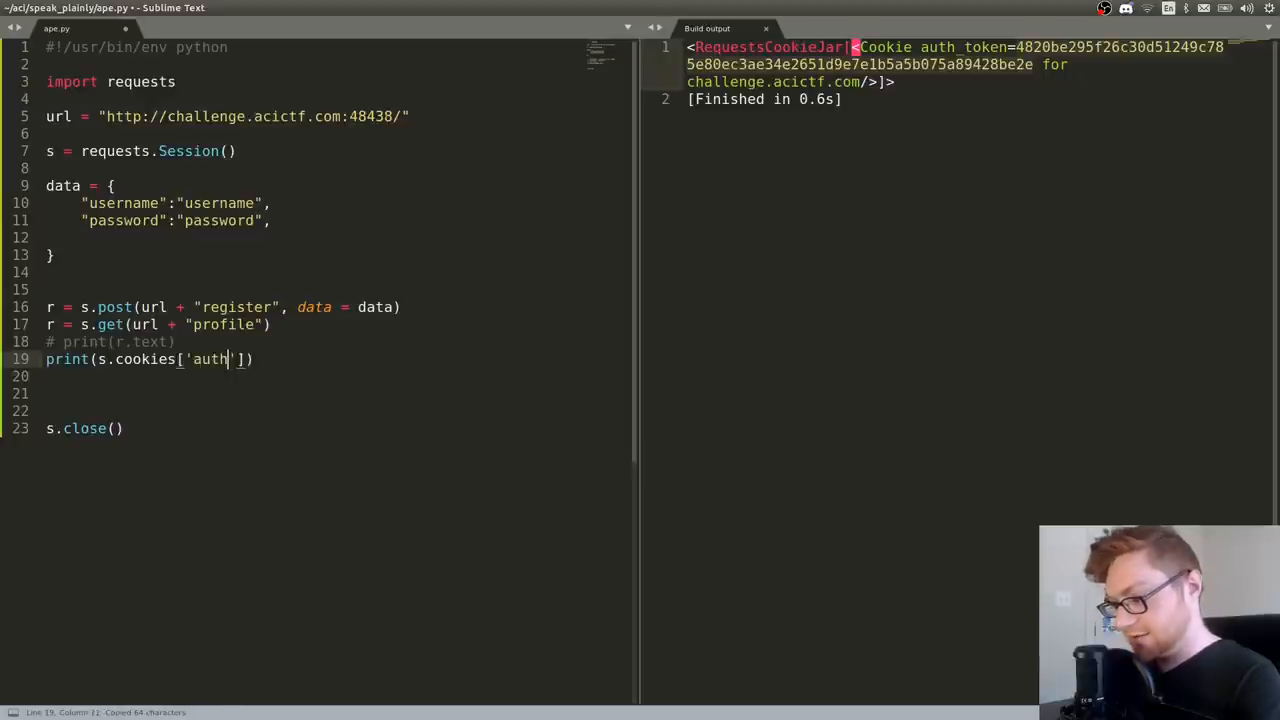
text(_token)
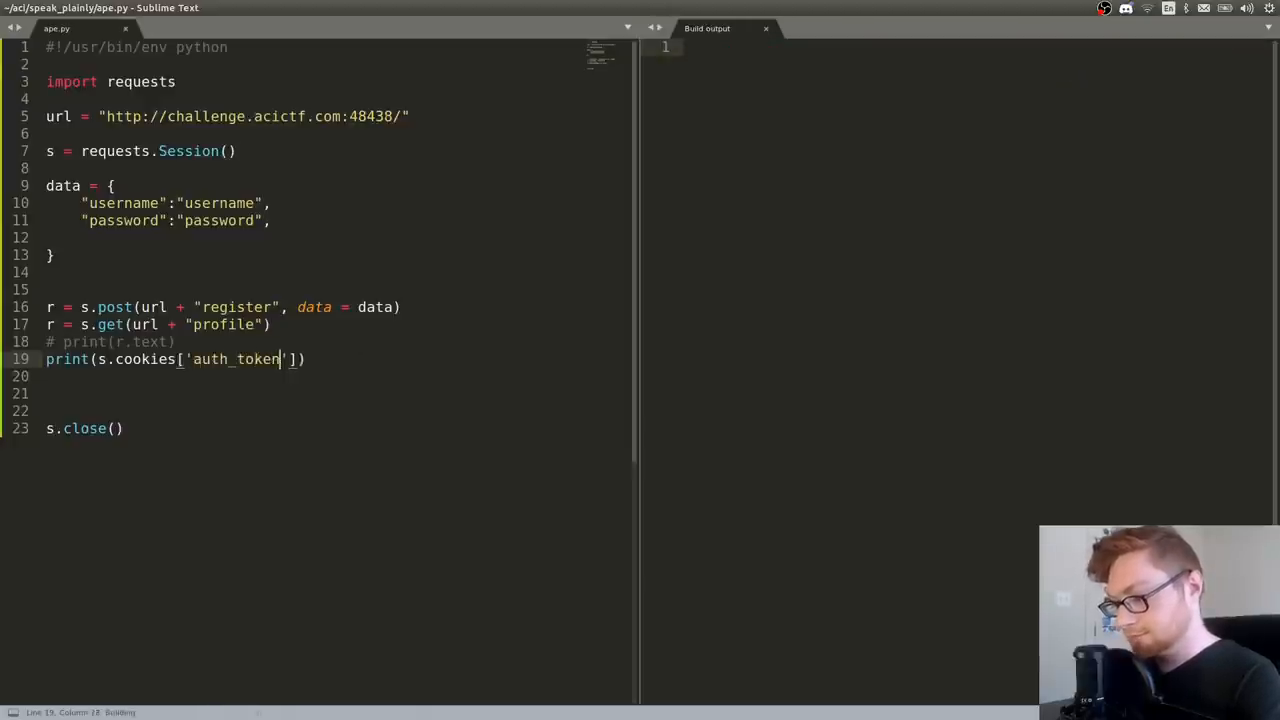
key(ctrl+b)
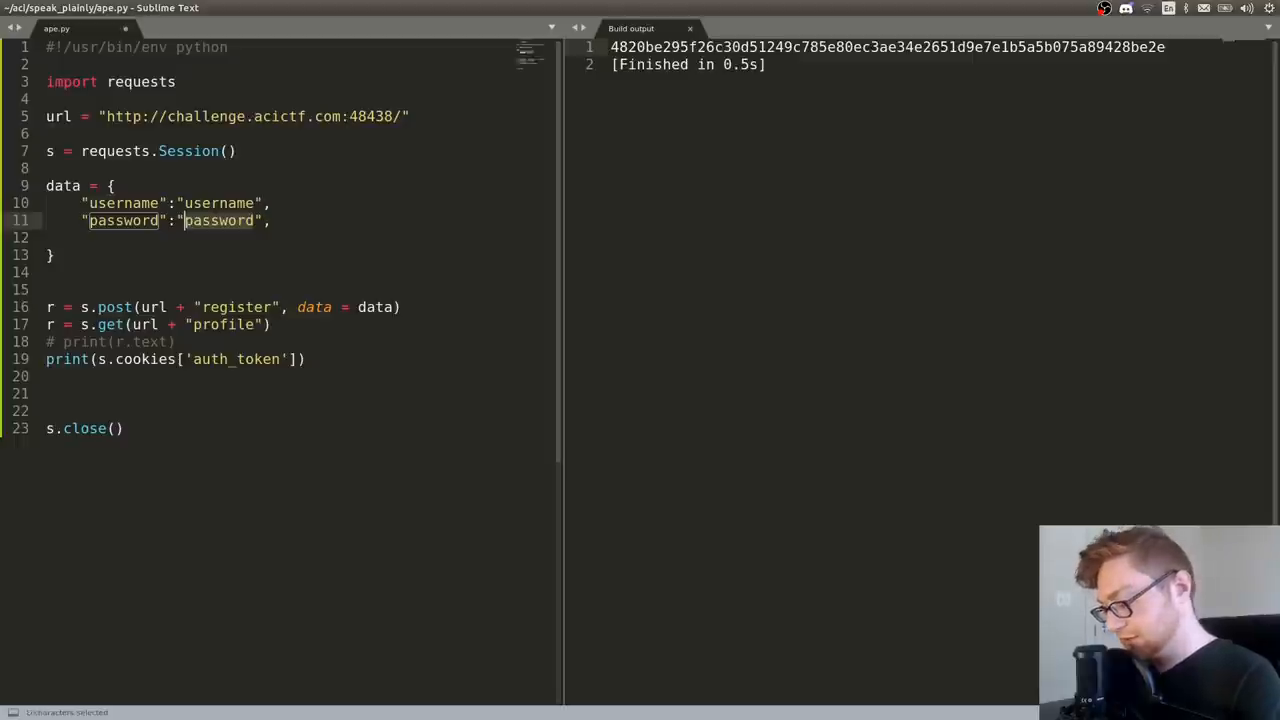
- Change the password to anything and the username to pleasesubscribe, rerunning to compare tokens
text(anything)
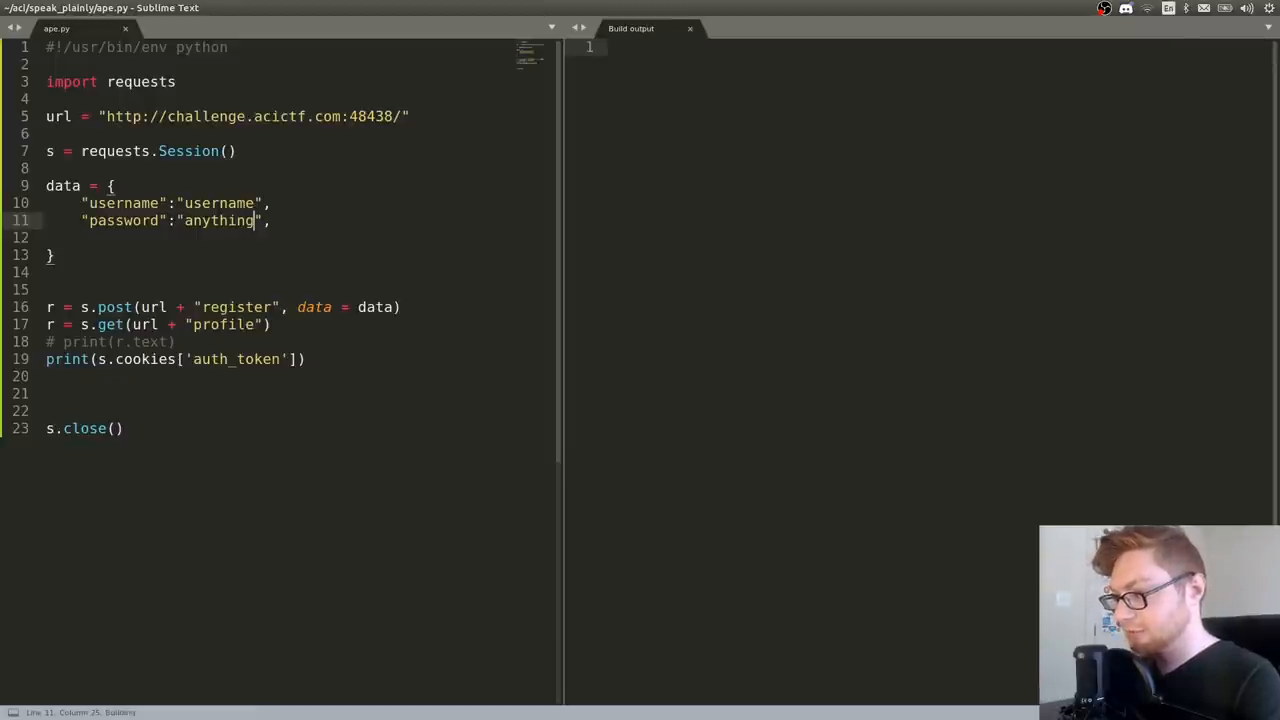
key(ctrl+b)
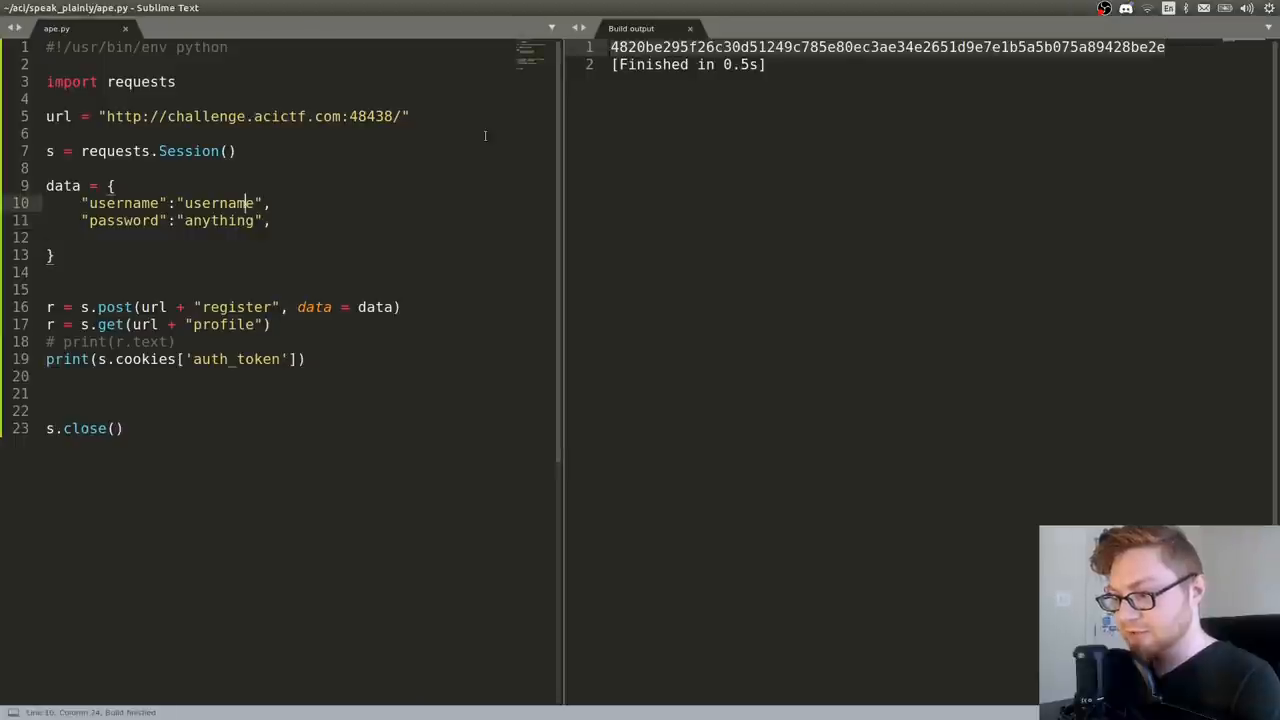
text(please)
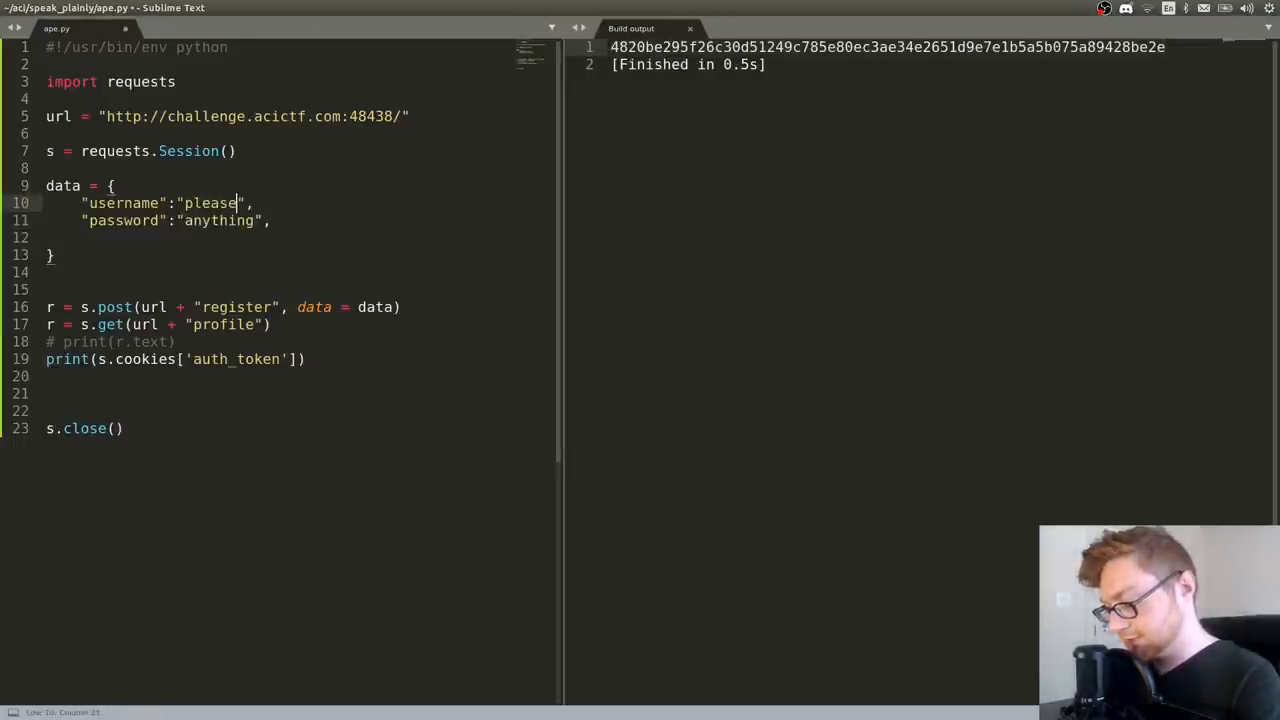
text(subscribe)
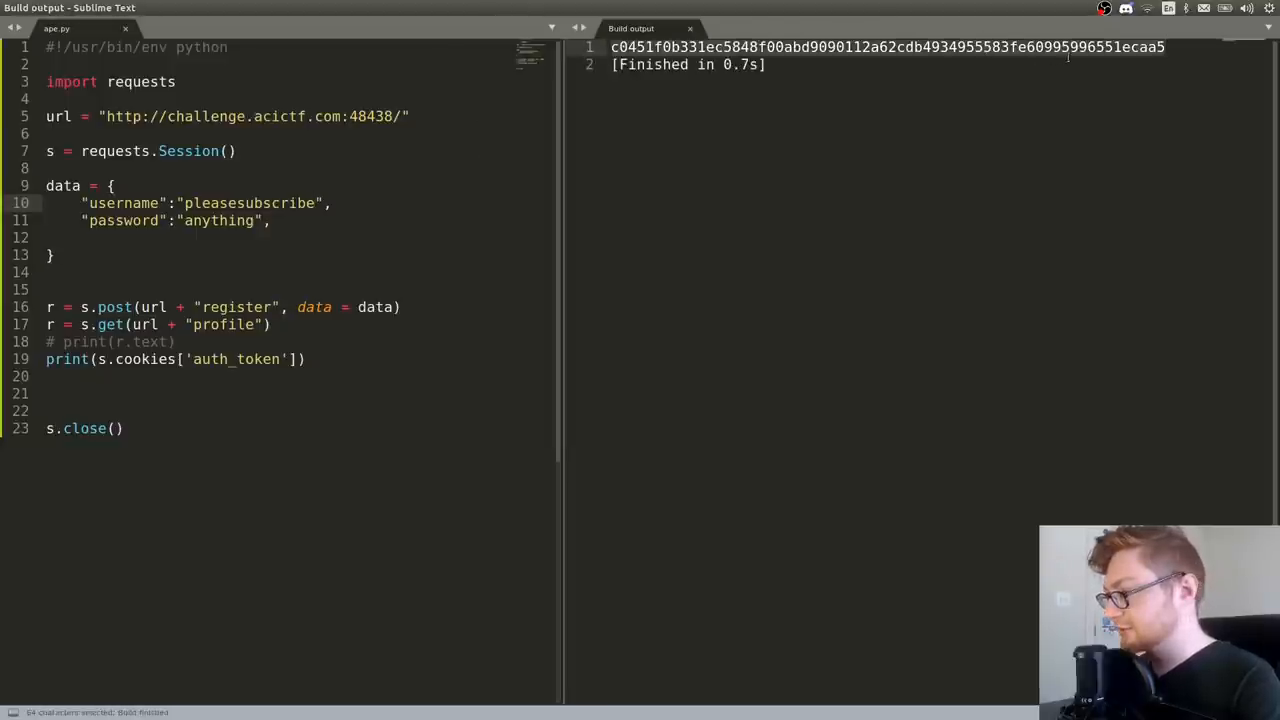
mouse_move(544, 178)
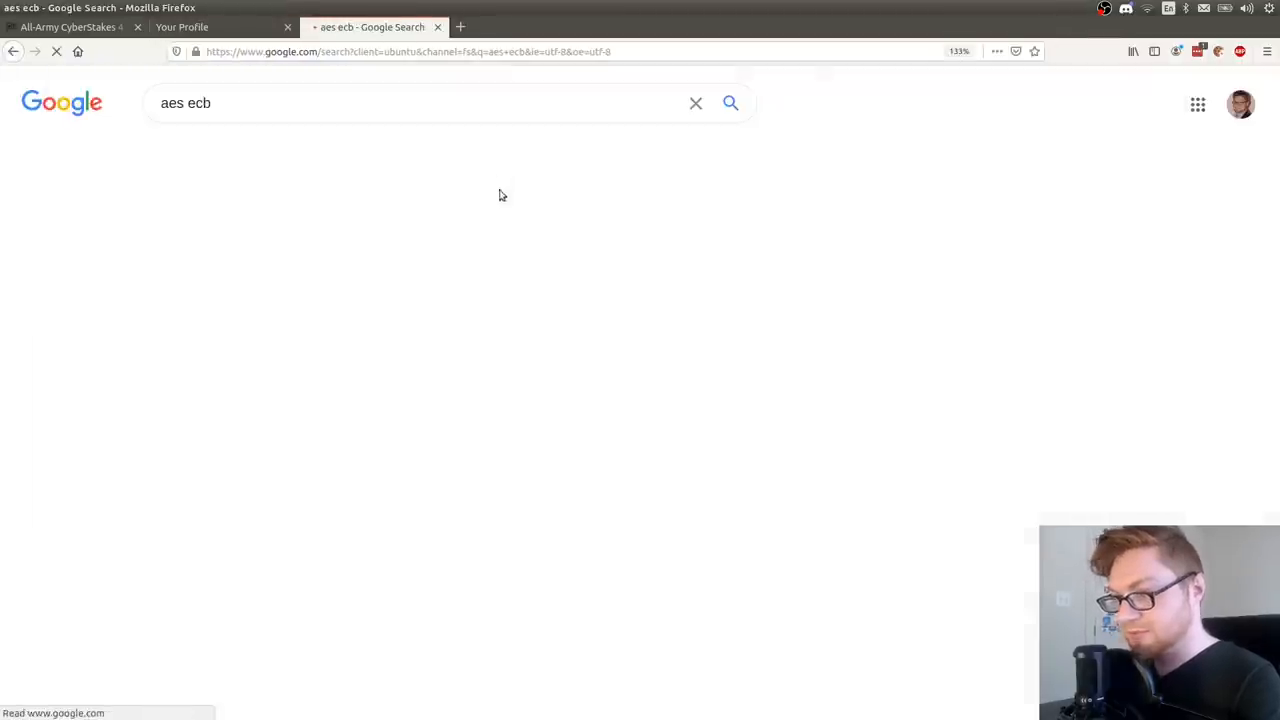
- Open Wikipedia's block cipher modes article and read through the Electronic codebook (ECB) section
click(328, 252)
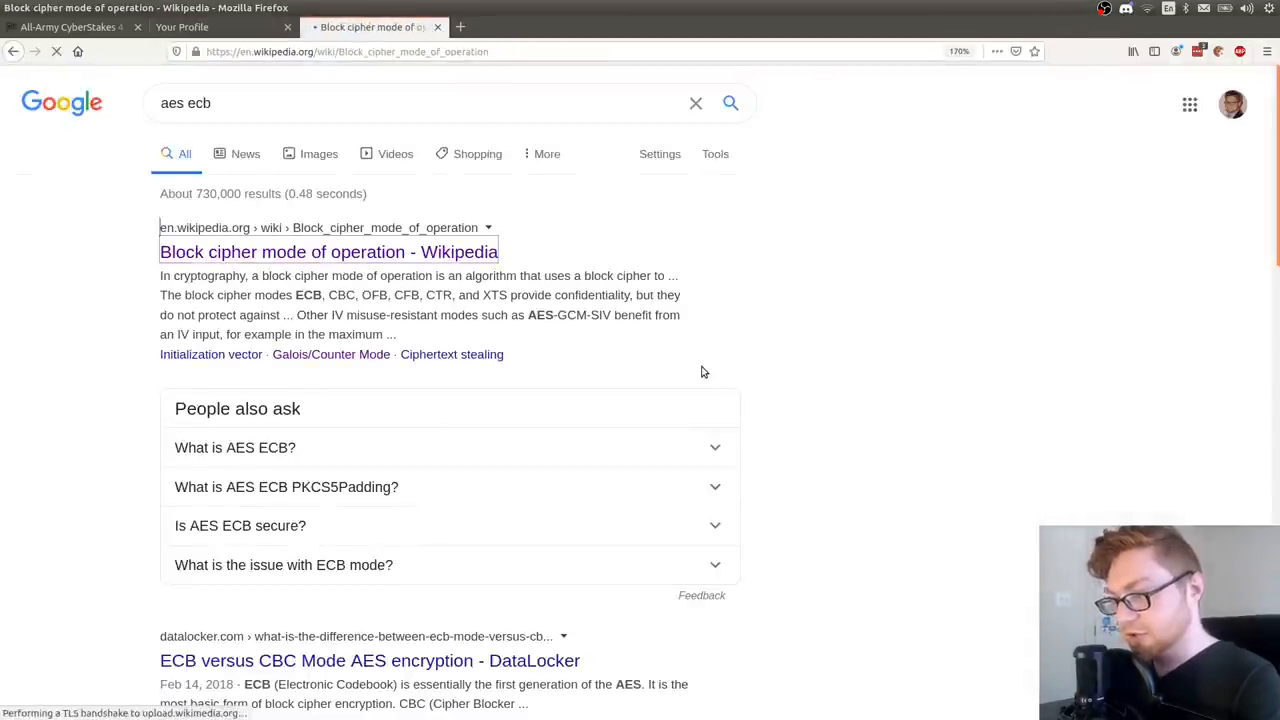
click(328, 252)
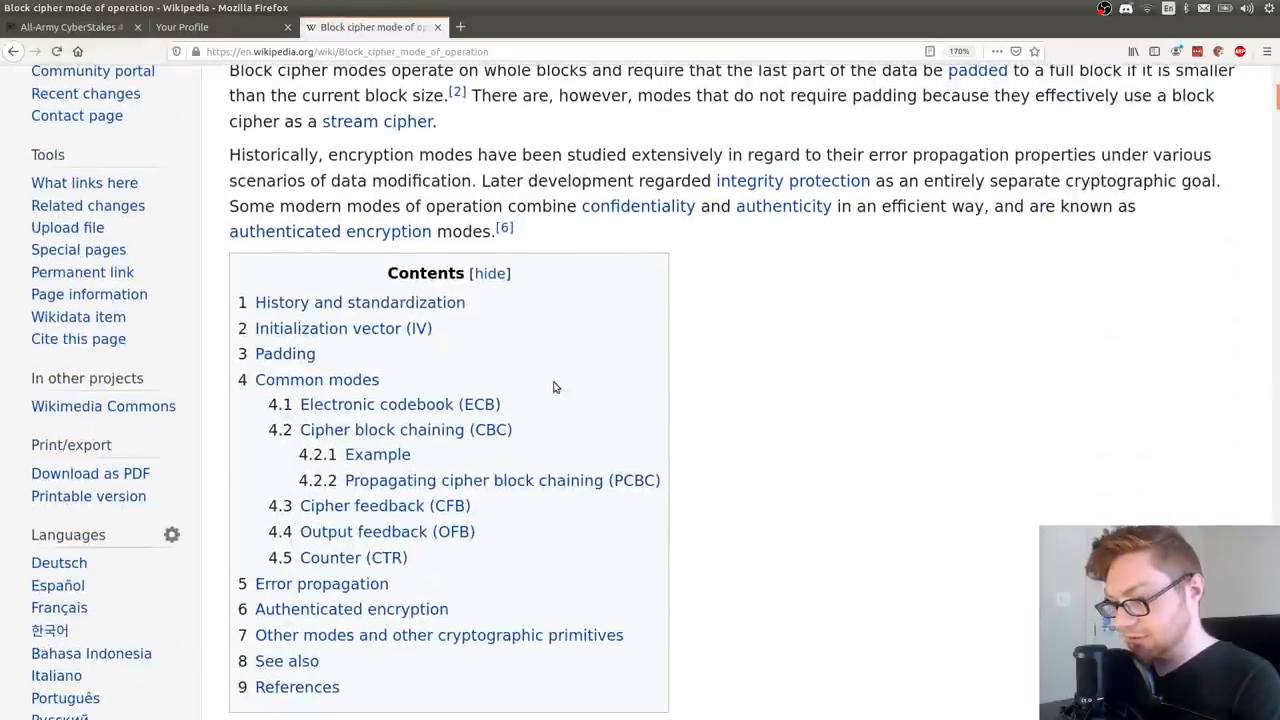
click(400, 404)
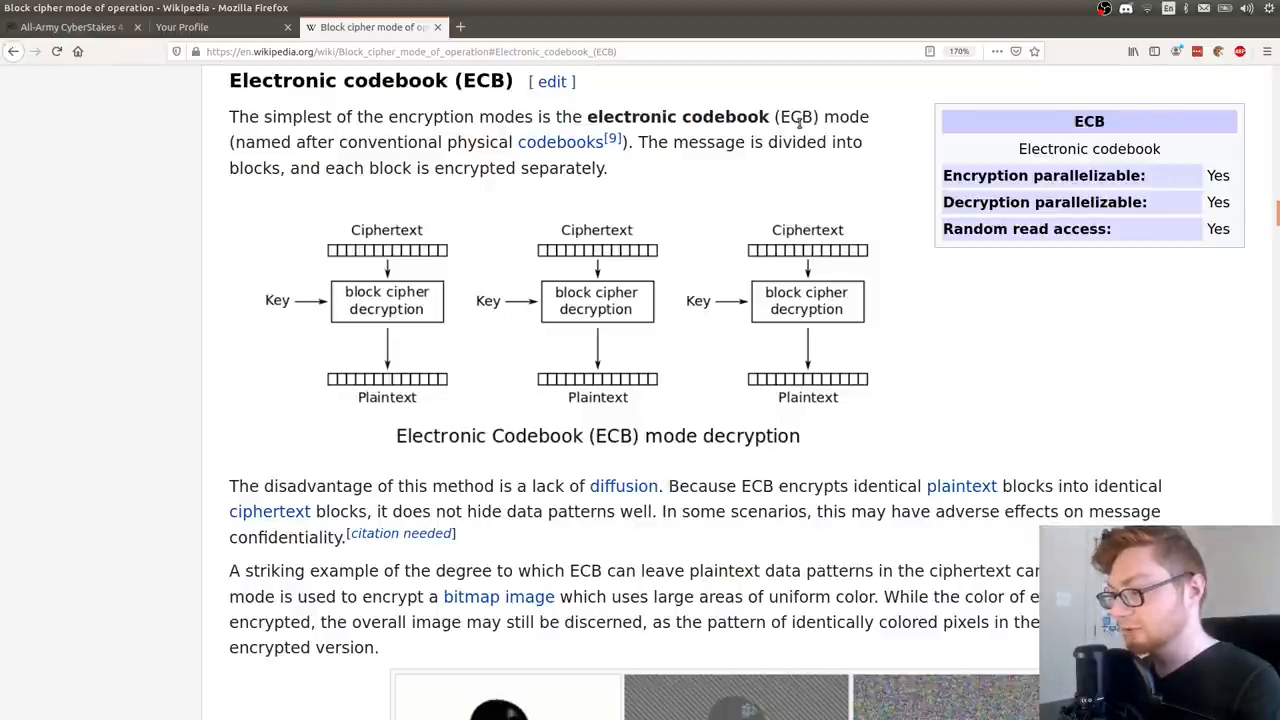
mouse_move(464, 298)
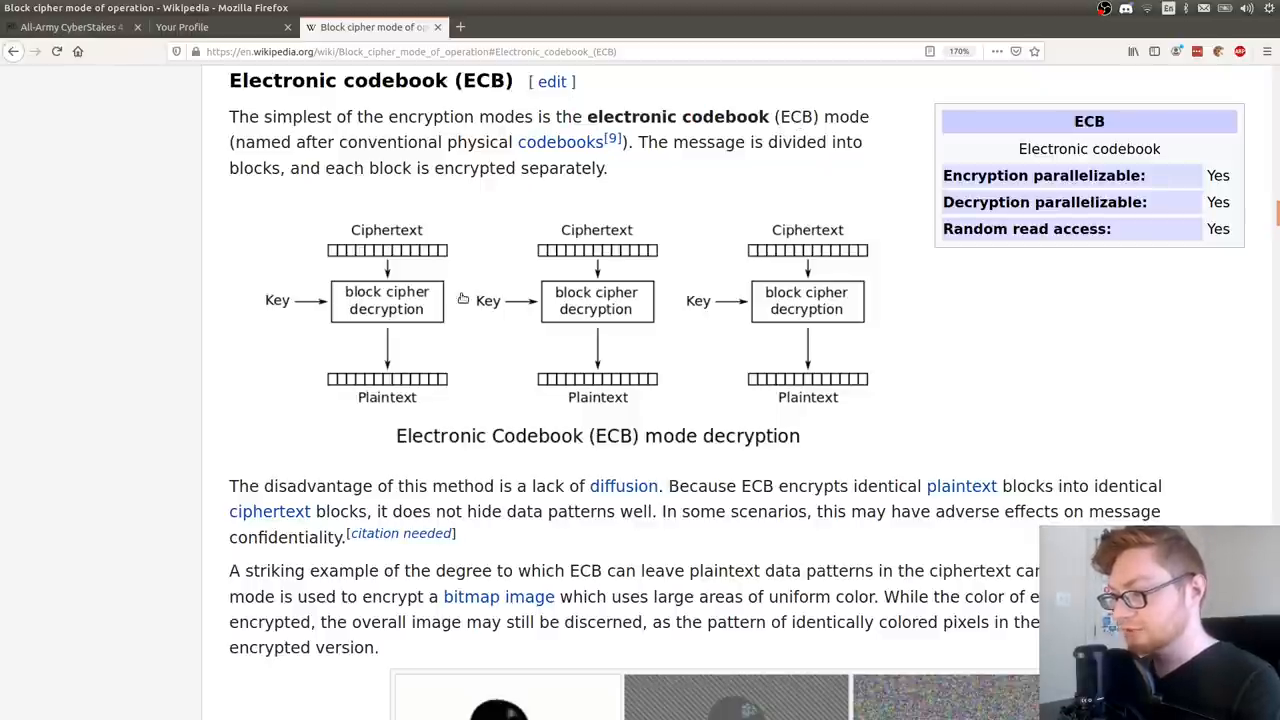
scroll(down, 3)
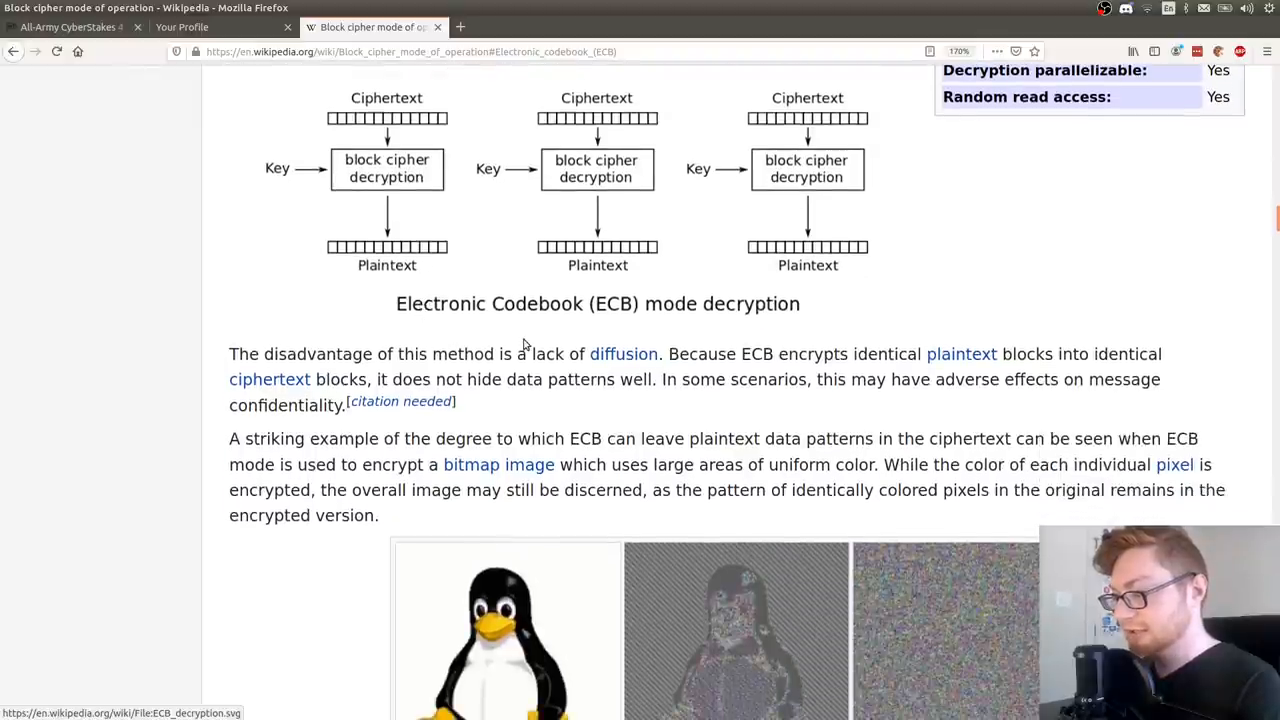
scroll(down, 3)
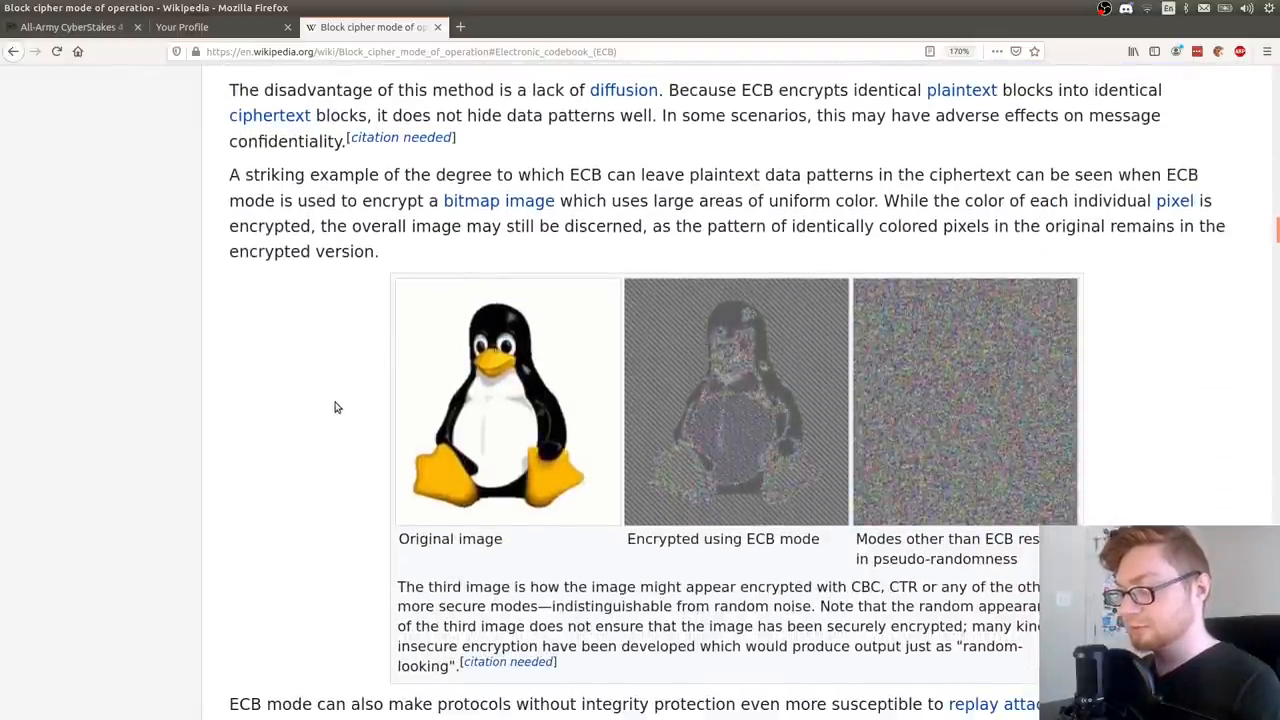
scroll(down, 3)
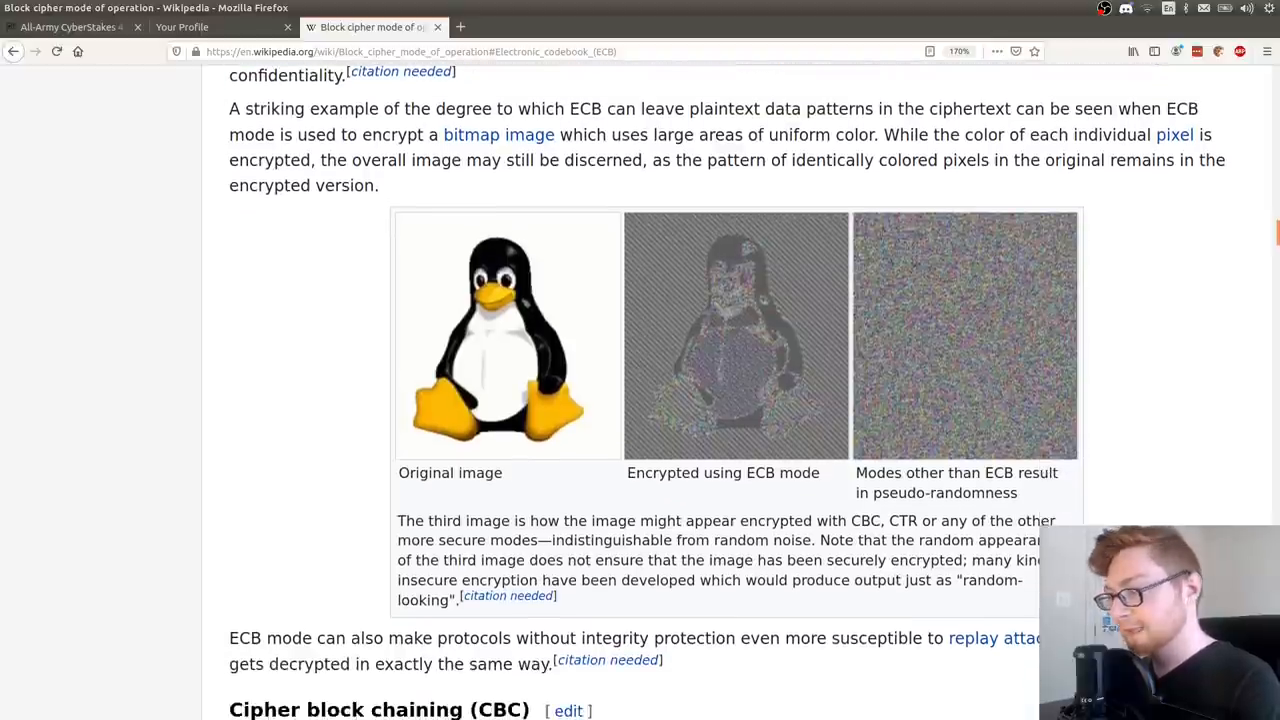
scroll(down, 3)
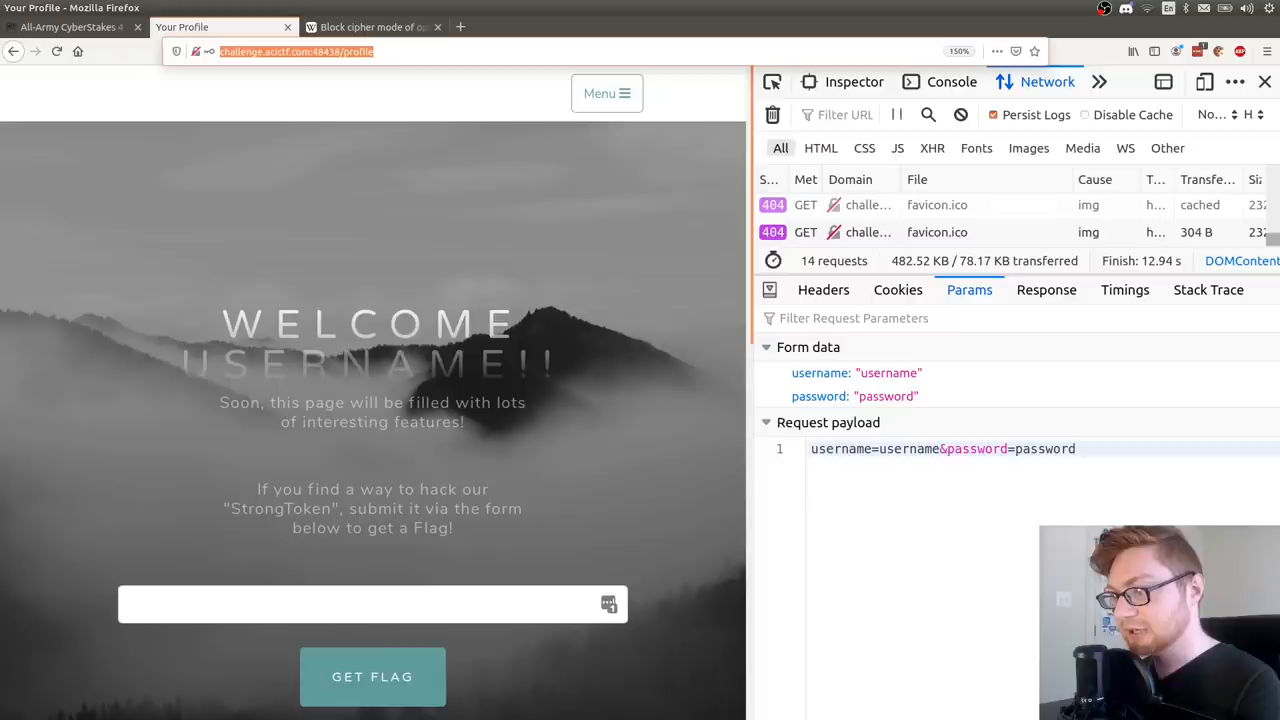
- Show the Speak Plainly Hints and highlight the hint about the AES-ECB cookie's components
click(70, 28)
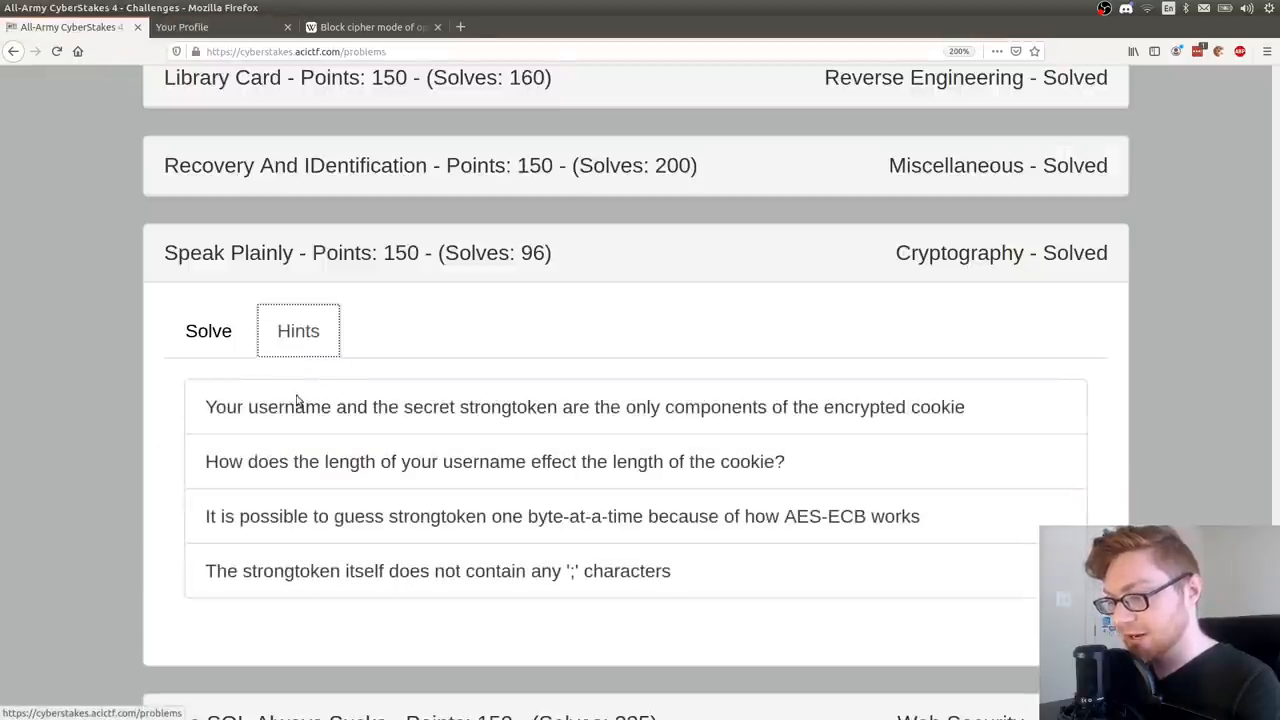
drag(216, 408, 560, 408)
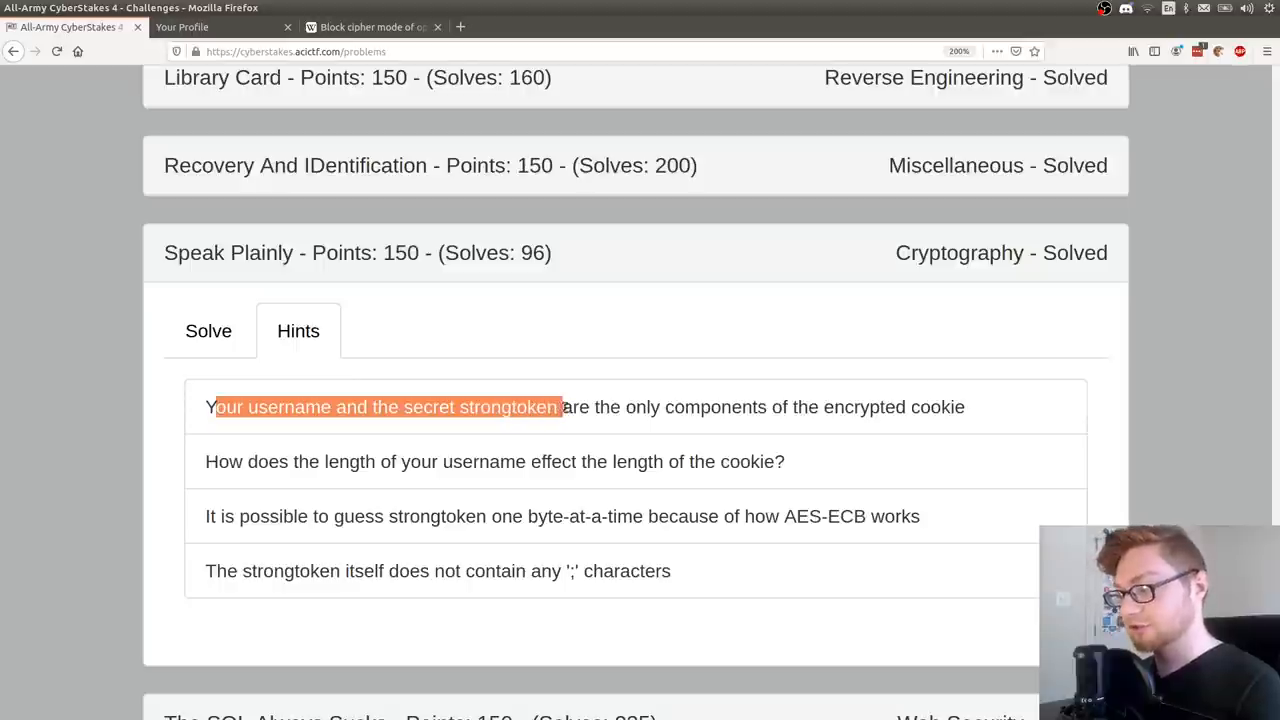
drag(560, 408, 610, 408)
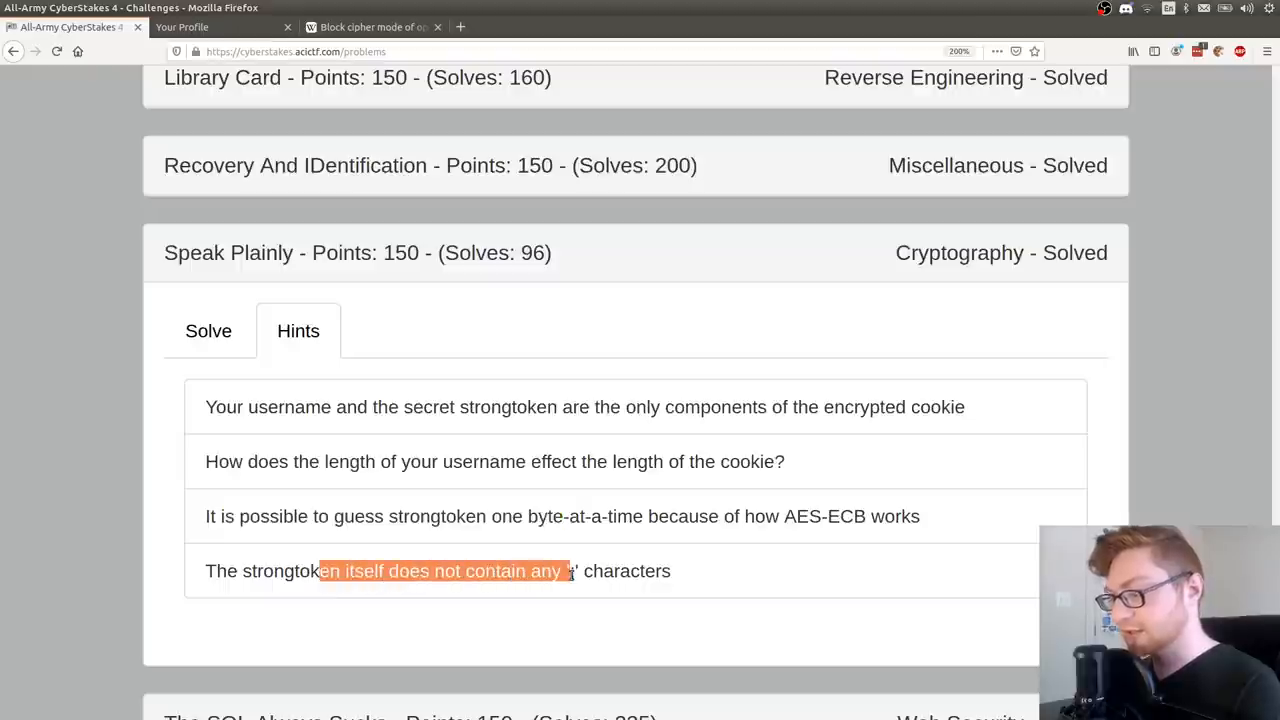
click(208, 332)
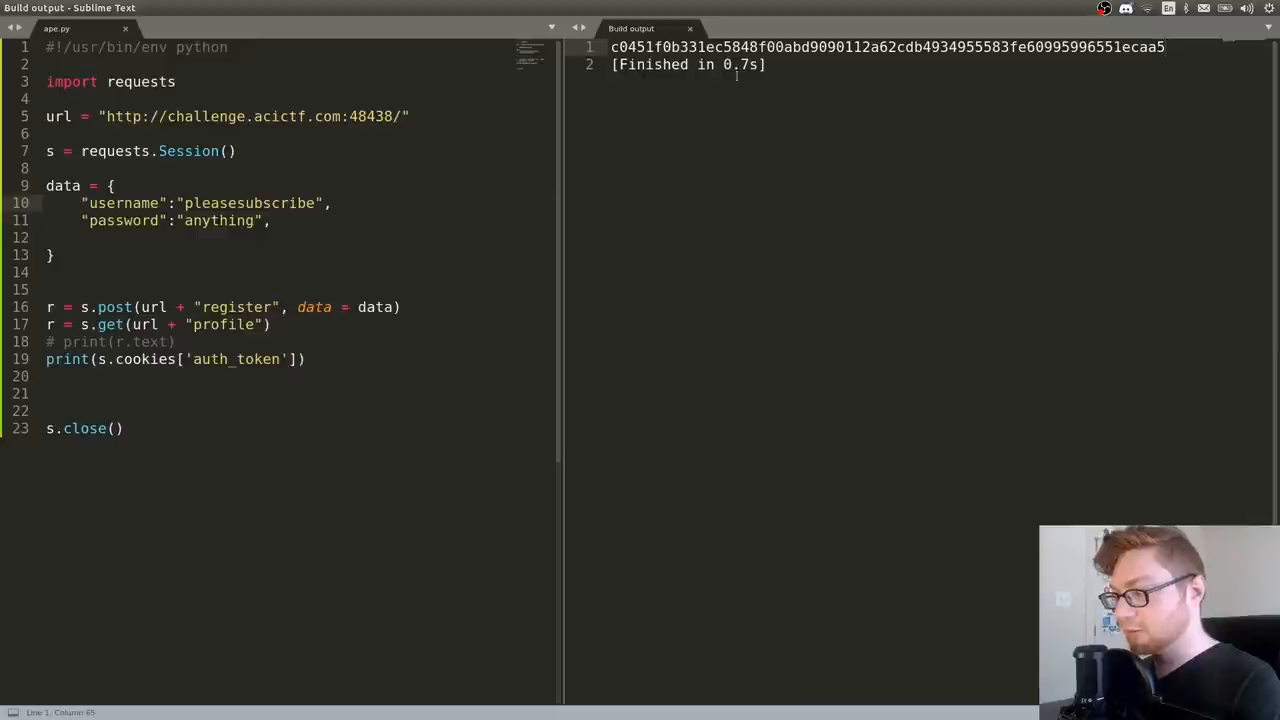
- Register as pleasesubscribeplease to see a longer auth_token, then set the username to A
double_click(248, 204)
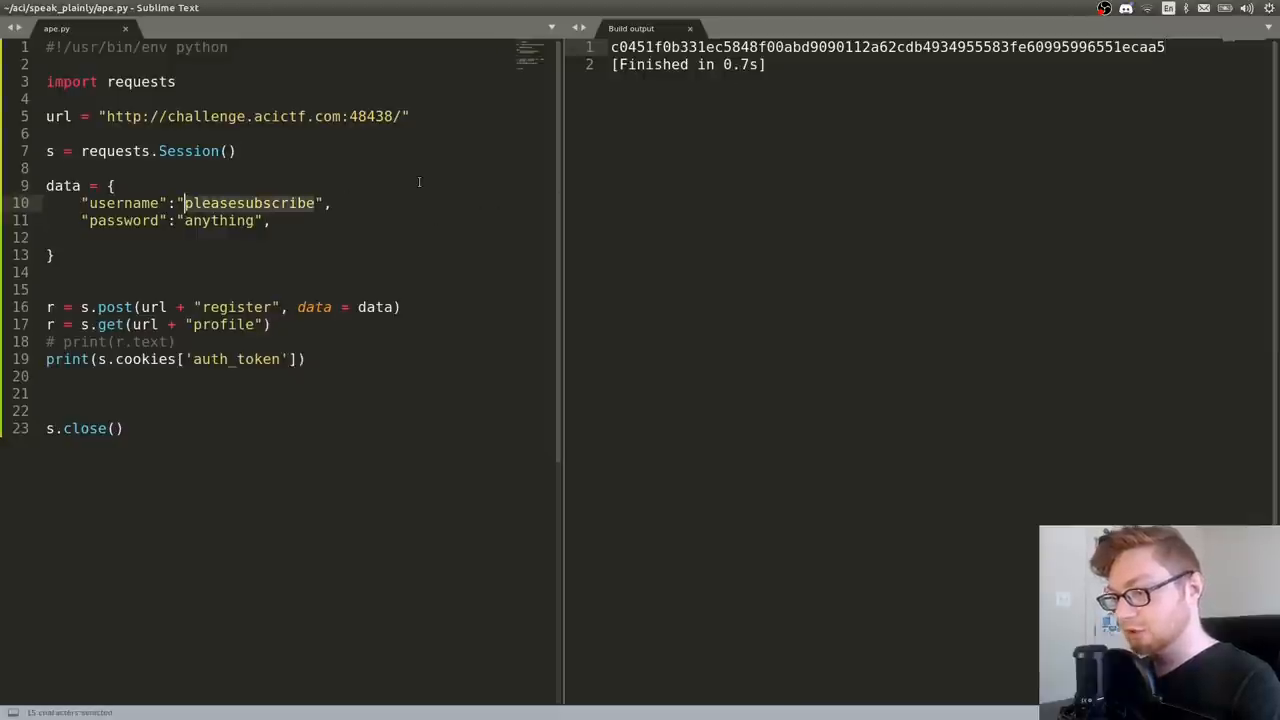
text(pleas)
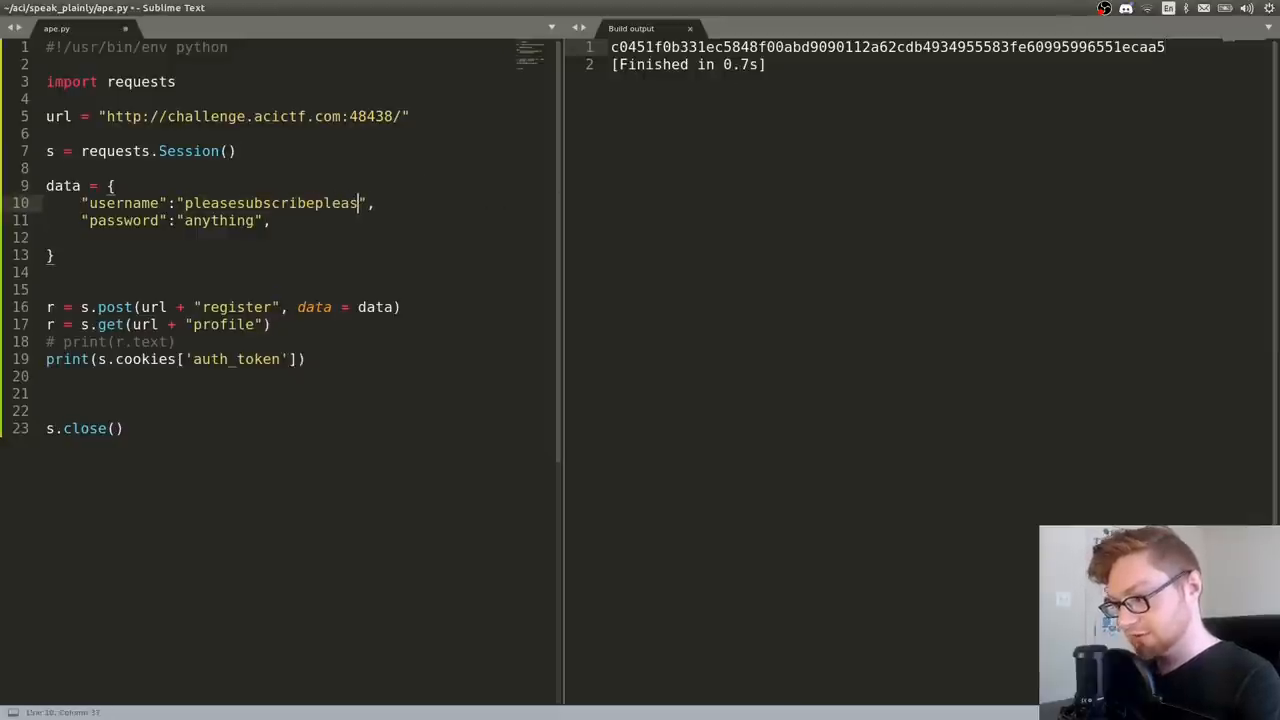
text(es)
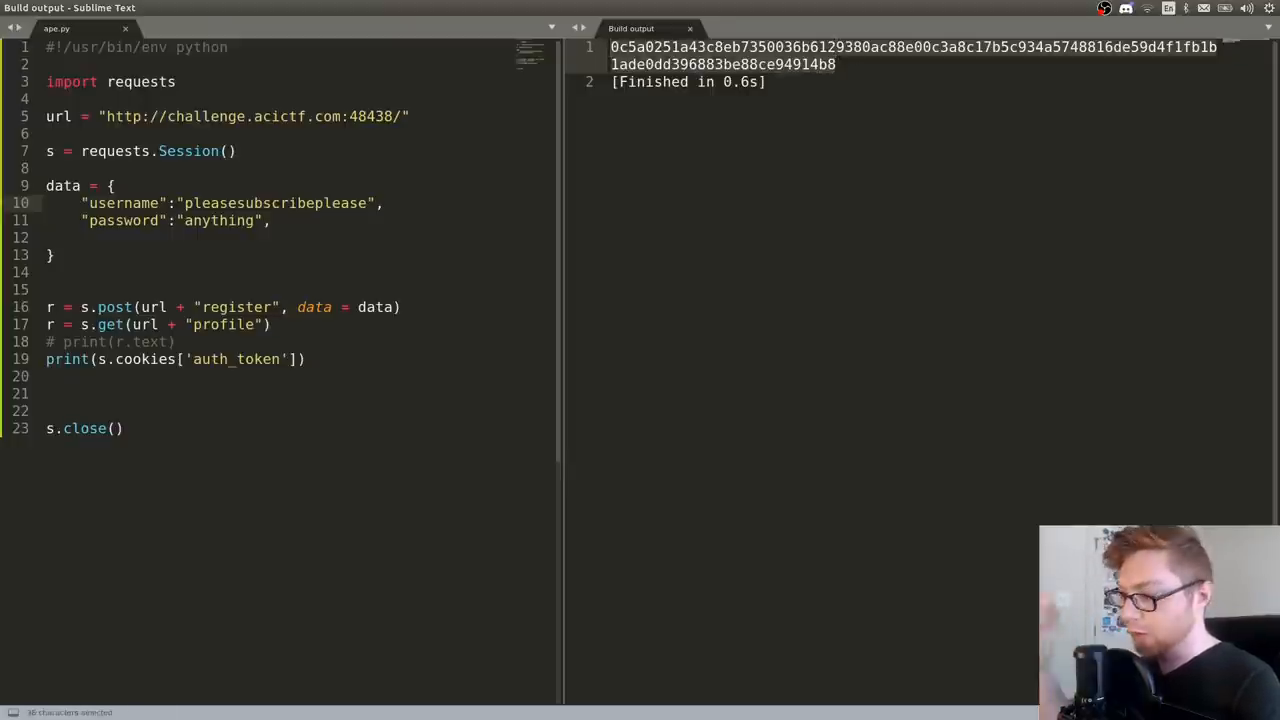
drag(612, 48, 836, 64)
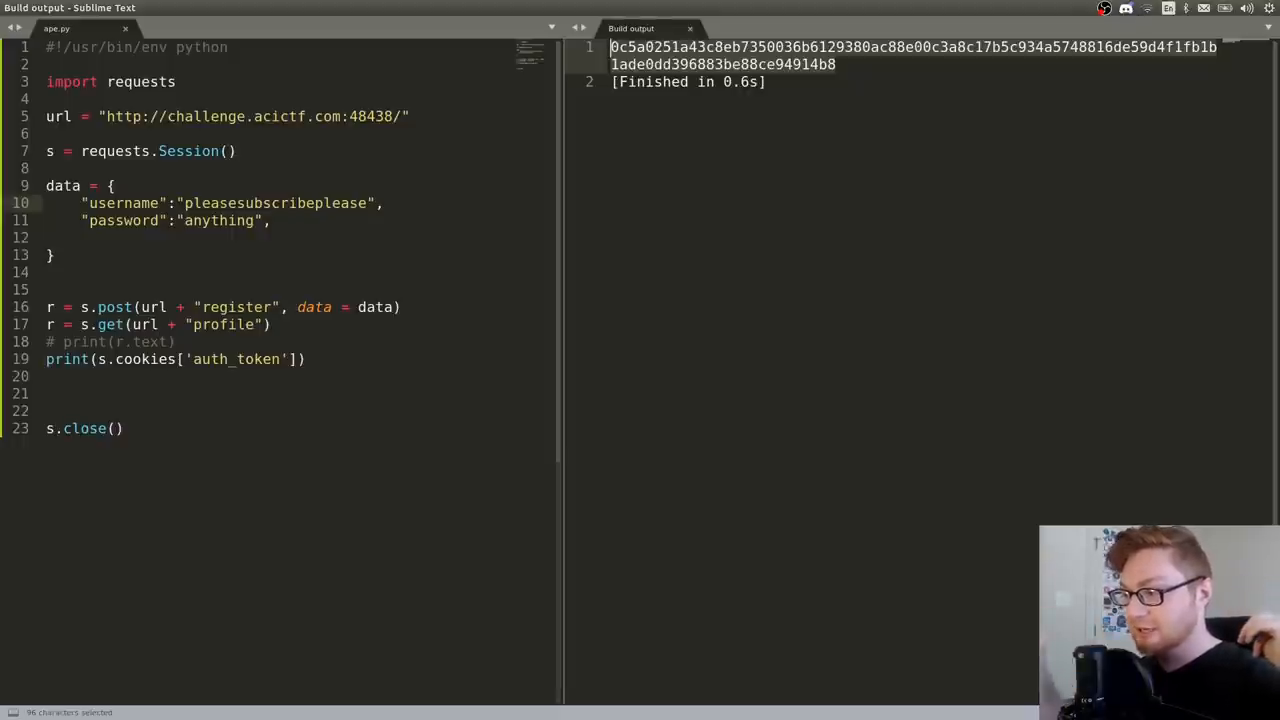
mouse_move(572, 136)
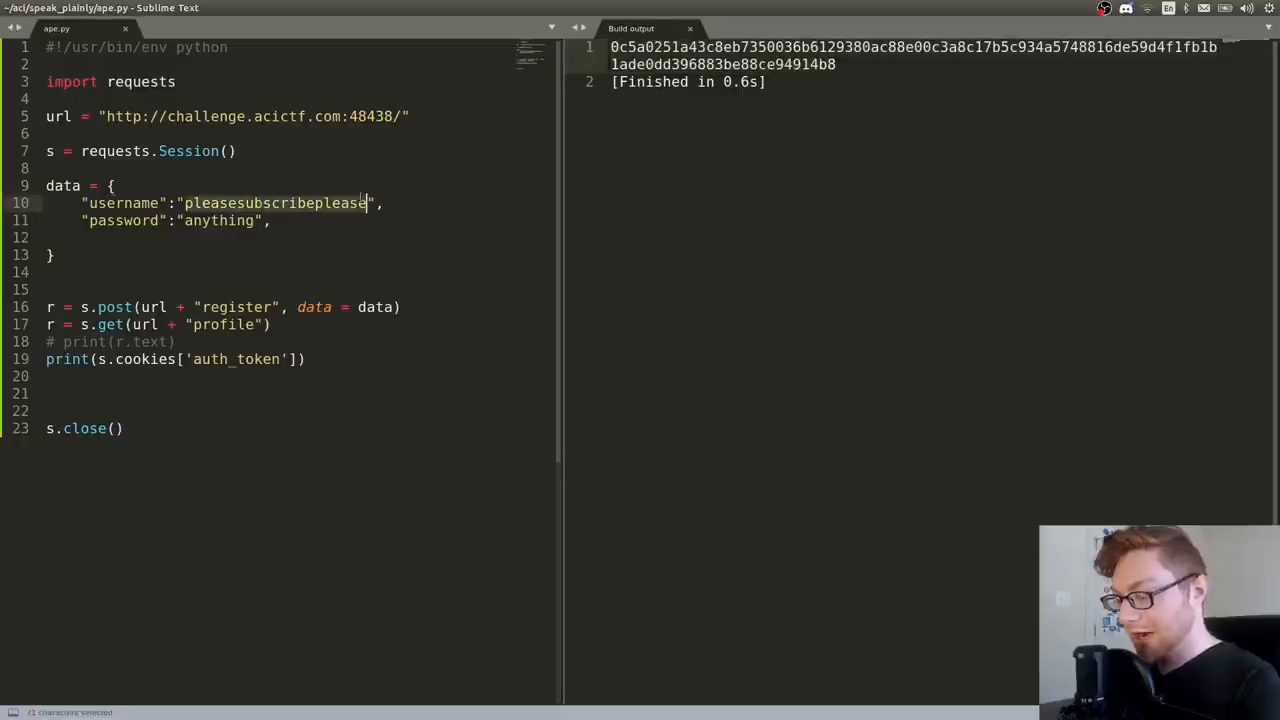
text(A",)
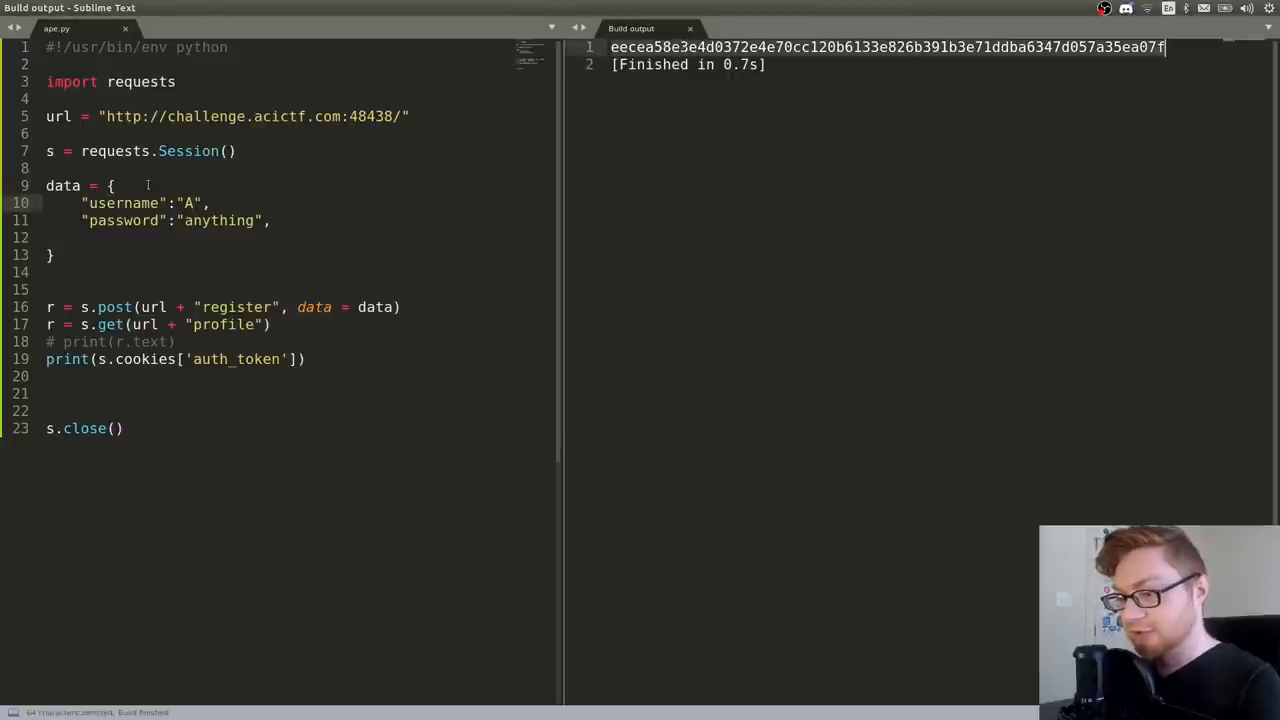
- Store username = "A" and username_length = len(username) in variables
text(usernam)
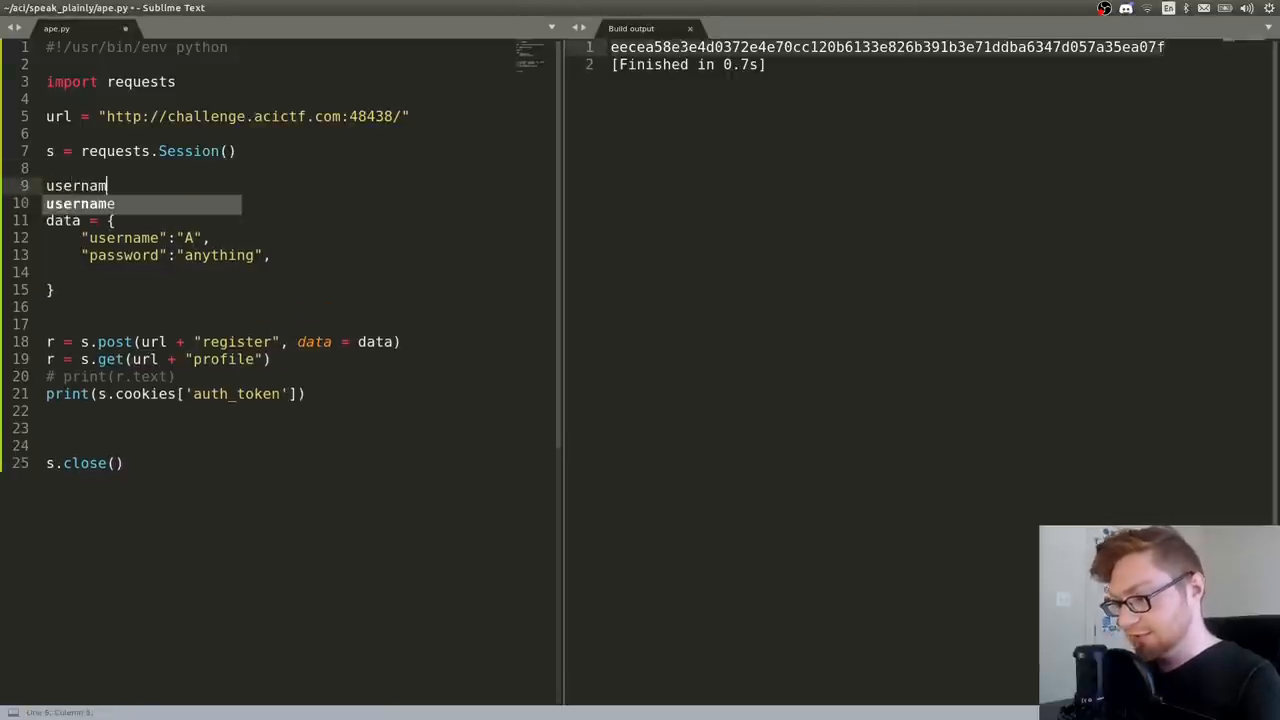
text(= "A")
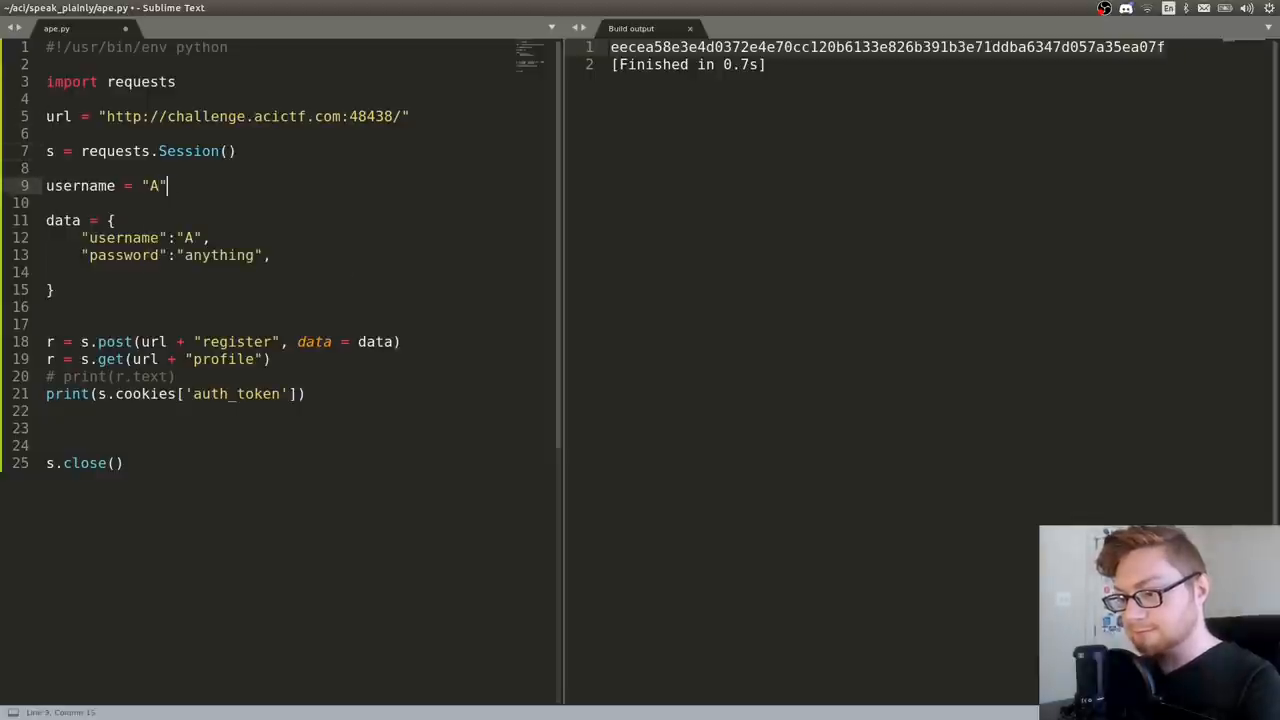
text(us)
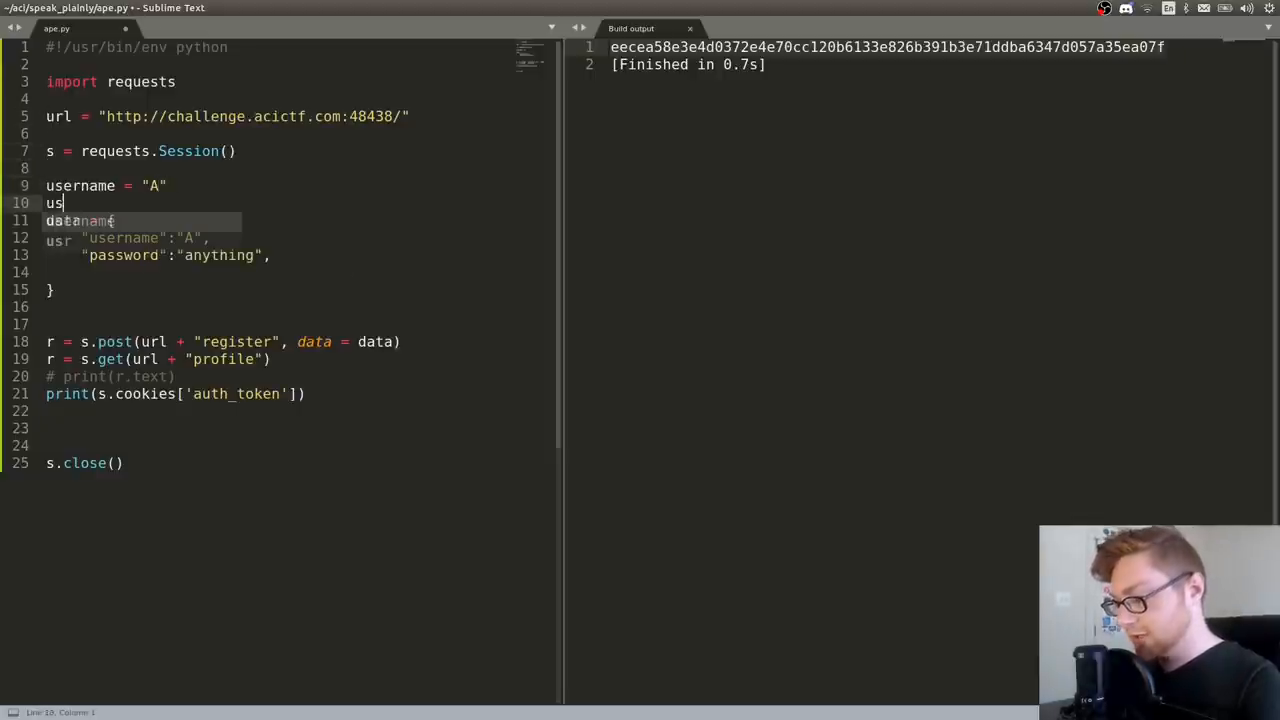
text(ername_length)
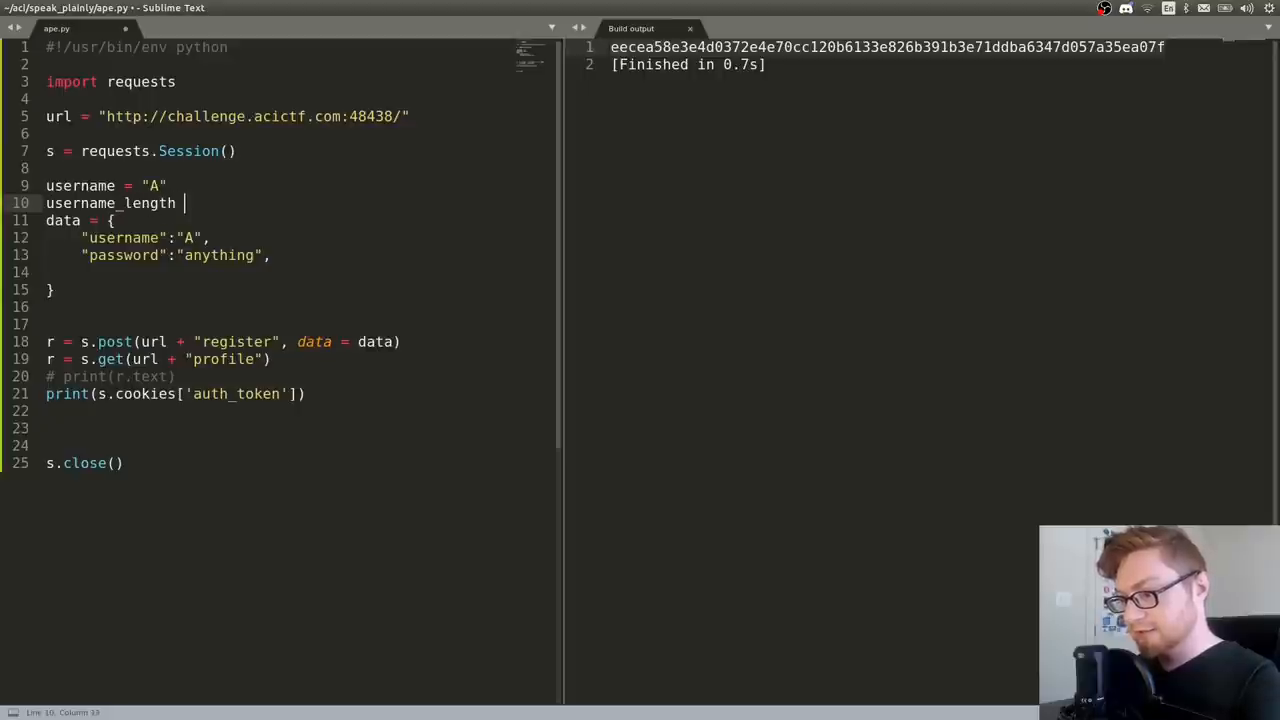
text(= "A")
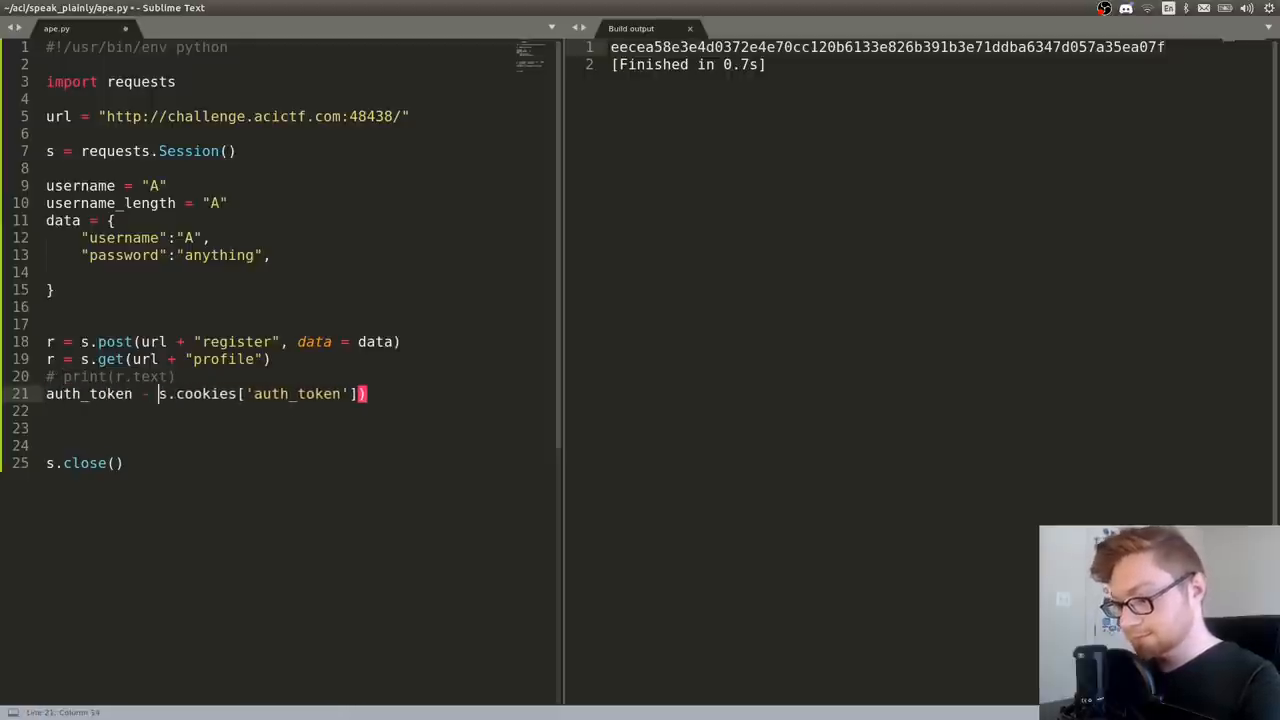
text(len(auth_token)
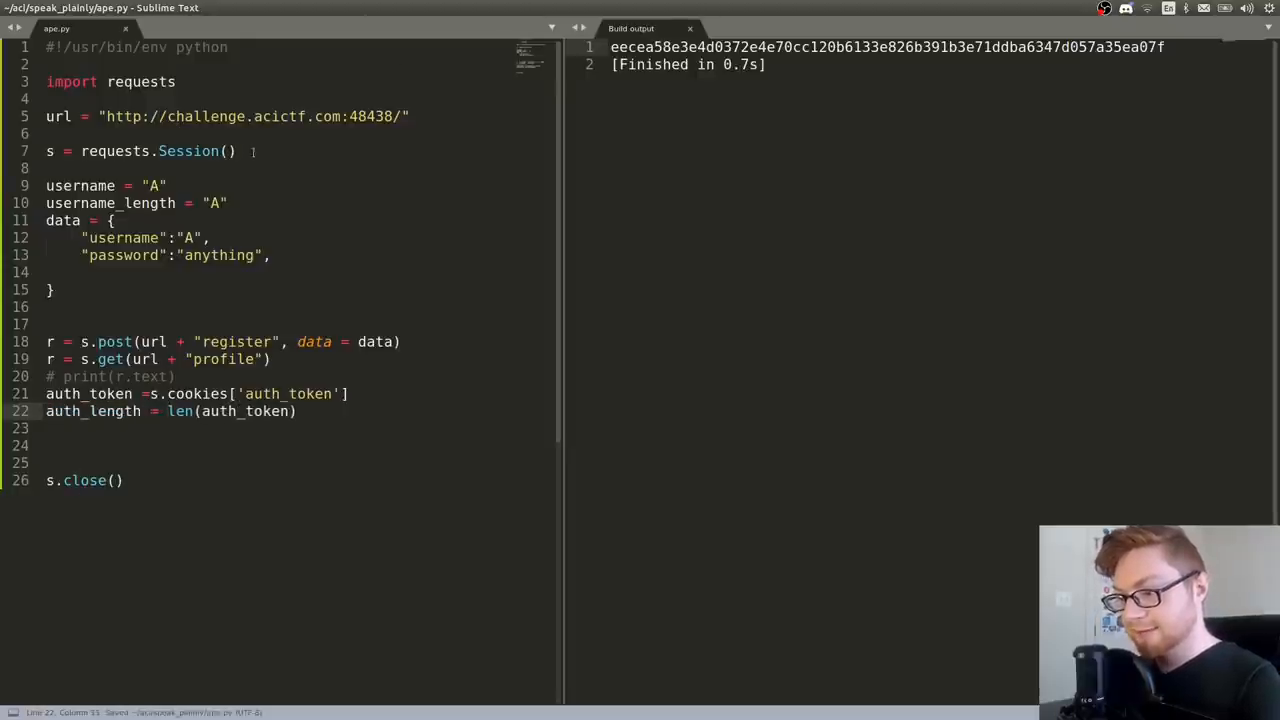
- Initialise auth_length = 64 and loop while auth_length == 64, recomputing it with len()
double_click(92, 412)
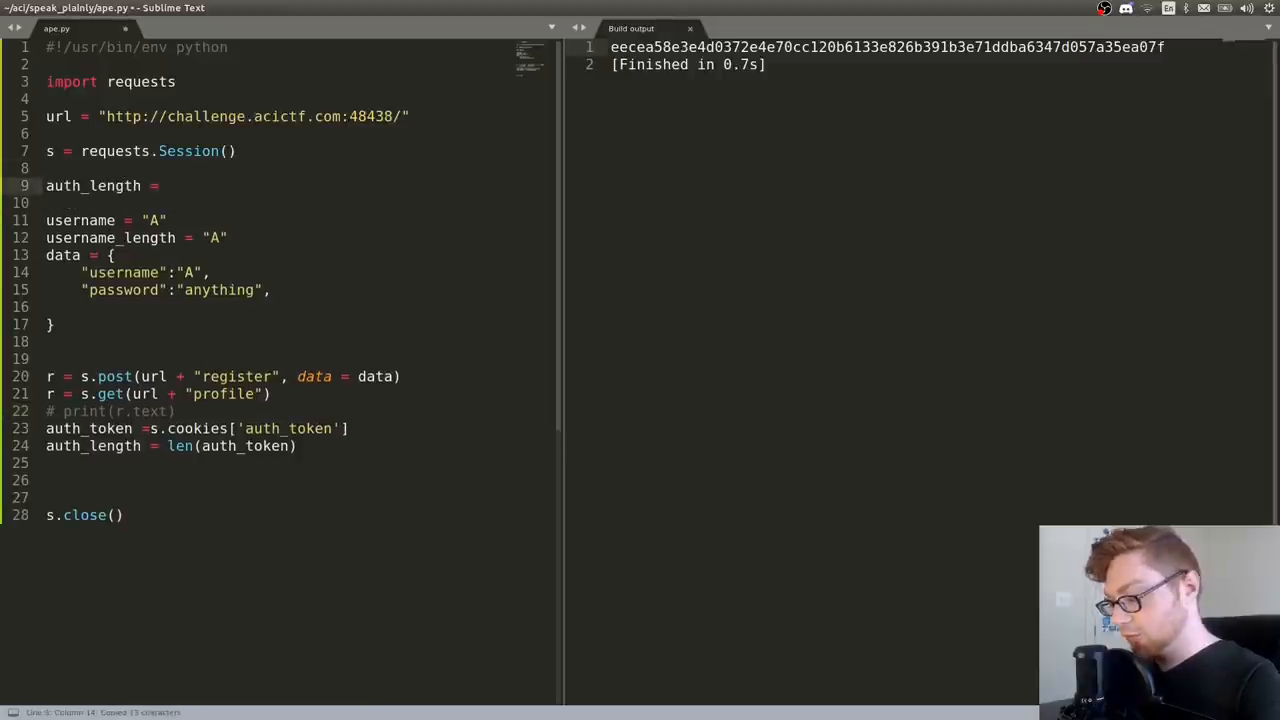
text(64)
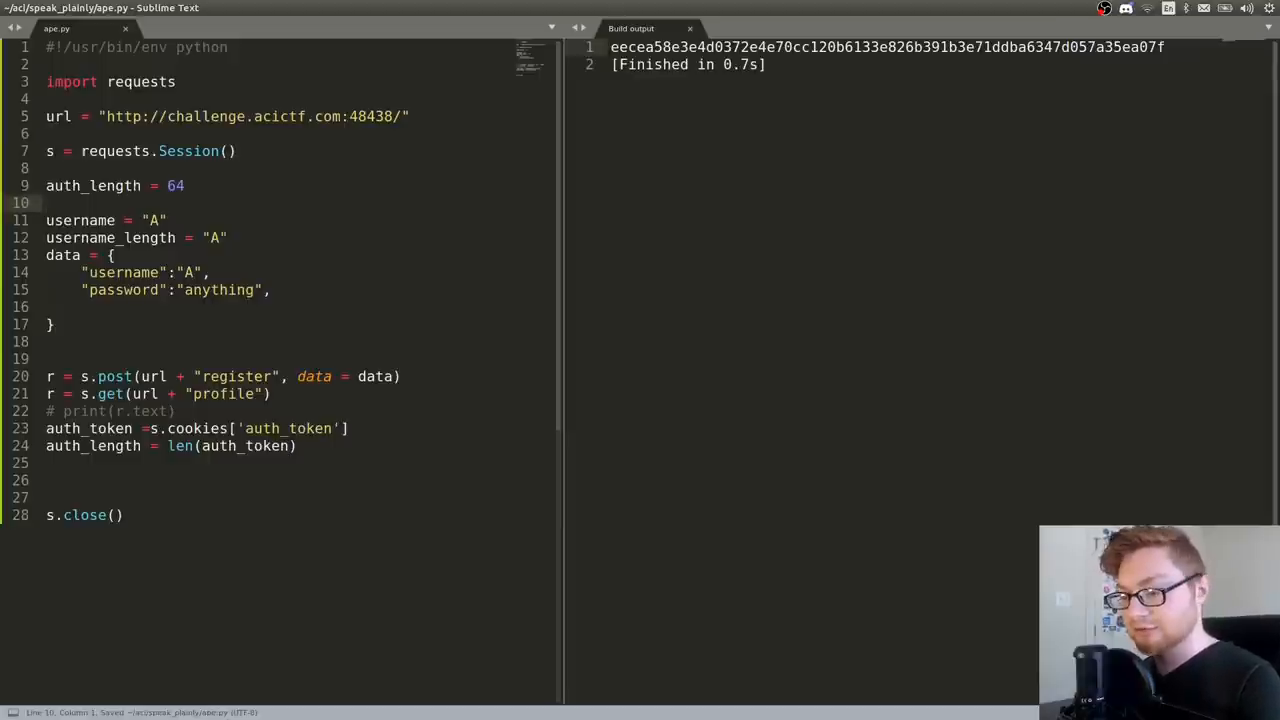
text(while auth_length !)
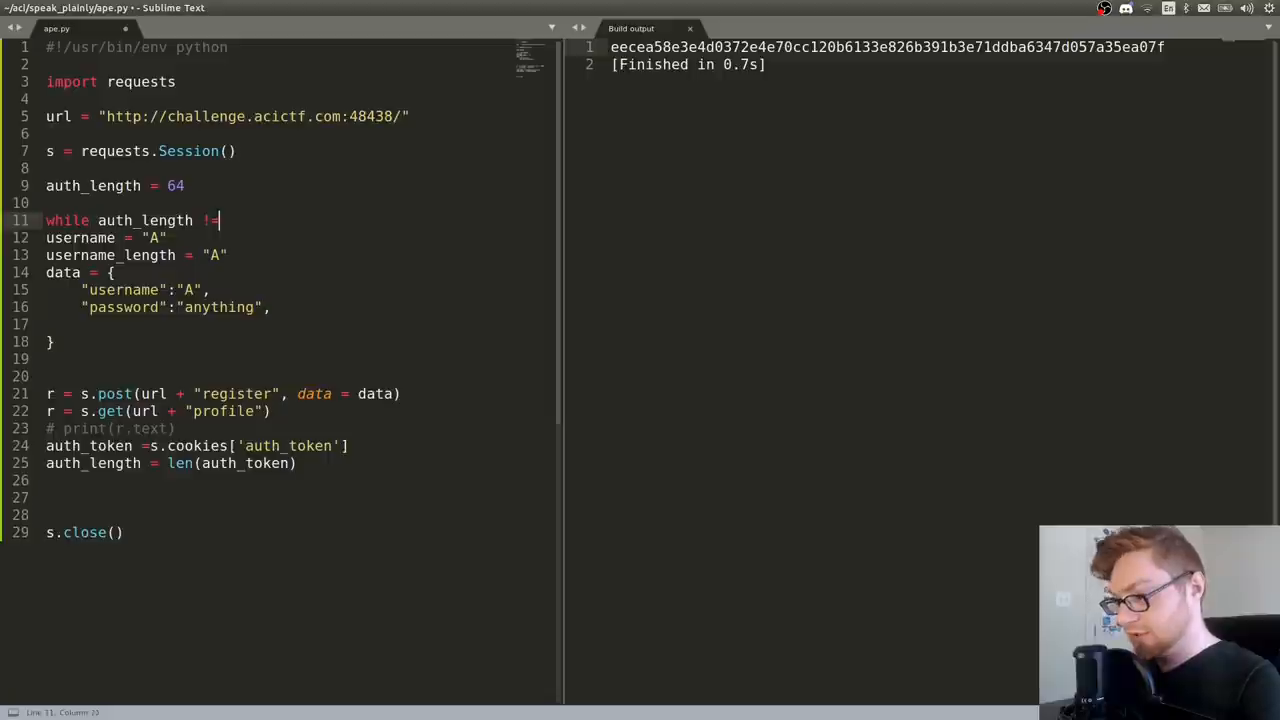
text(= 64:)
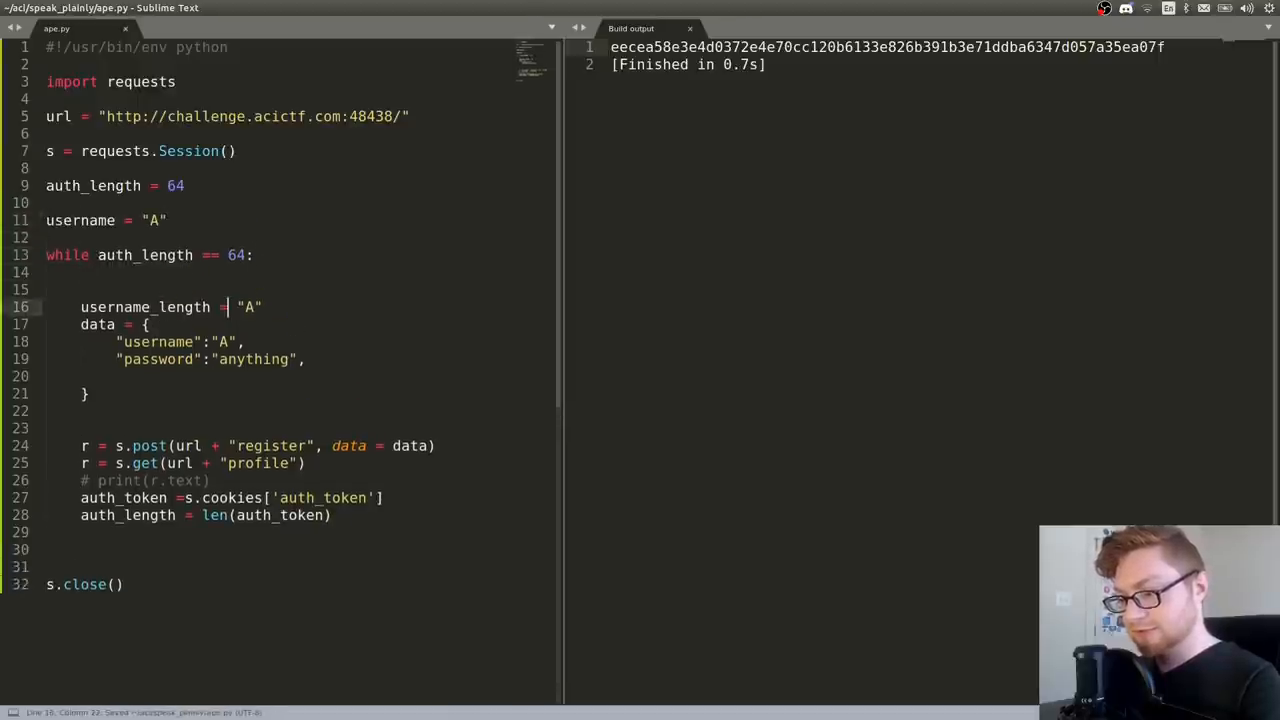
text(len())
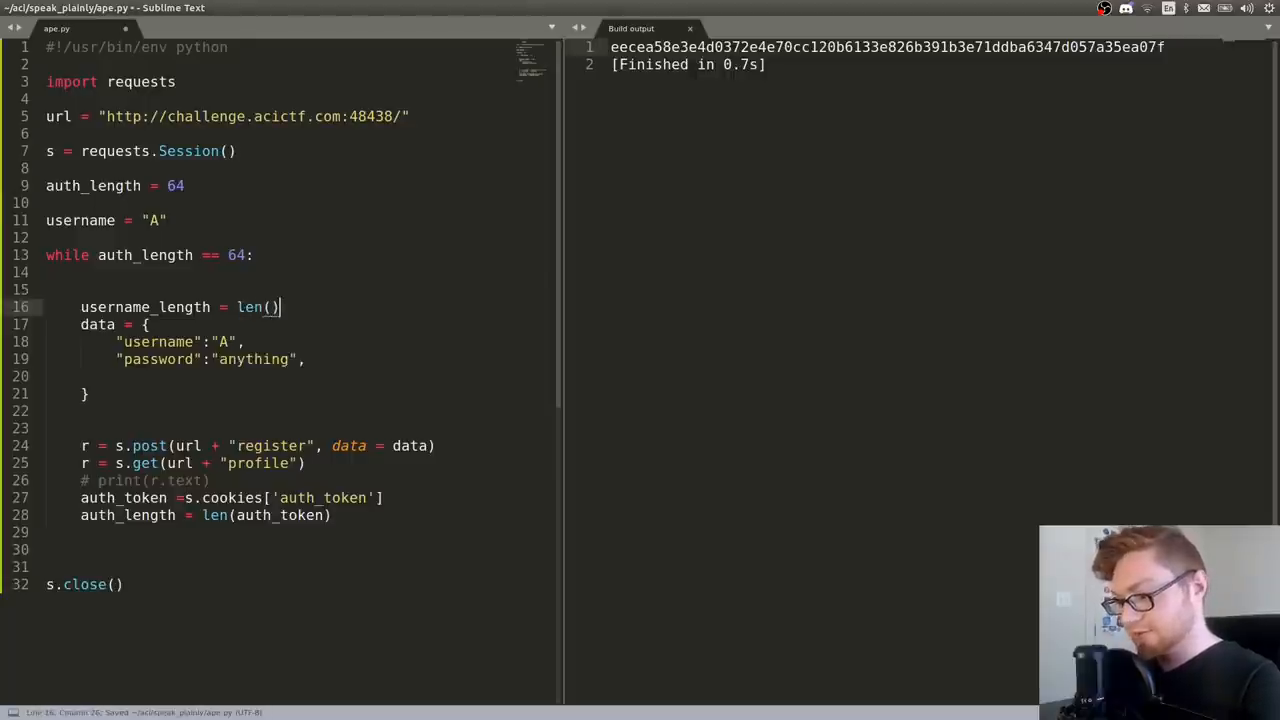
text(auth_length)
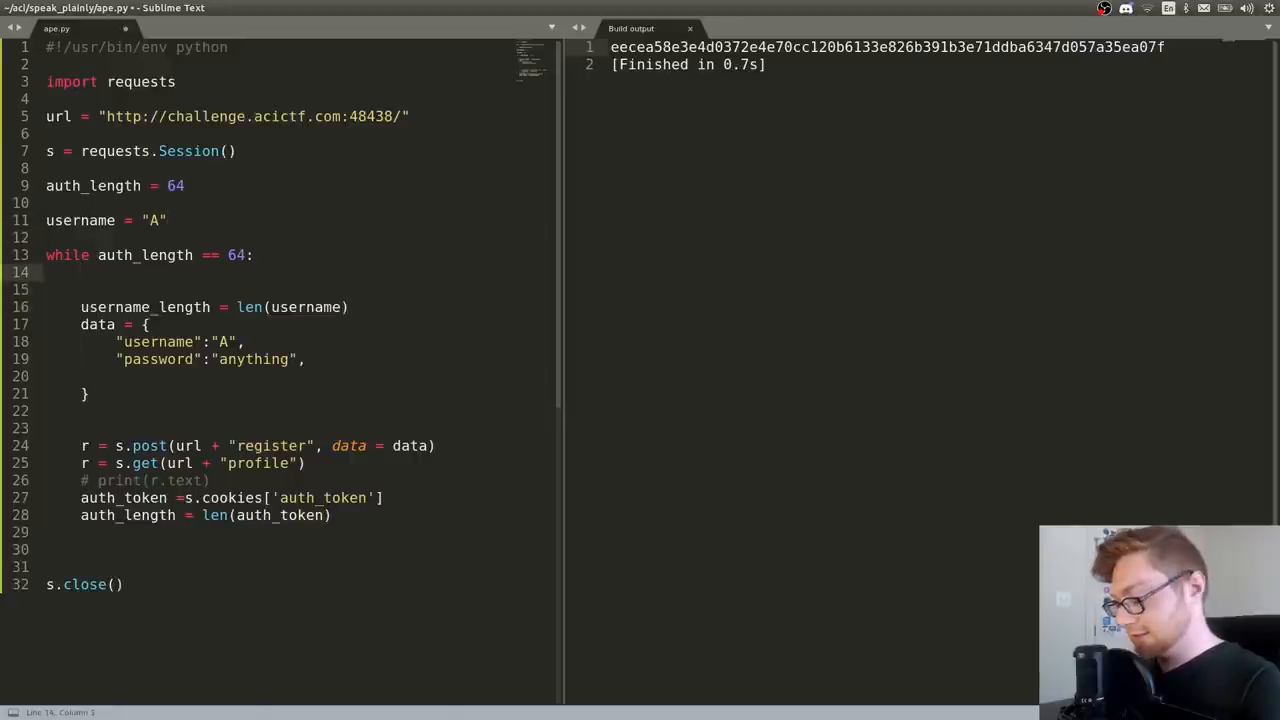
- Add for i in range(20) with username = "A"*i sent in the request data
text(fir)
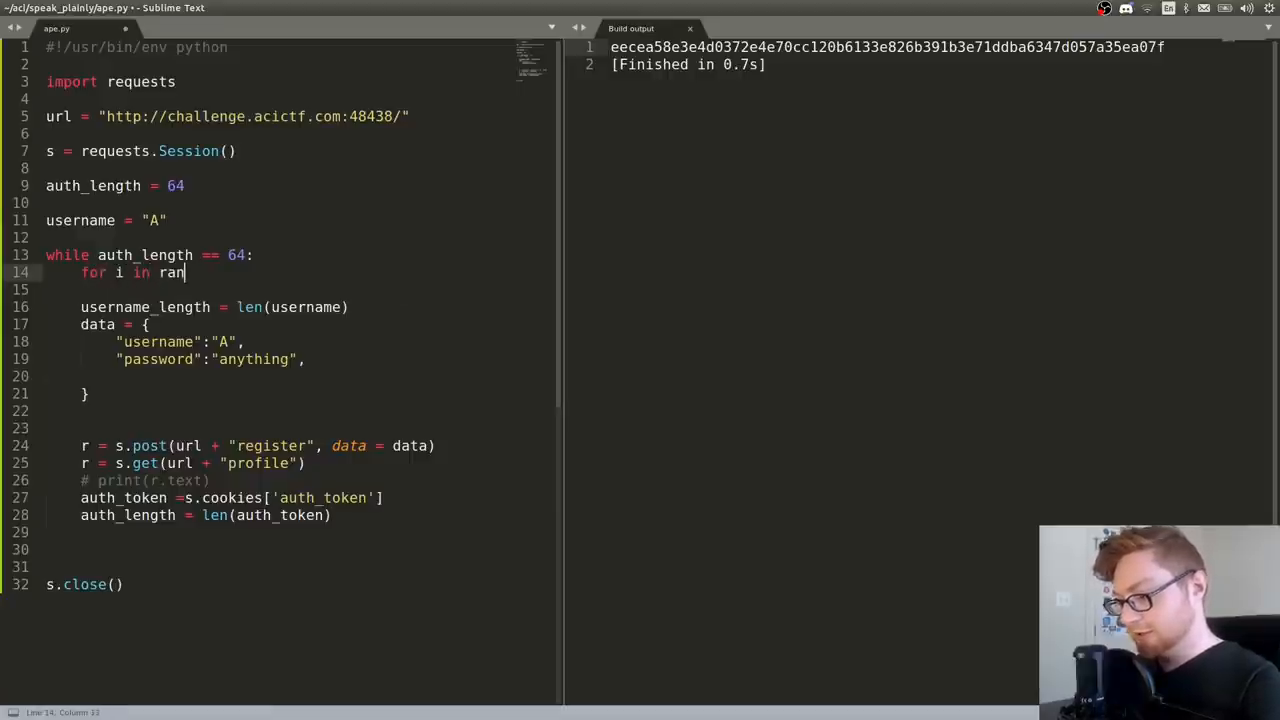
text(ge())
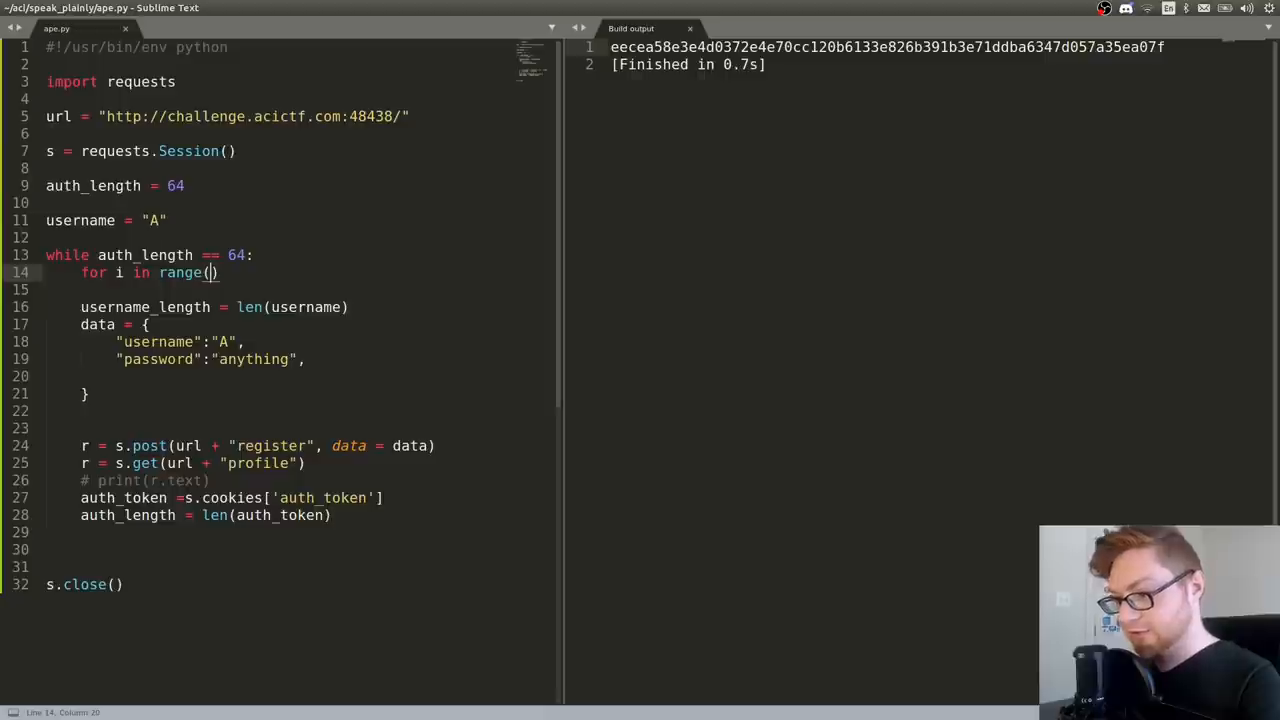
text(20:)
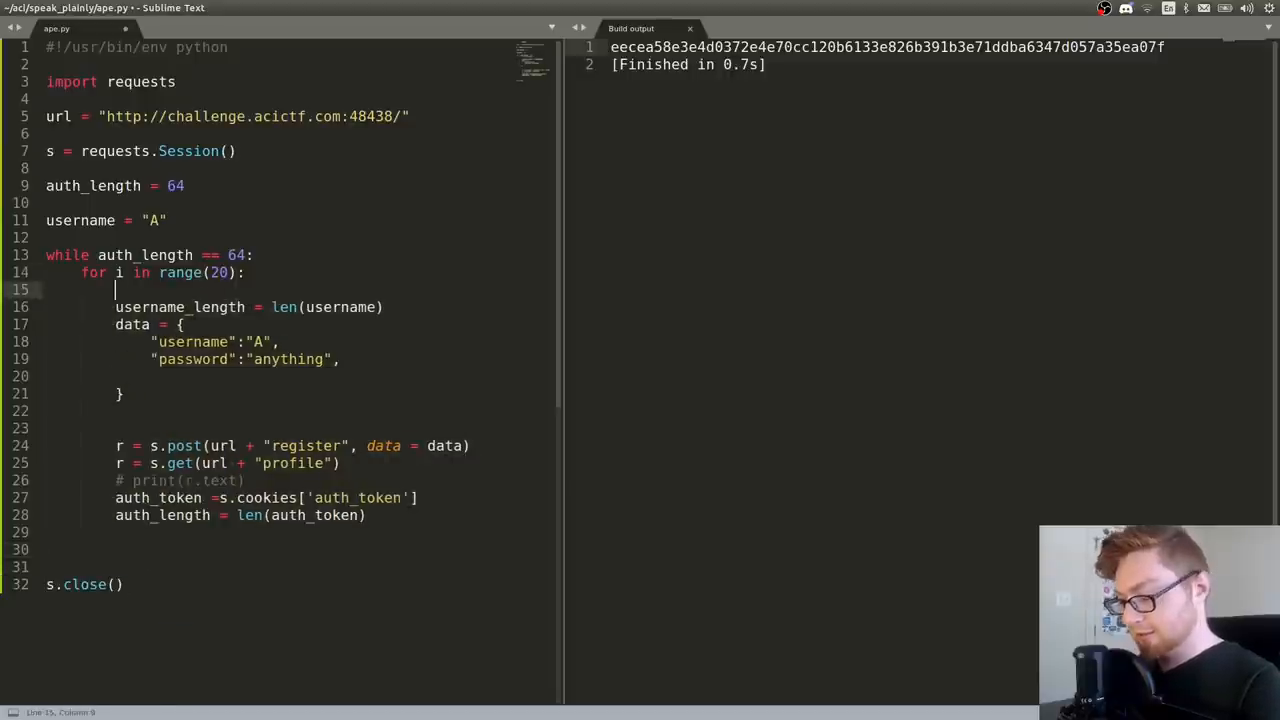
text(username = "A"*i)
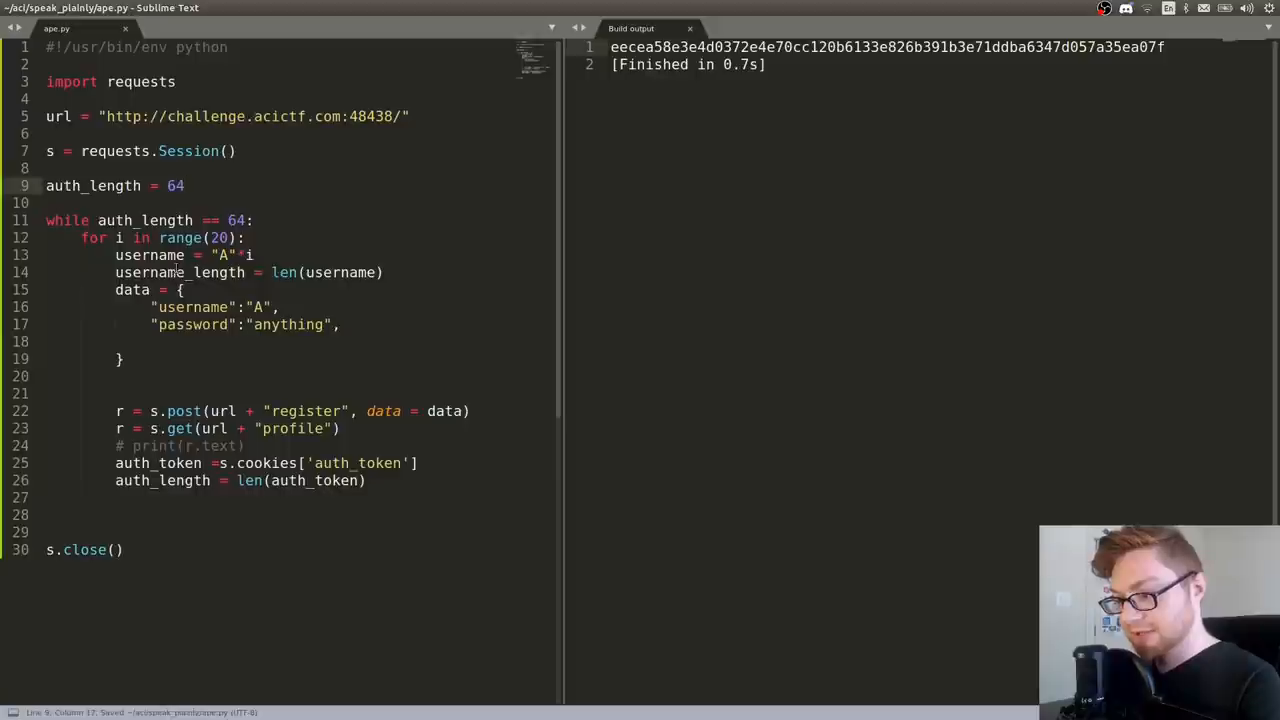
text(username)
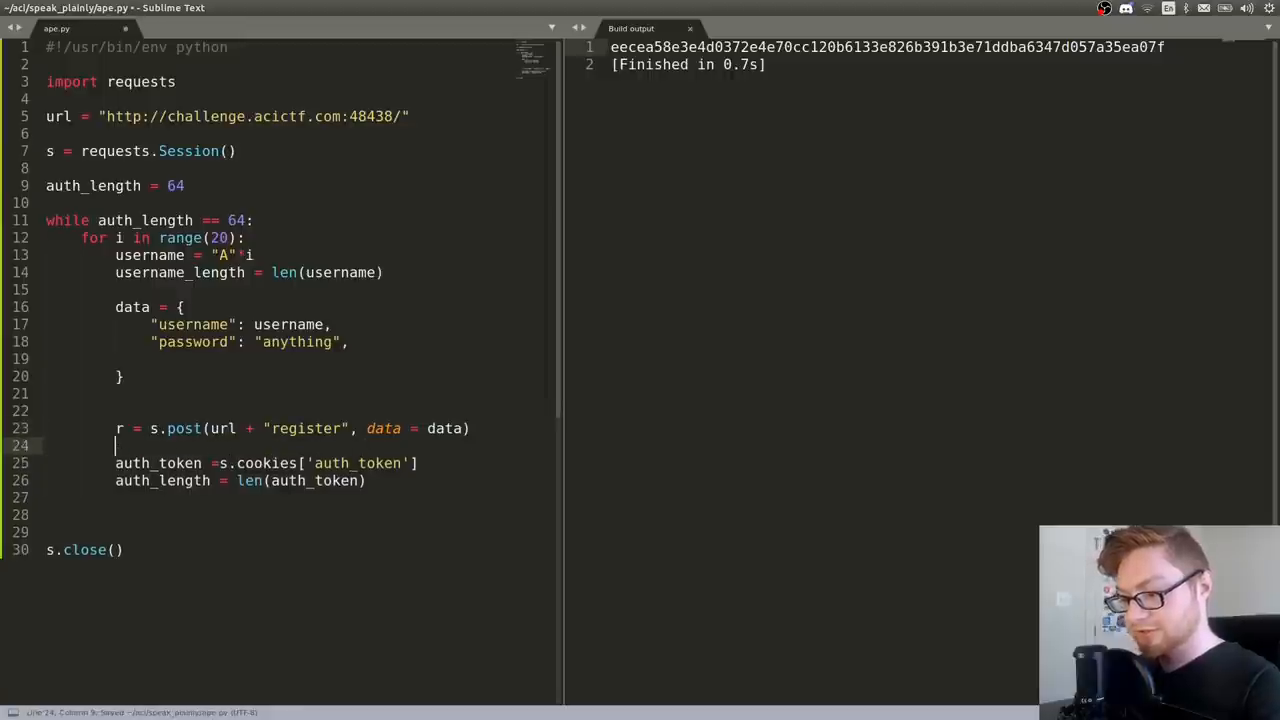
- Print username_length and auth_length each iteration with a .format string
text(print())
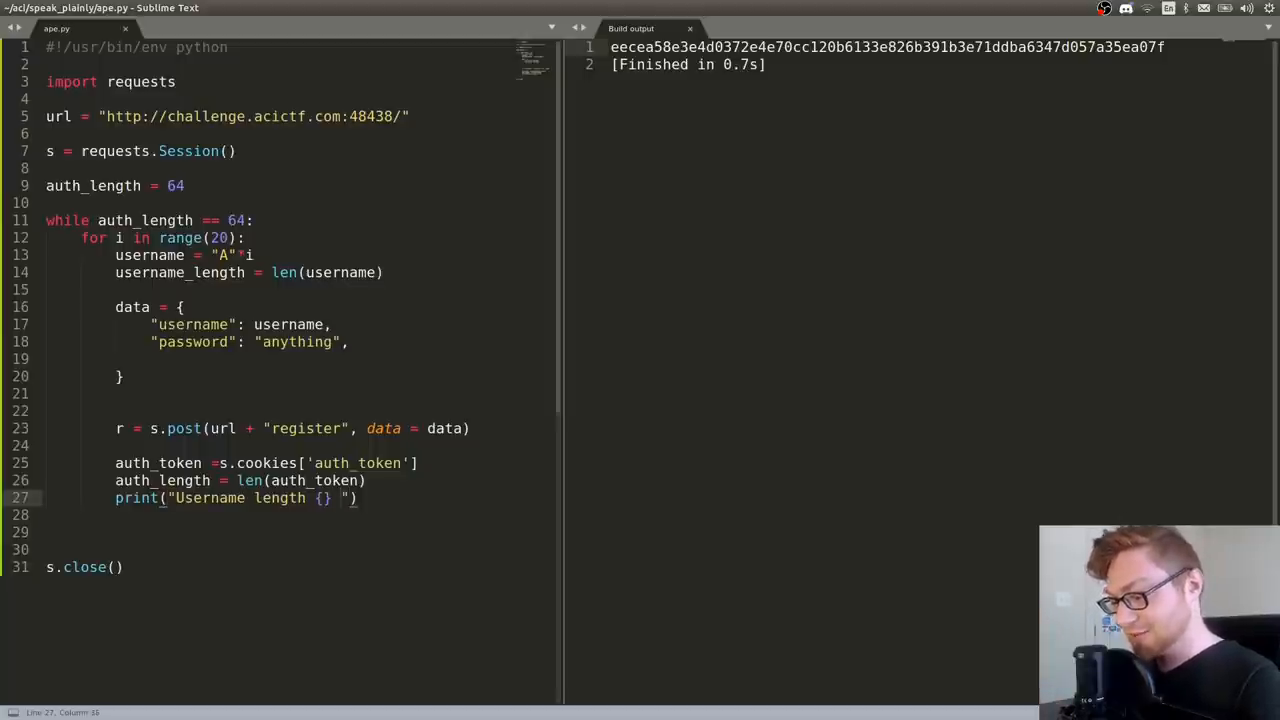
text(yield auth_length {)
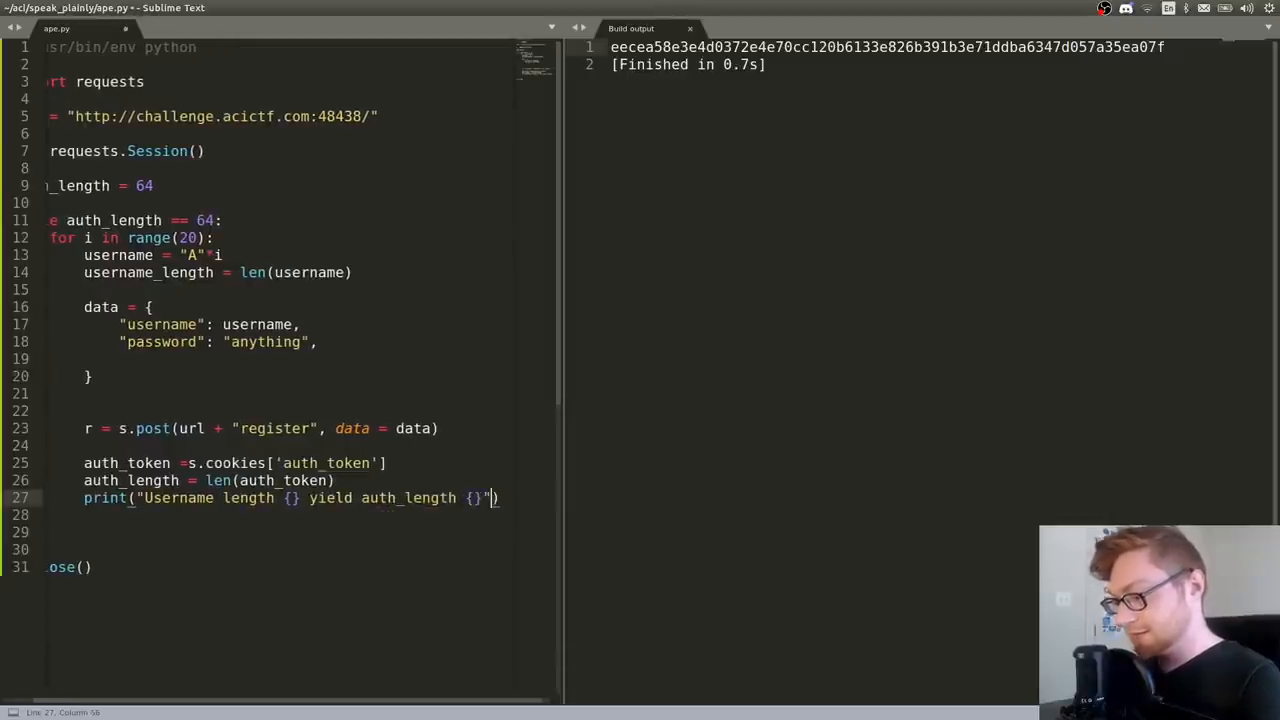
text(.format()
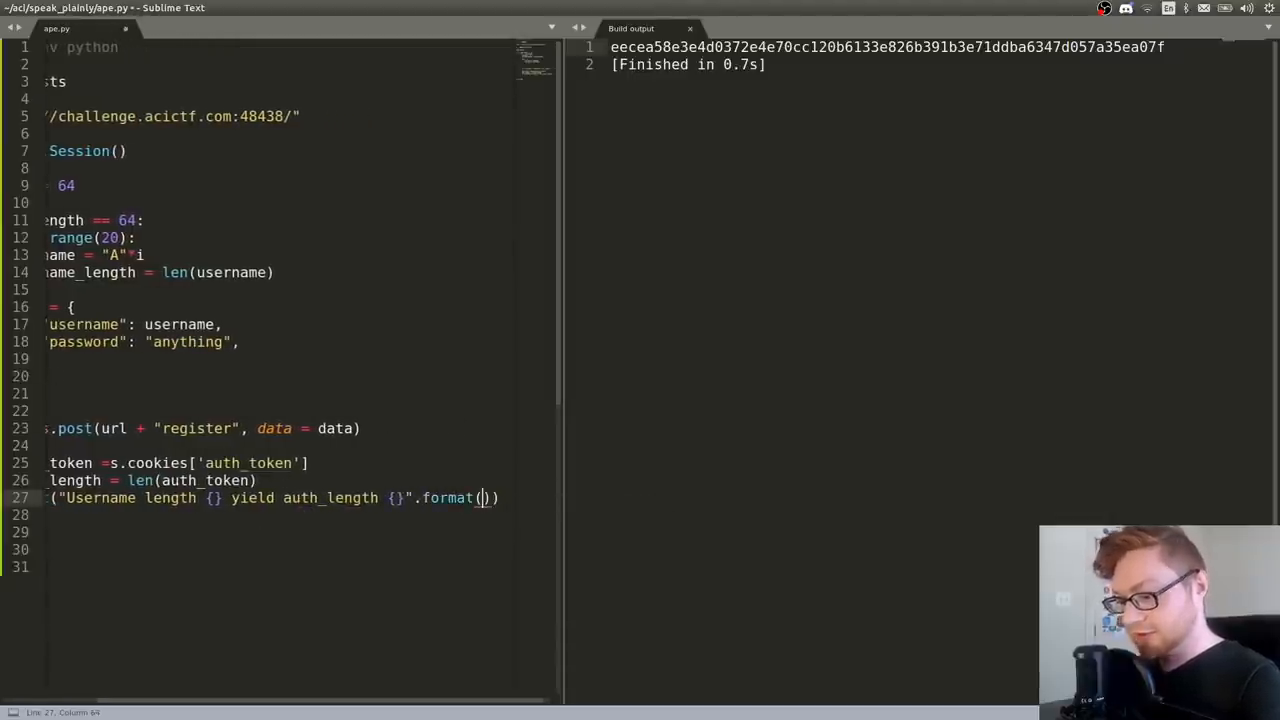
text(username_length, auth)
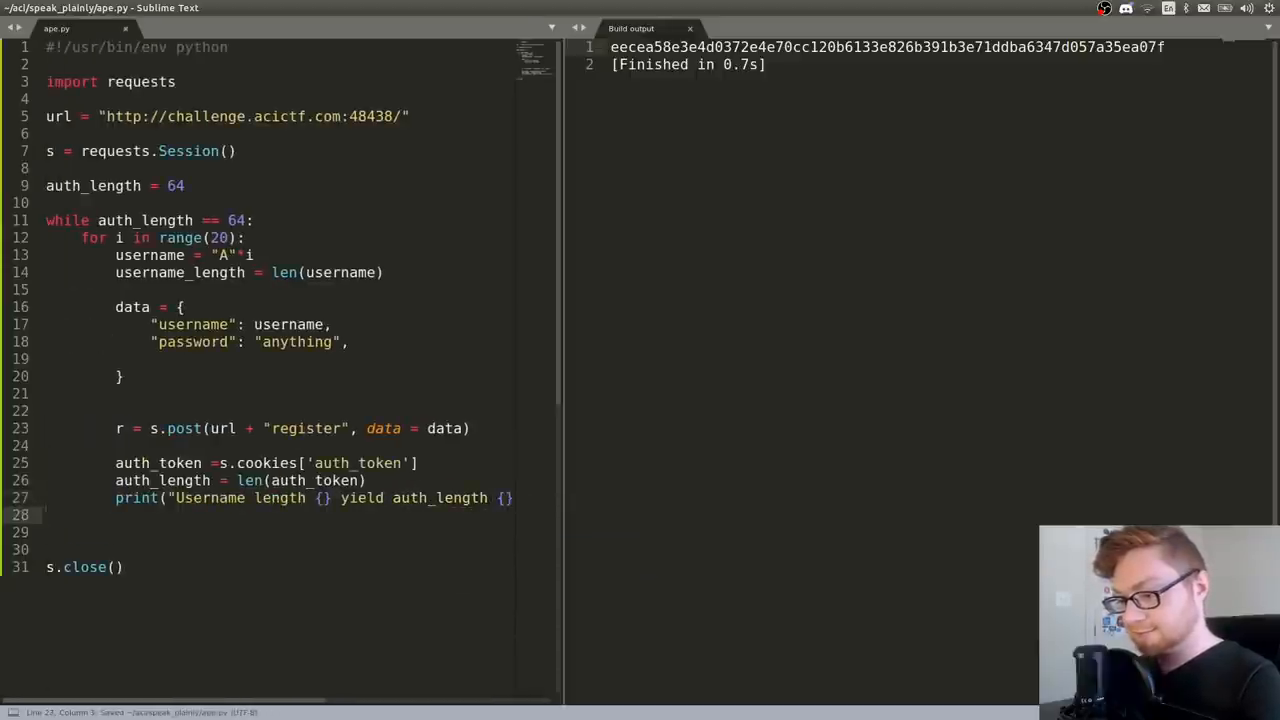
- Break when auth_length != 64 and run it, marking username length 16 where the token grows to 96
key(Backspace)
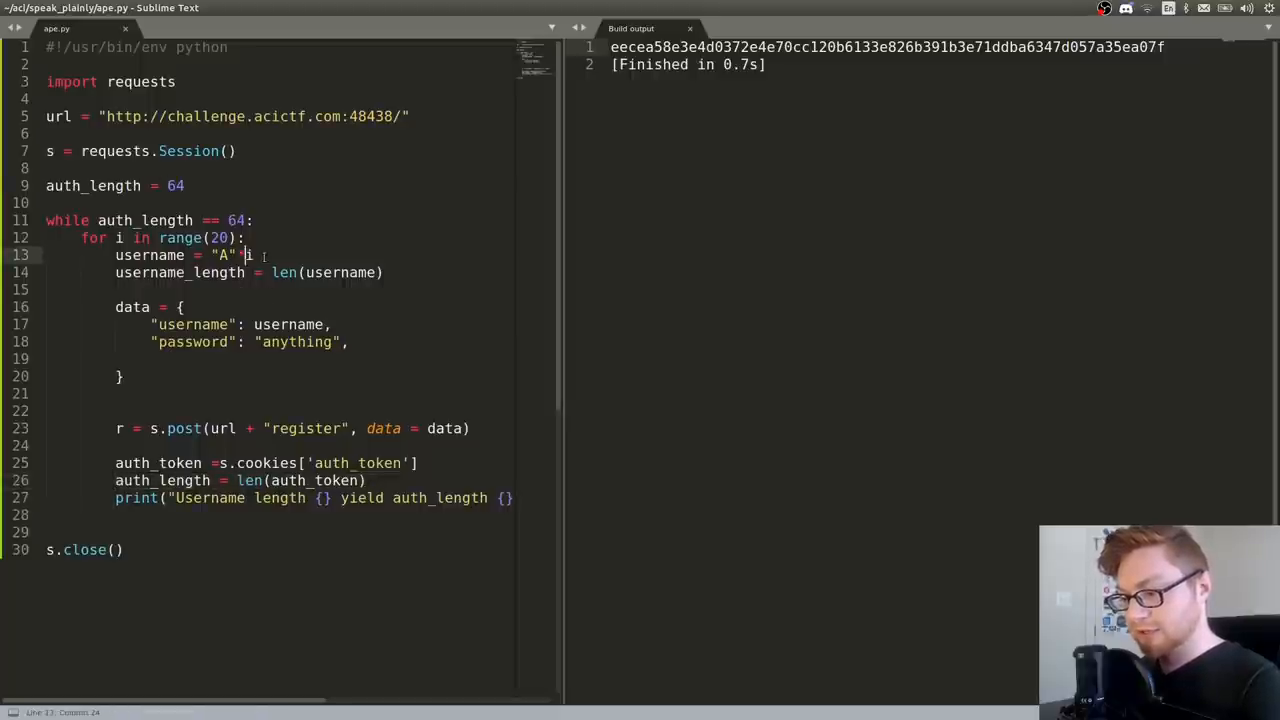
drag(116, 256, 254, 256)
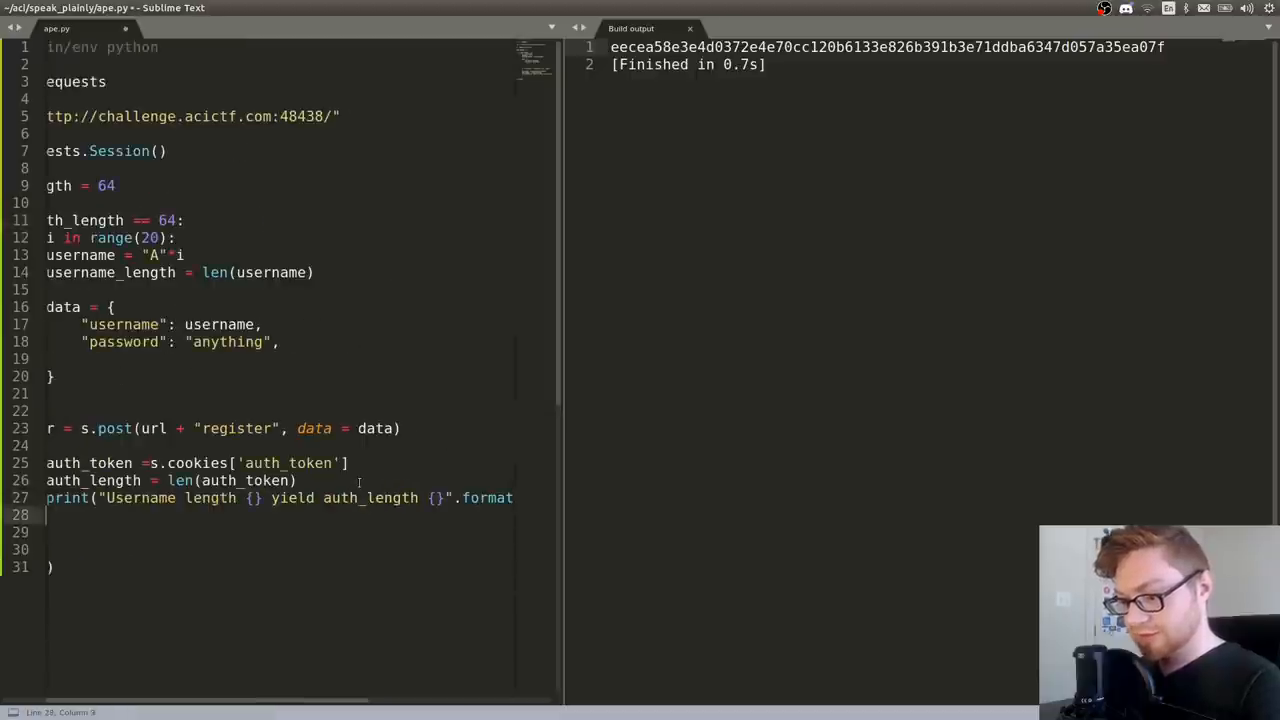
text(if auth_length != 64:)
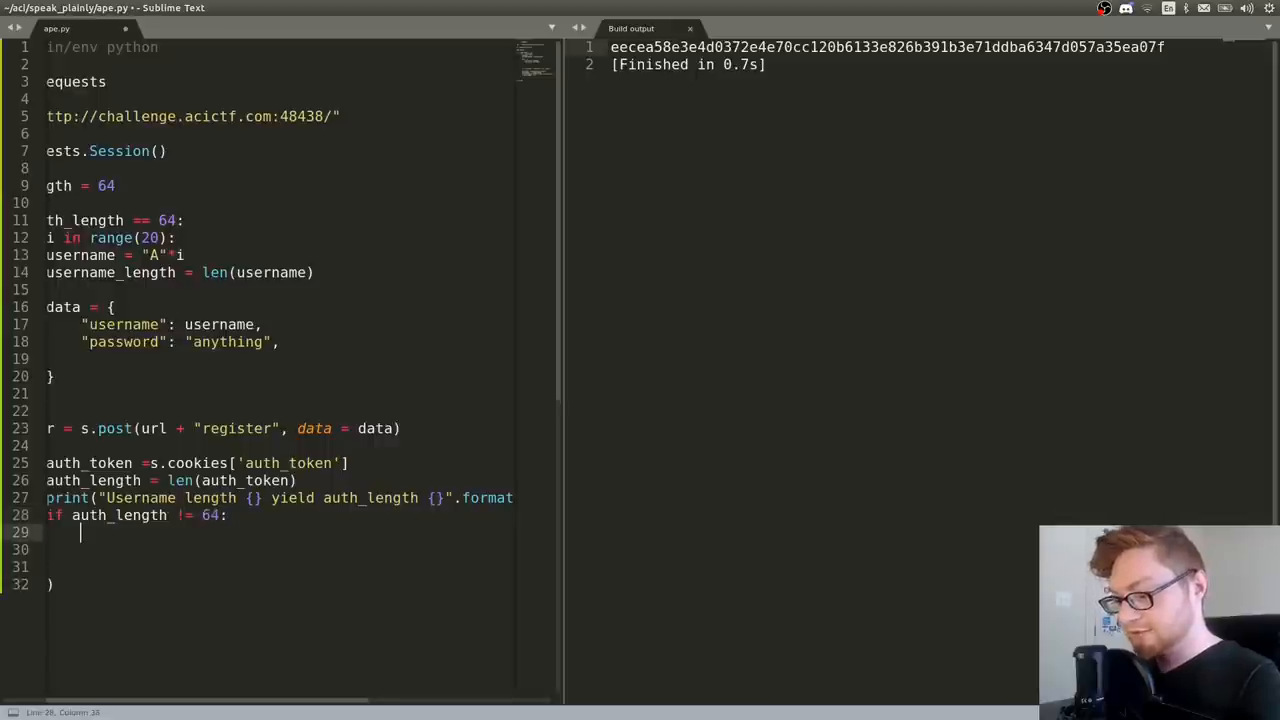
text(break)
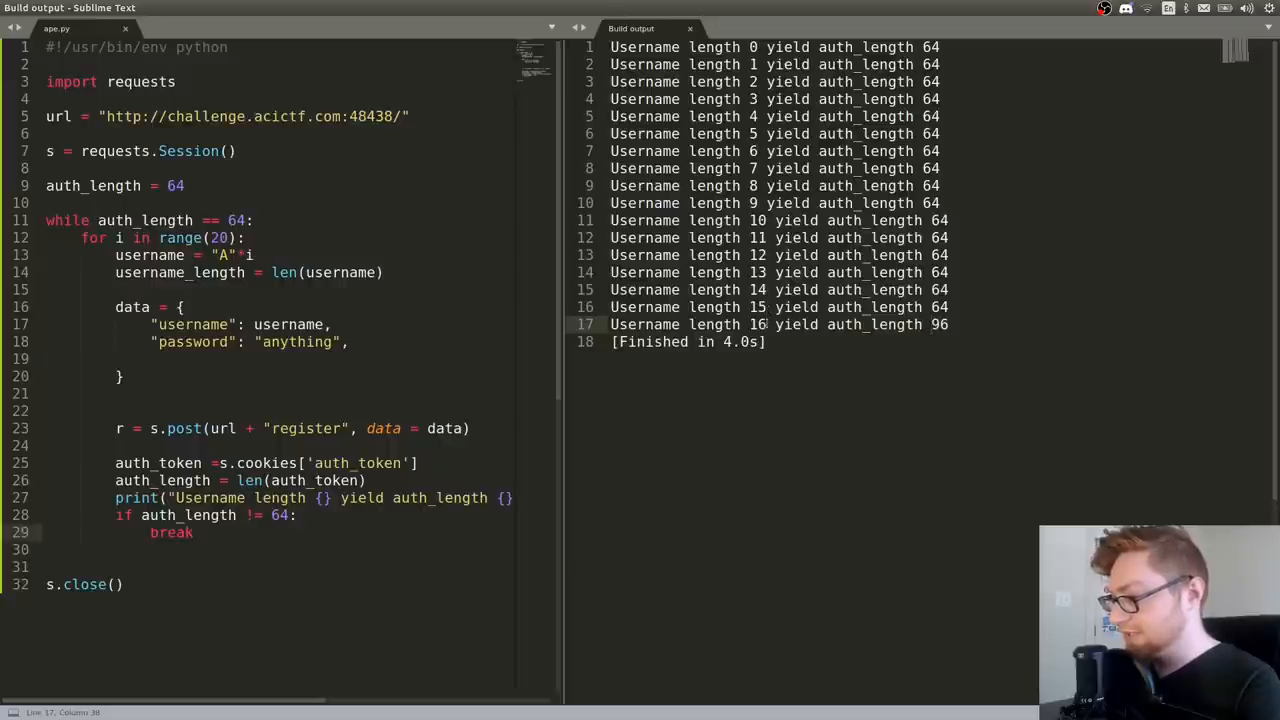
double_click(744, 324)
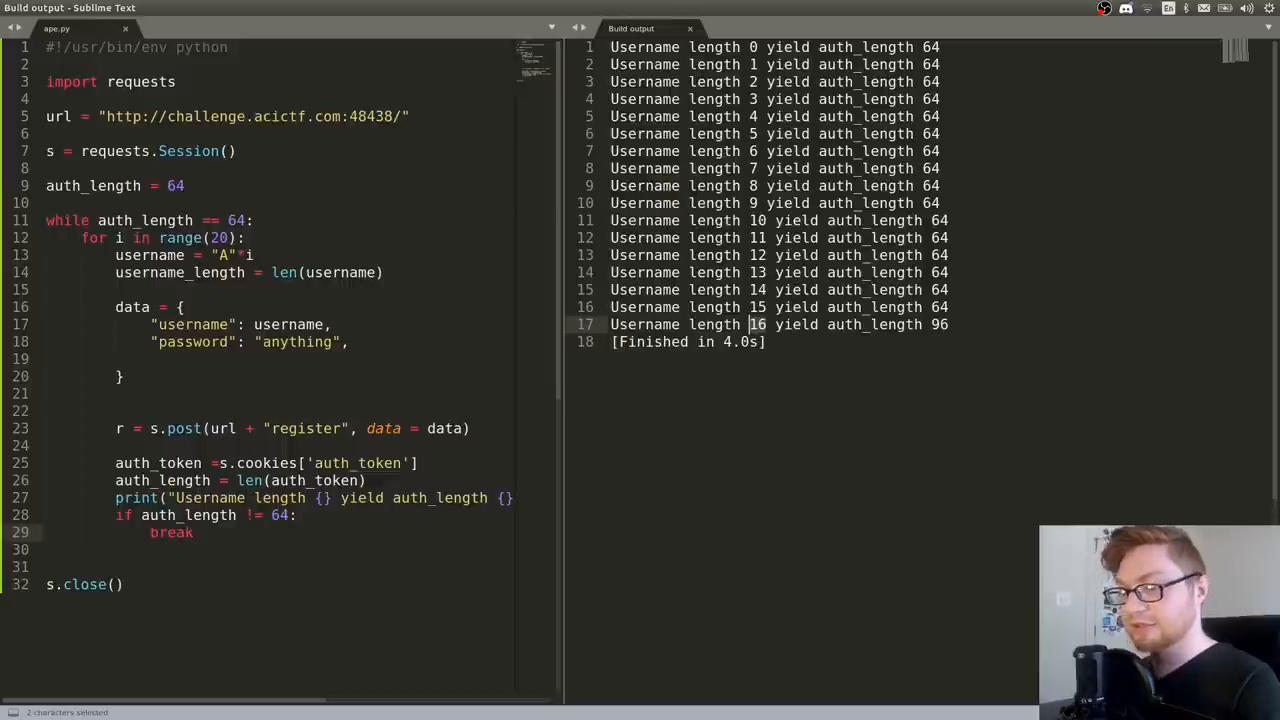
mouse_move(424, 564)
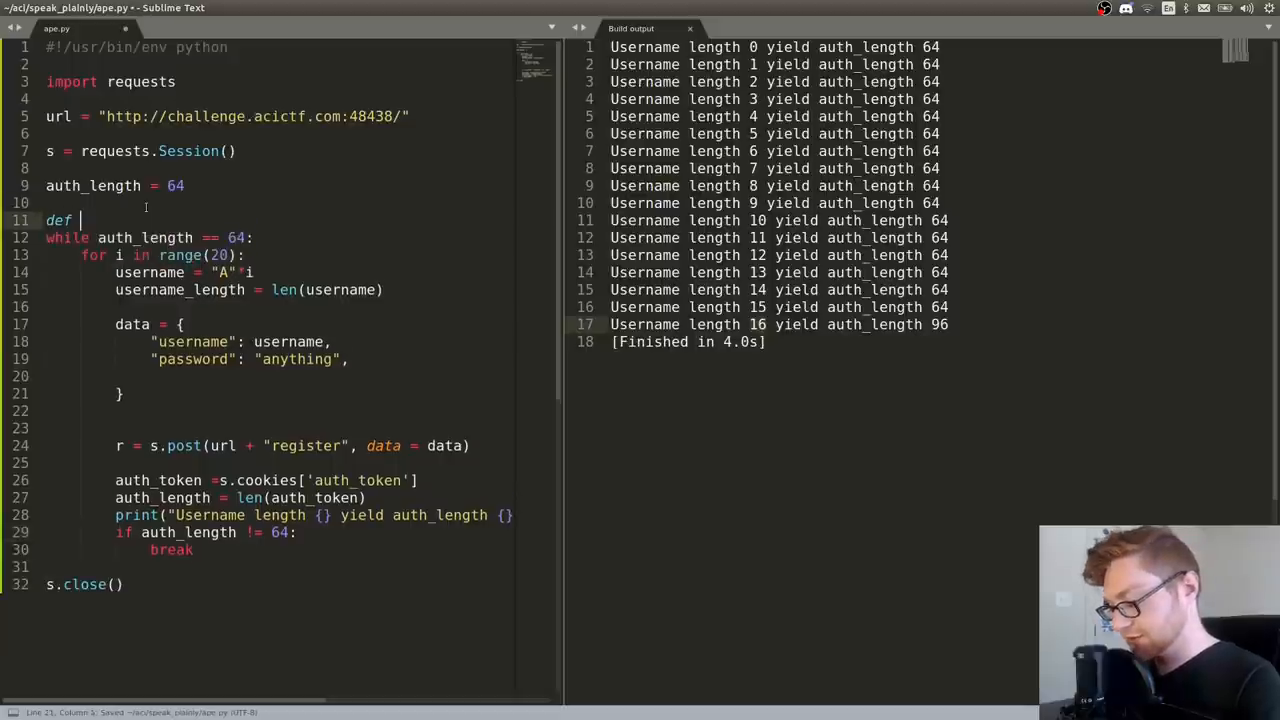
- Wrap the length probe as determine_block_length and define get_blocks(auth_token)
text(determine_)
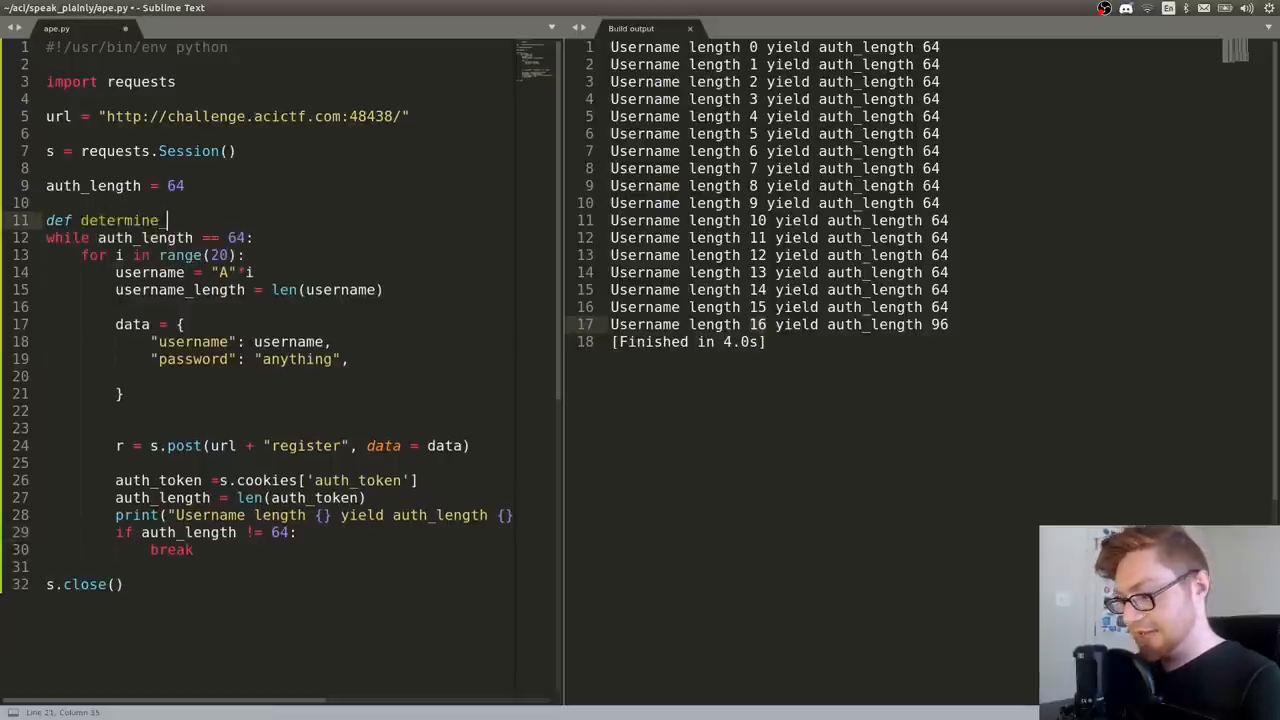
text(blok_)
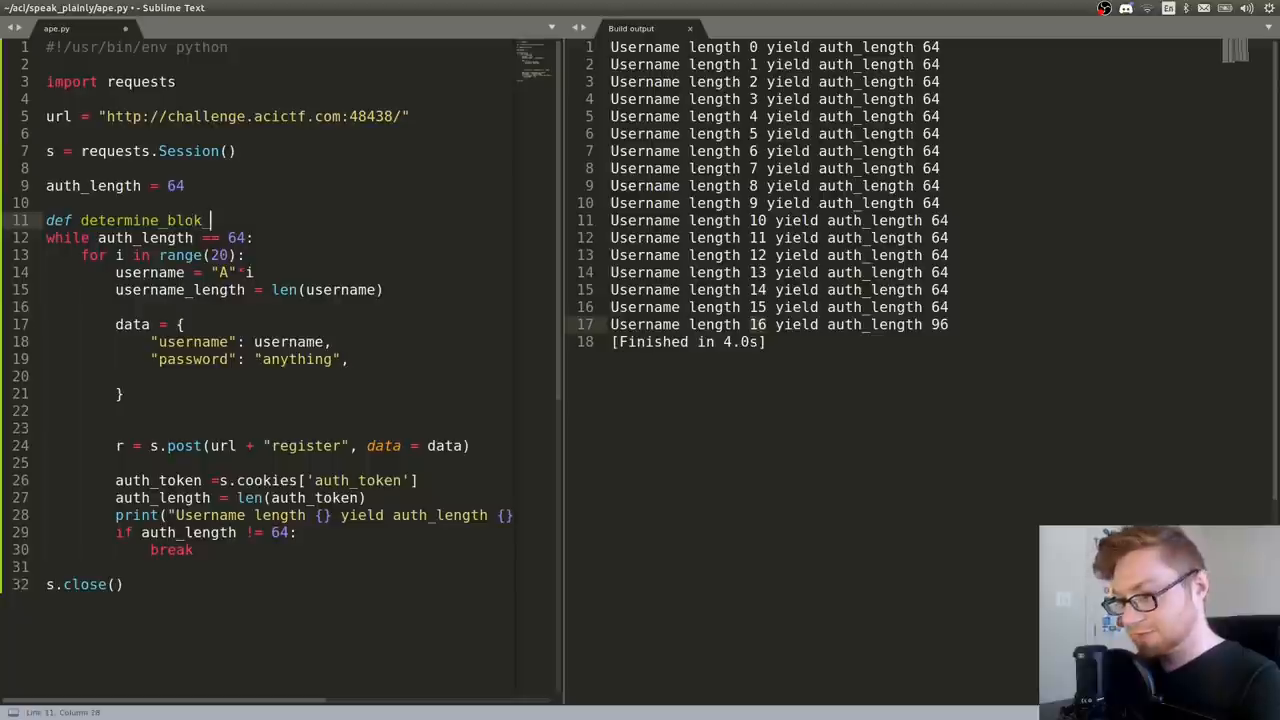
text(length():)
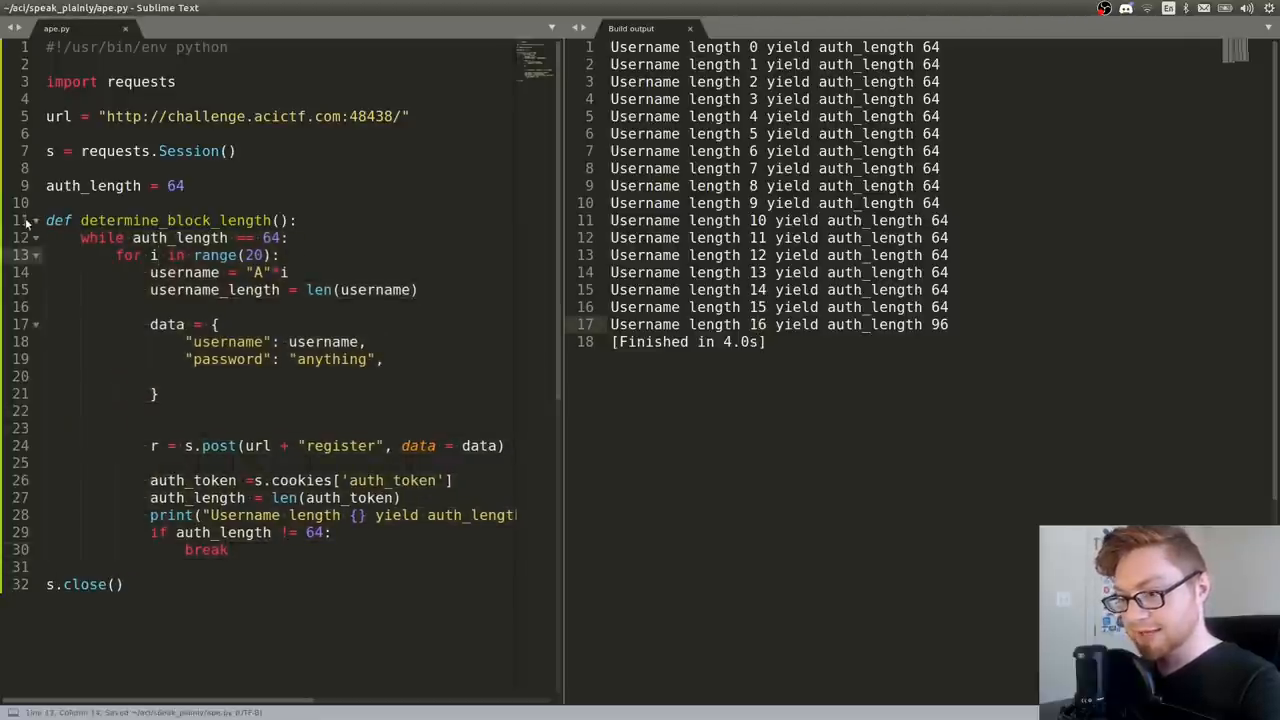
click(36, 220)
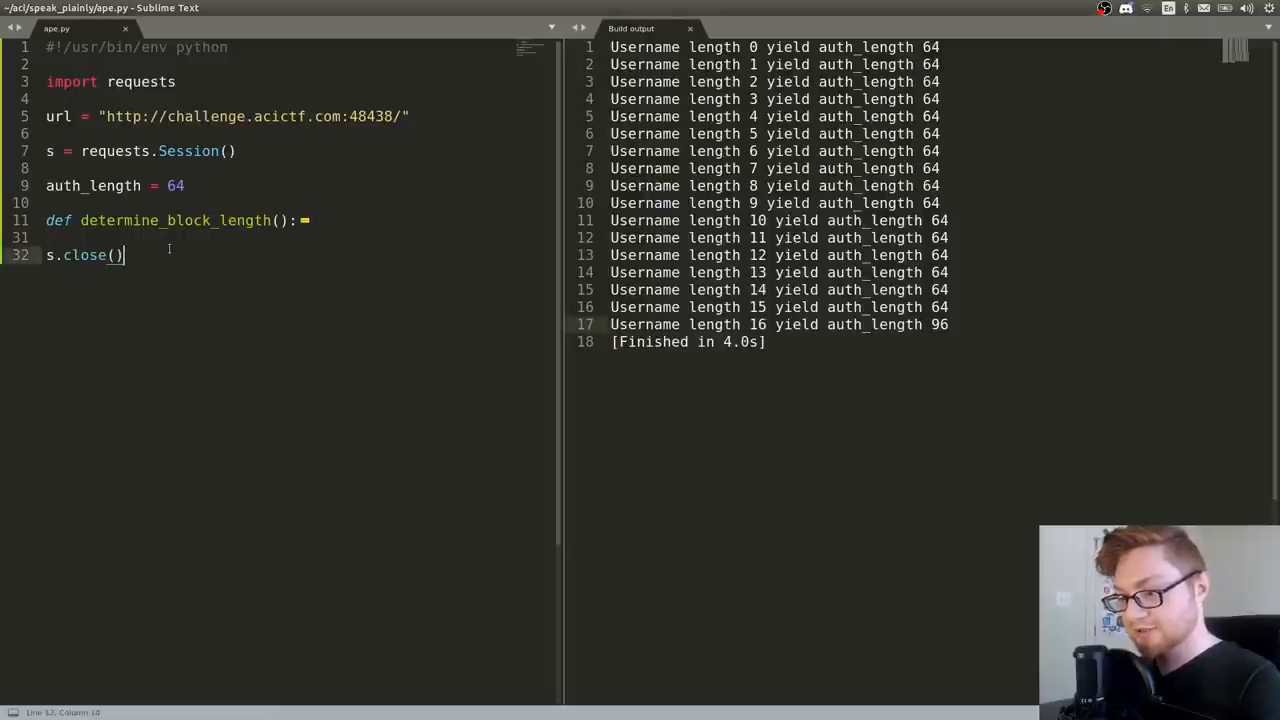
text(def)
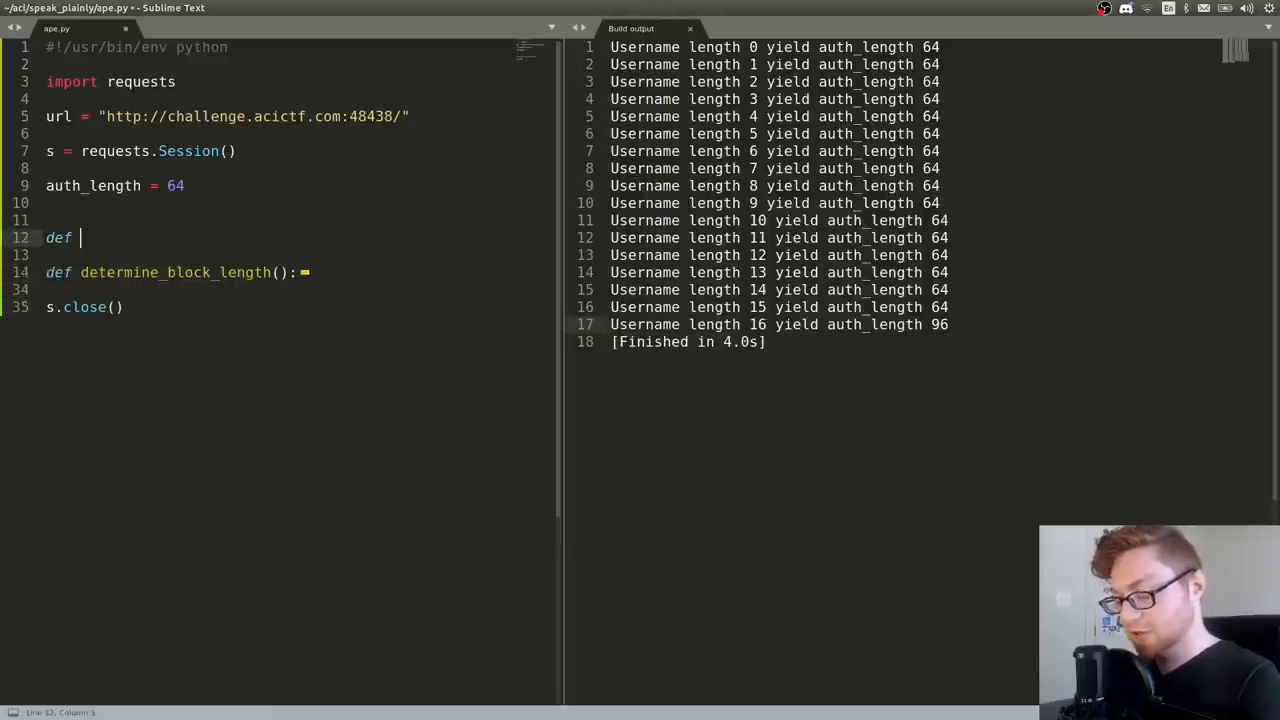
text(get_)
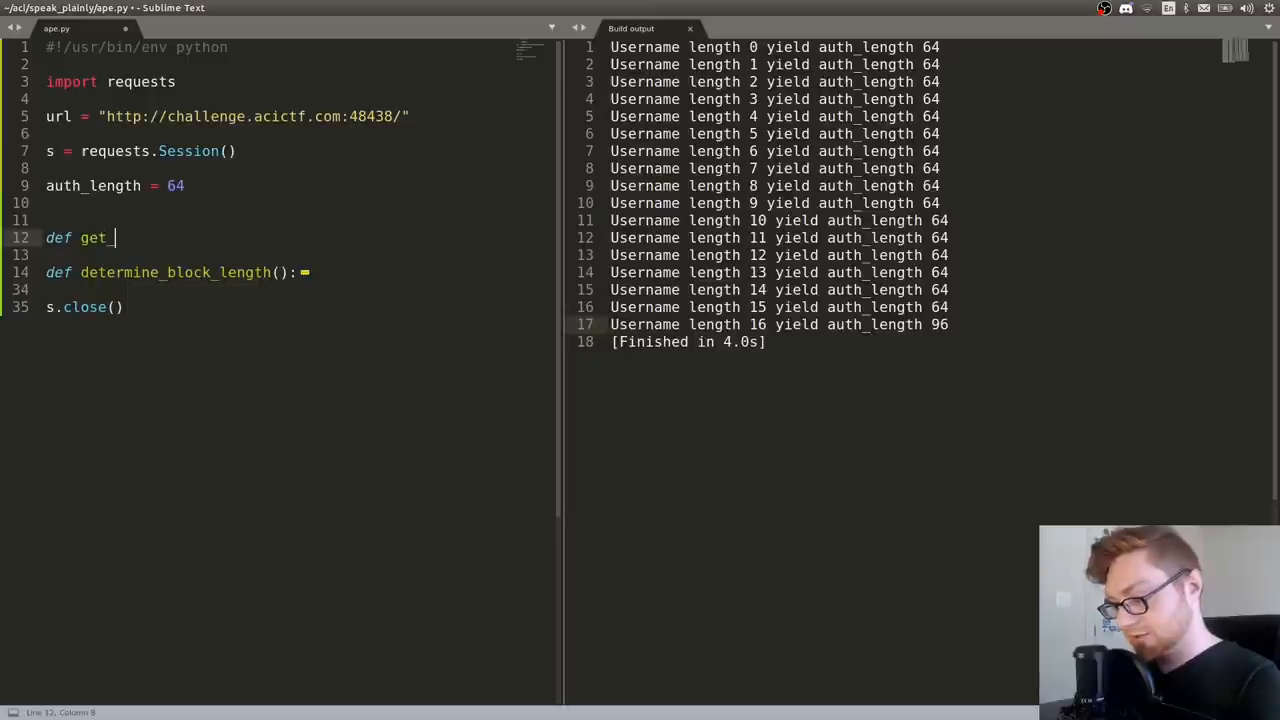
text(blocks(a))
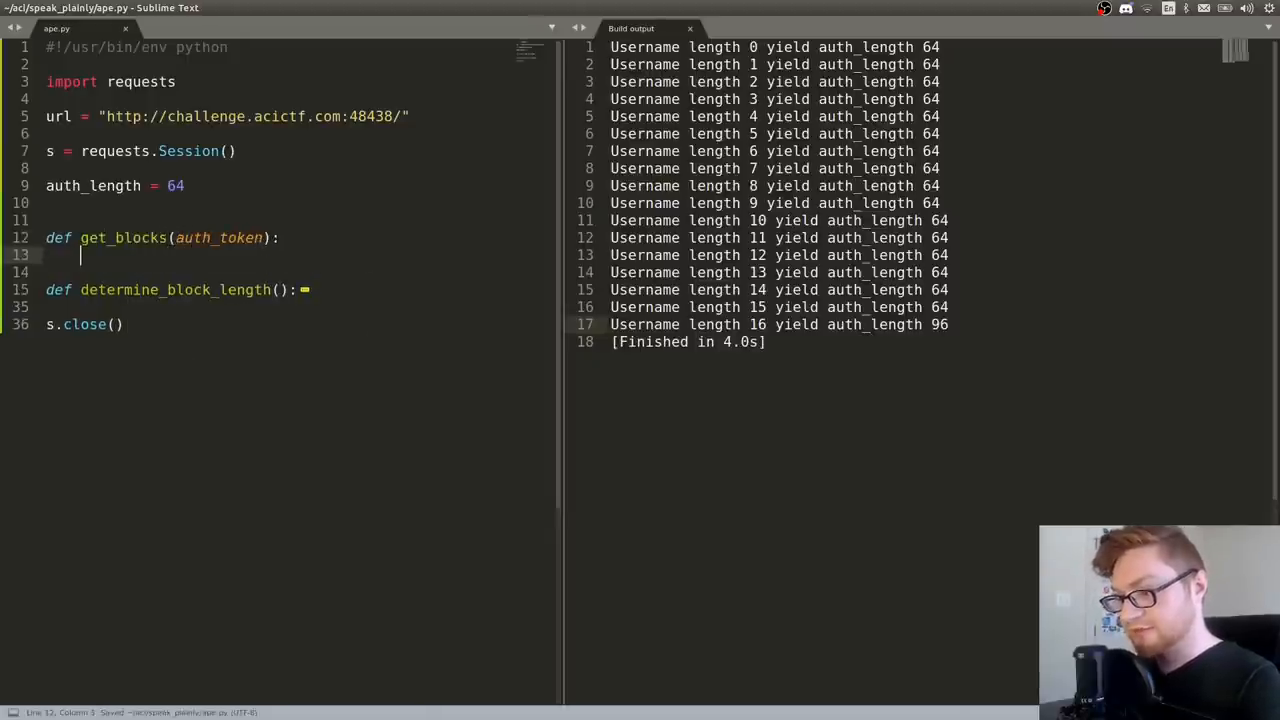
- Loop i over range(0, len(auth_token), block_size) with block_size = 32
text(for i)
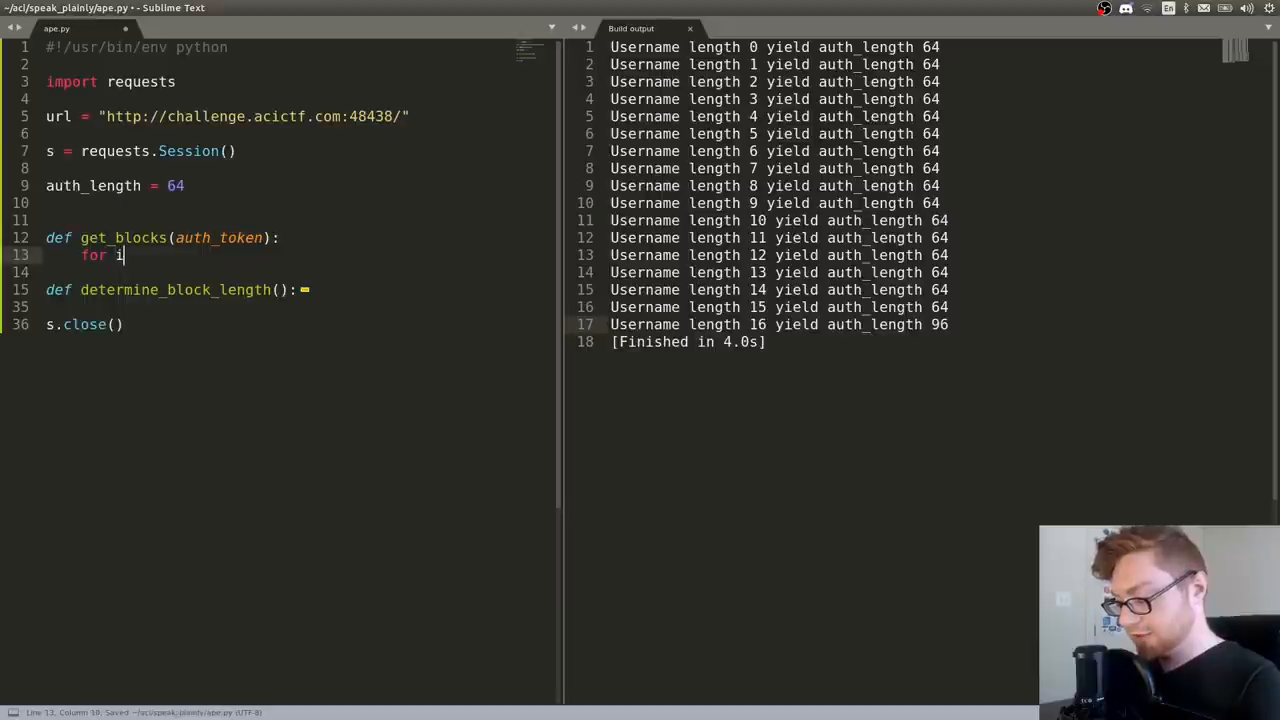
text(in range())
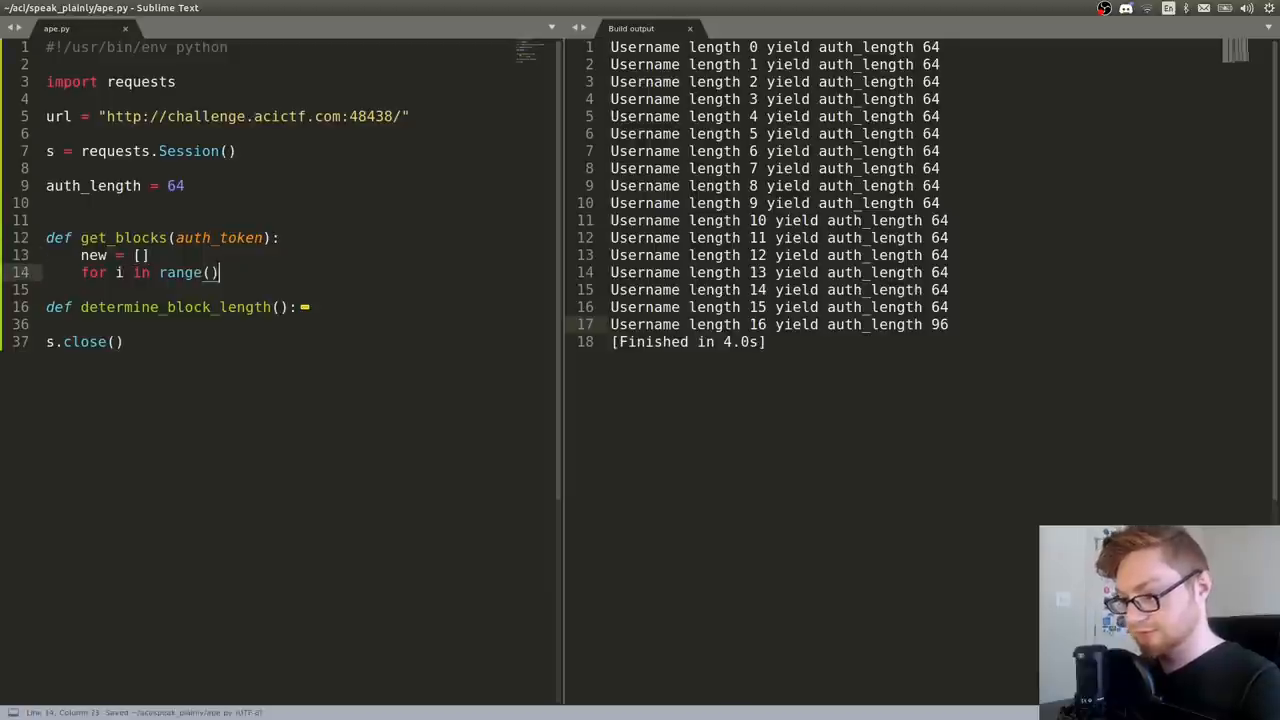
text(0, len()
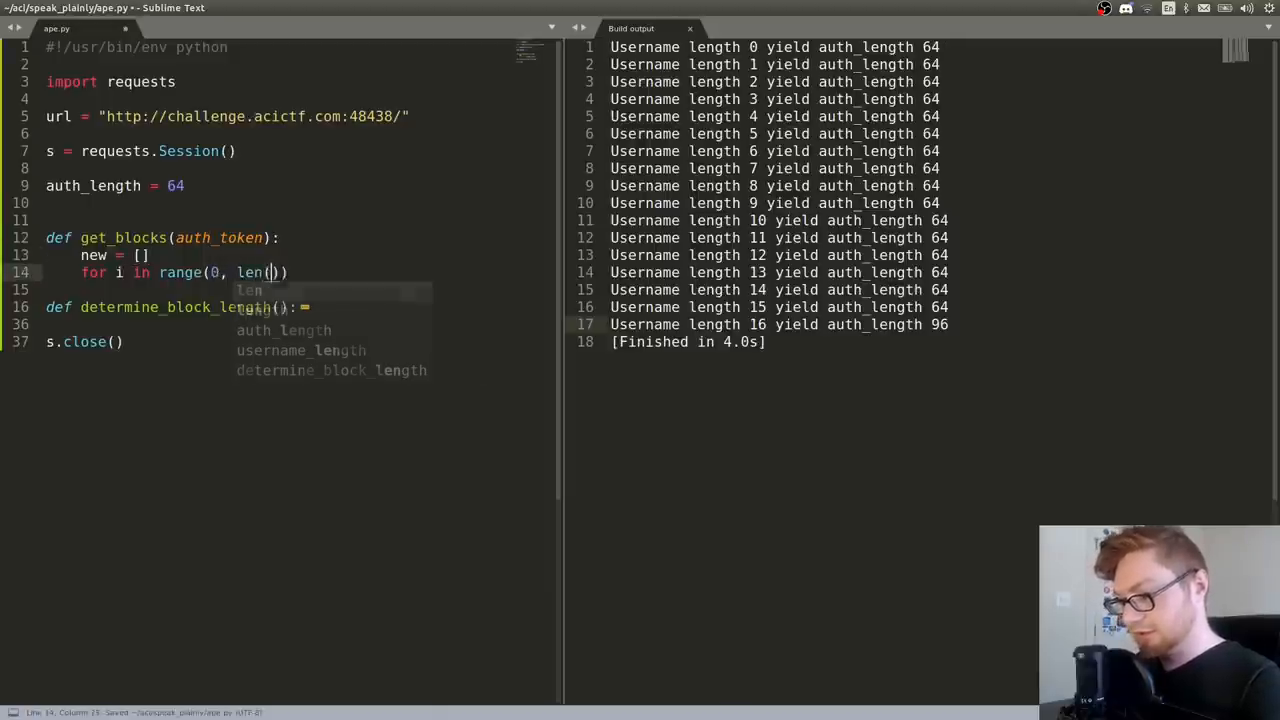
text(auth_length),)
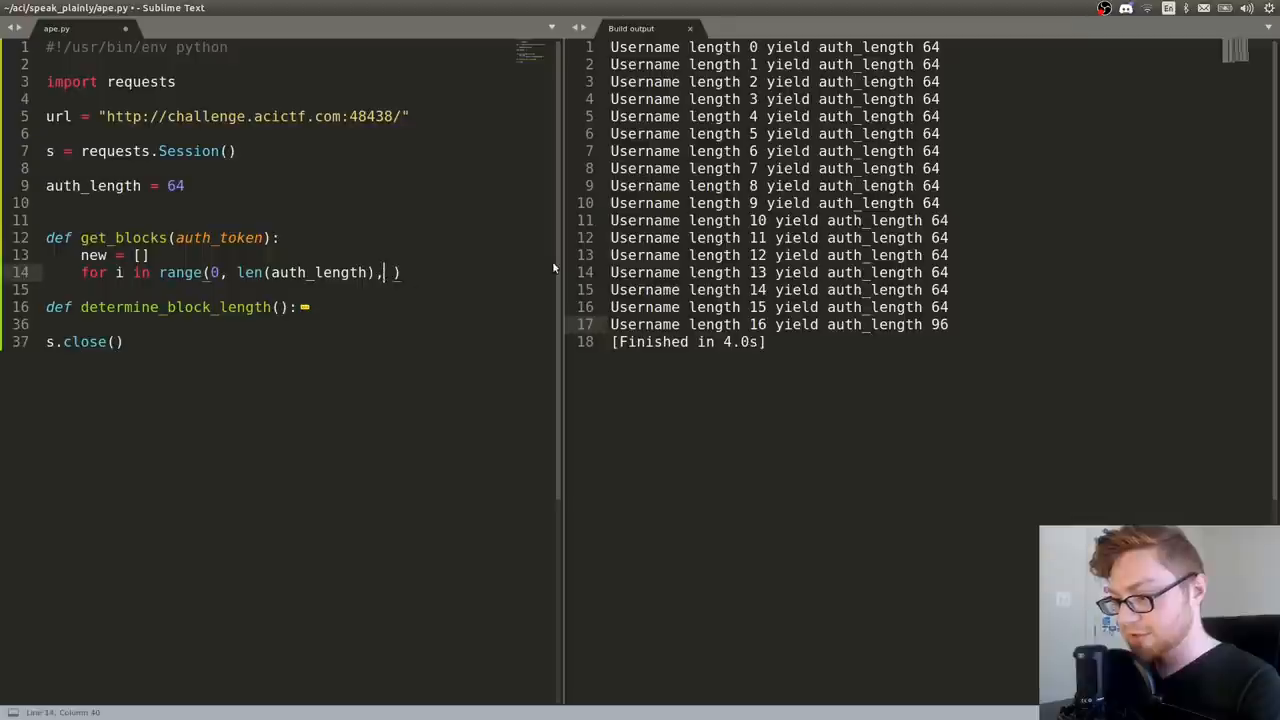
text(32)
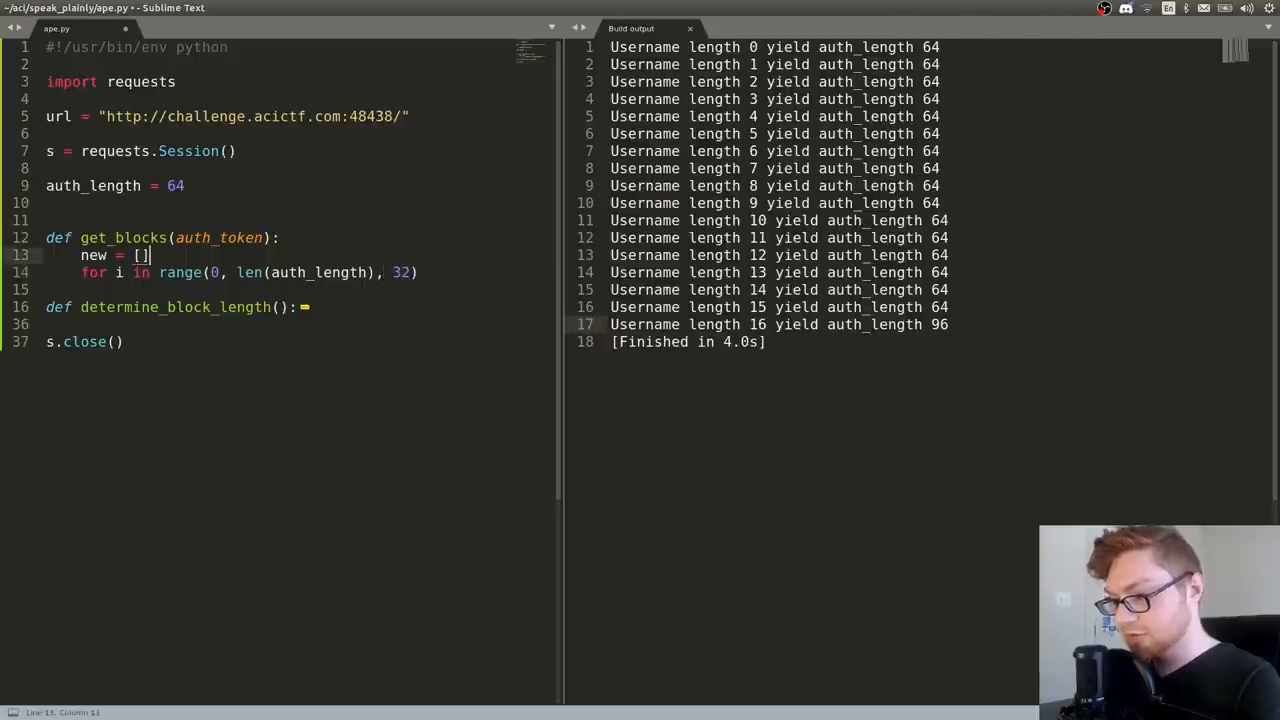
text(block_size =)
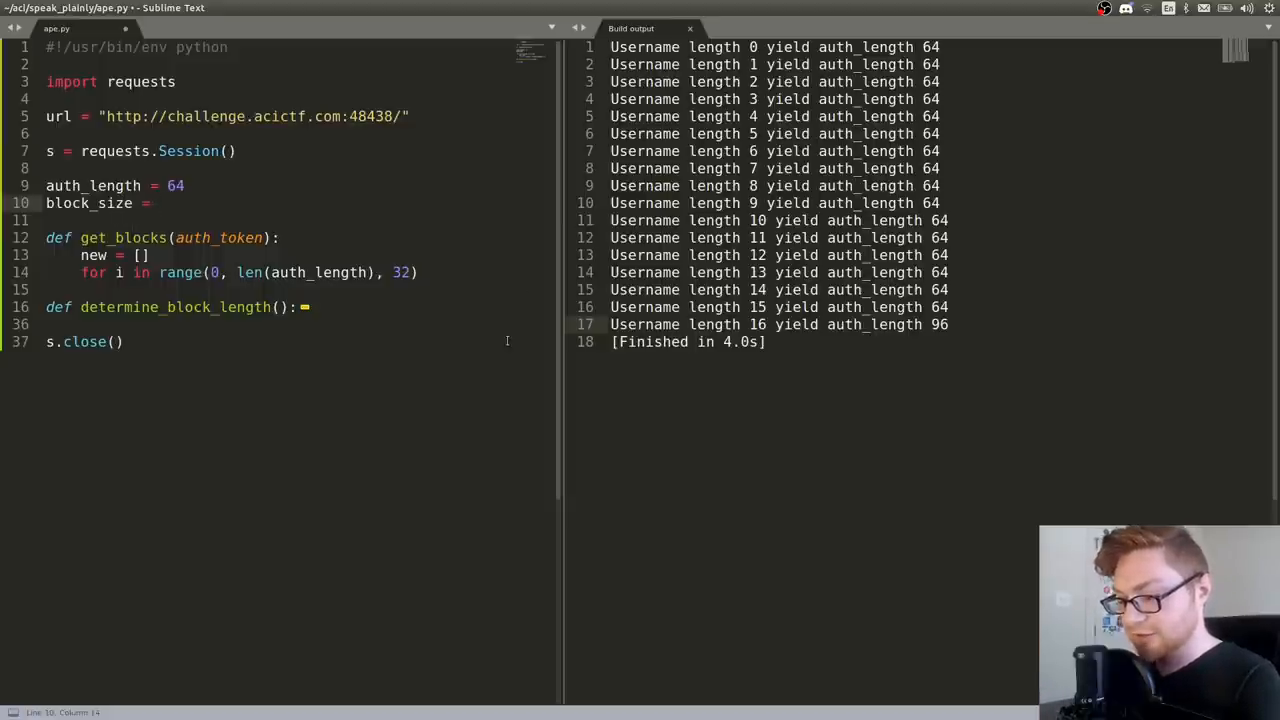
text(32)
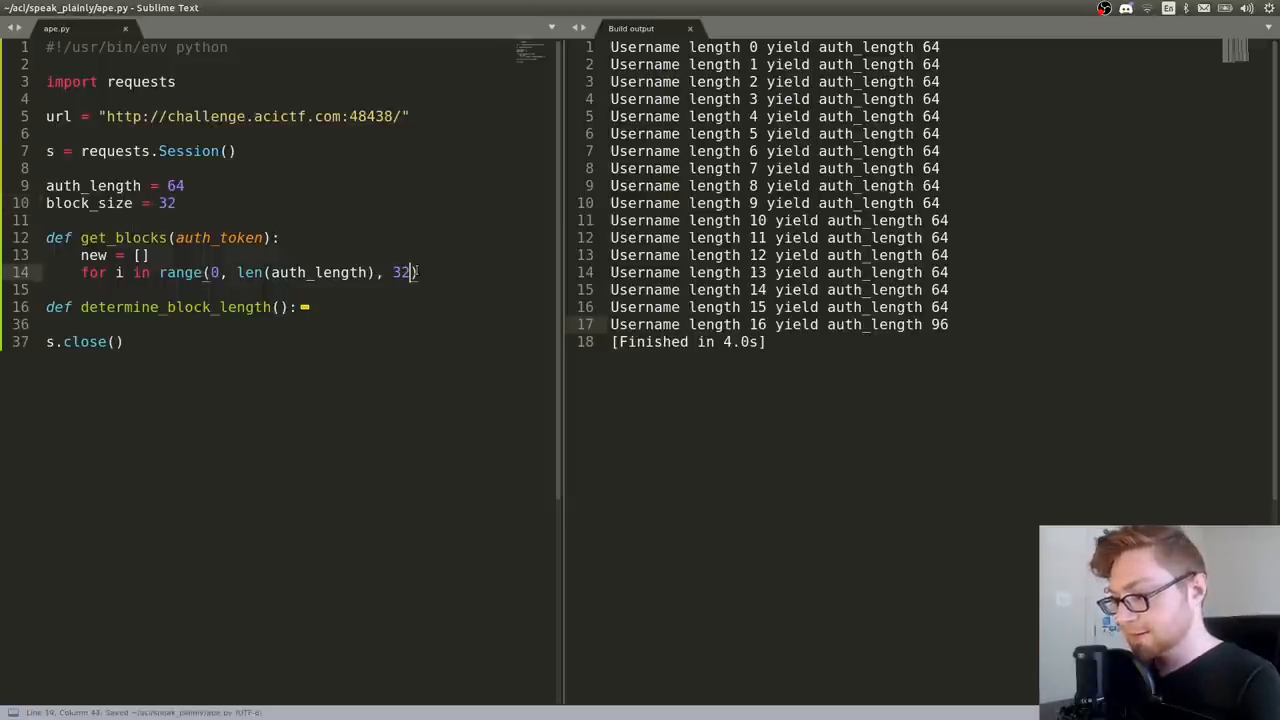
text(block_size)
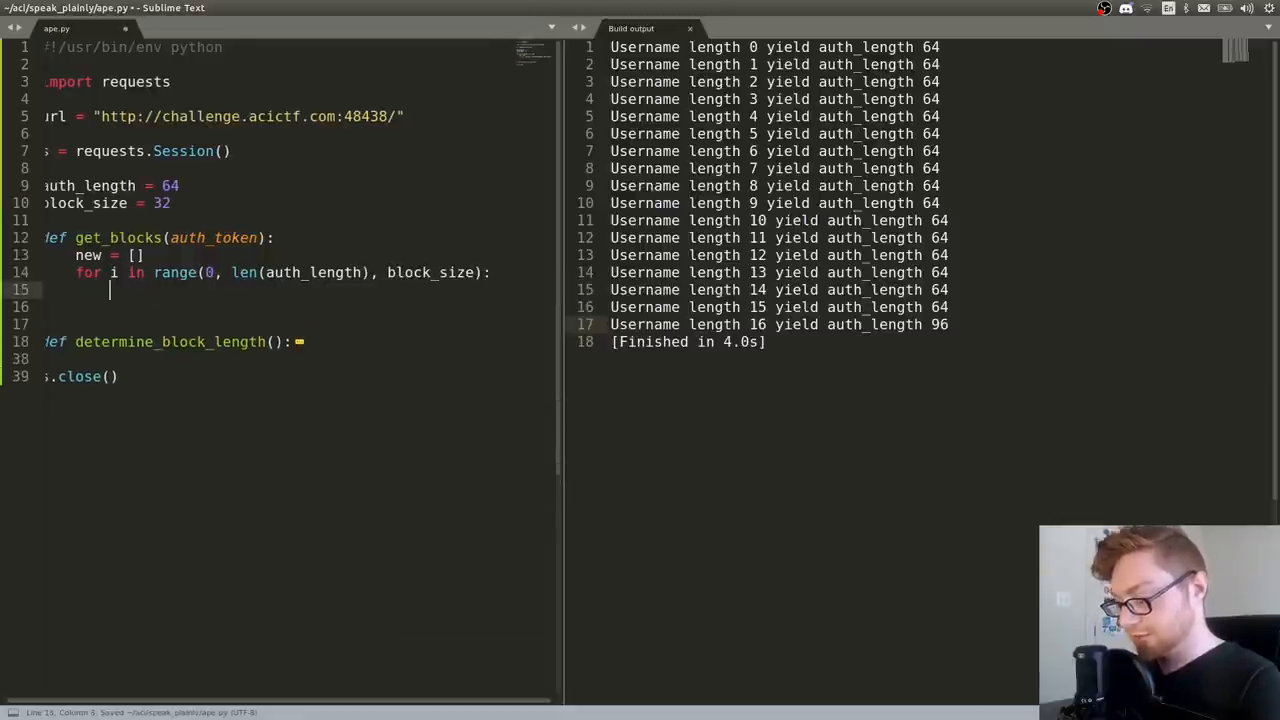
- Append auth_token[i:i+block_size] slices to new and return new
text(new.append)
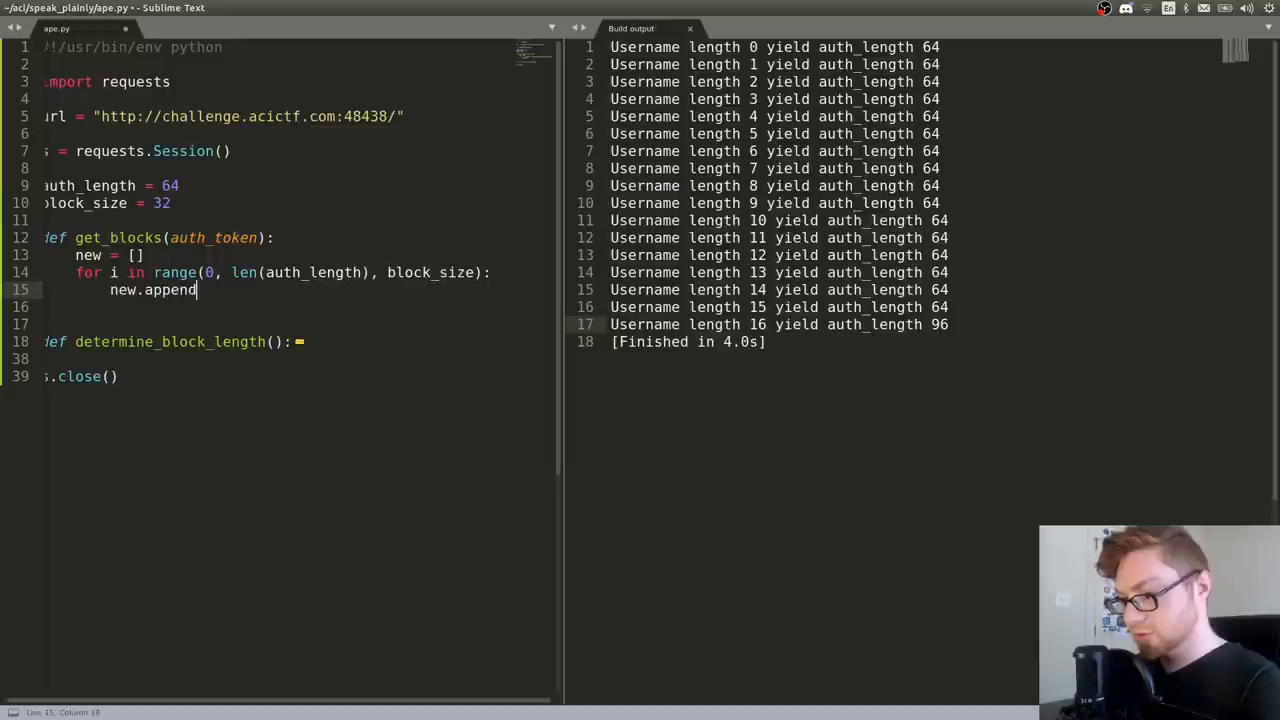
text((auth_token))
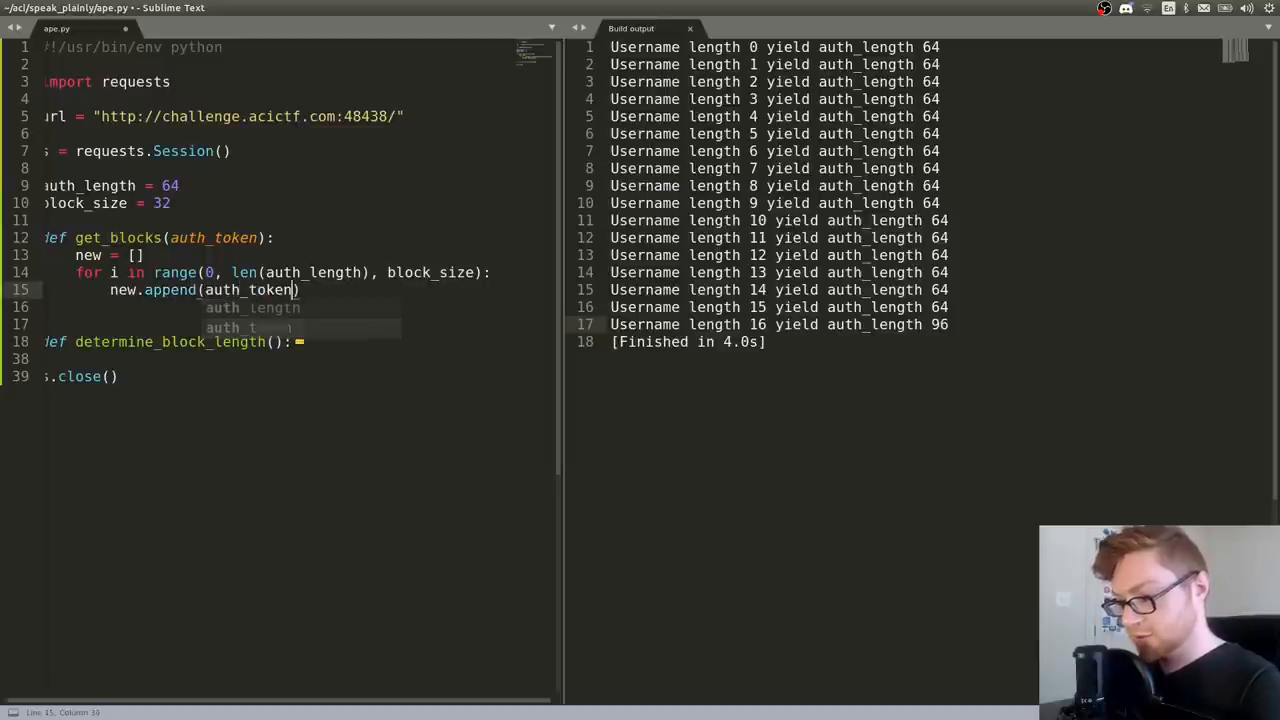
text([i:])
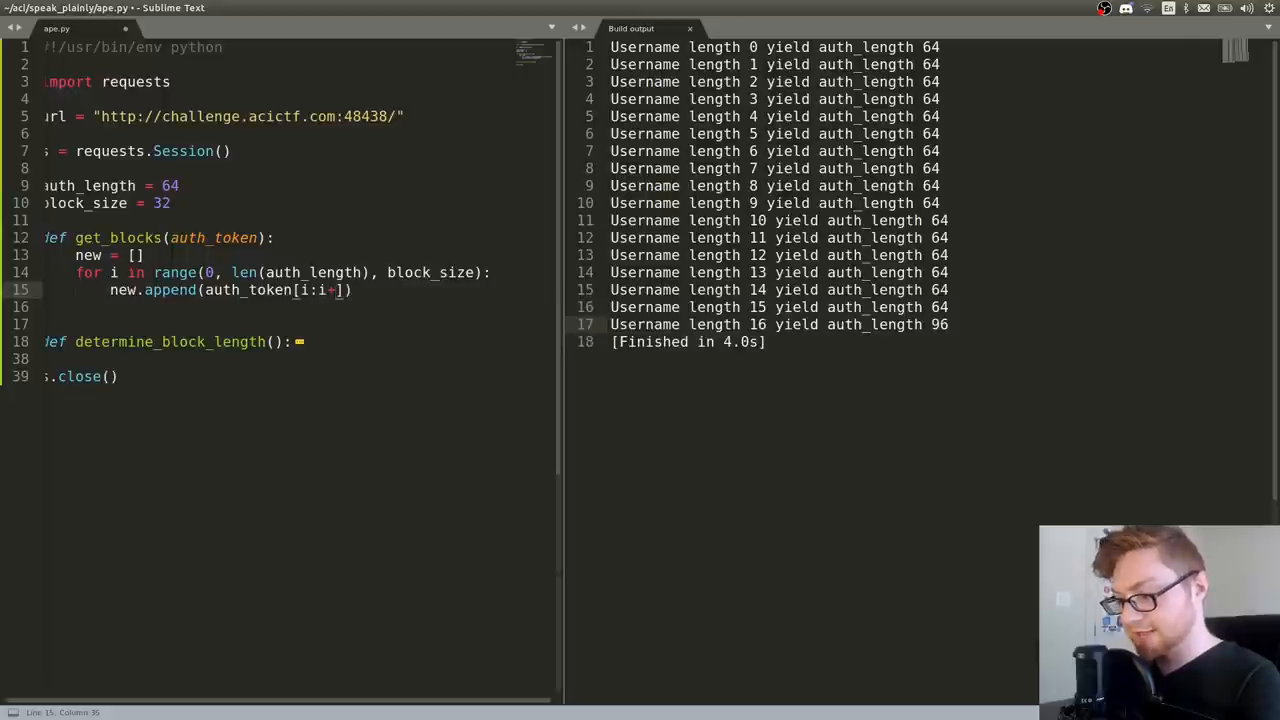
text(block_size)
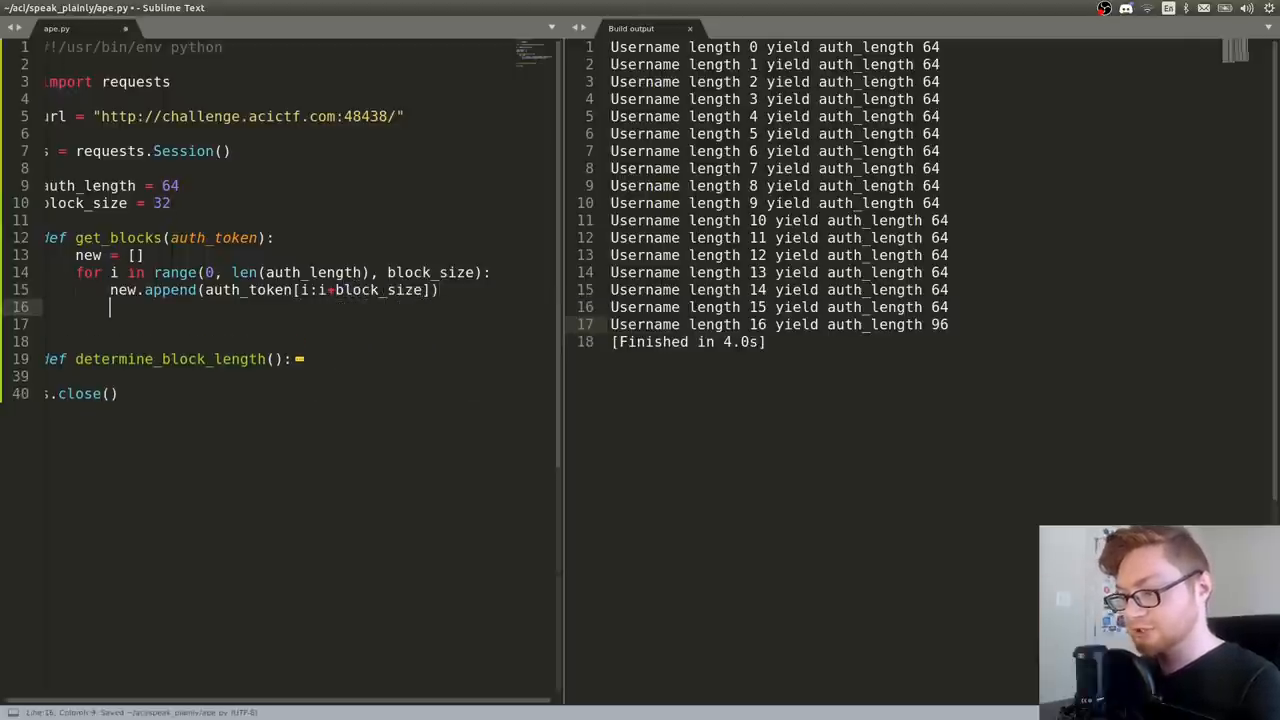
text(return new)
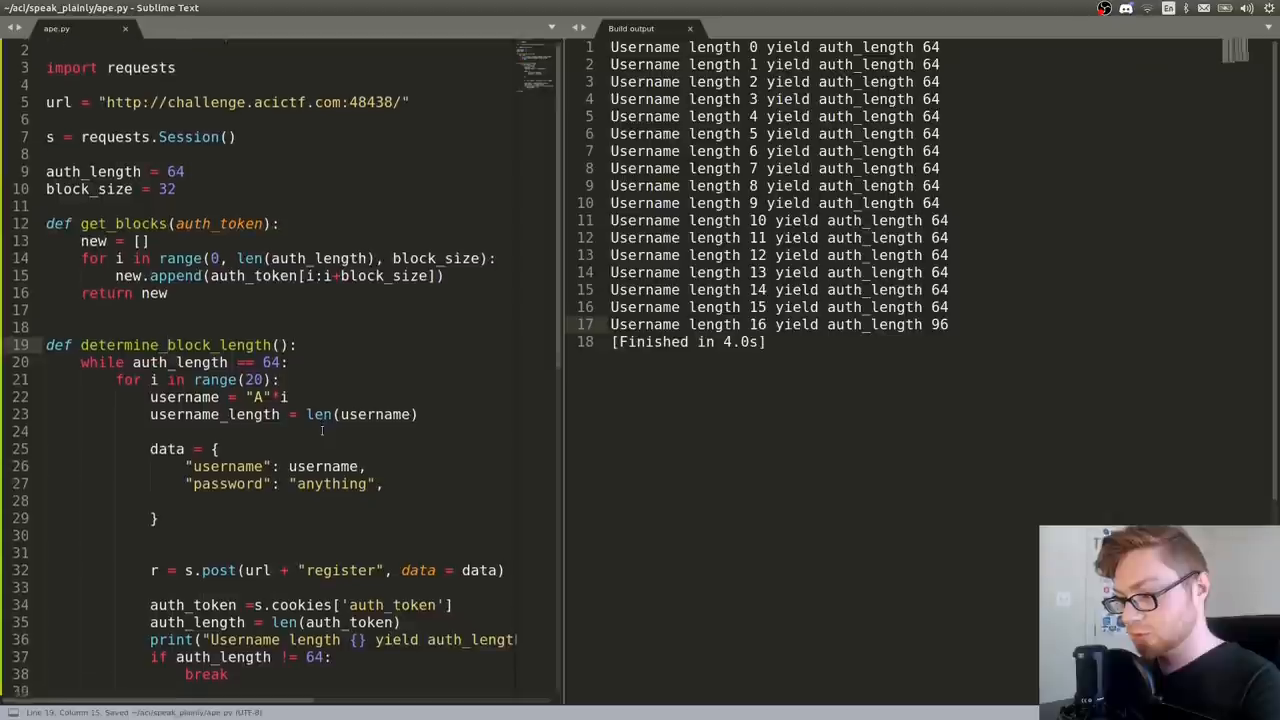
- Print get_blocks(auth_token) and a "="*30 separator inside the loop, then call determine_block_length
scroll(down, 3)
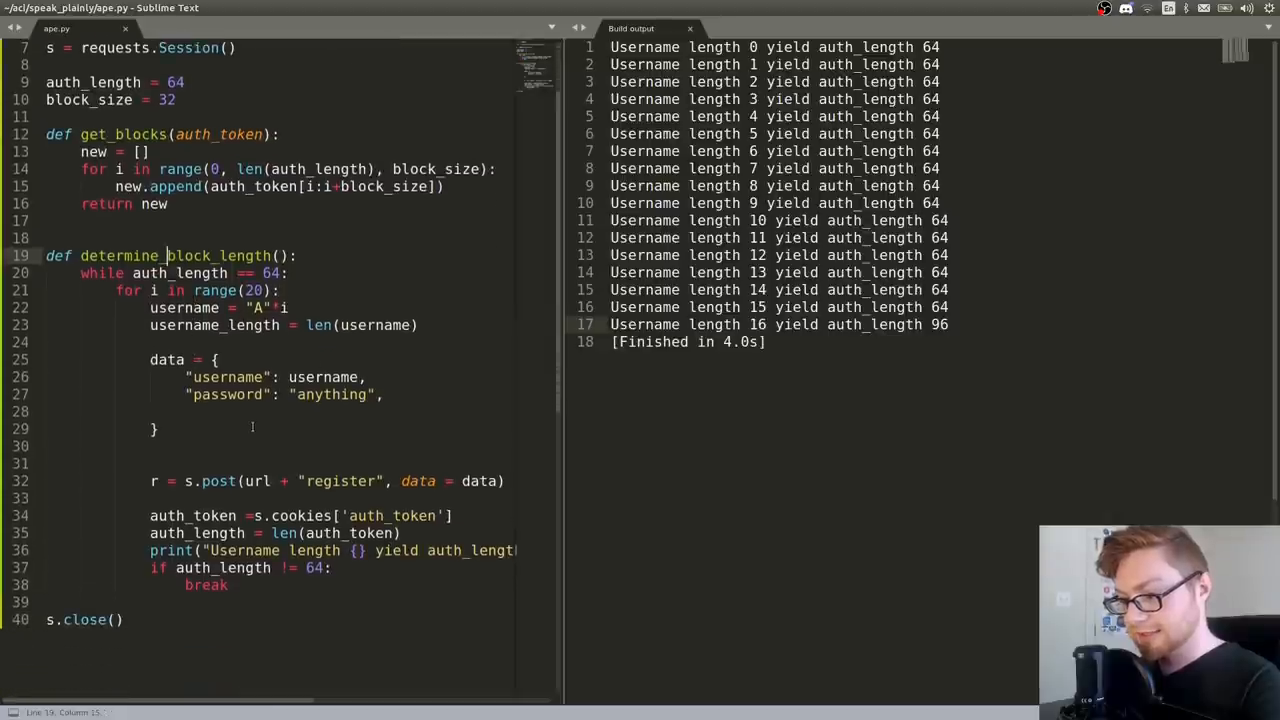
scroll(right, 3)
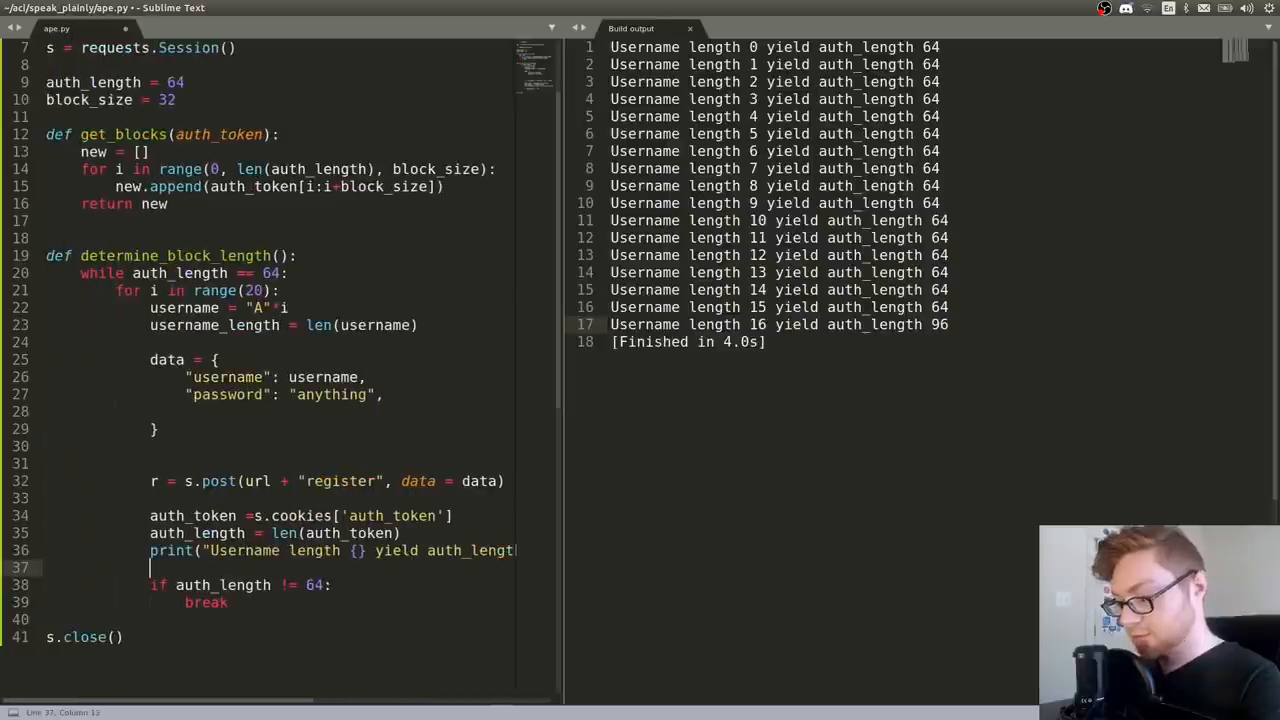
text(print(get_blocks)
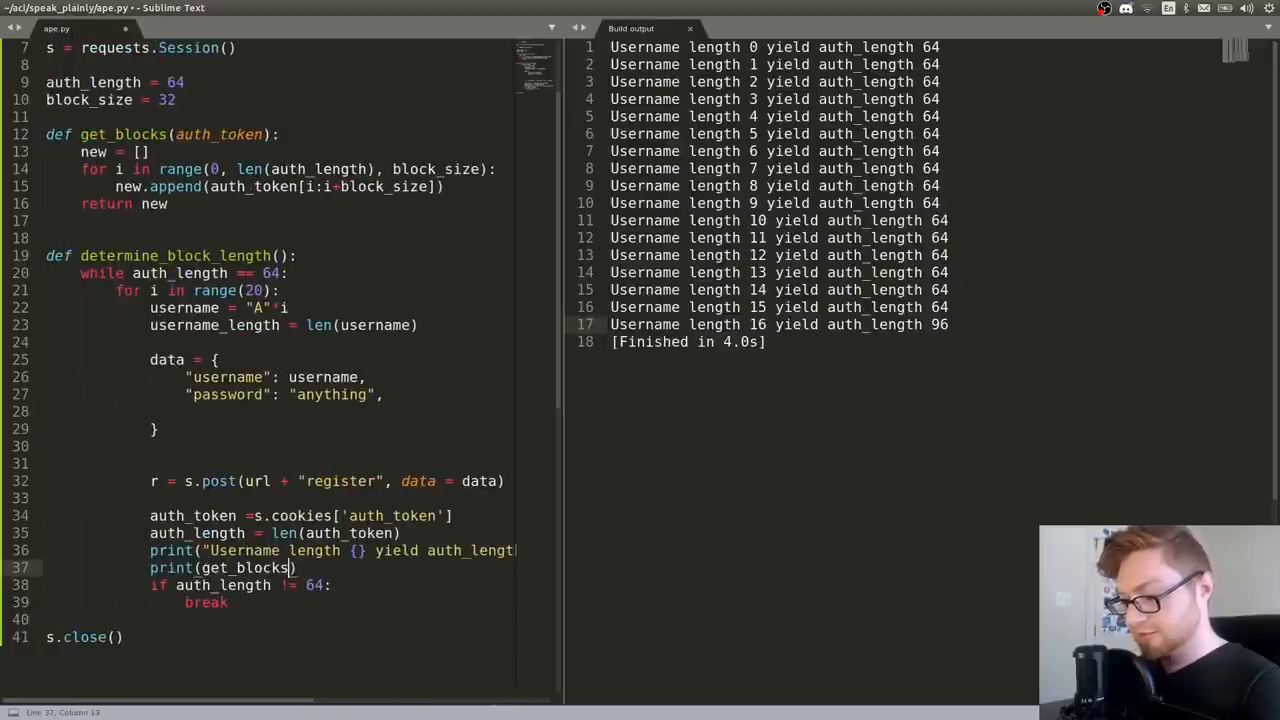
text("")
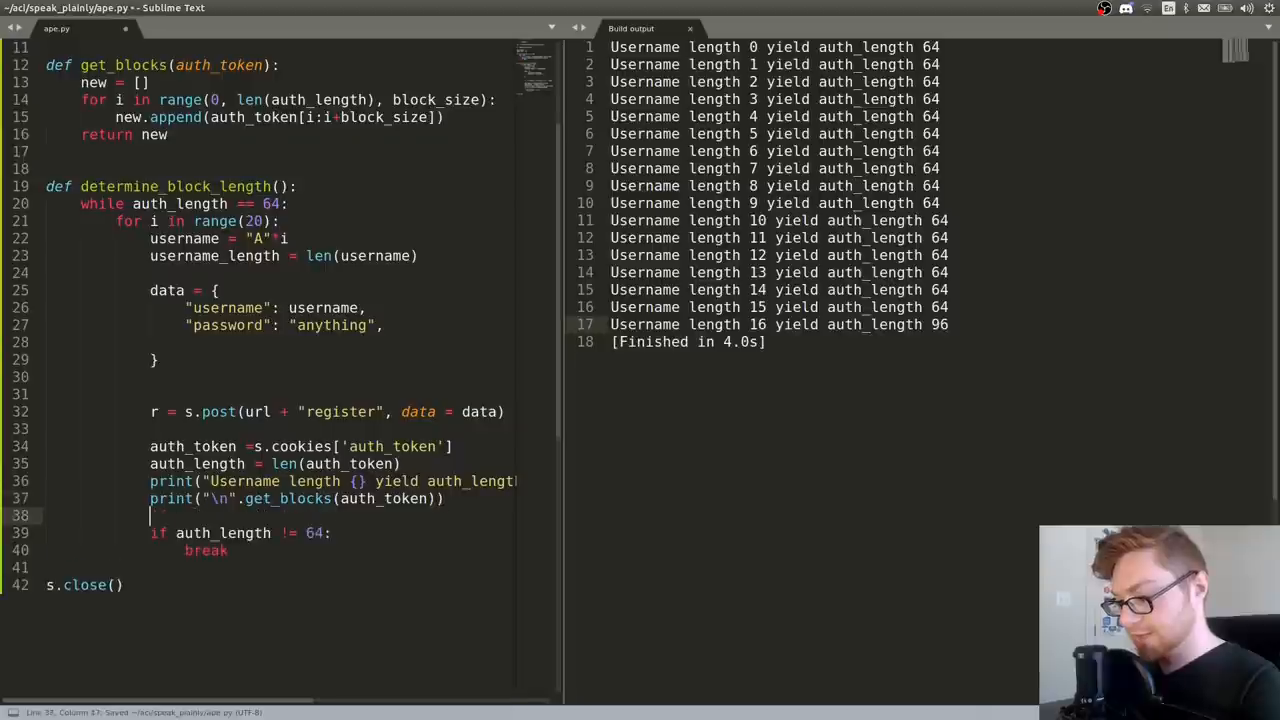
text(print(""))
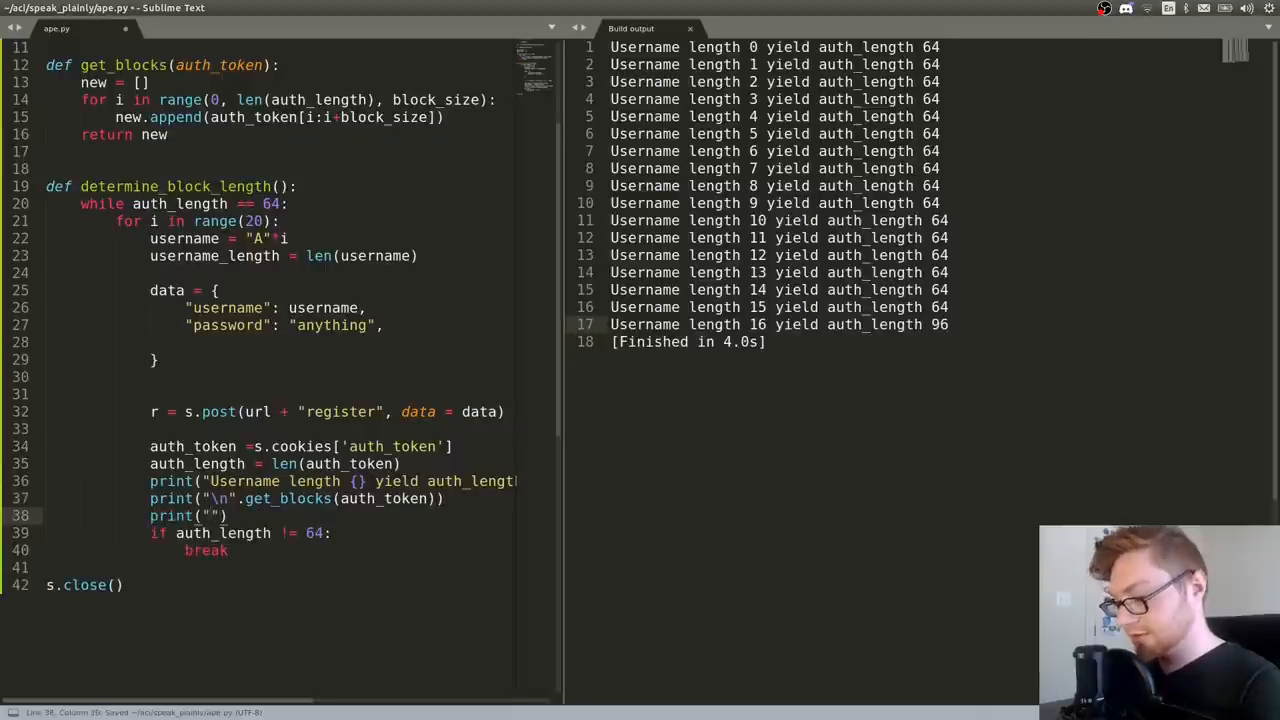
text(==)
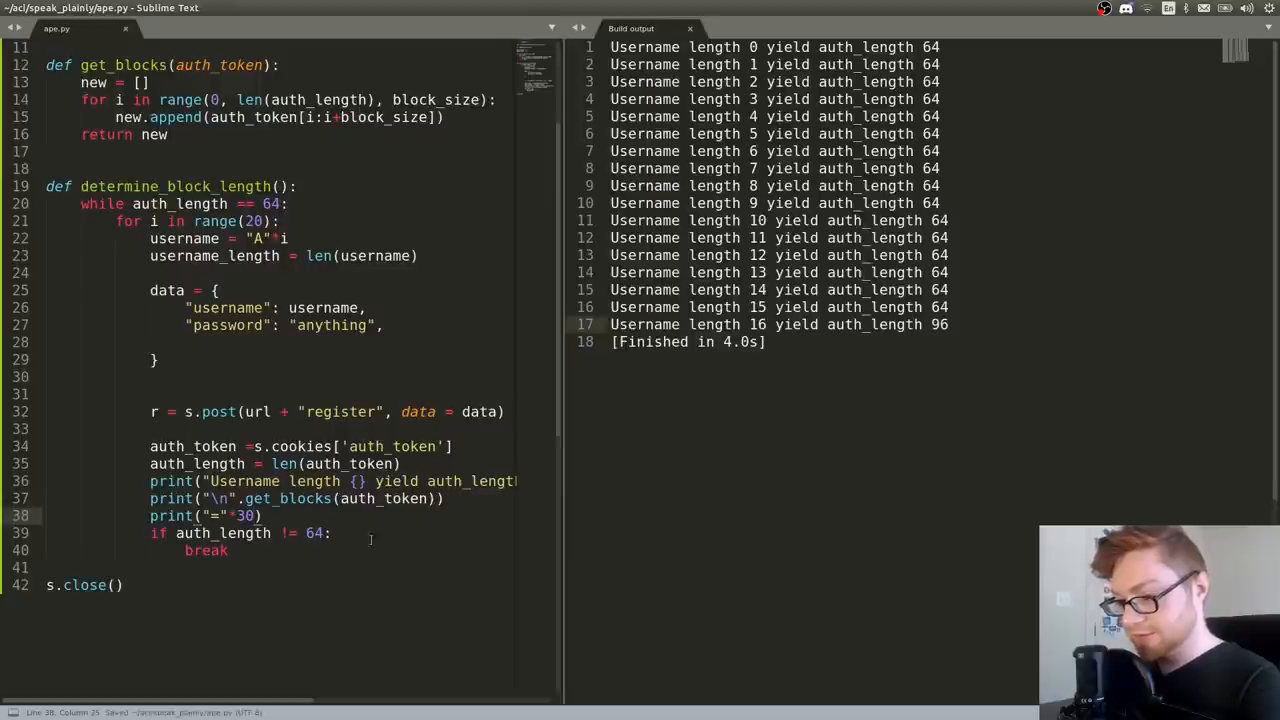
text(determine_block_length)
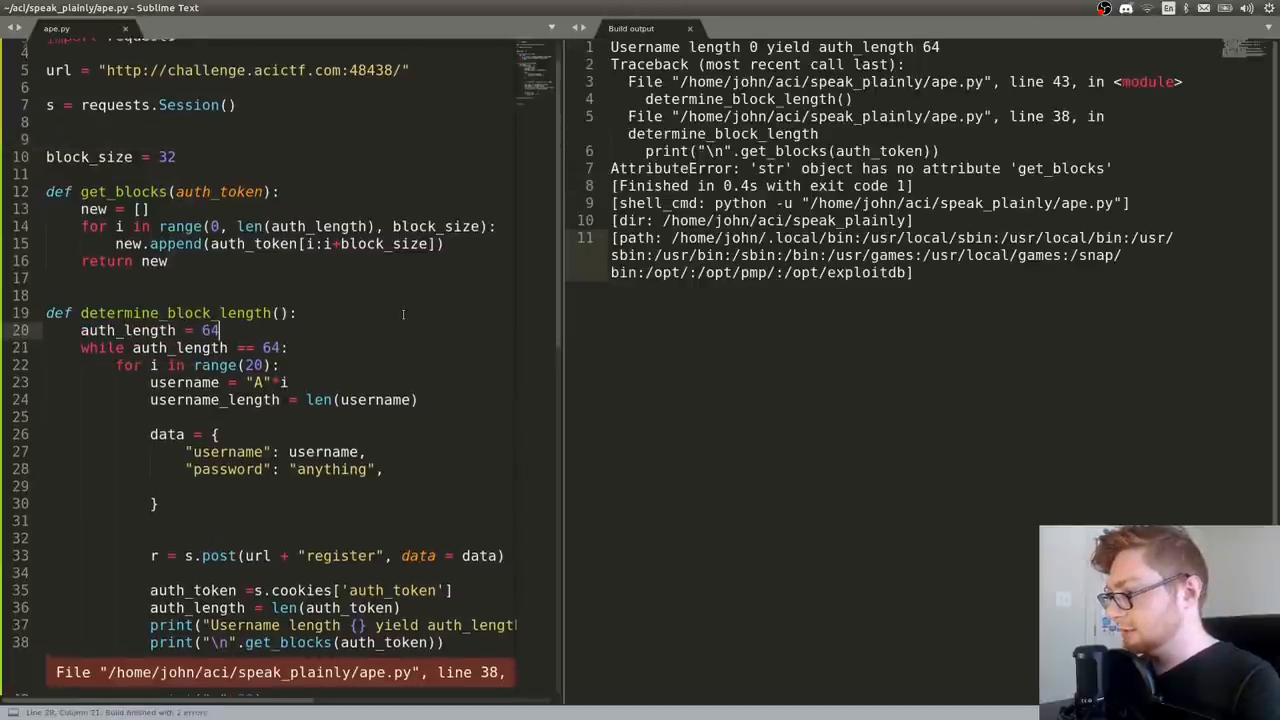
- Scroll the build output to read the AttributeError traceback about get_blocks
scroll(down, 3)
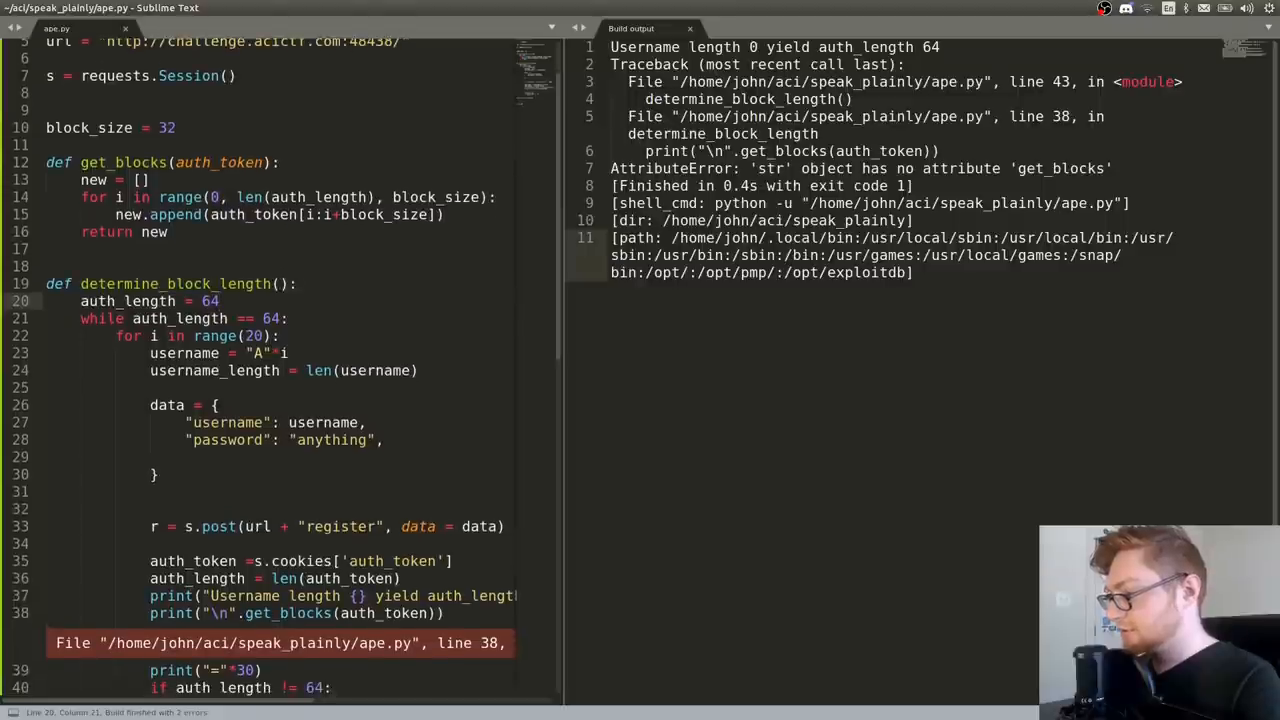
scroll(down, 3)
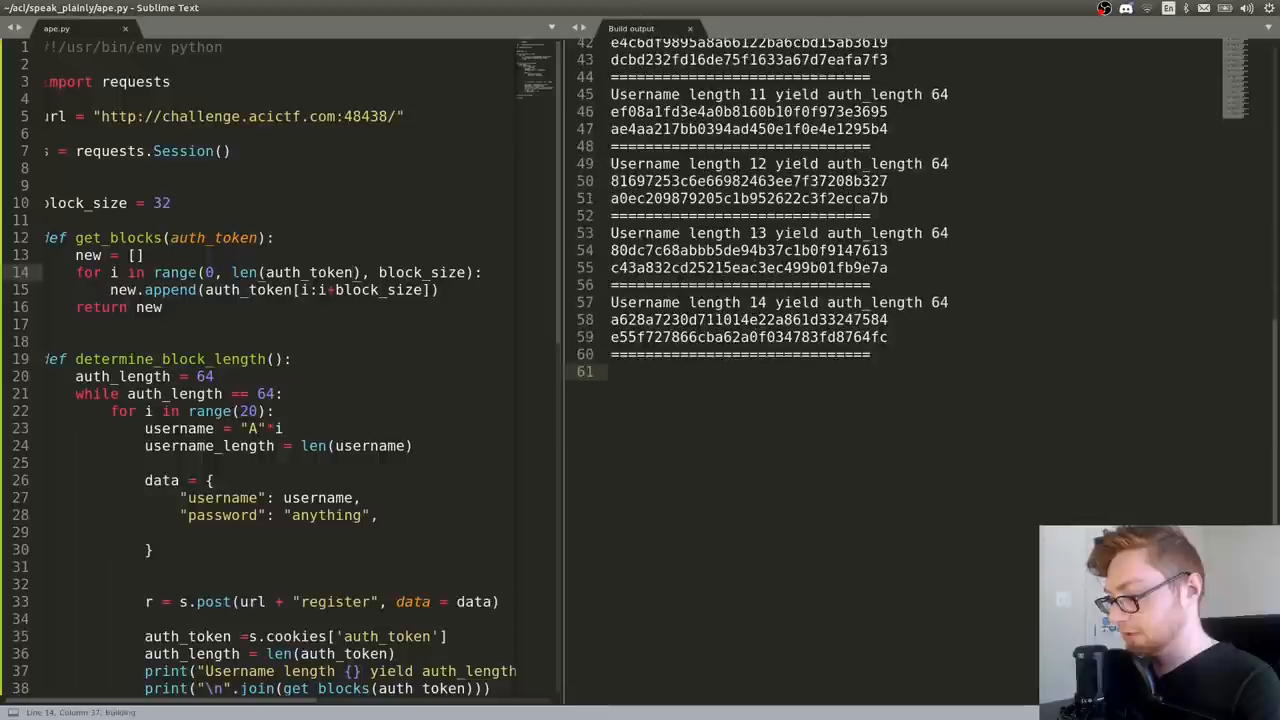
scroll(down, 3)
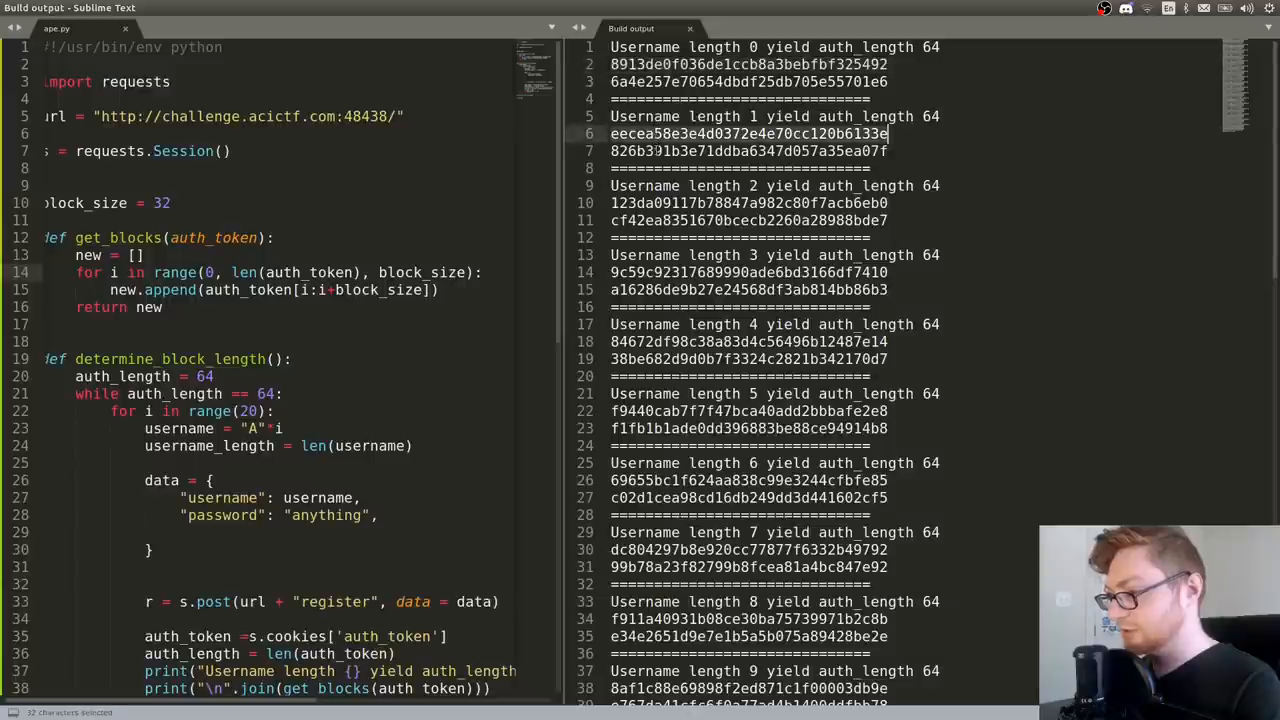
scroll(down, 3)
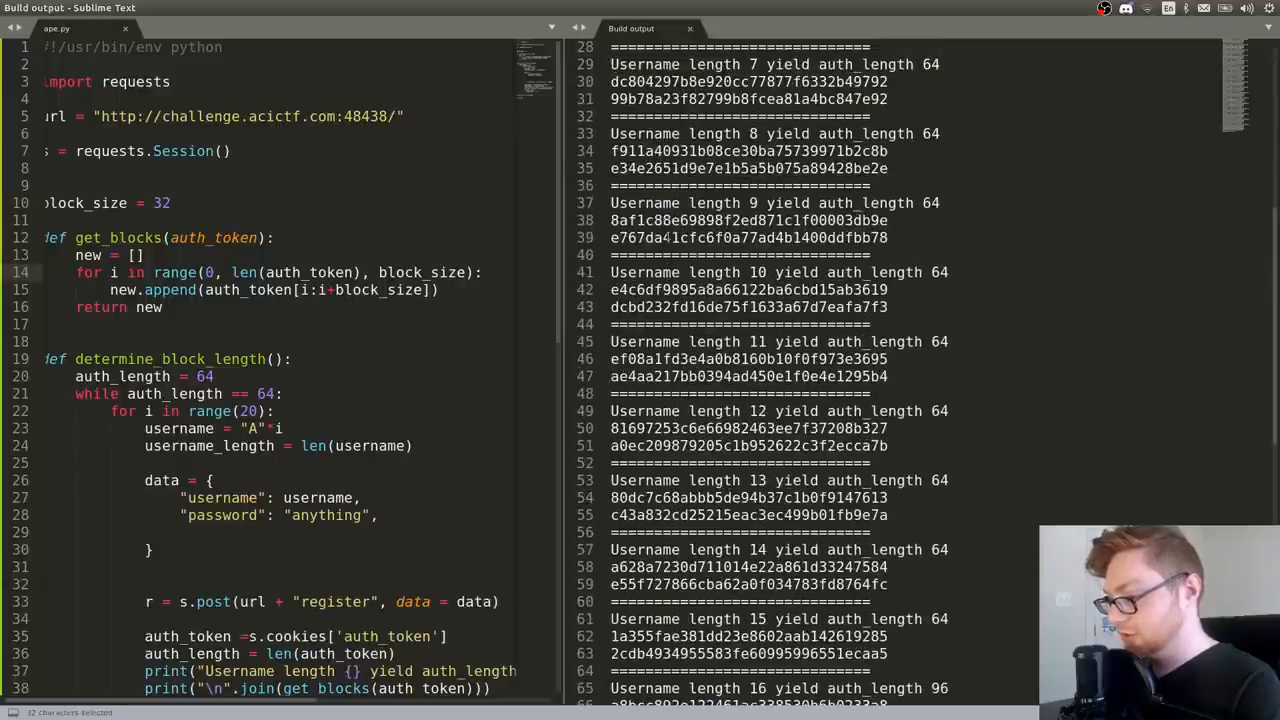
scroll(down, 3)
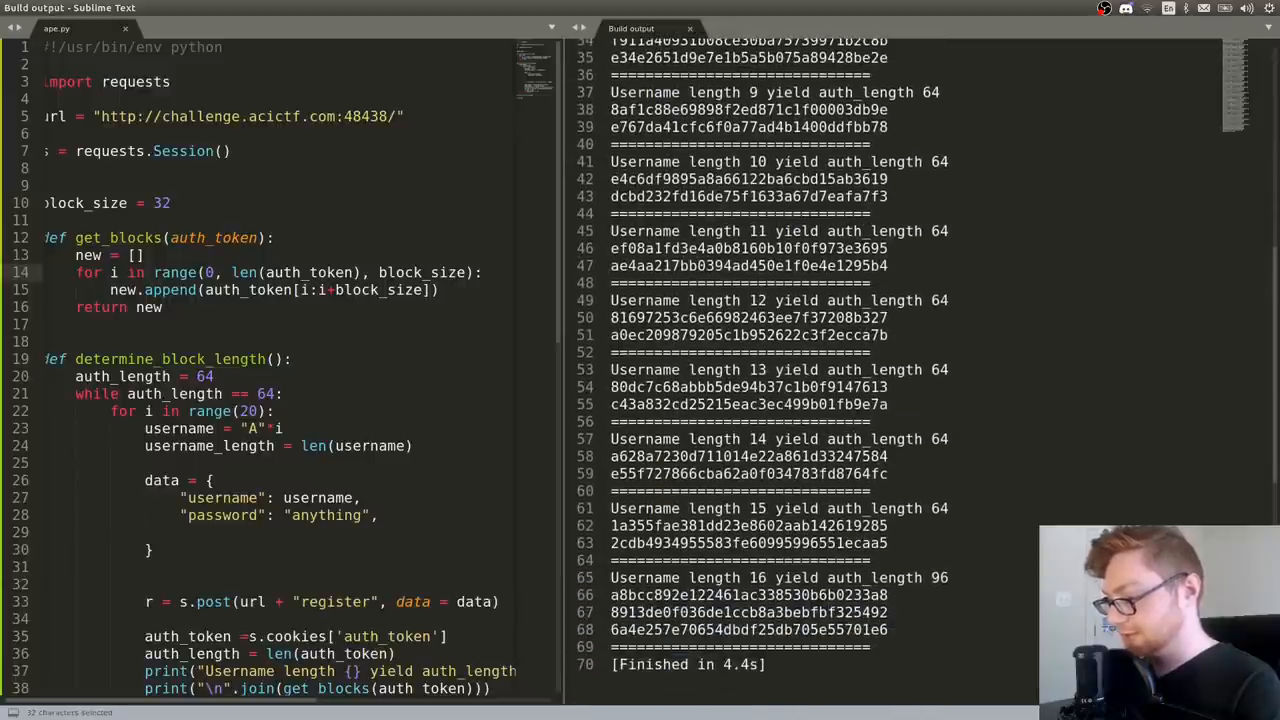
double_click(760, 576)
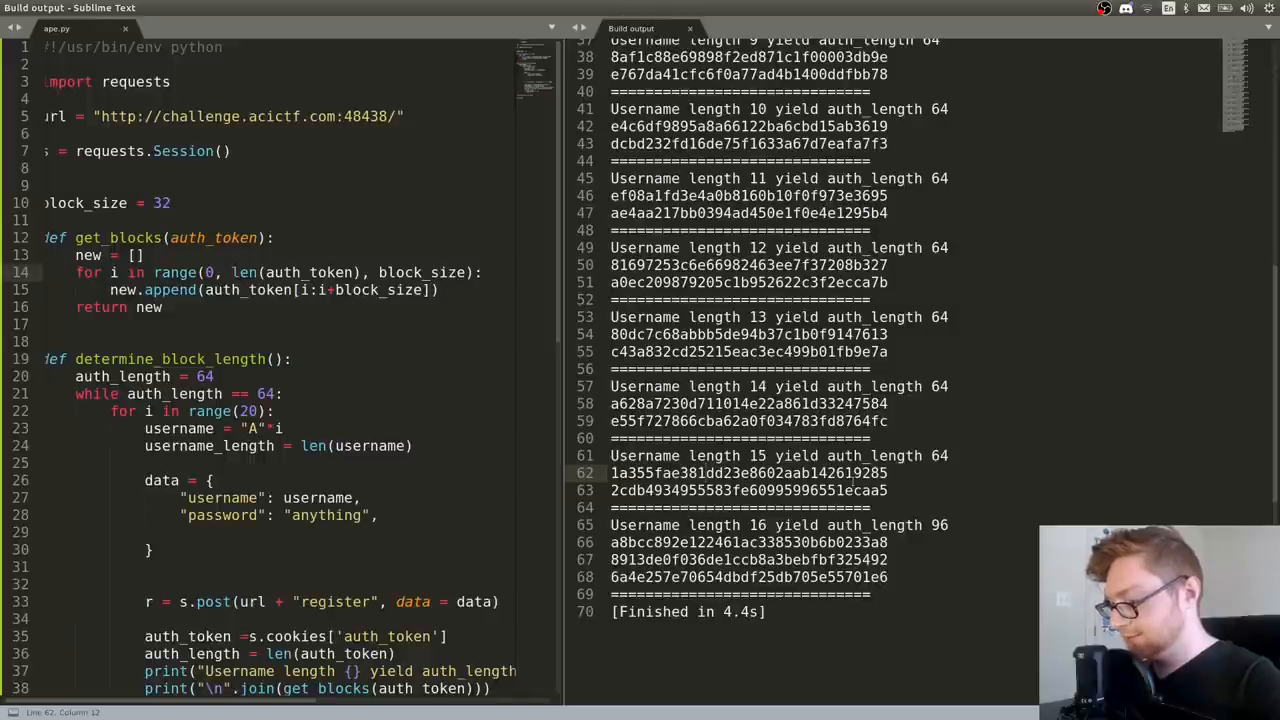
double_click(760, 456)
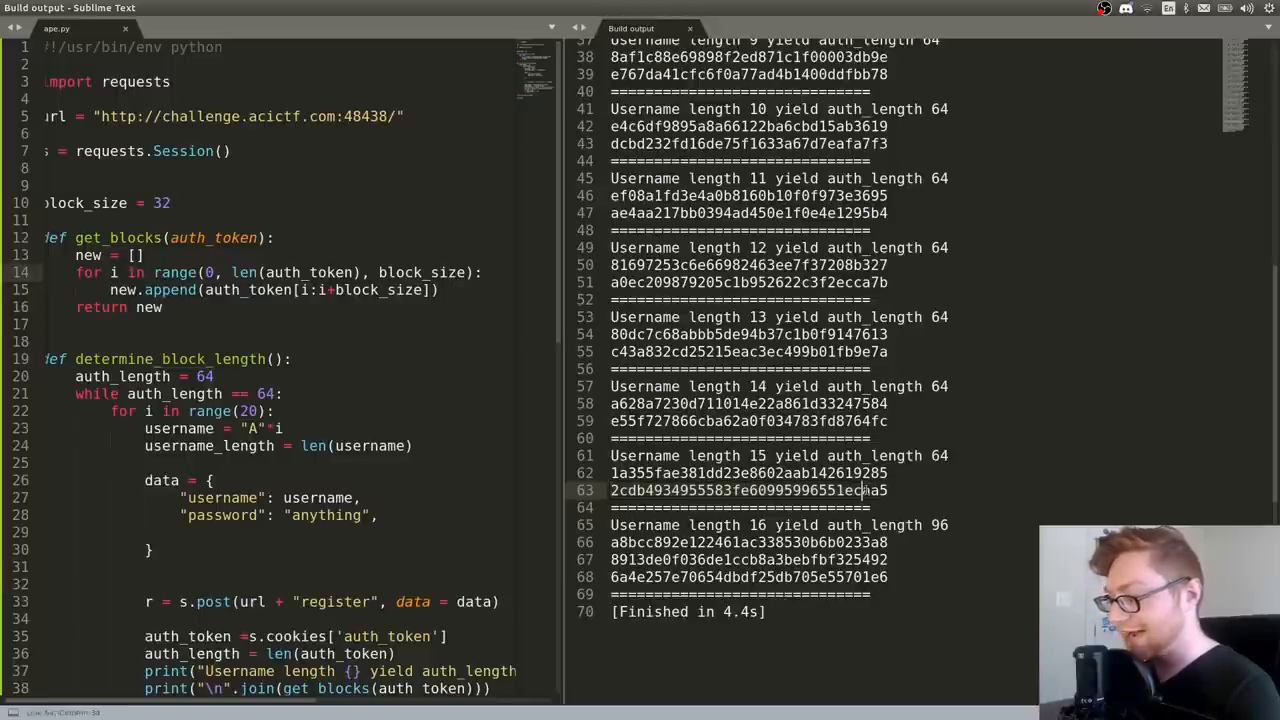
drag(610, 490, 888, 490)
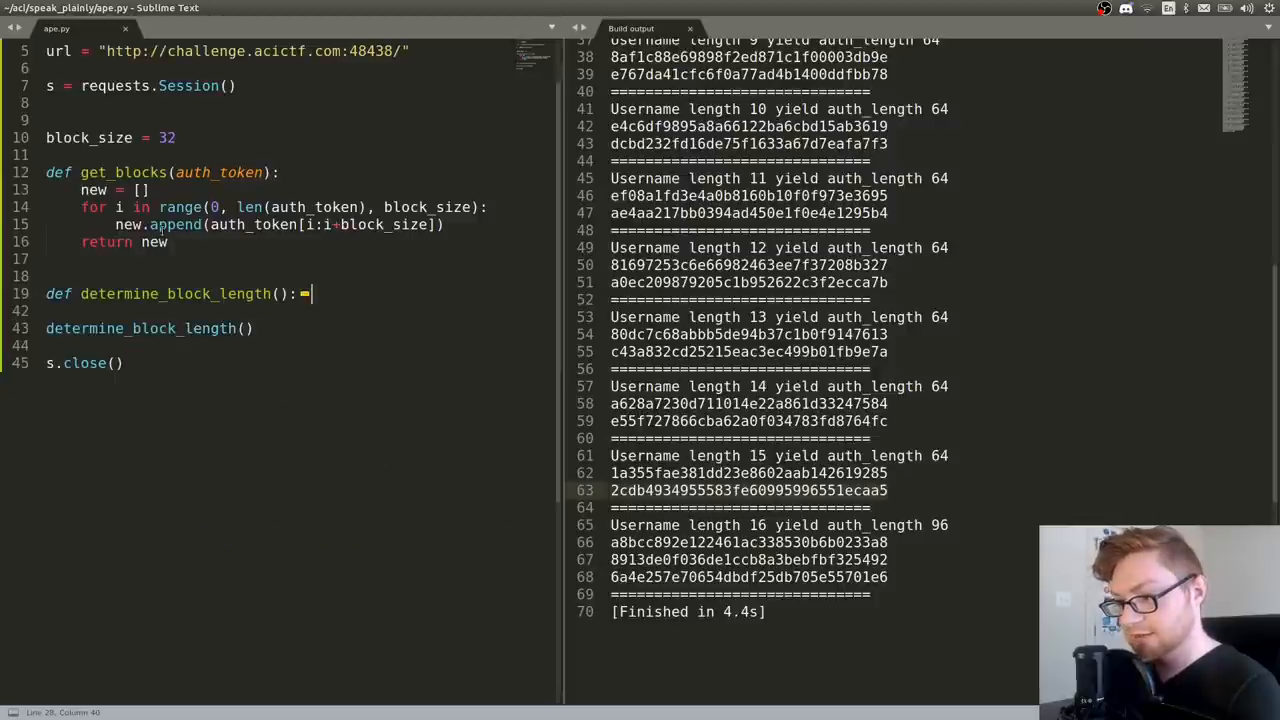
- Set start_block_gap = 15 and build data with username "A"*start_block_gap, then save
key(enter)
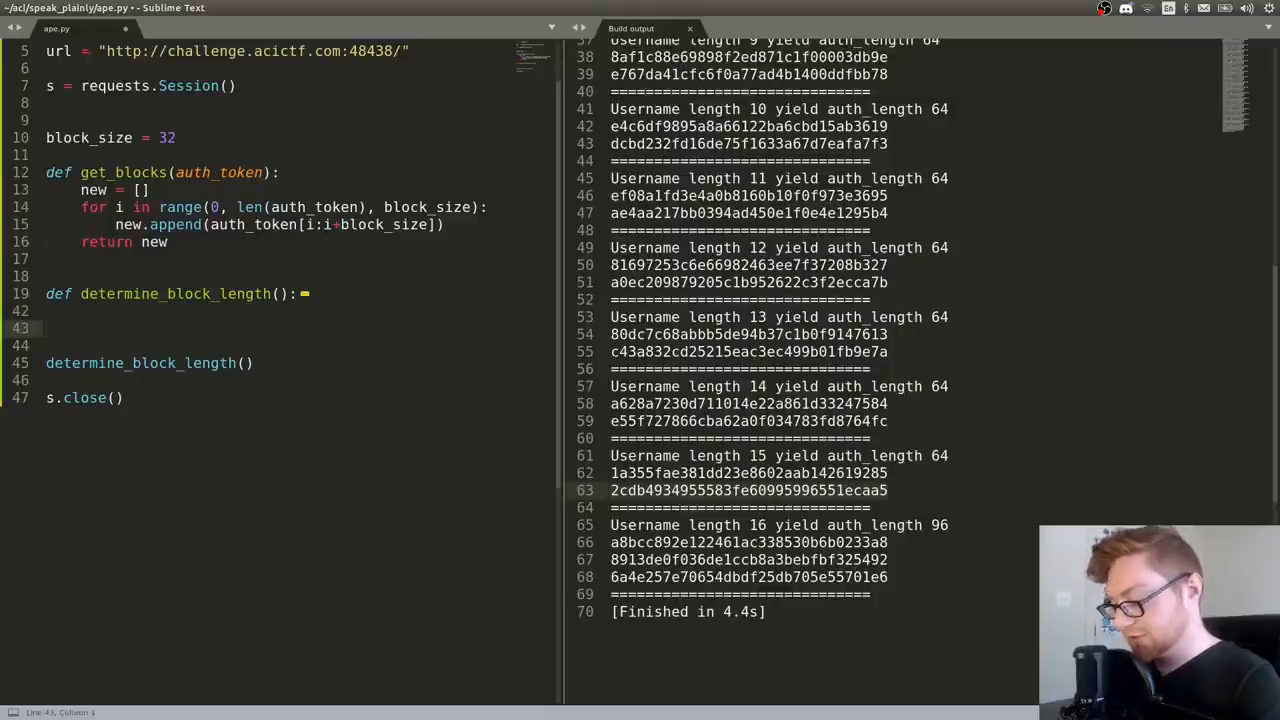
text(data = {)
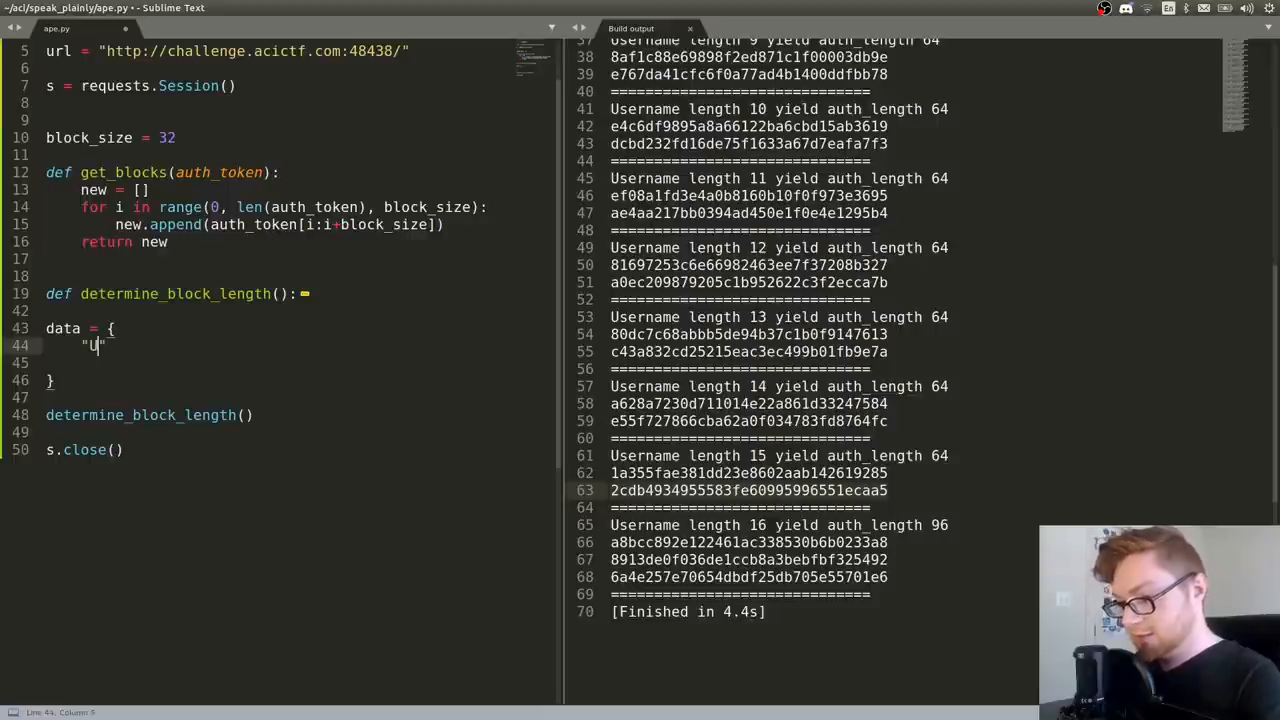
text(sername)
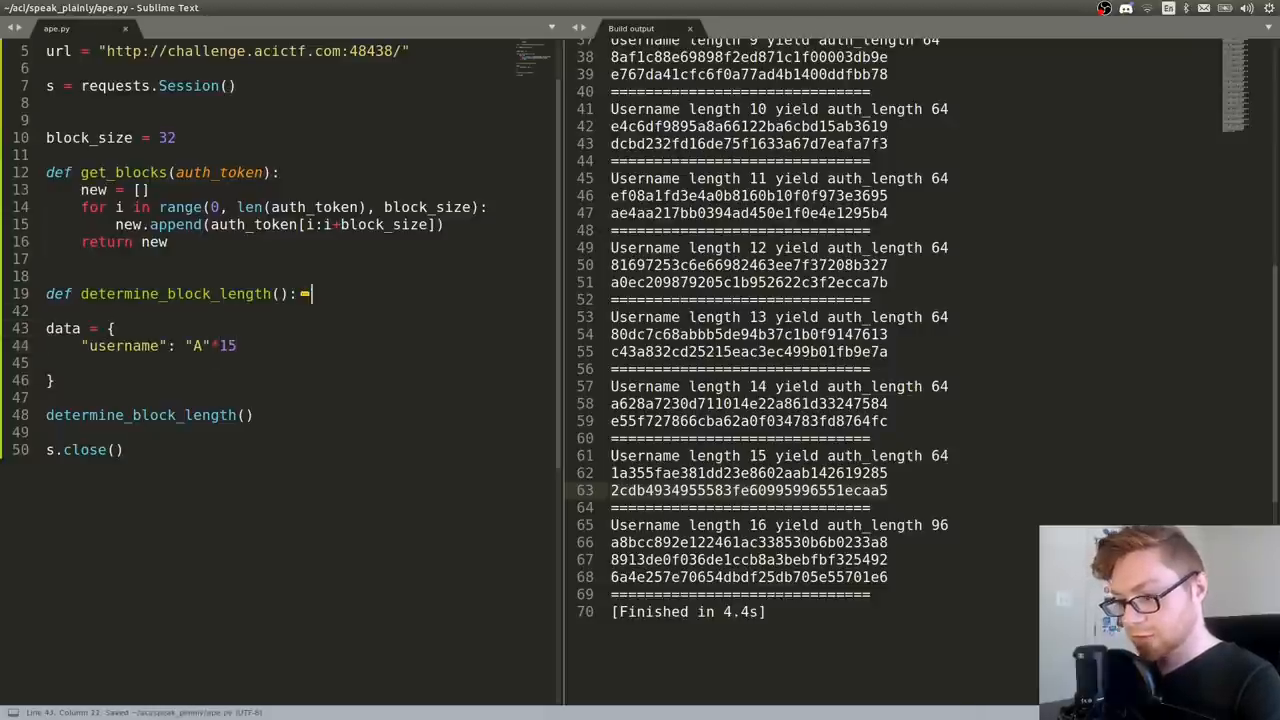
text(start_bloc)
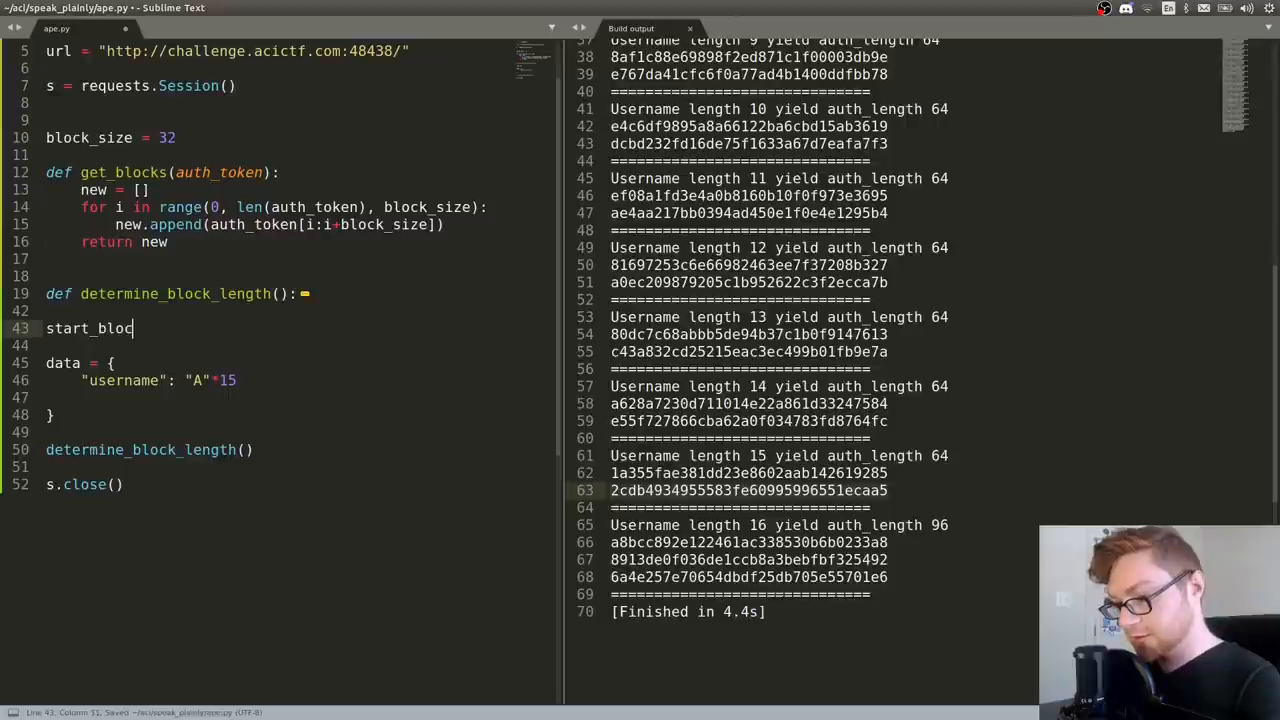
text(fap)
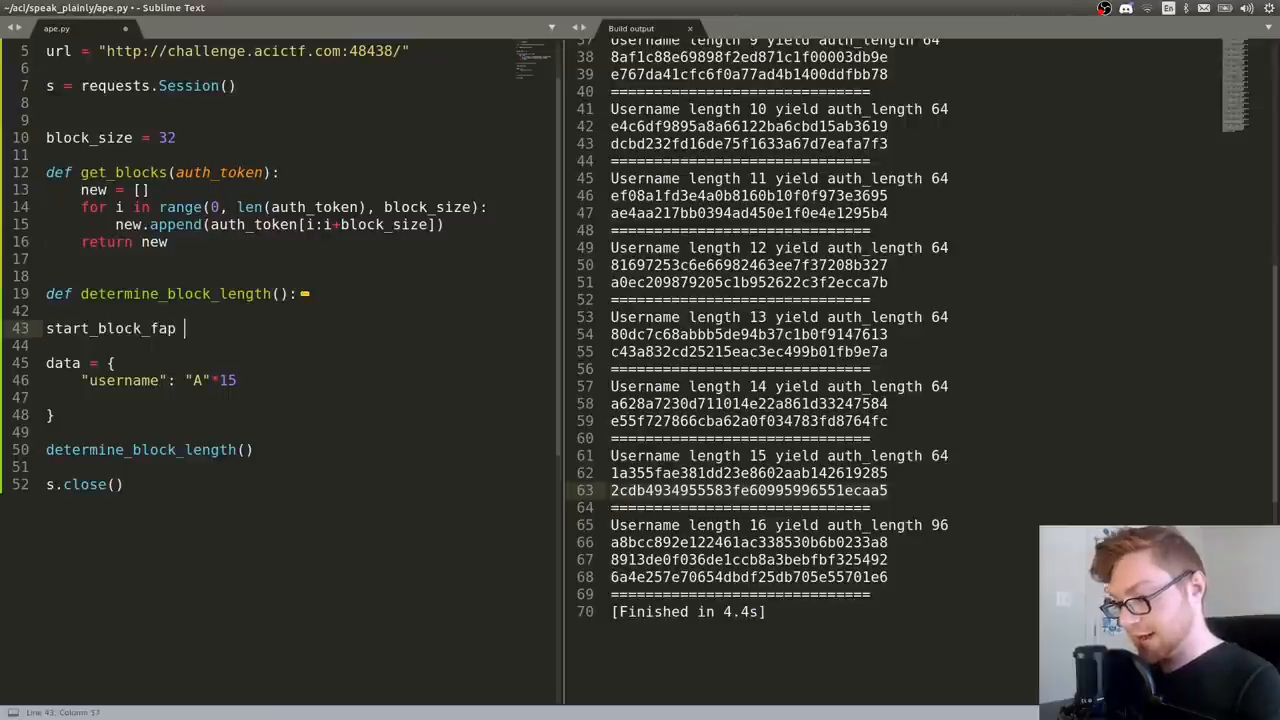
text(ap =)
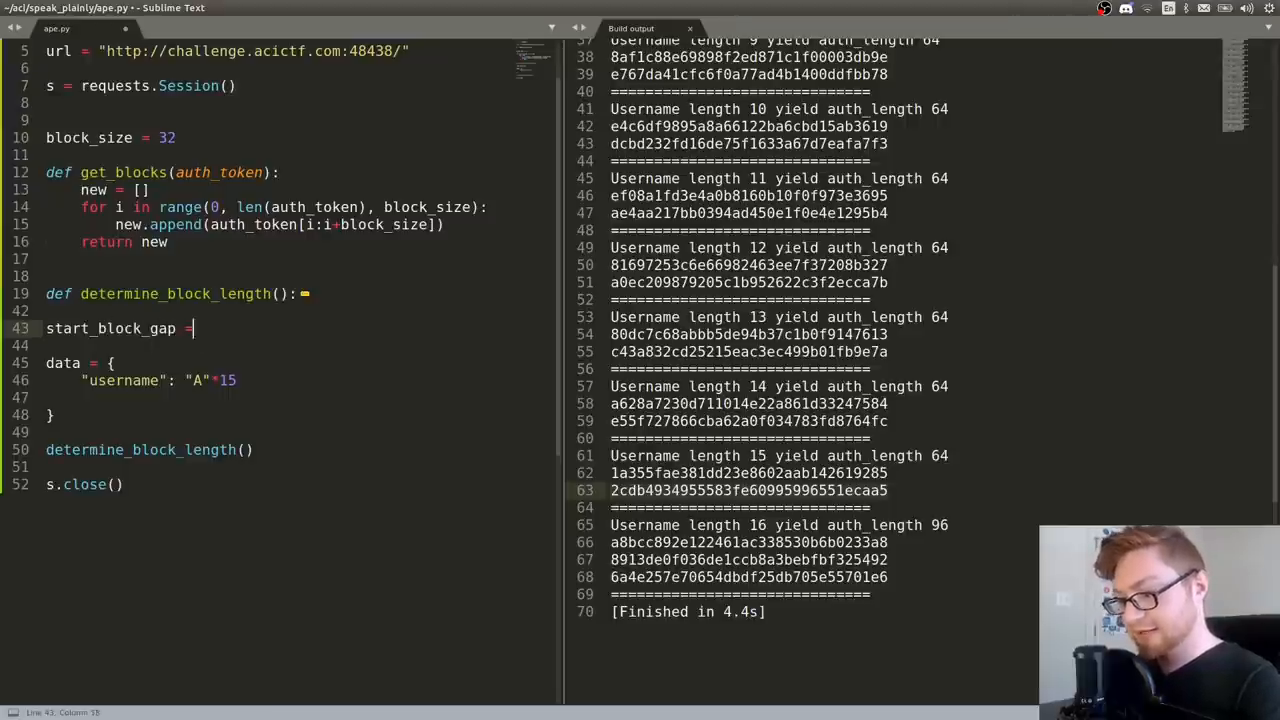
text(15)
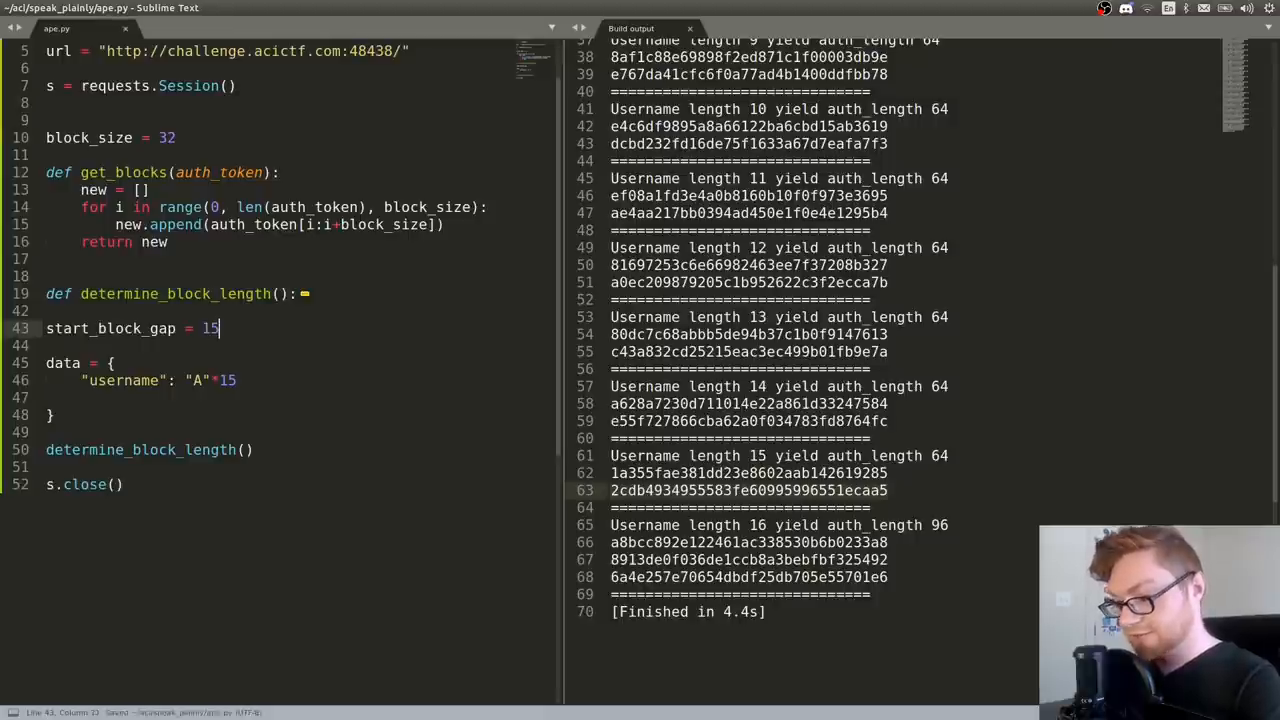
text(start_block_gap)
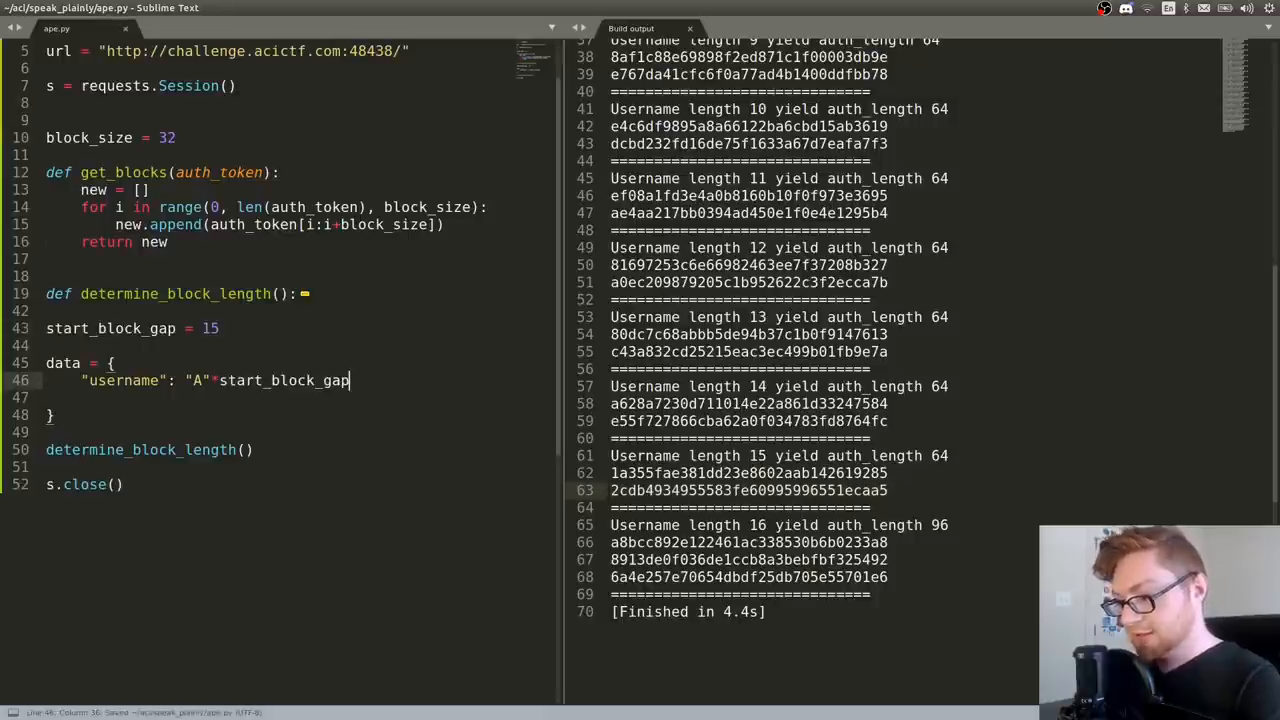
key(ctrl+s)
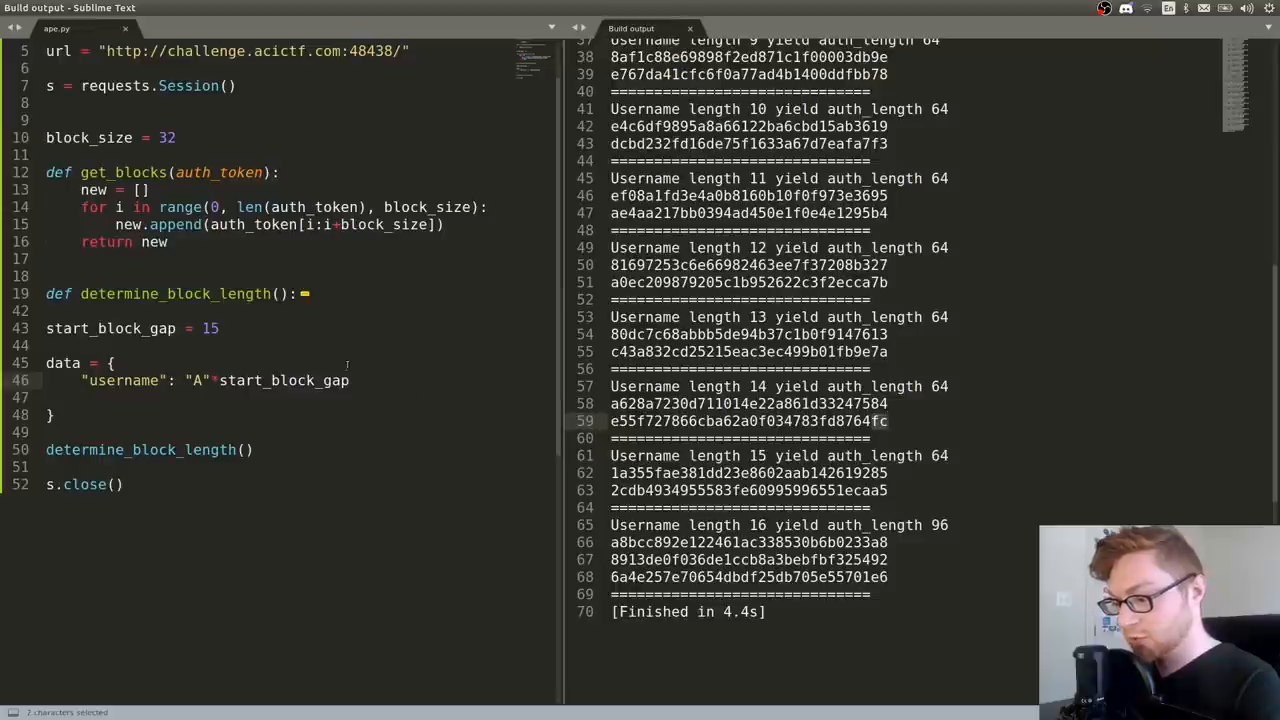
- Add password "A"*start_block_gap to data and split the returned auth_token with get_blocks
text("pa)
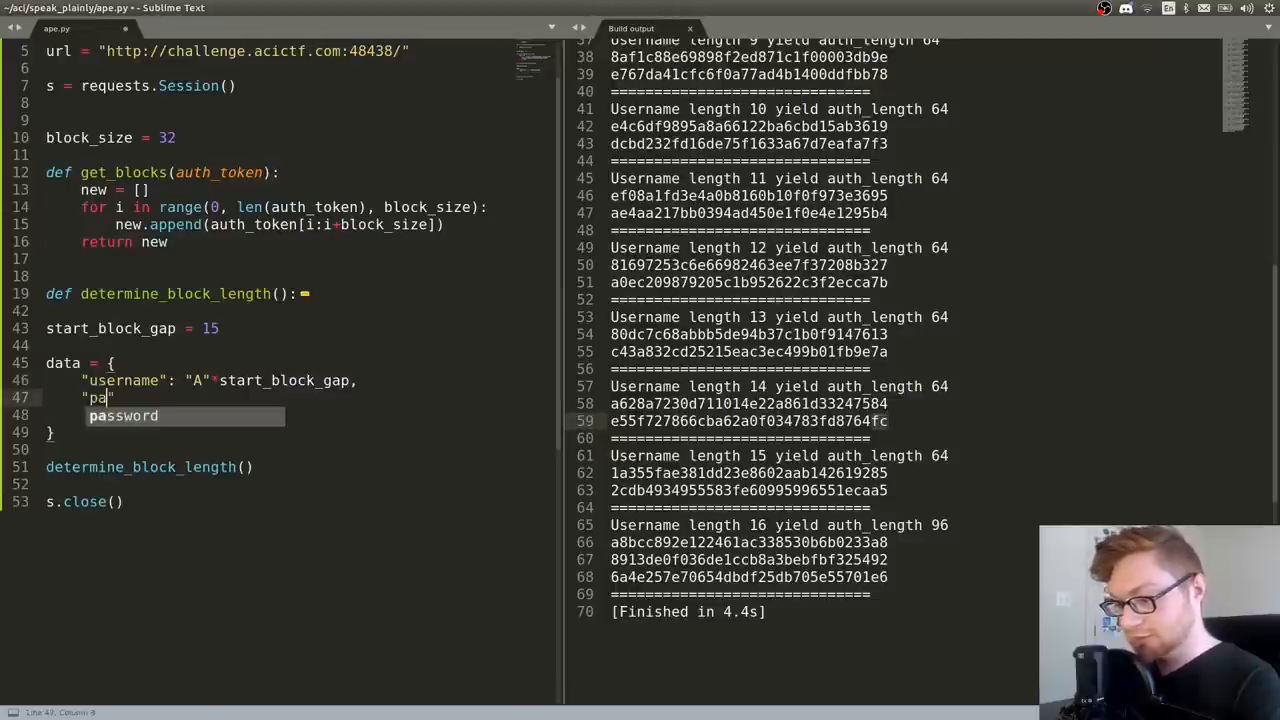
text(ssword": "A)
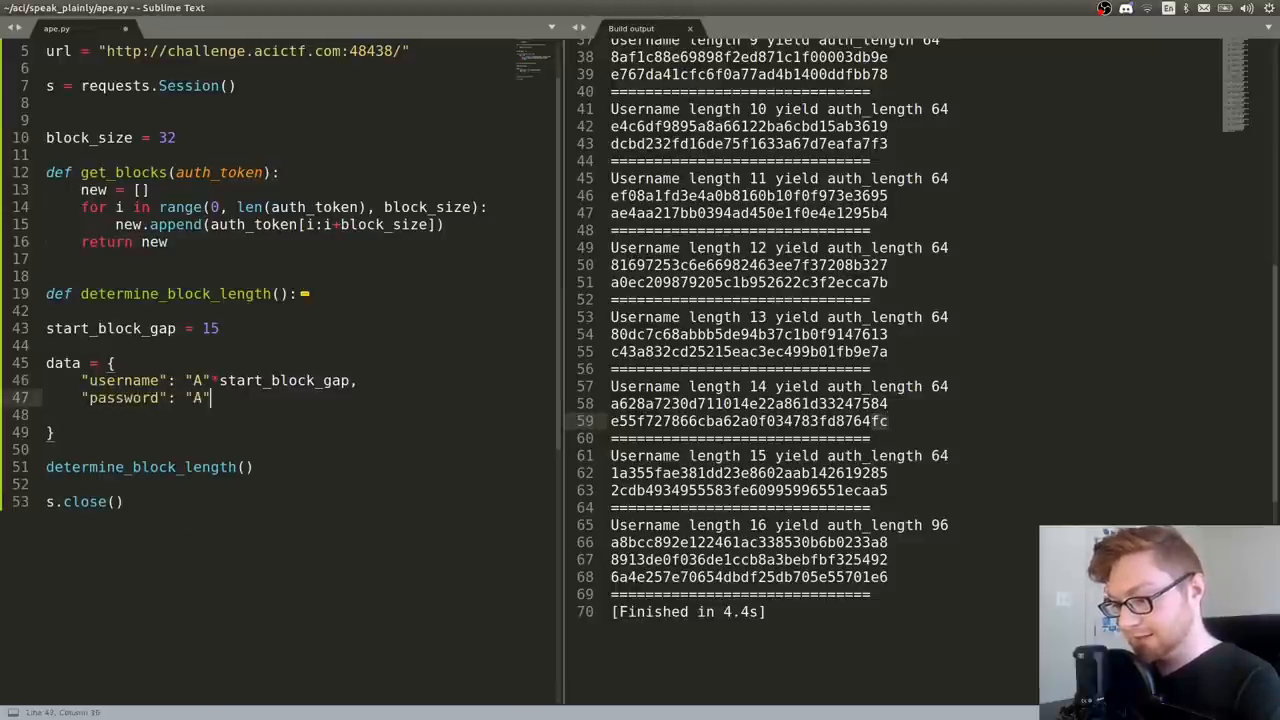
text(*start_block_gap)
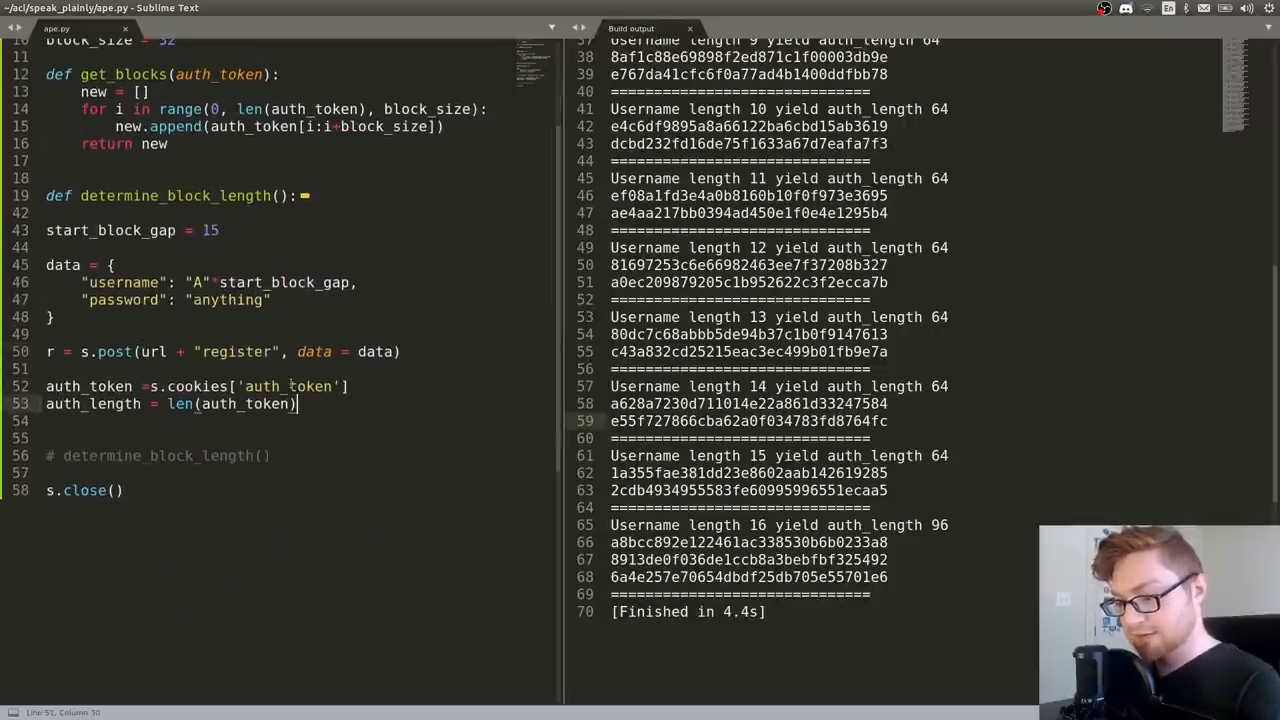
text(get_blocks(auth_token)
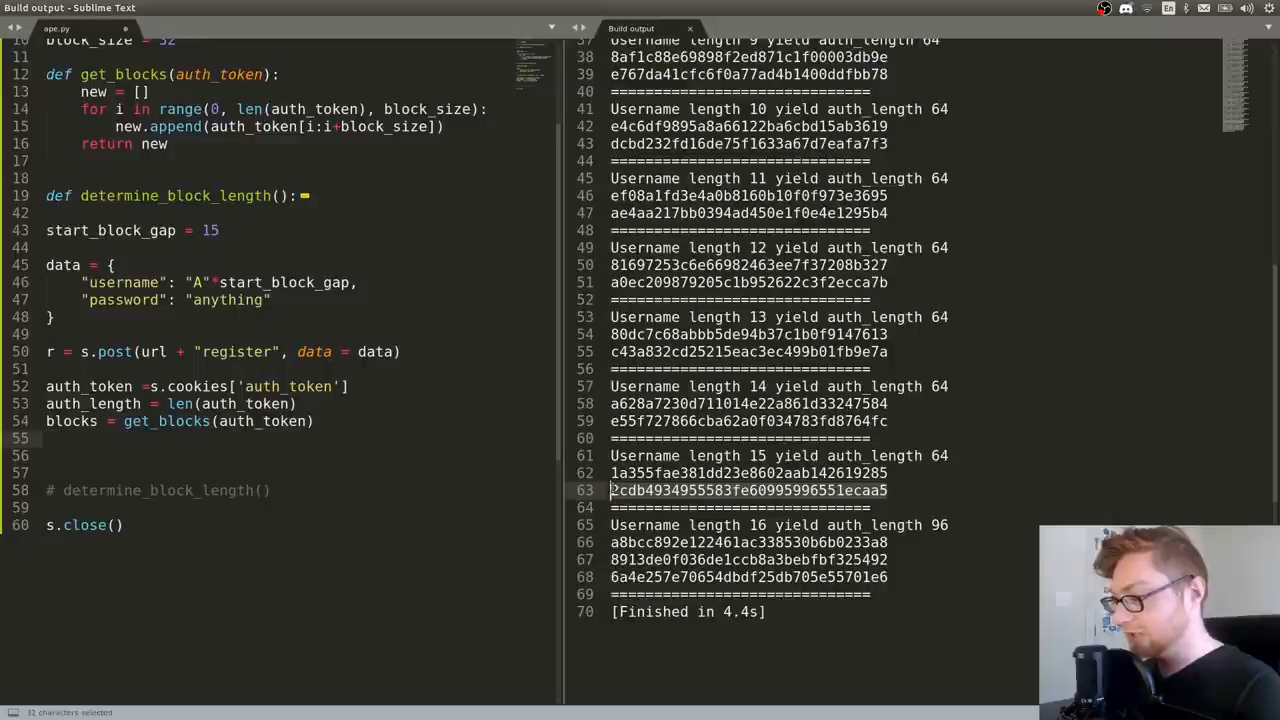
- Print blocks[1] of the token and start storing it as block_should_be
click(332, 432)
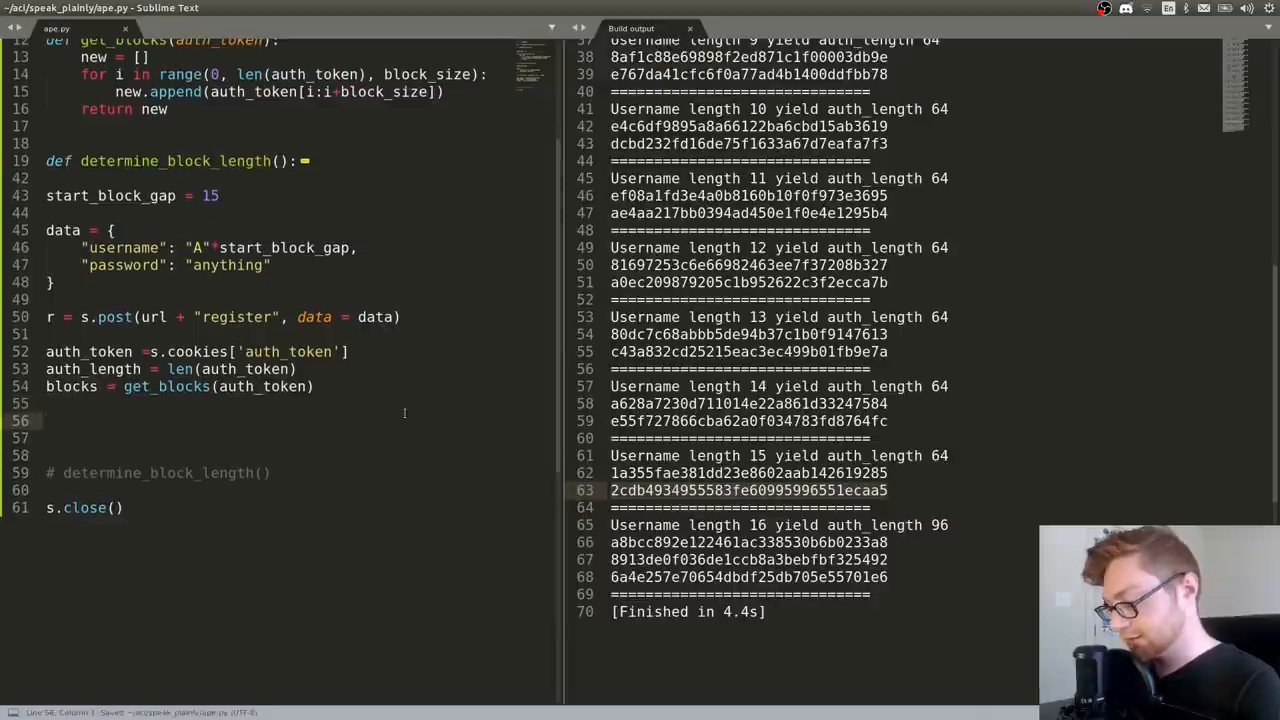
text(blocks[1]))
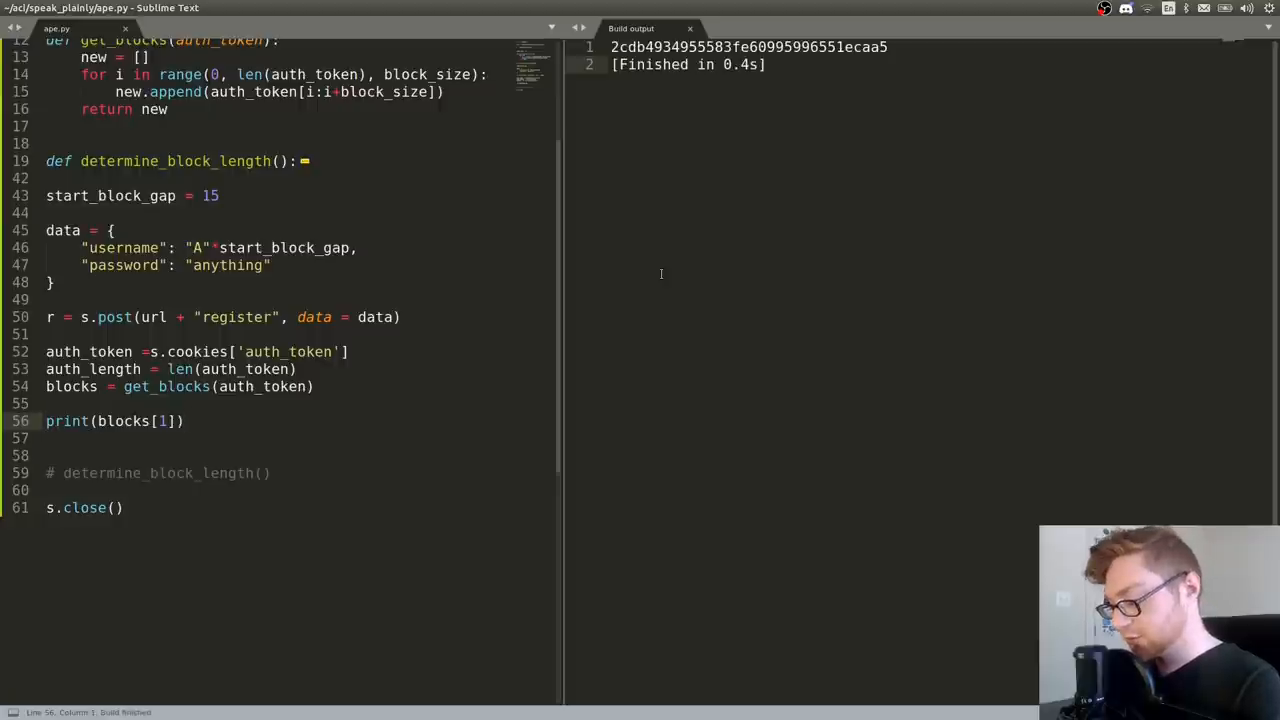
text(block_should_be =)
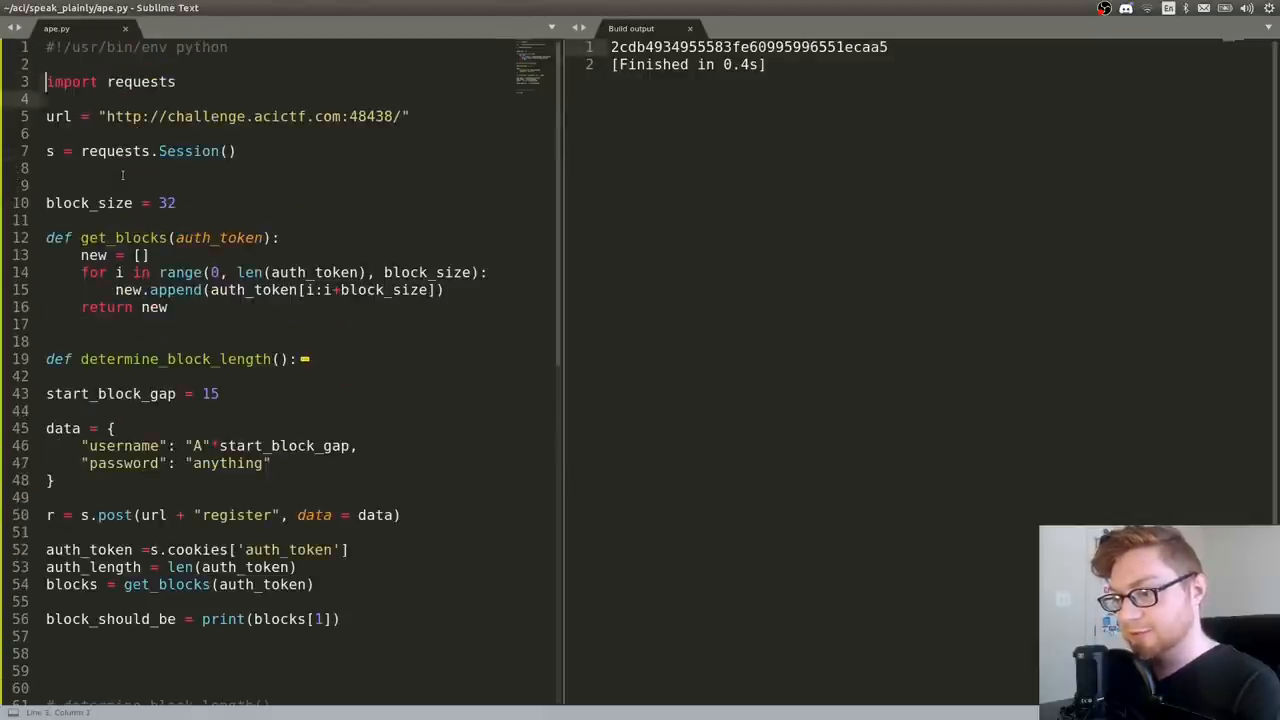
- Import printable from string and loop for c in printable over username "A"*start_block_gap + c
text(import string)
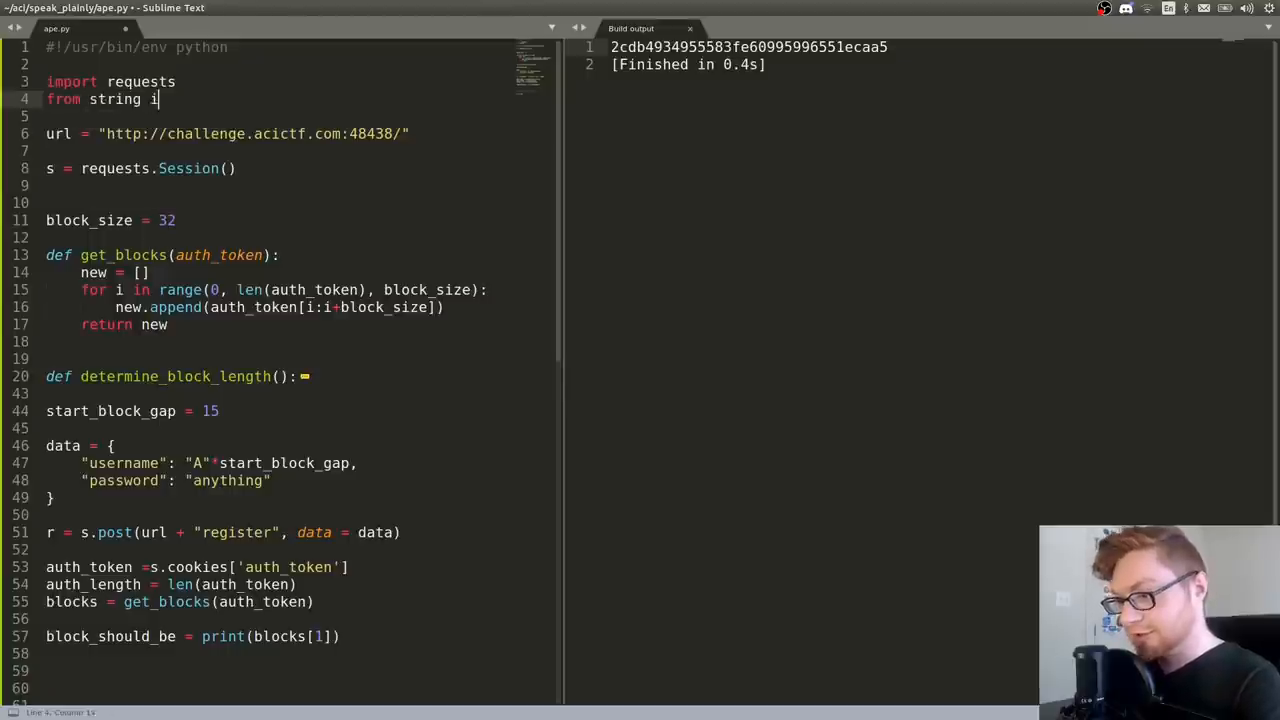
text(mport prtin)
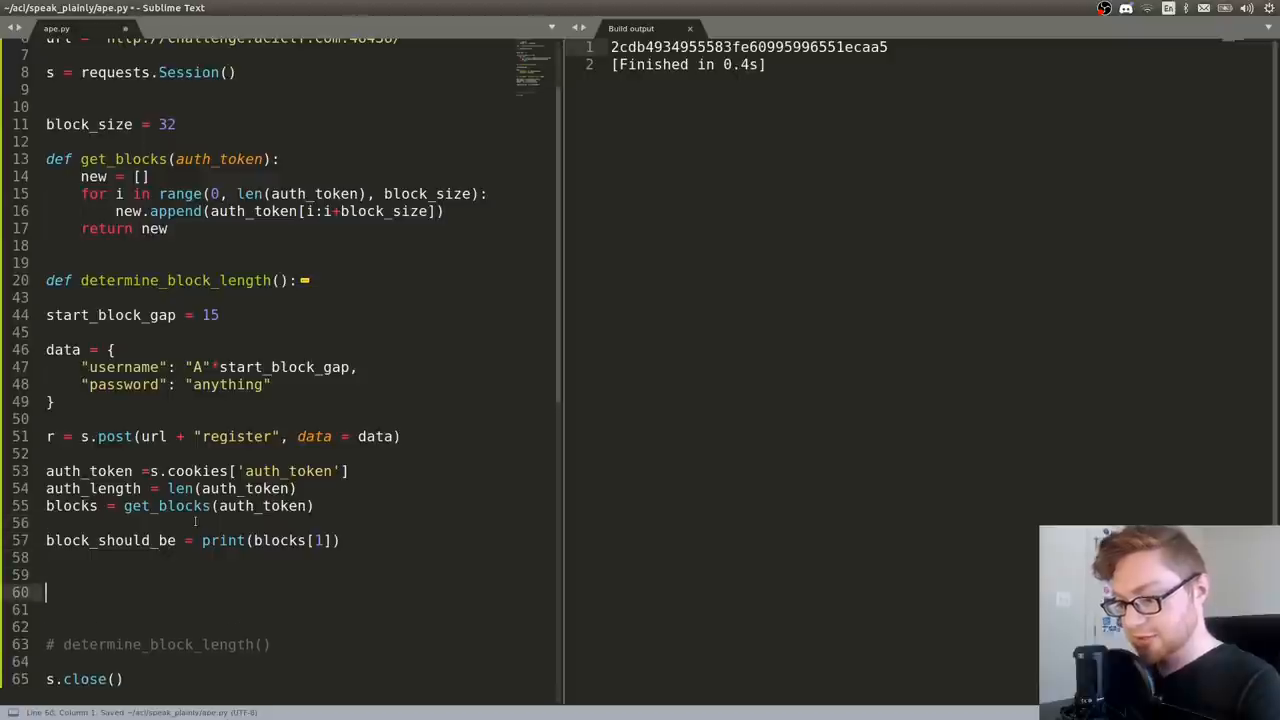
text(for c in)
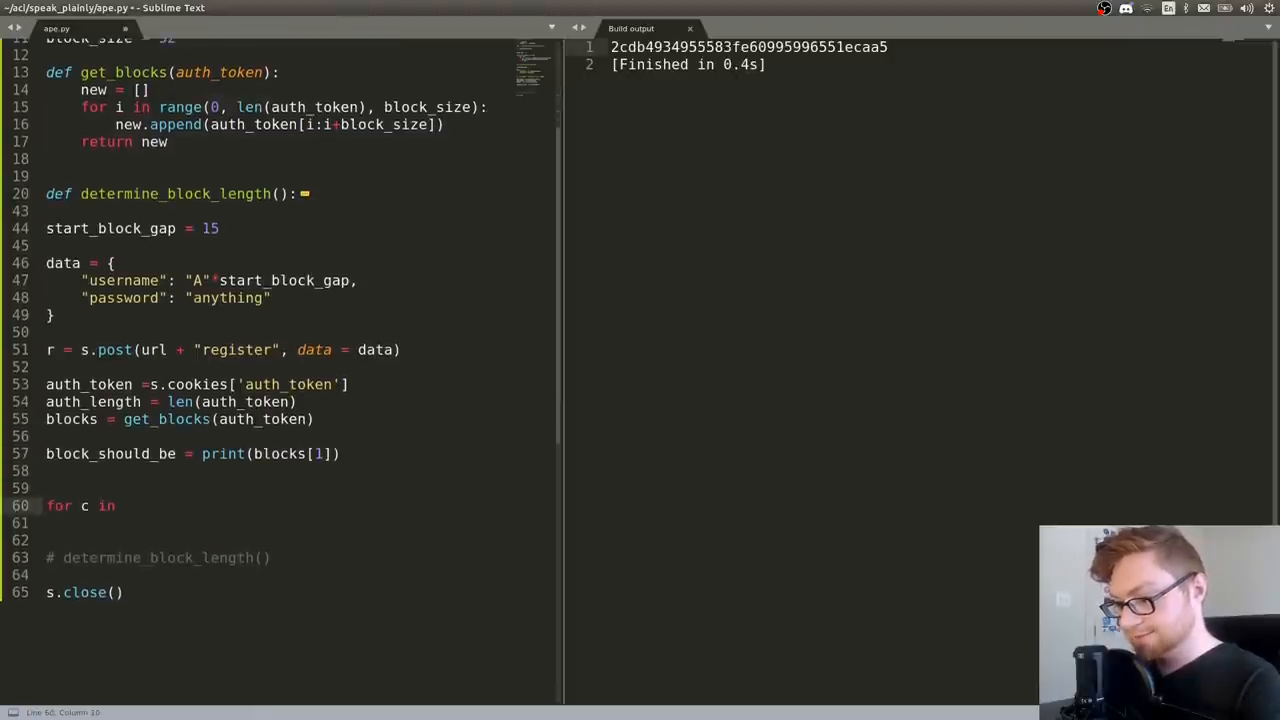
text(printable:)
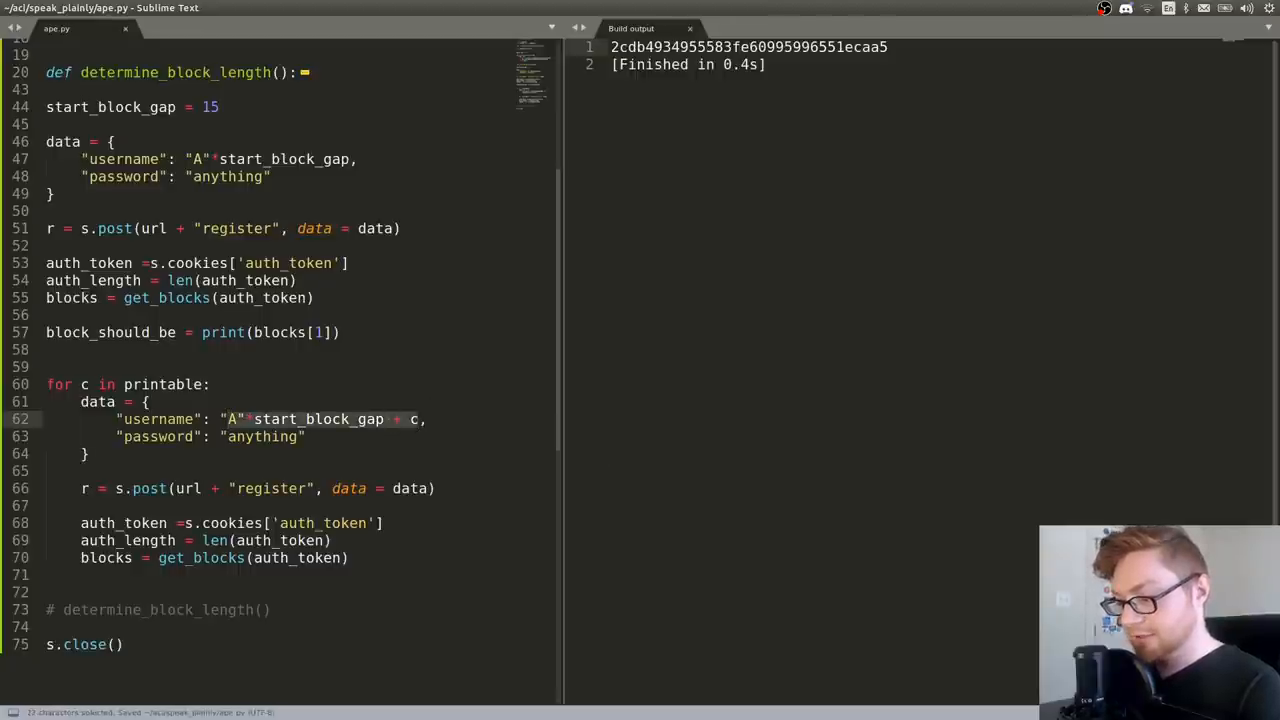
double_click(320, 420)
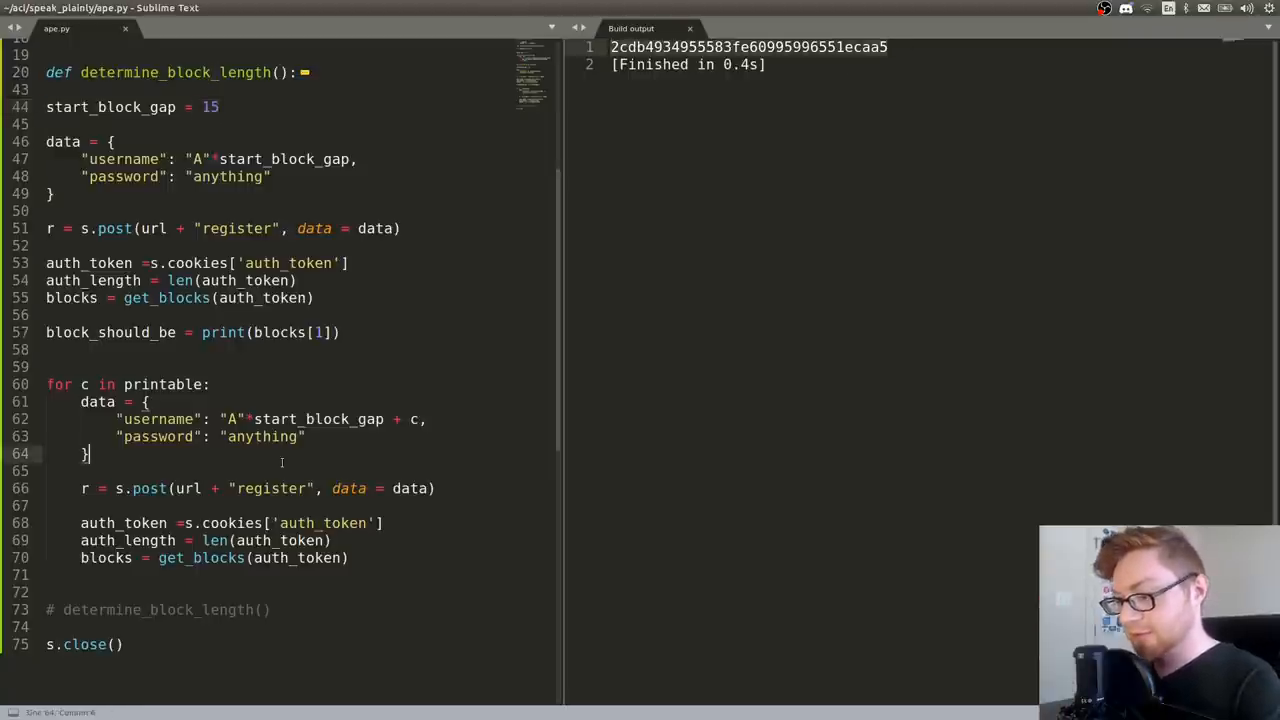
- Add an if block[1] == block_should_be branch printing "WE GOT A HIT"
scroll(down, 3)
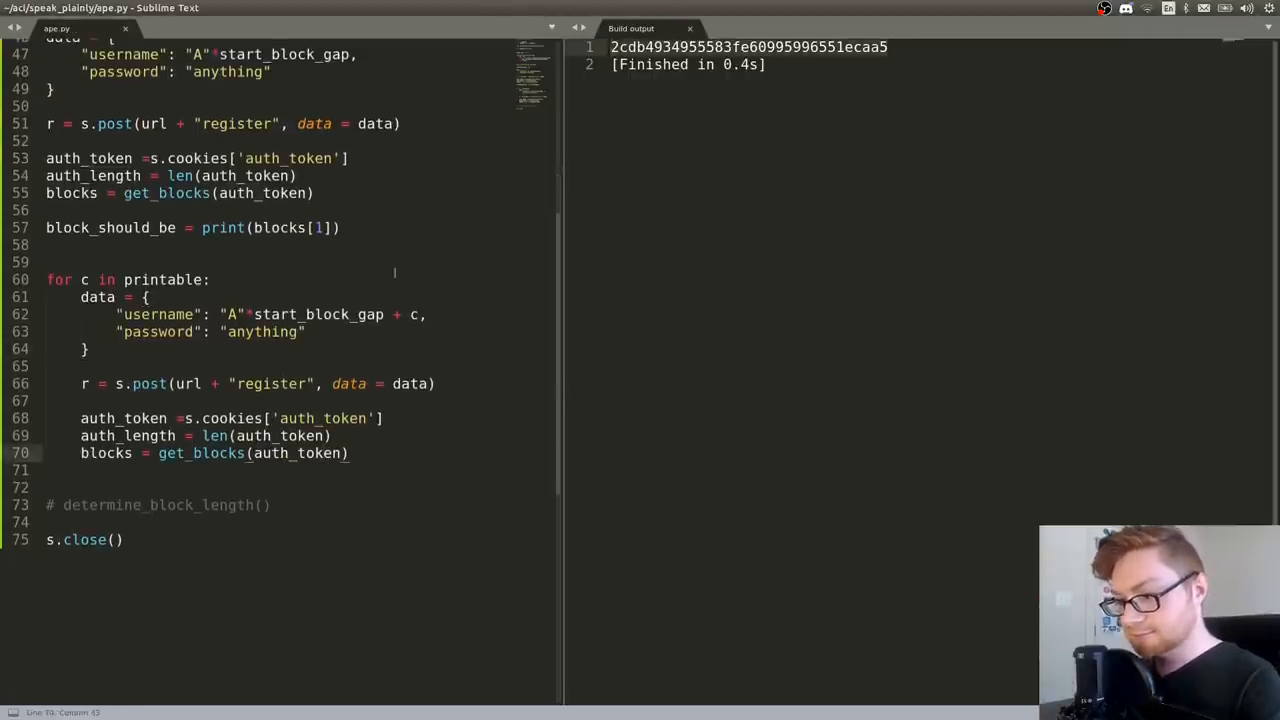
text(if)
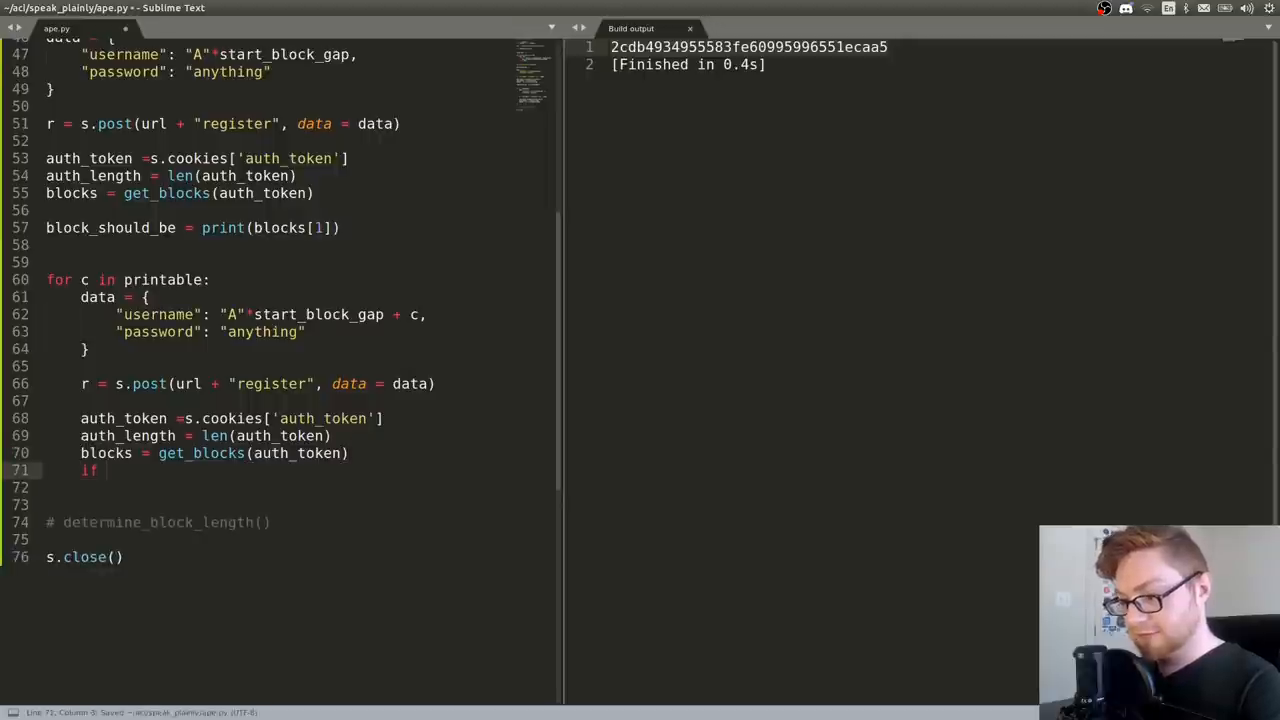
text(blo)
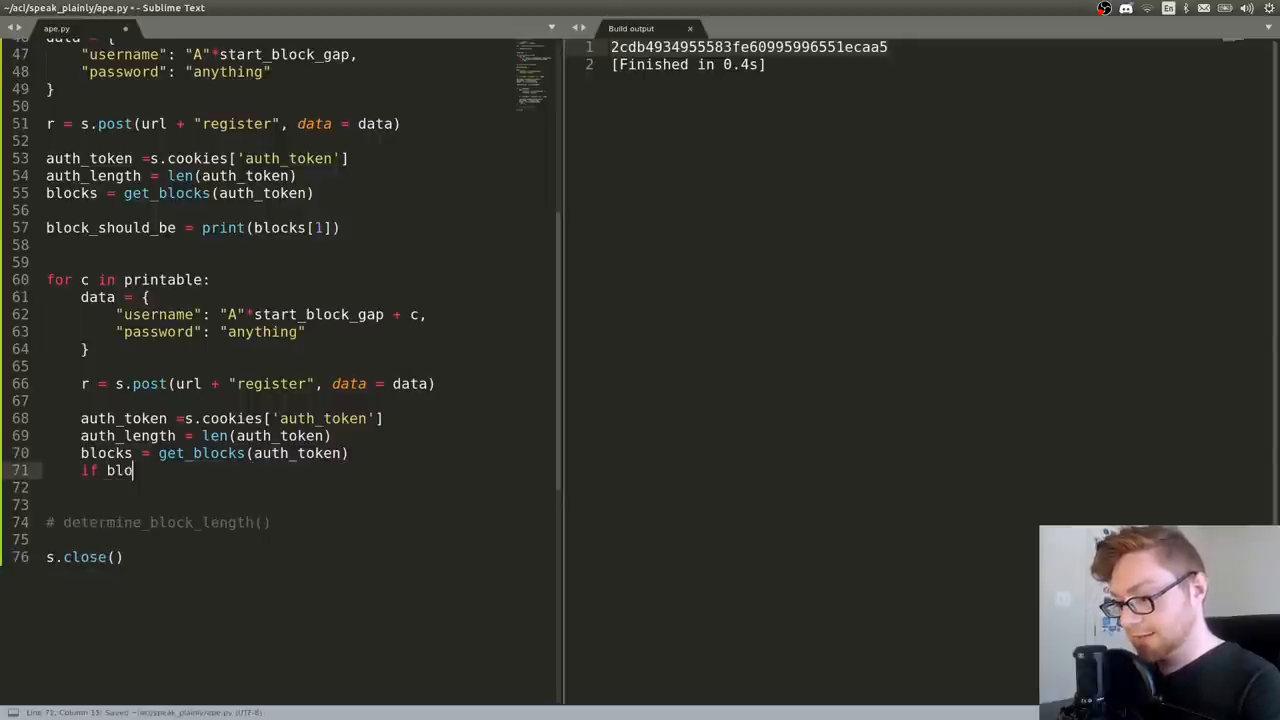
text(ck[1])
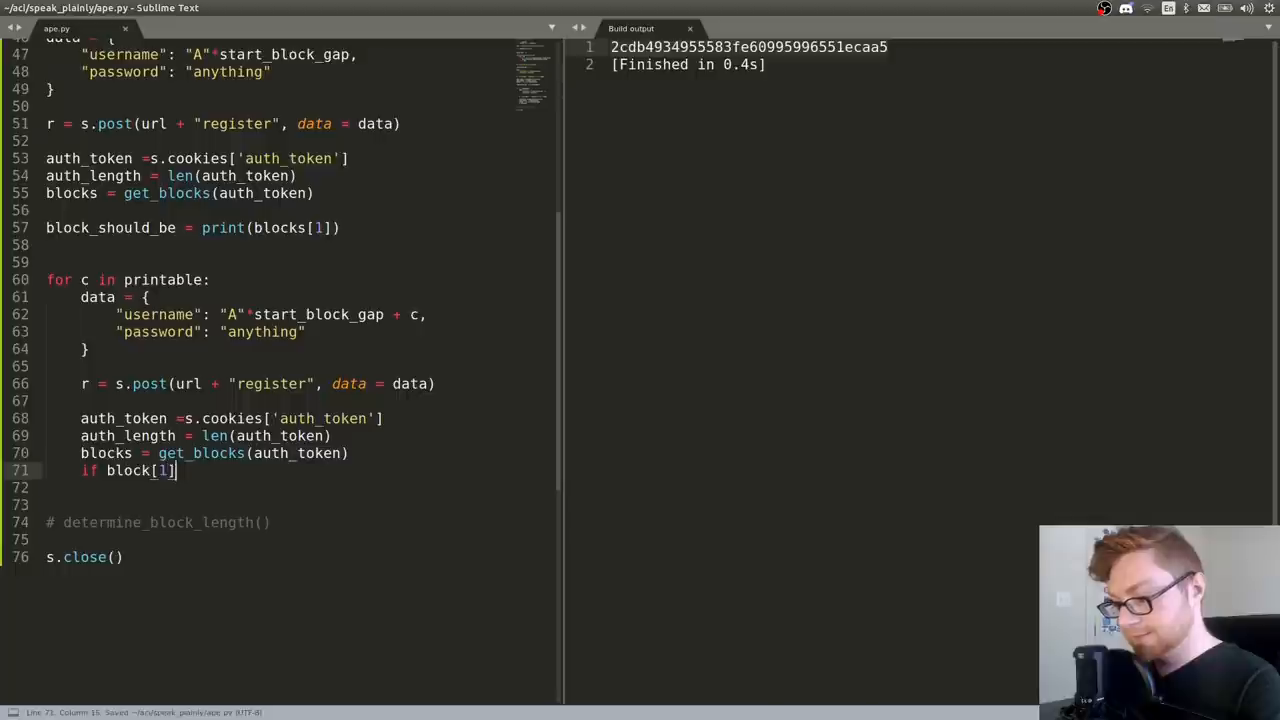
text(== block_should_be:)
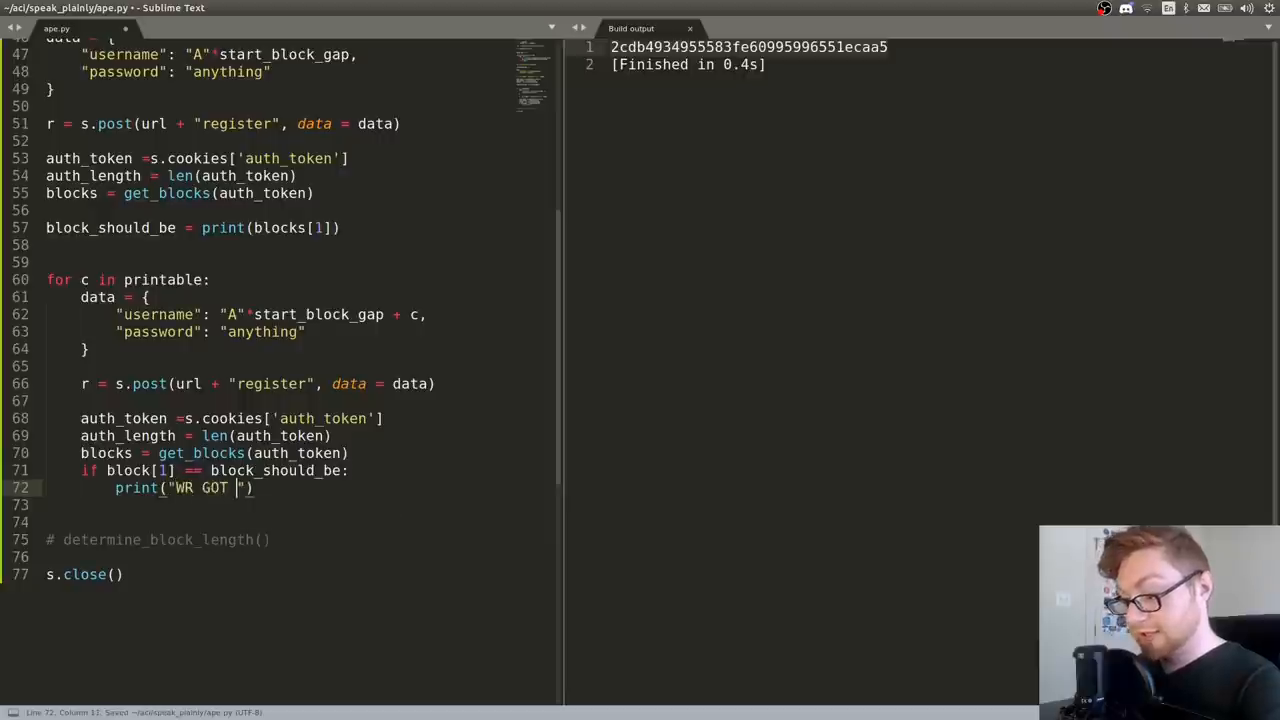
text(E GOT A HIT)
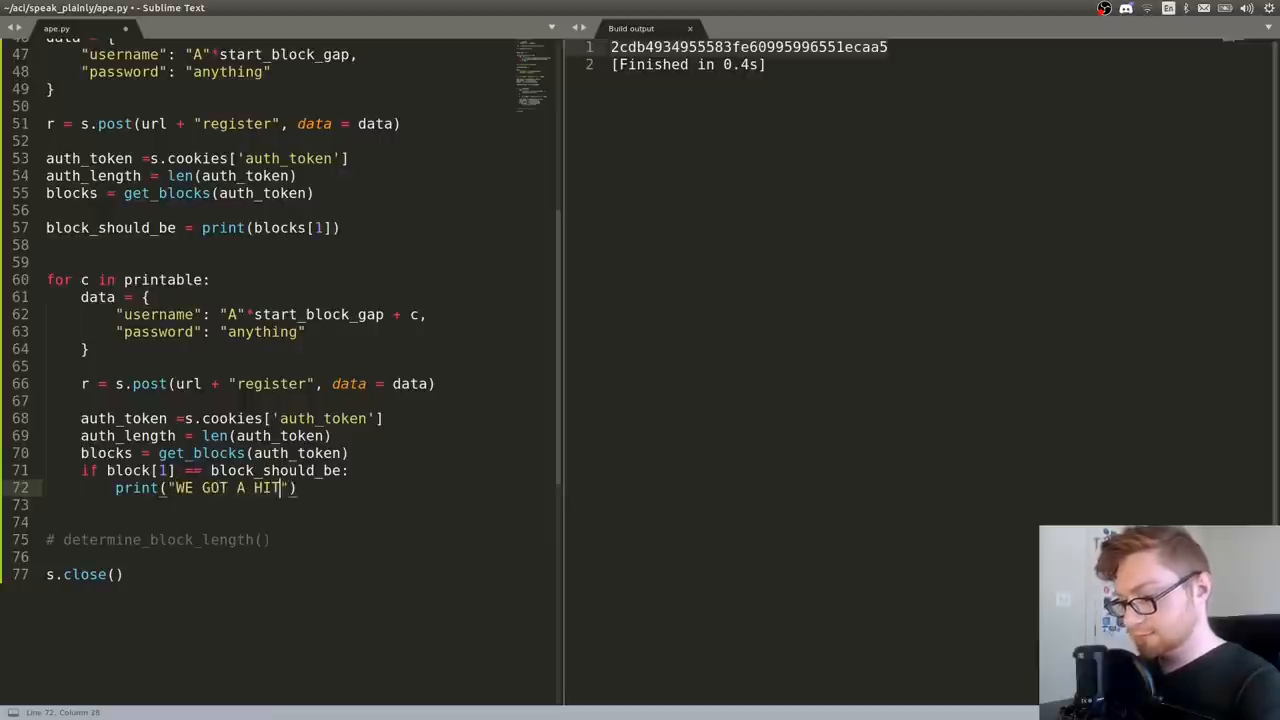
text(:)
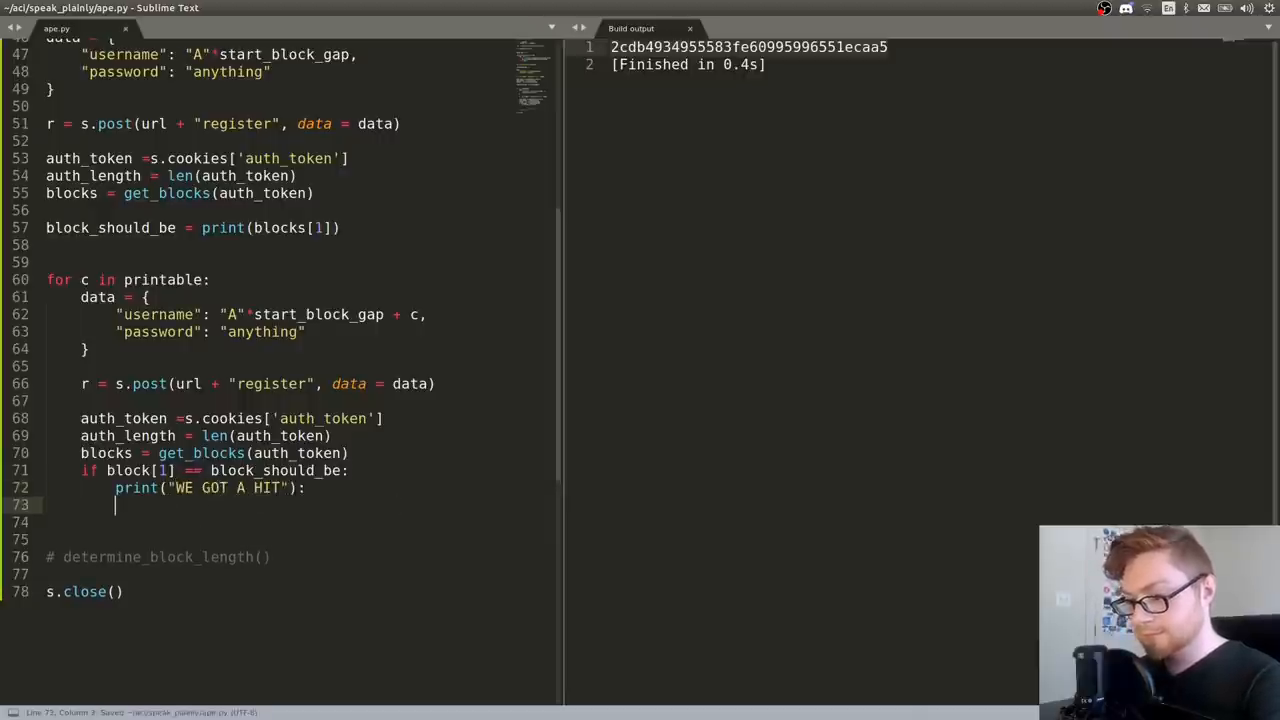
- Print the guessed character and the matching block inside the hit branch, then run the script
key(backspace)
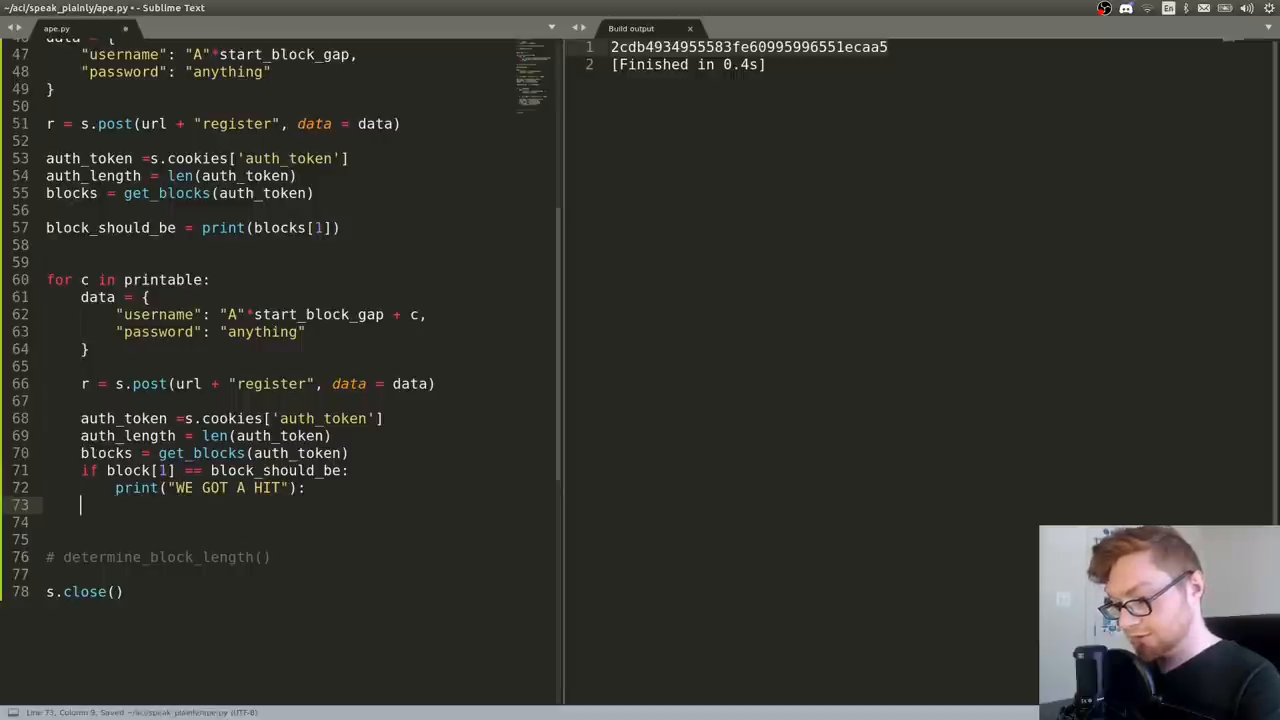
text(pein)
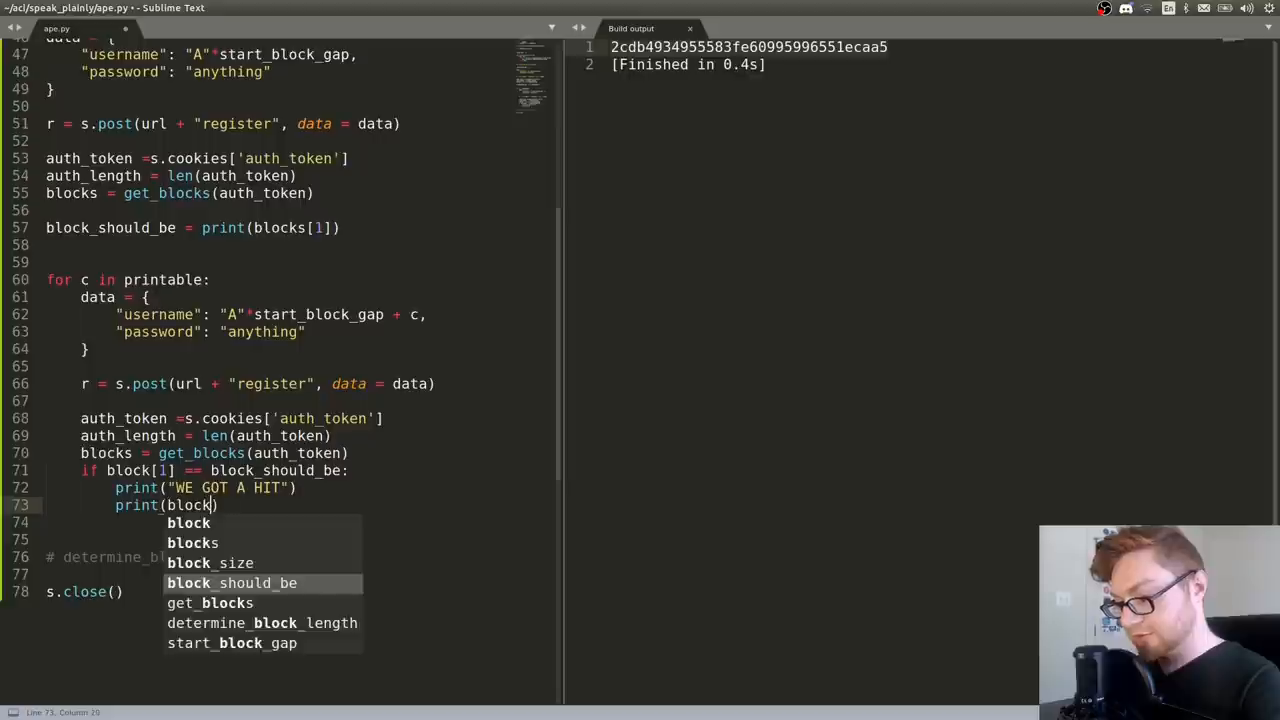
text([1])
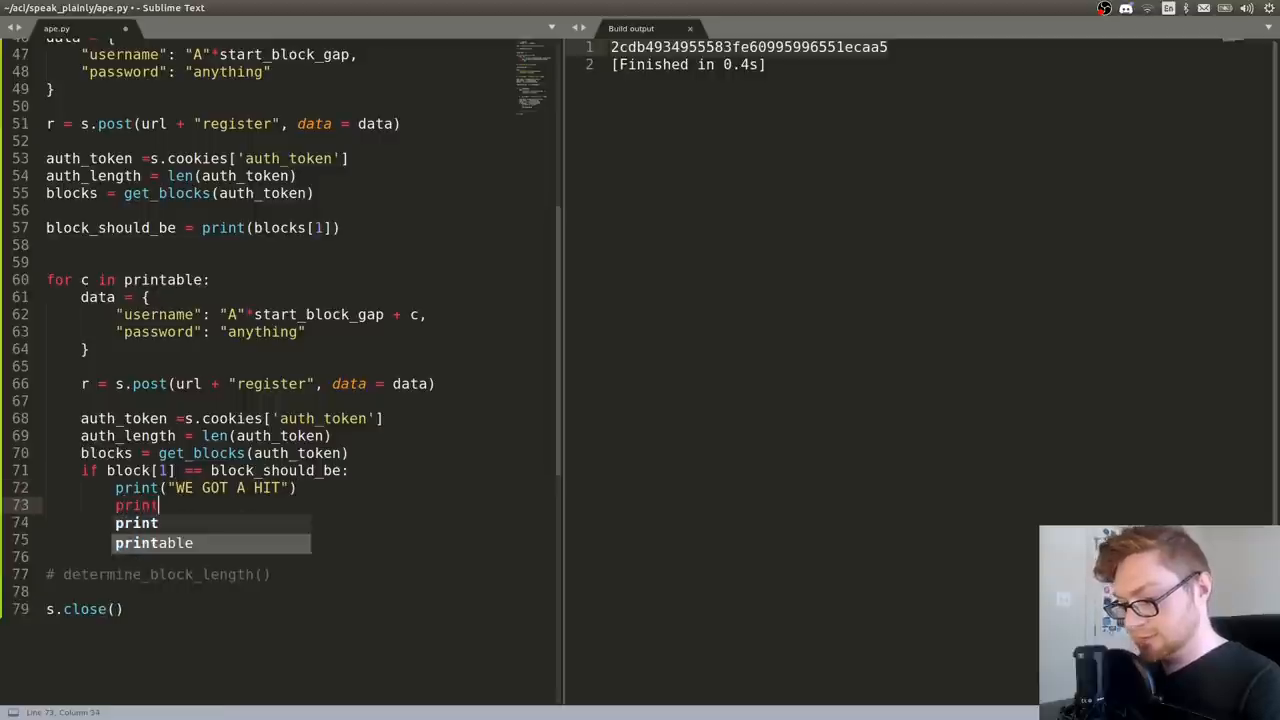
text(("character"))
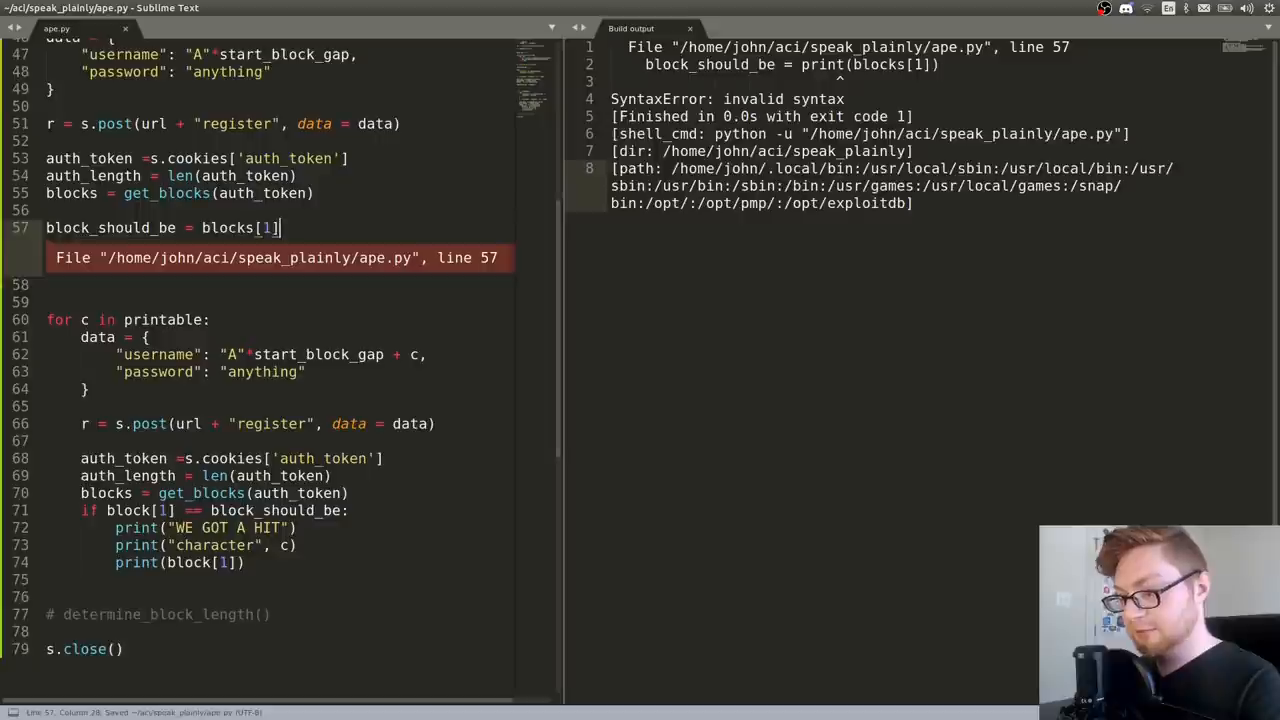
- Fix the print lines to announce each tried character and run ape.py to completion (25.5 s, no hit)
text(prn)
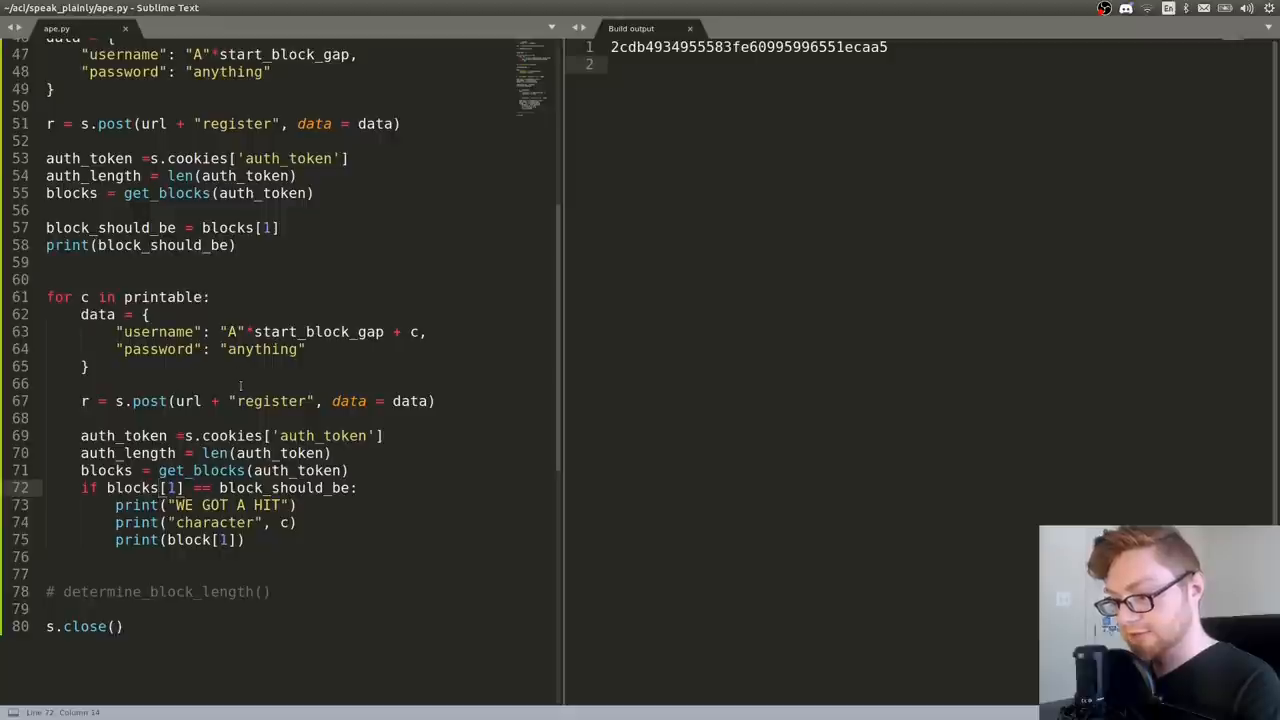
text(print("tring character)
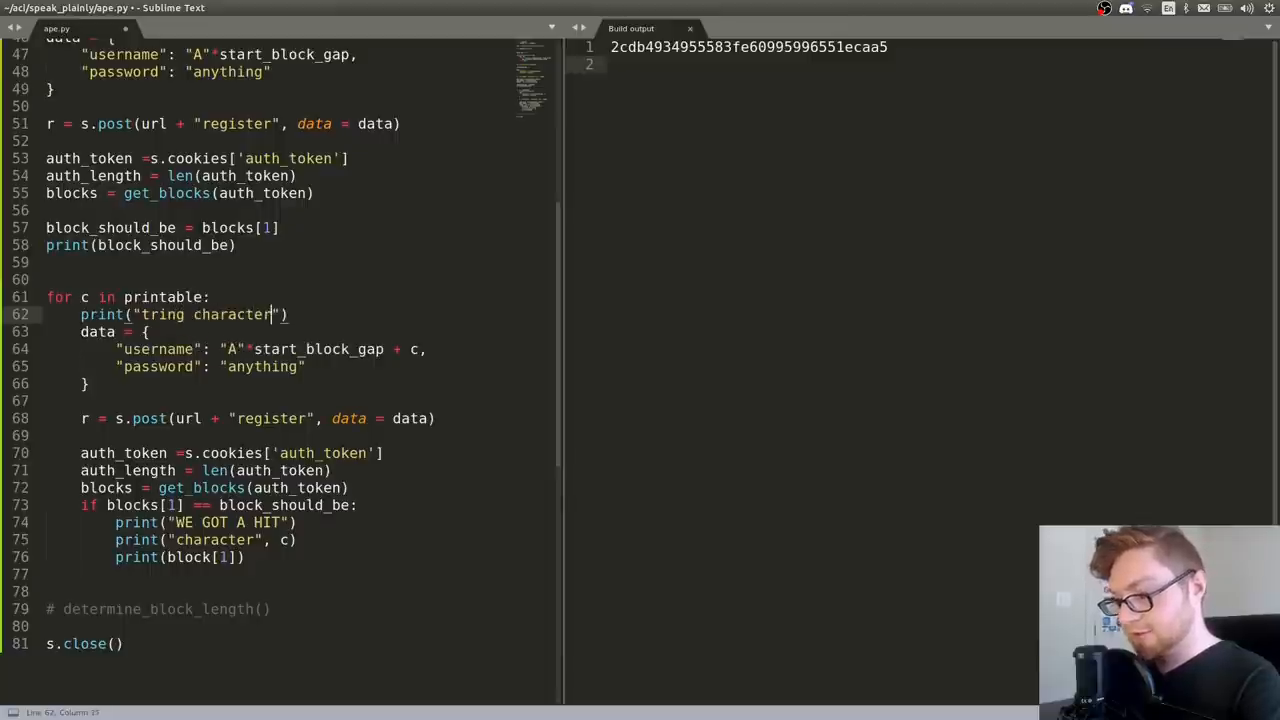
text(, c)
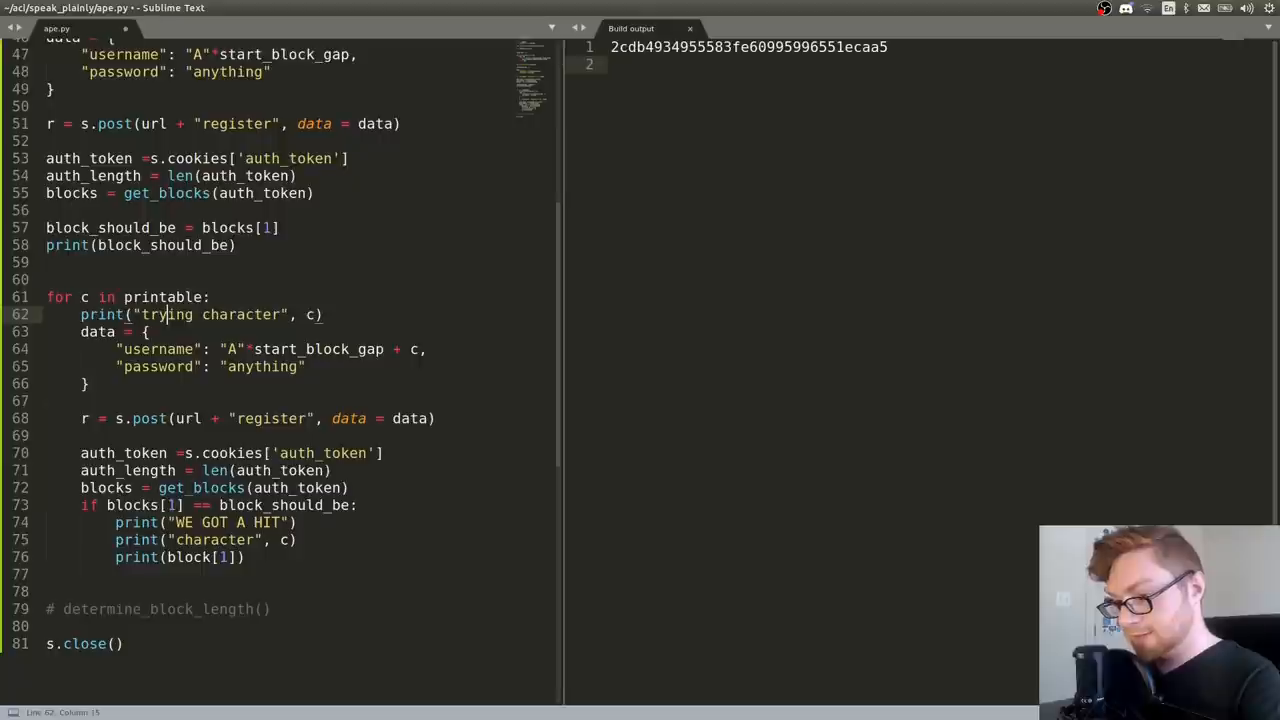
text(prin)
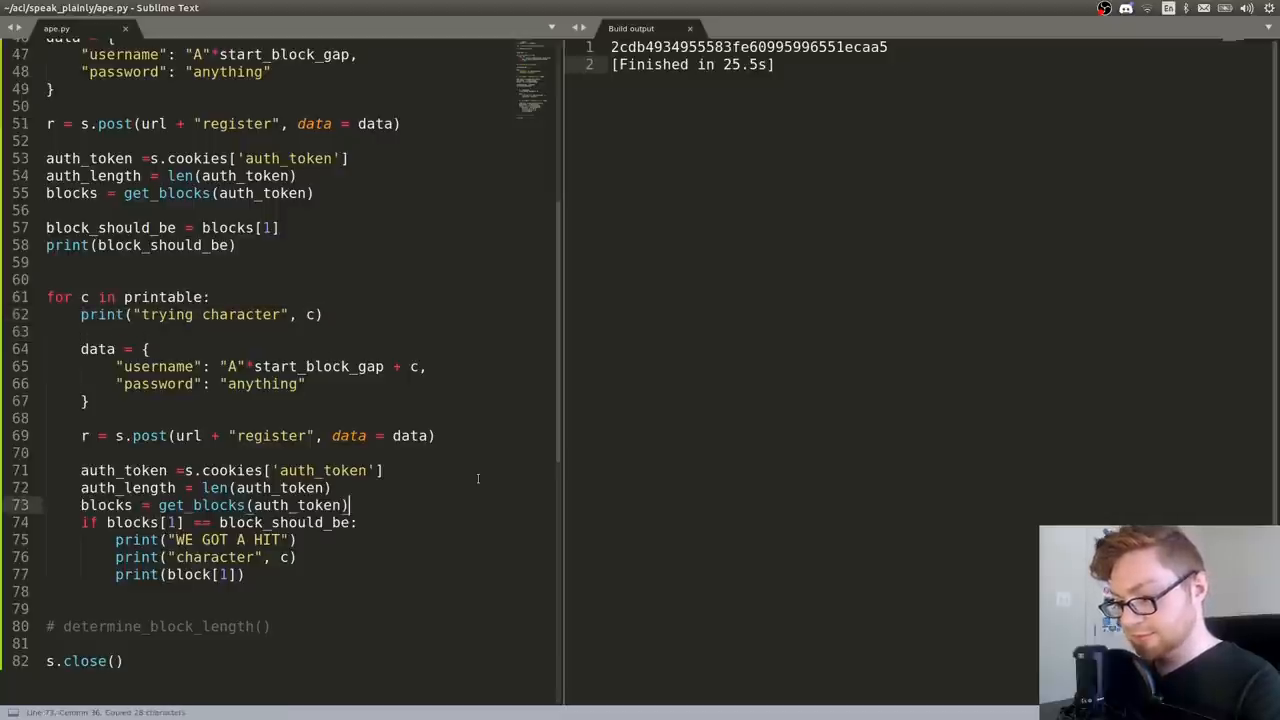
- Insert print("\n".join(blocks)) after get_blocks, rerun, and switch the comparison to blocks[0]
text(print("\n)
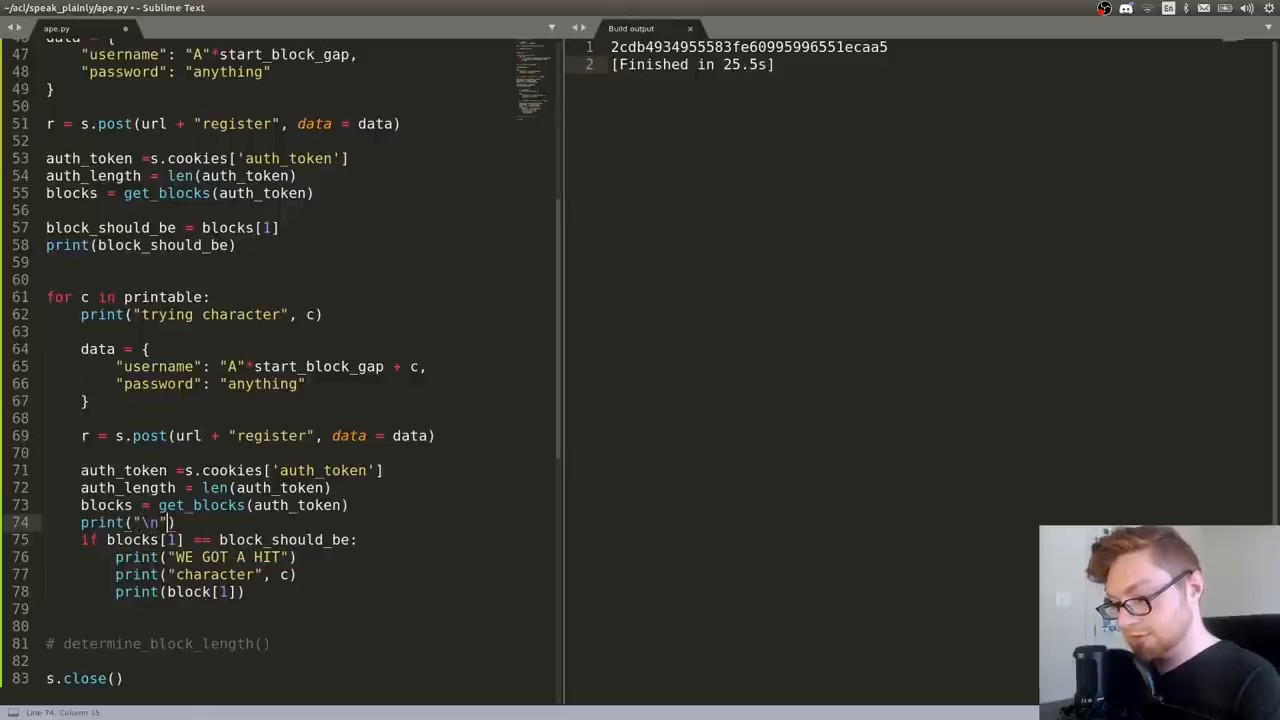
text(.joun())
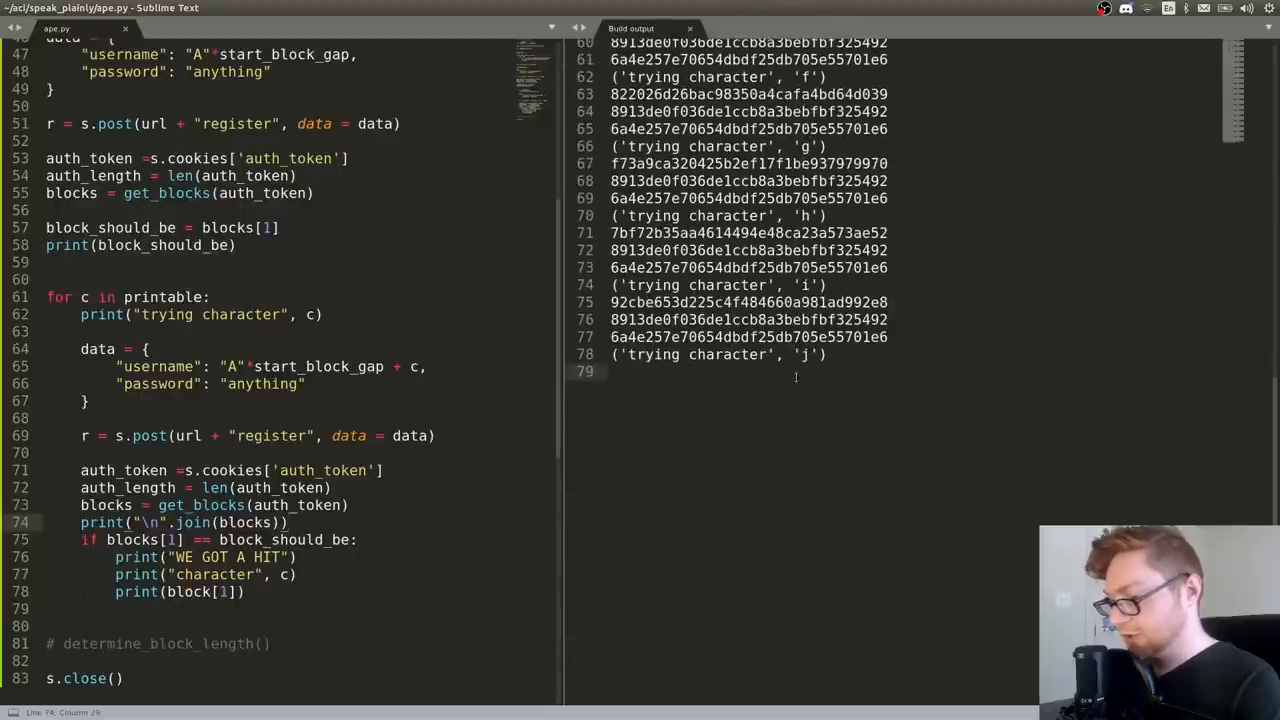
scroll(down, 3)
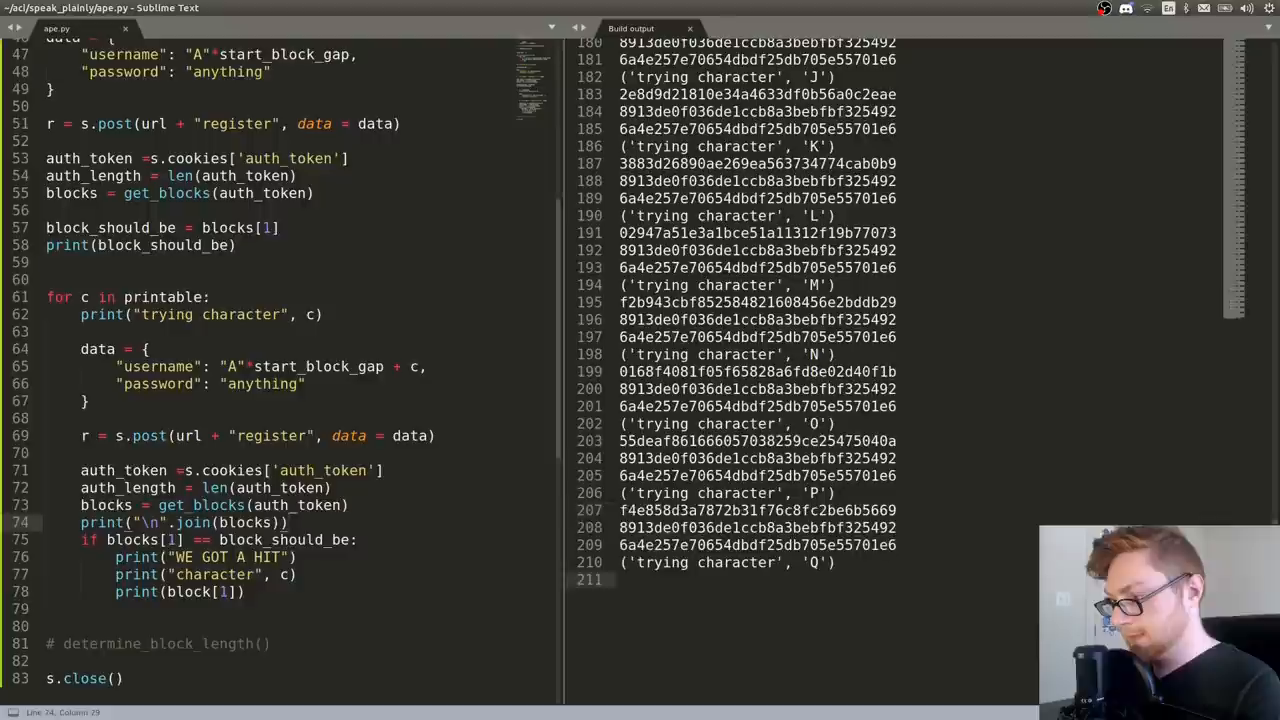
scroll(down, 3)
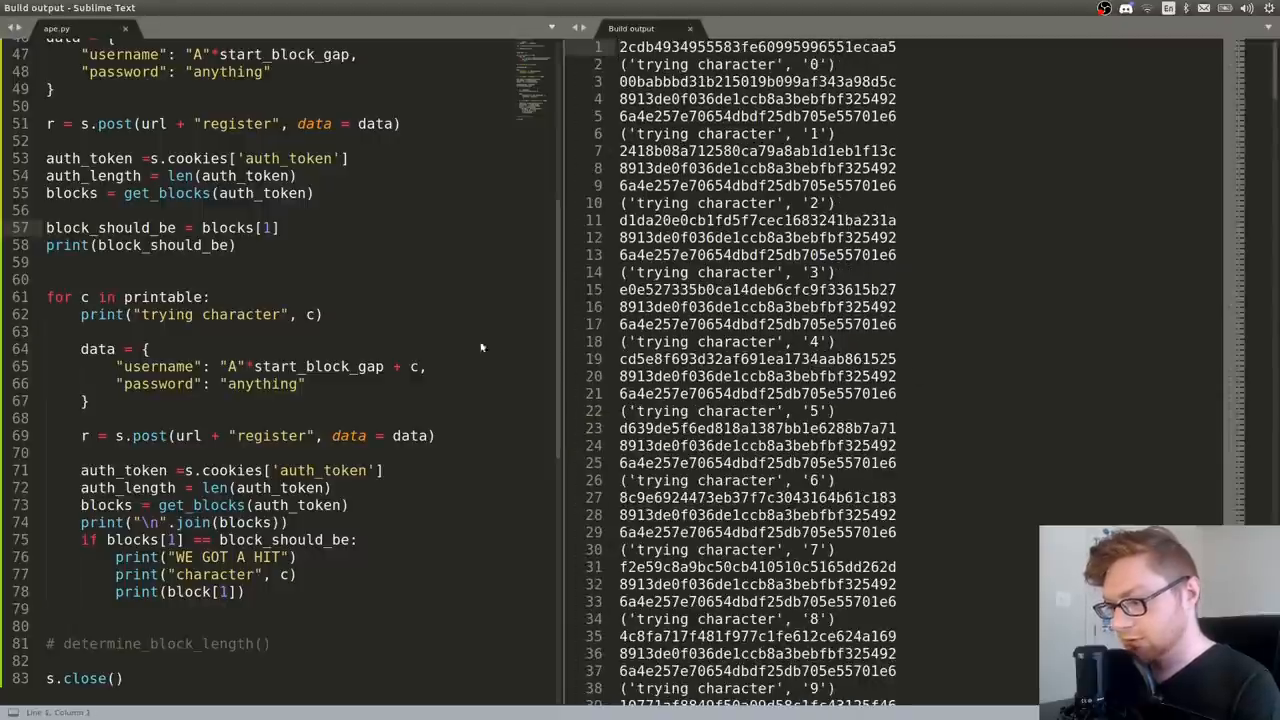
drag(618, 288, 896, 316)
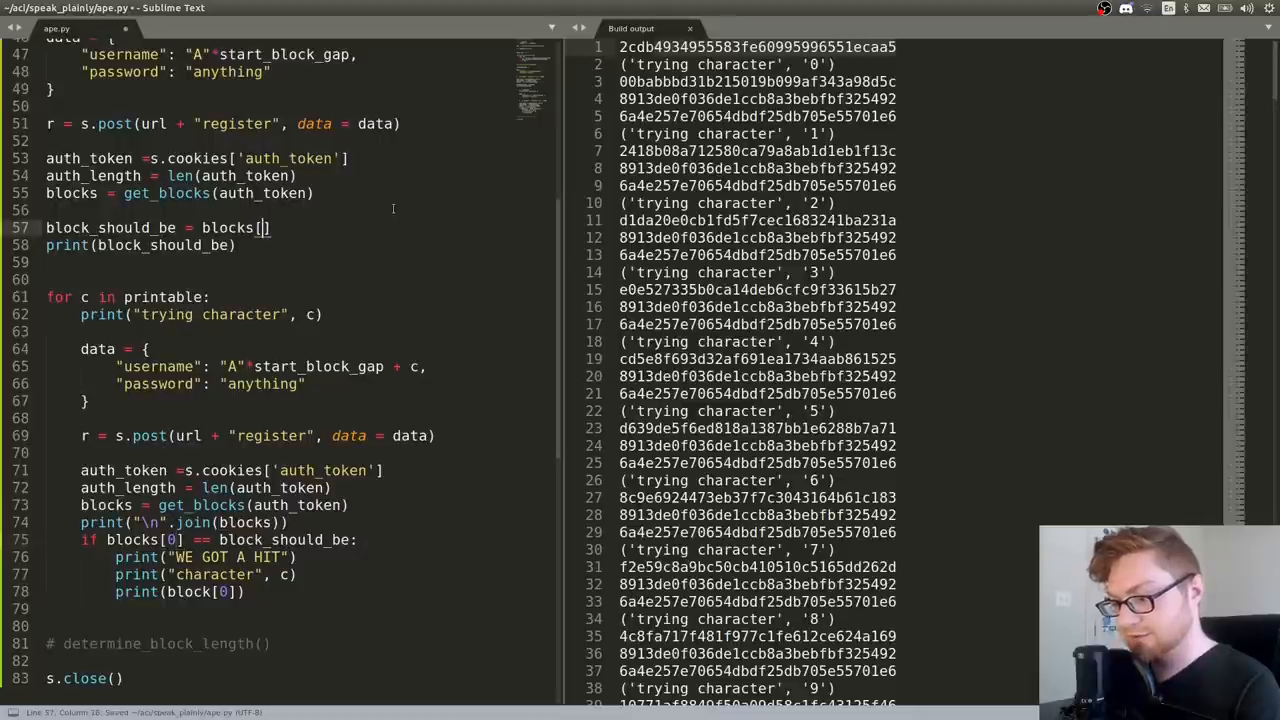
- Set block_should_be = blocks[0] and rerun, getting a hit on ';' followed by a NameError
text(0)
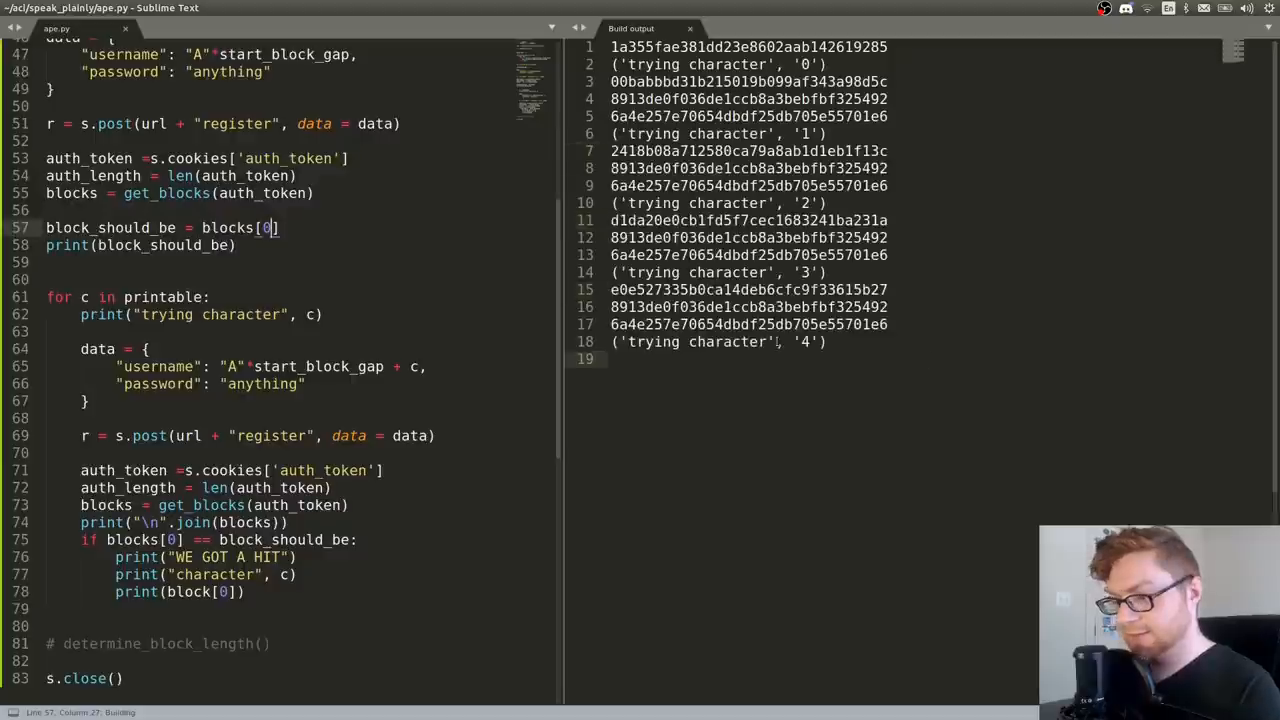
scroll(down, 3)
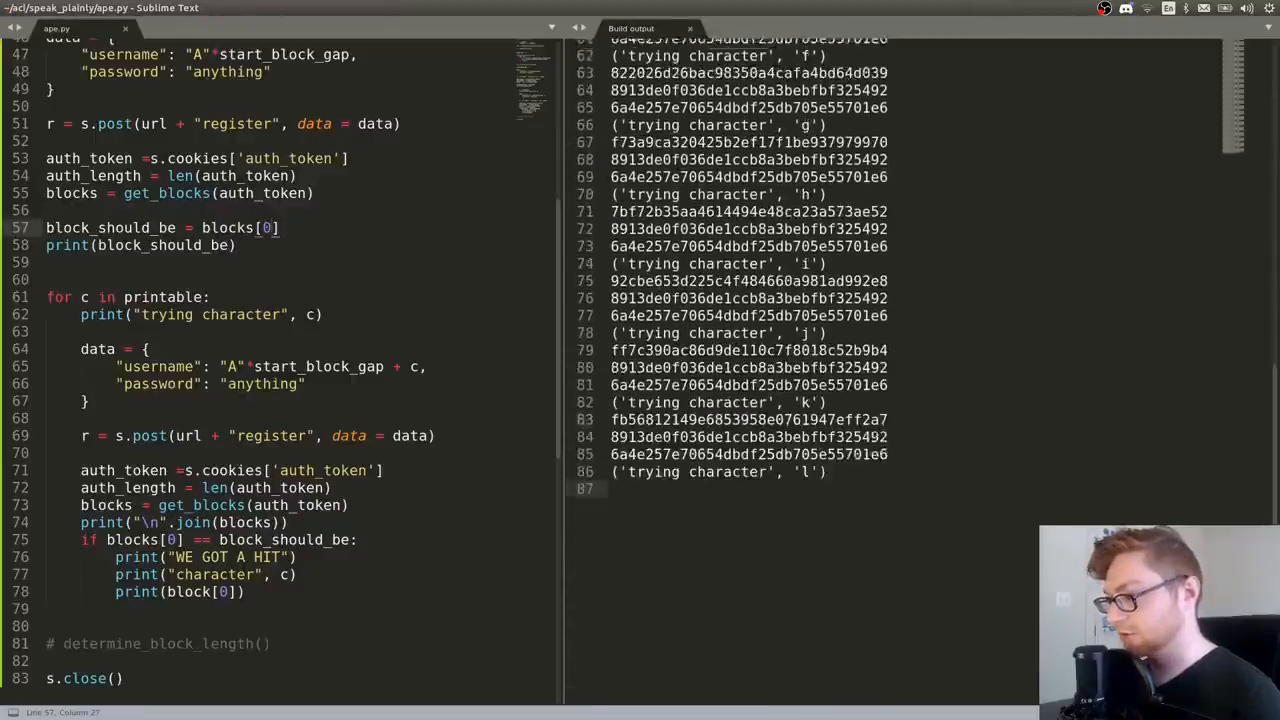
scroll(down, 3)
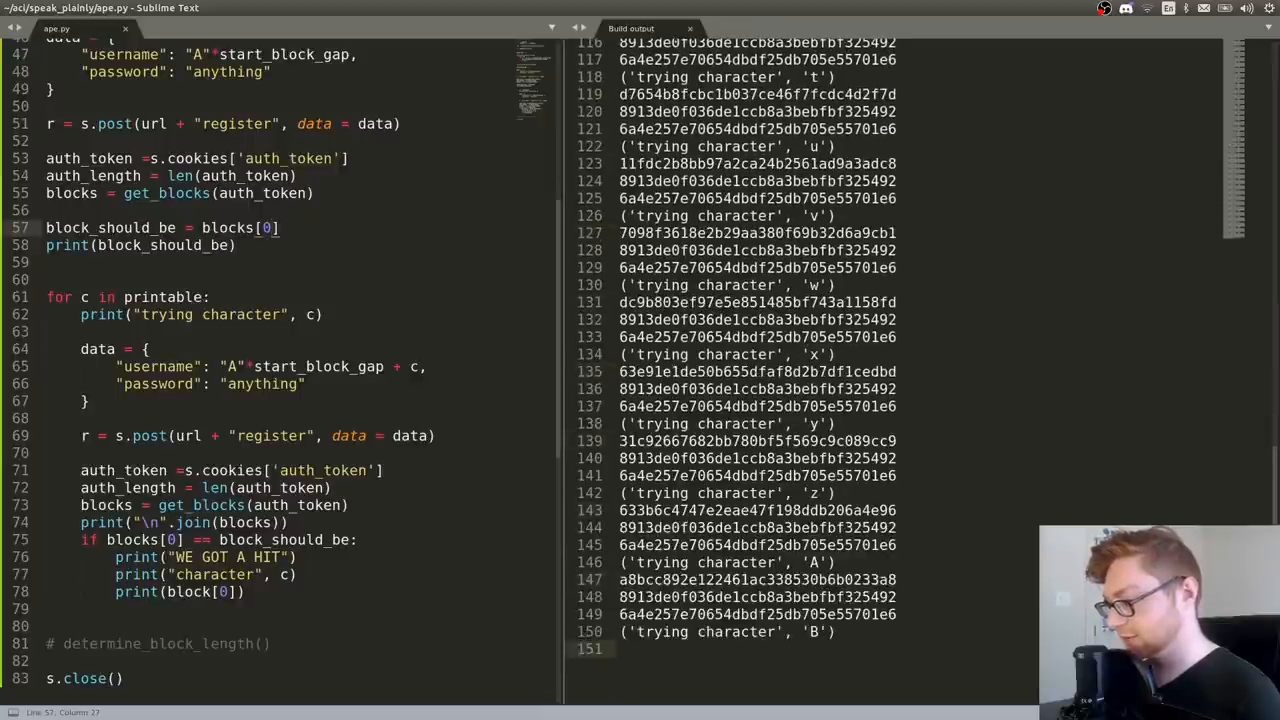
scroll(down, 3)
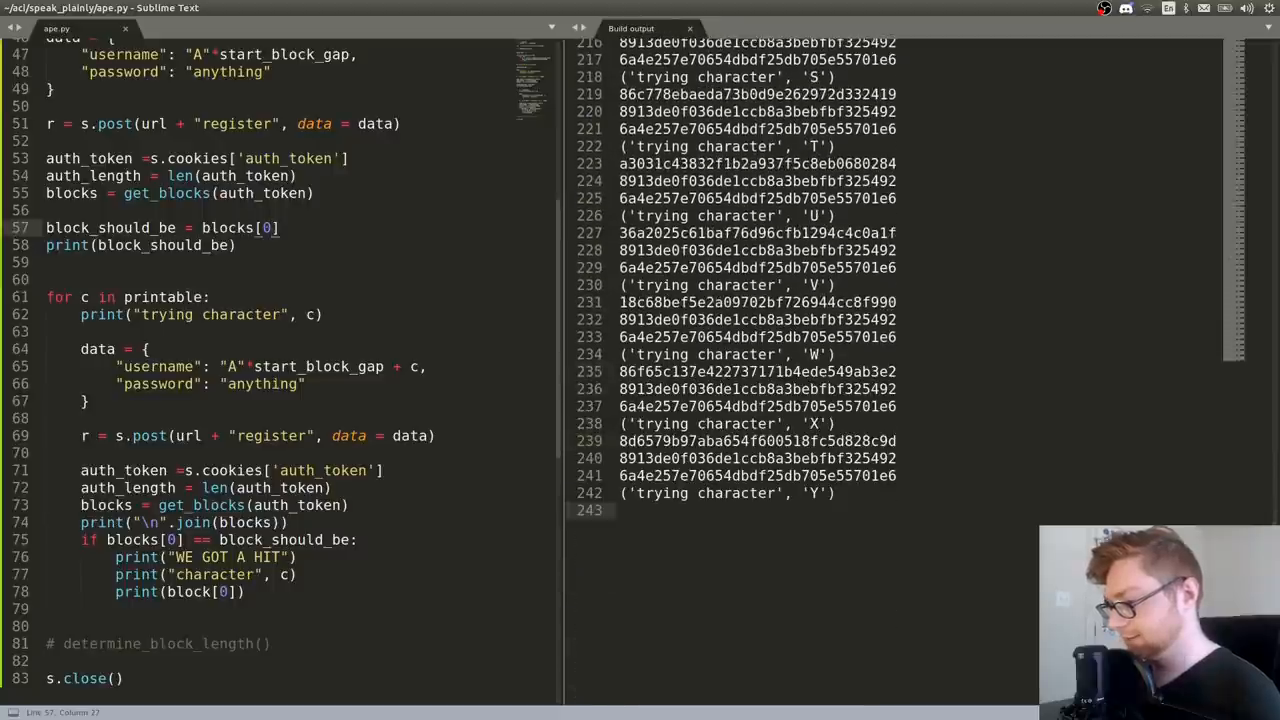
scroll(down, 3)
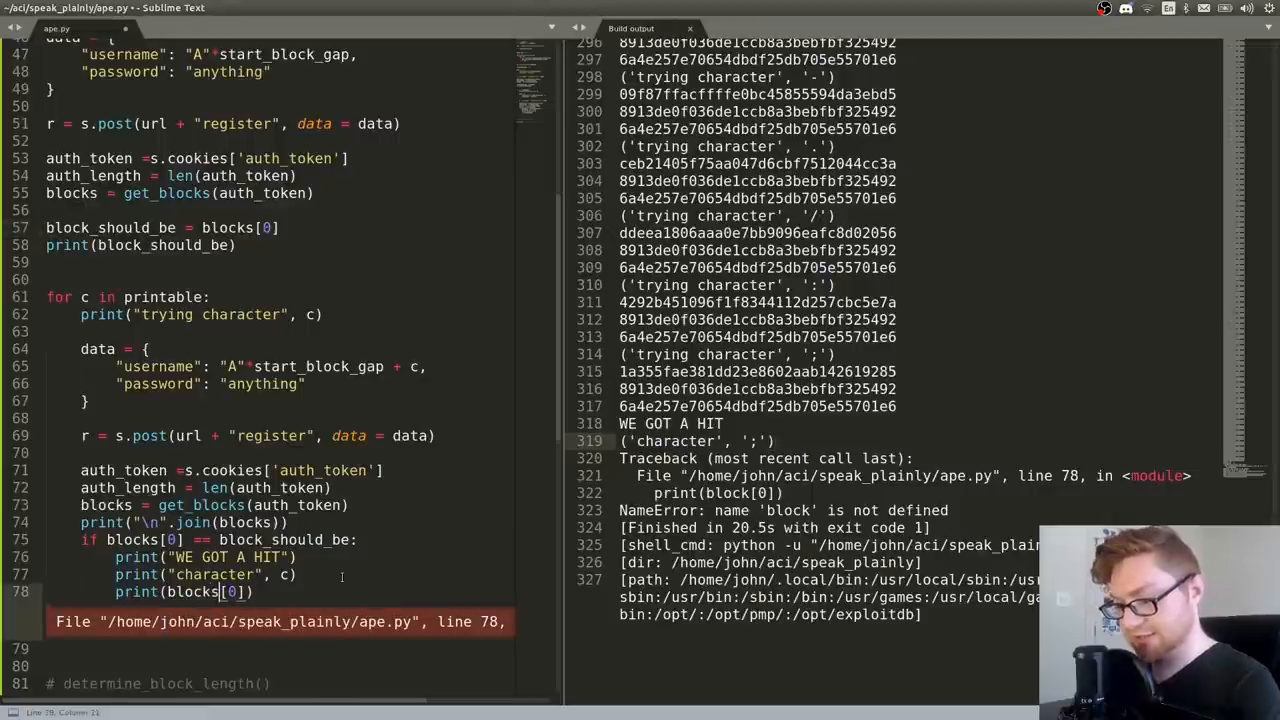
- Correct the hit print to blocks[0], save, and add break after the hit prints
key(ctrl+s)
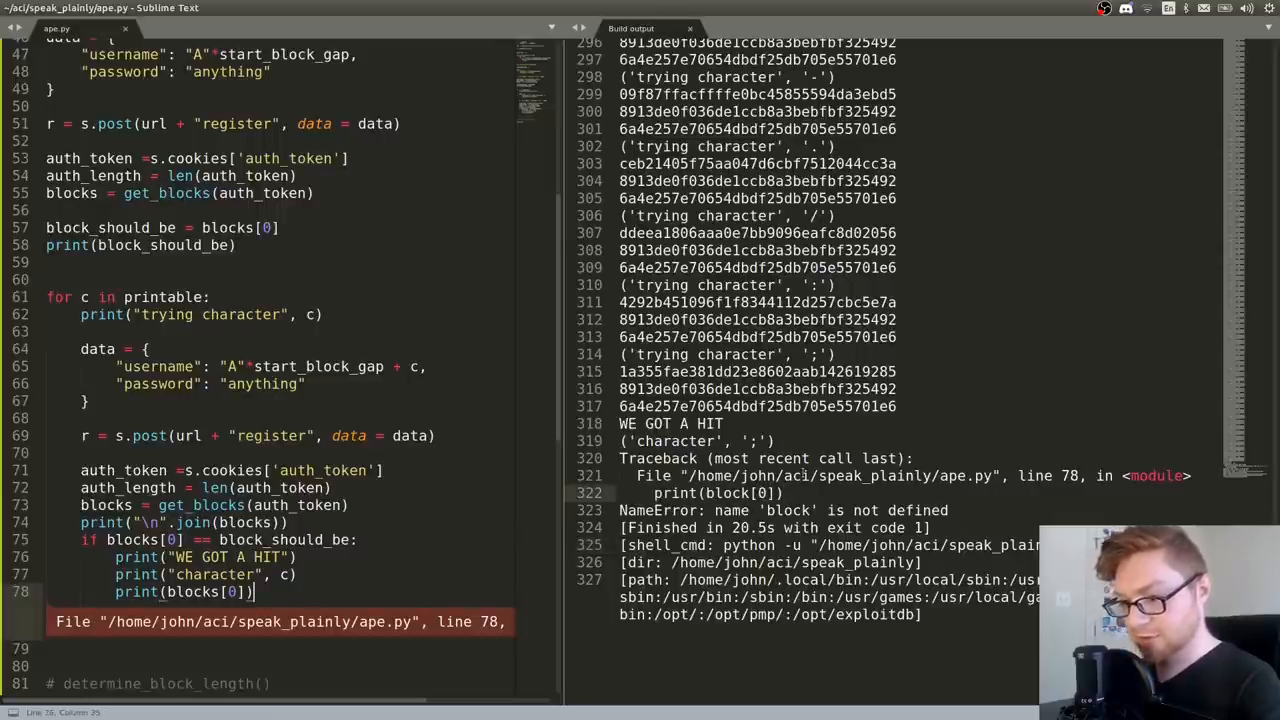
text(break)
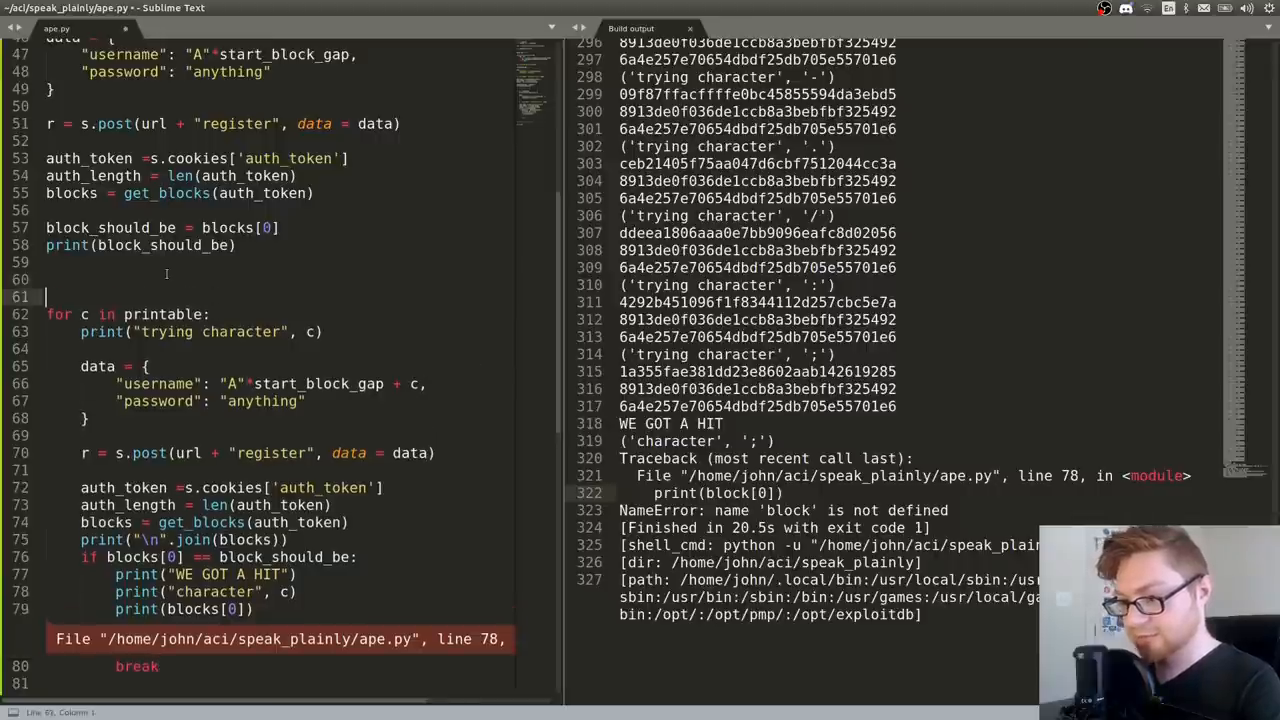
- Add known_data = list('') and shrink the A-padding by len(known_data) in the guess
text(known_data =)
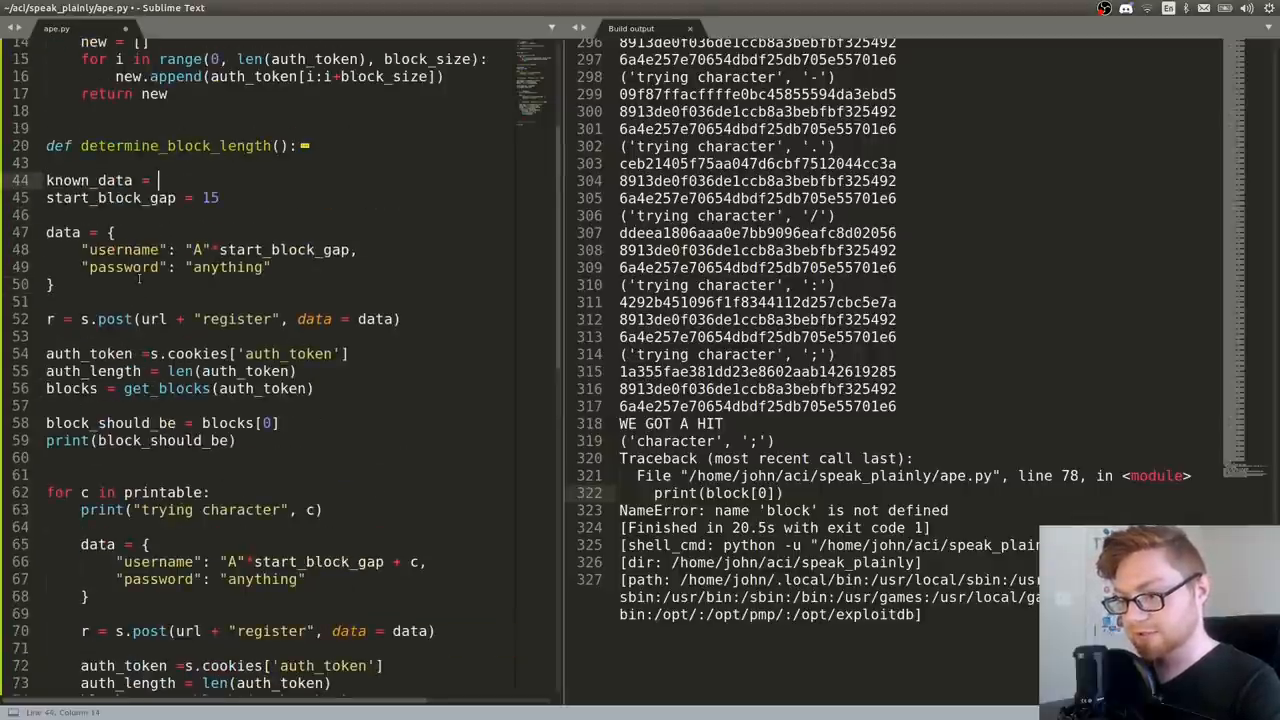
text(l)
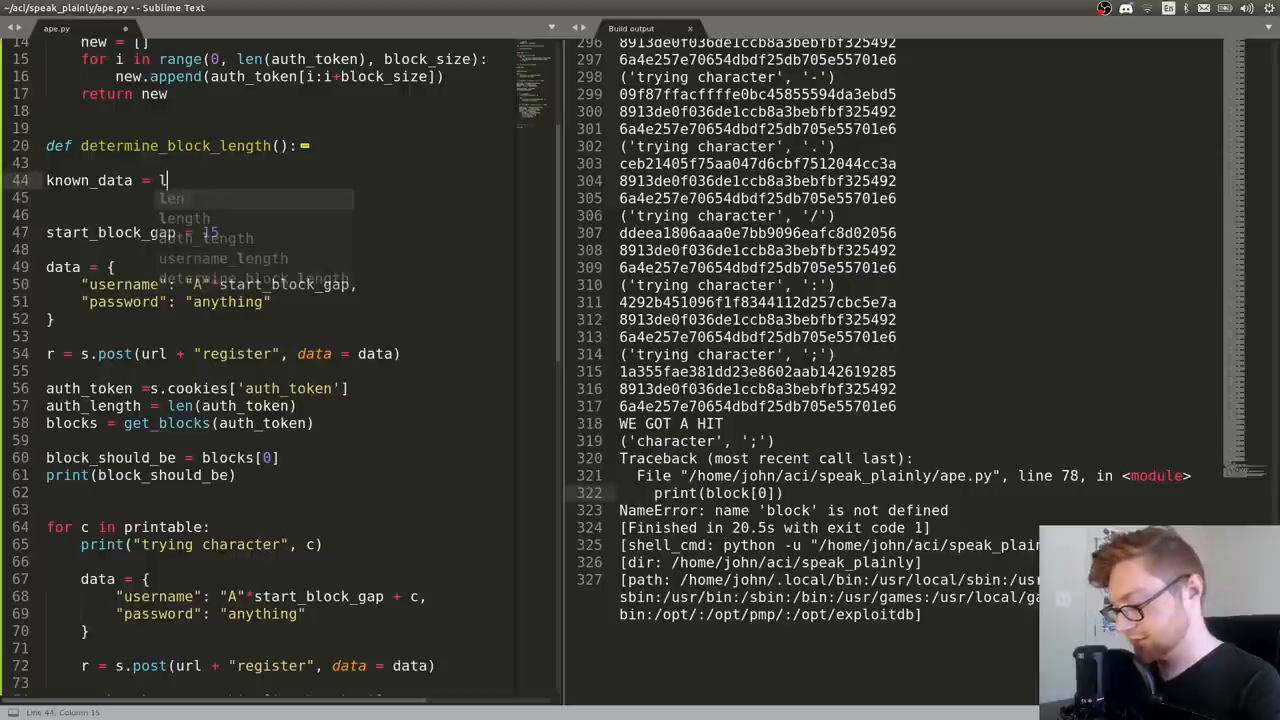
text(ist(''))
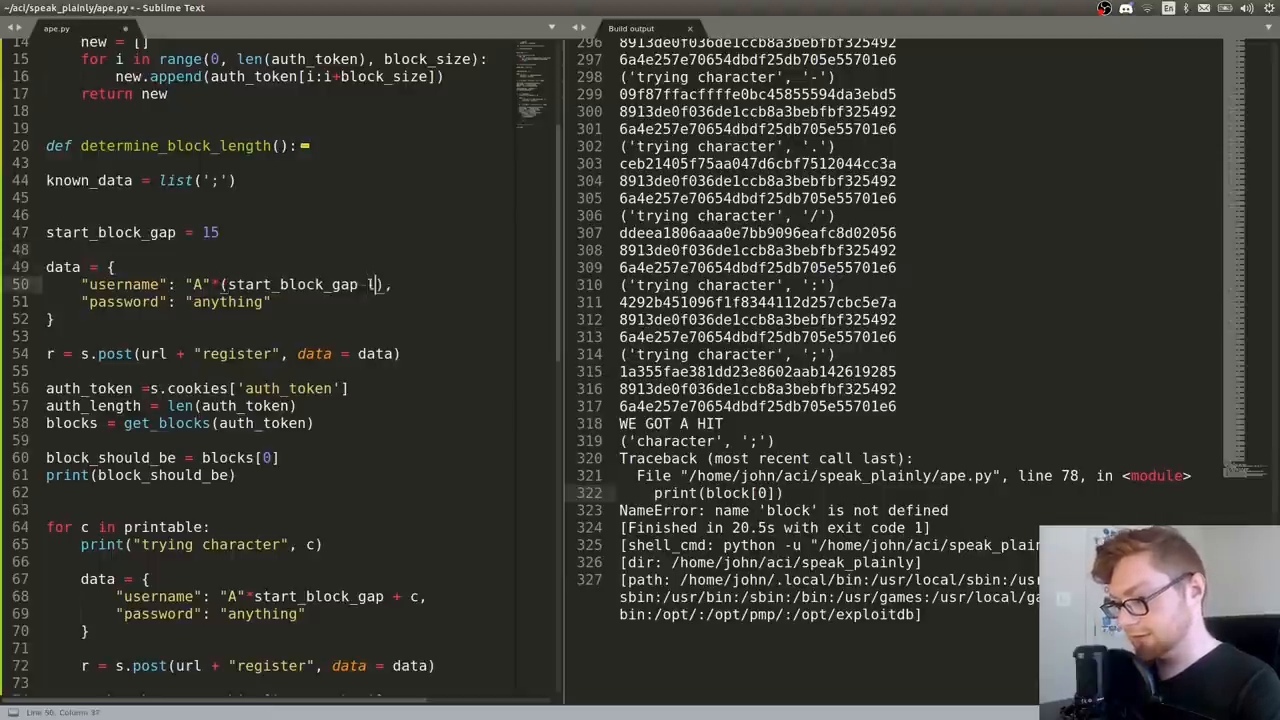
text(en(known_data)
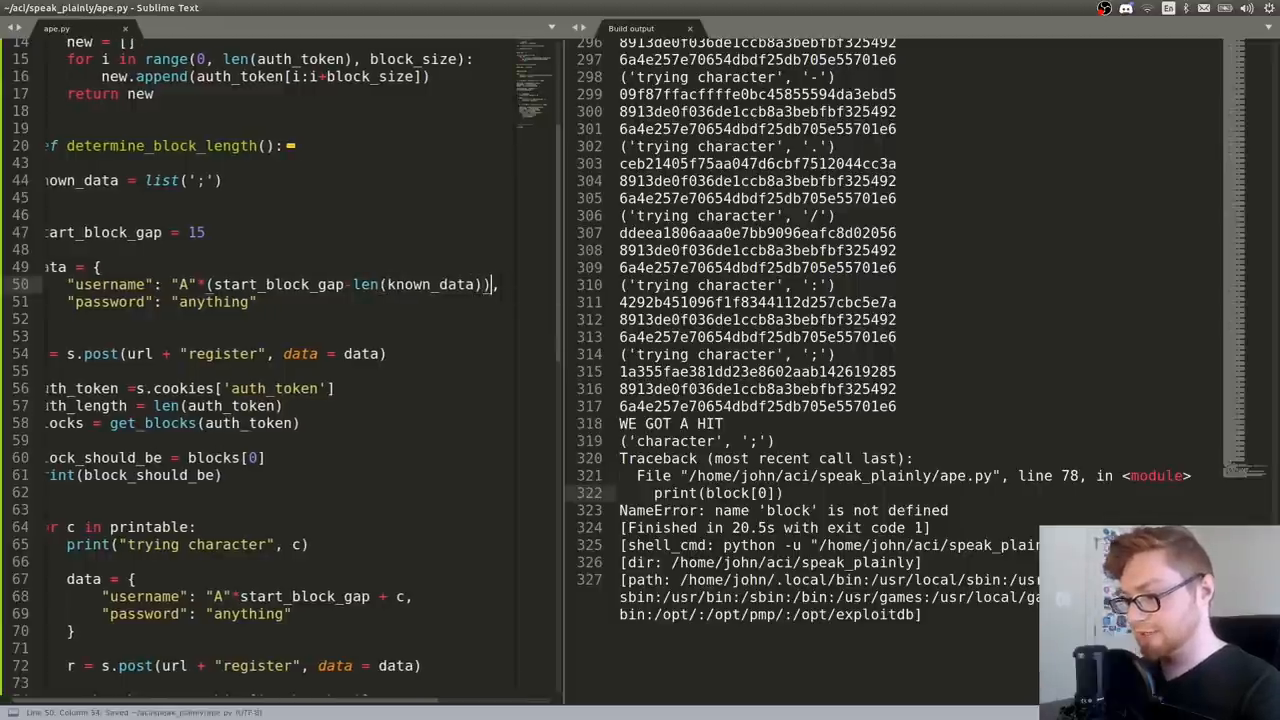
text(+ '')
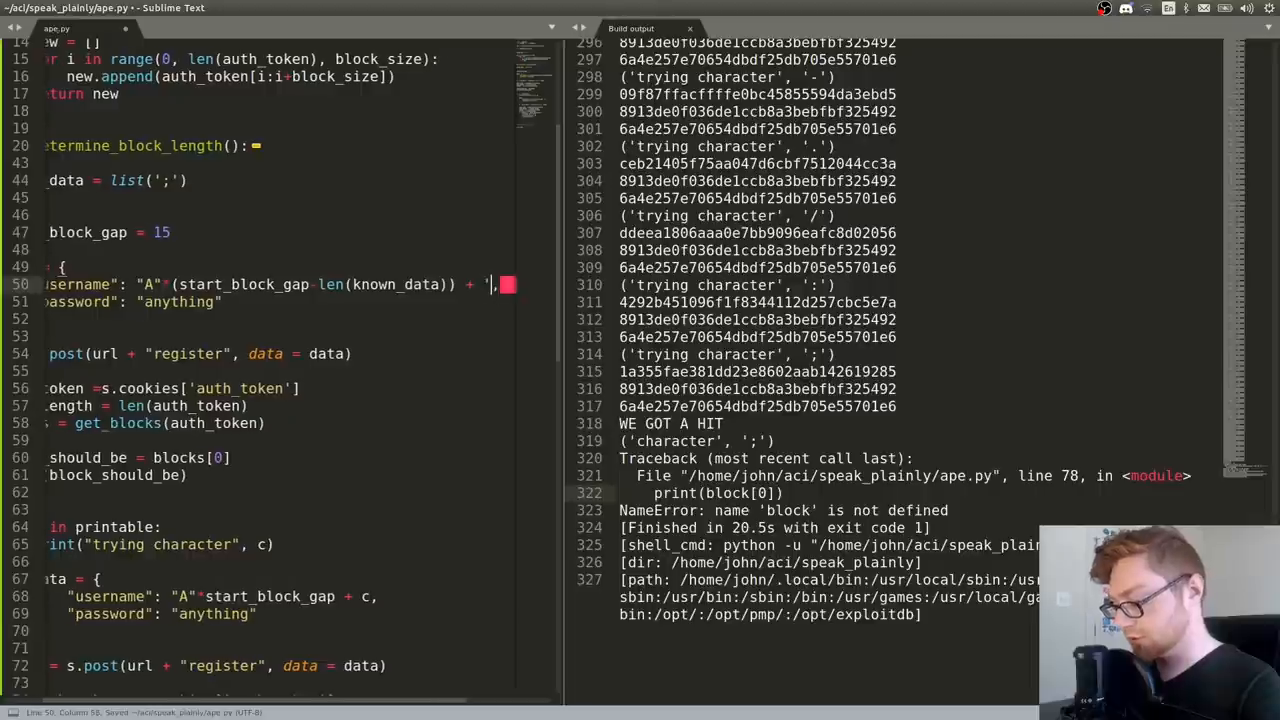
text(.joi)
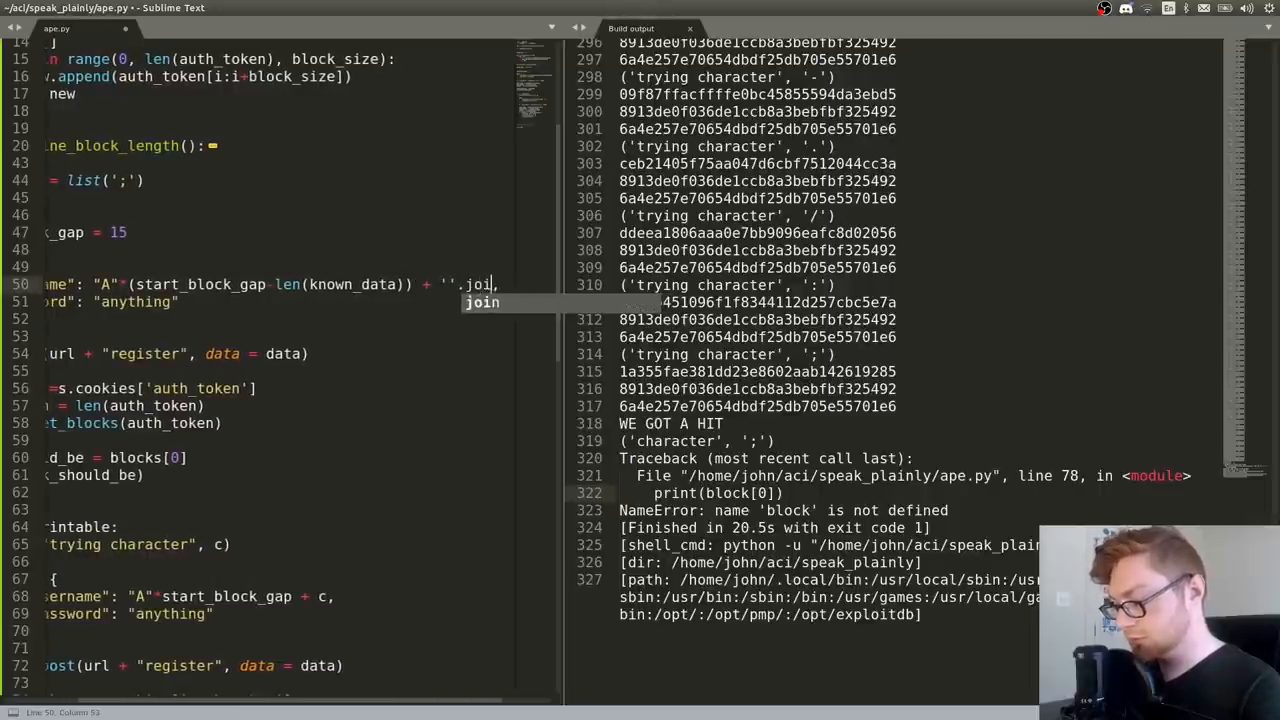
text(known)
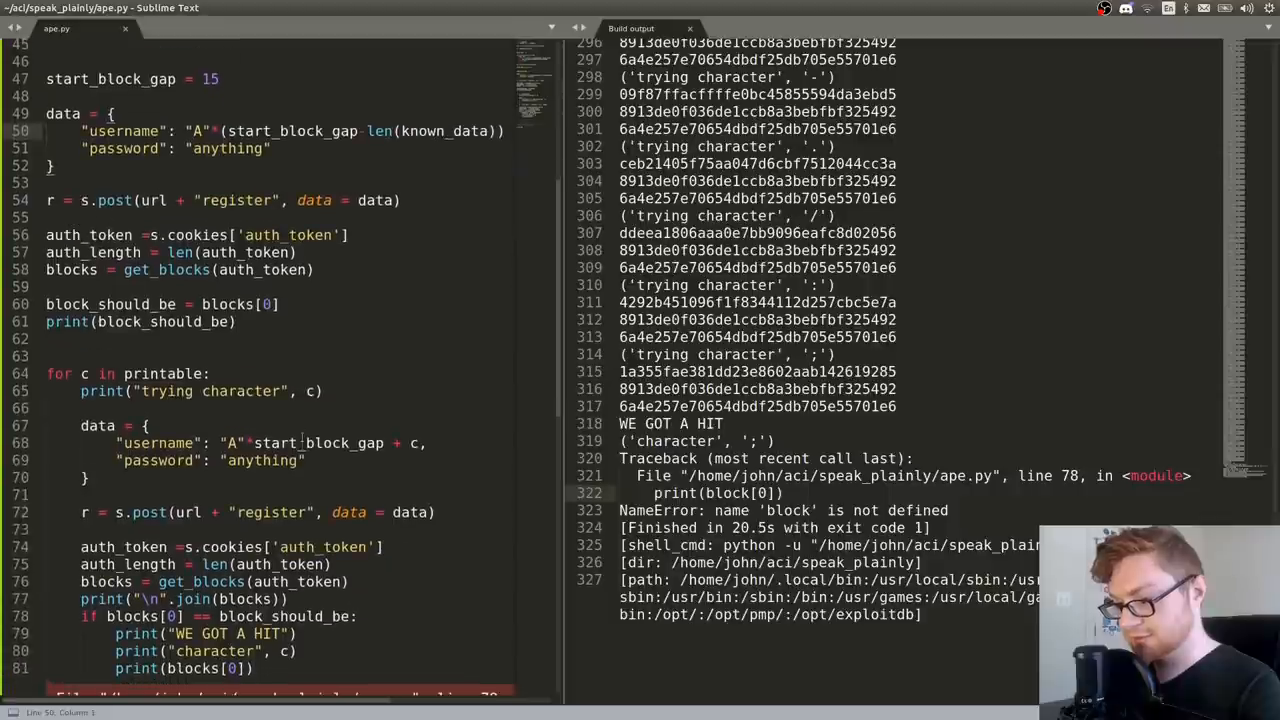
- Prefix ''.join(known_data) to each guess and append the hit character to known_data
text(+ ''.join(known_data))
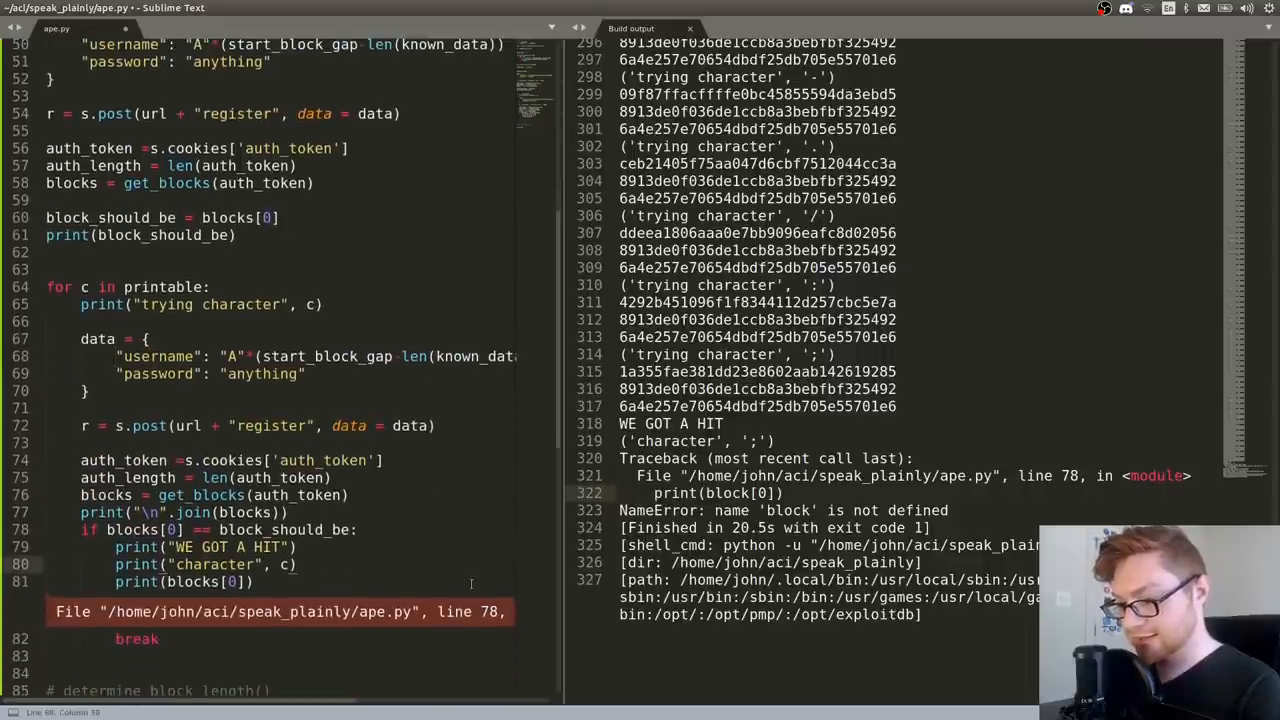
text(knd)
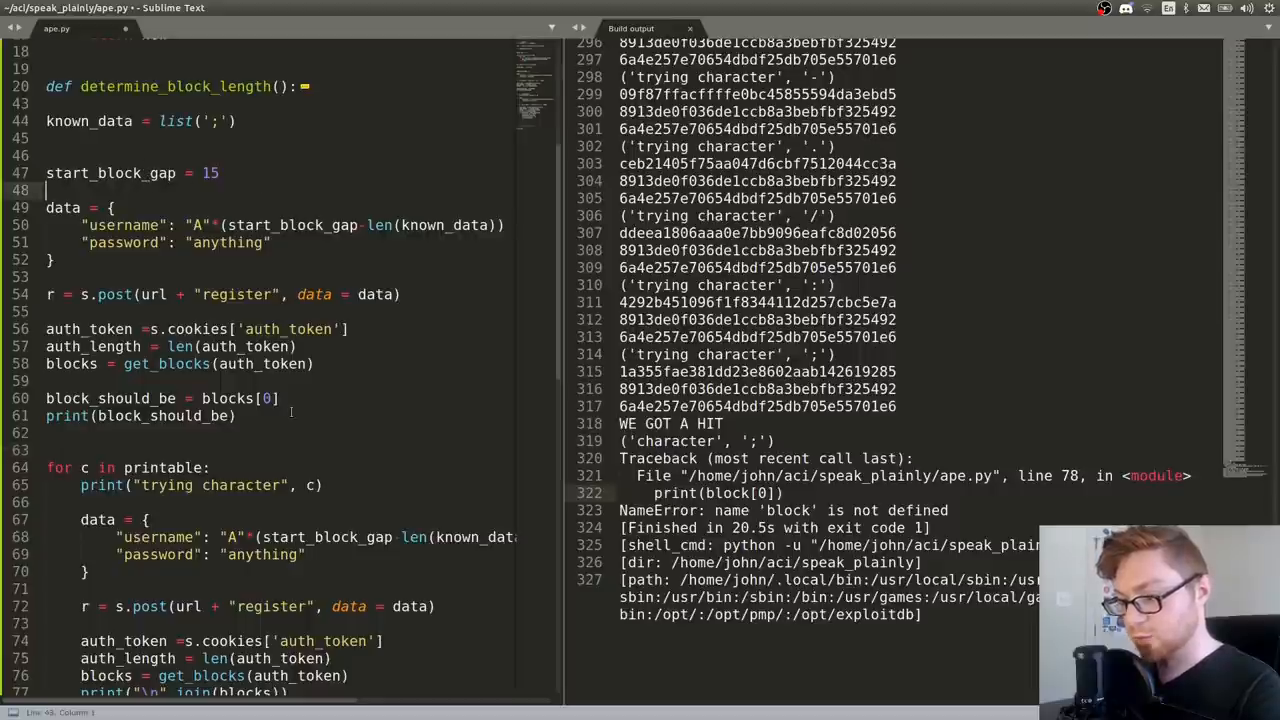
drag(46, 206, 236, 416)
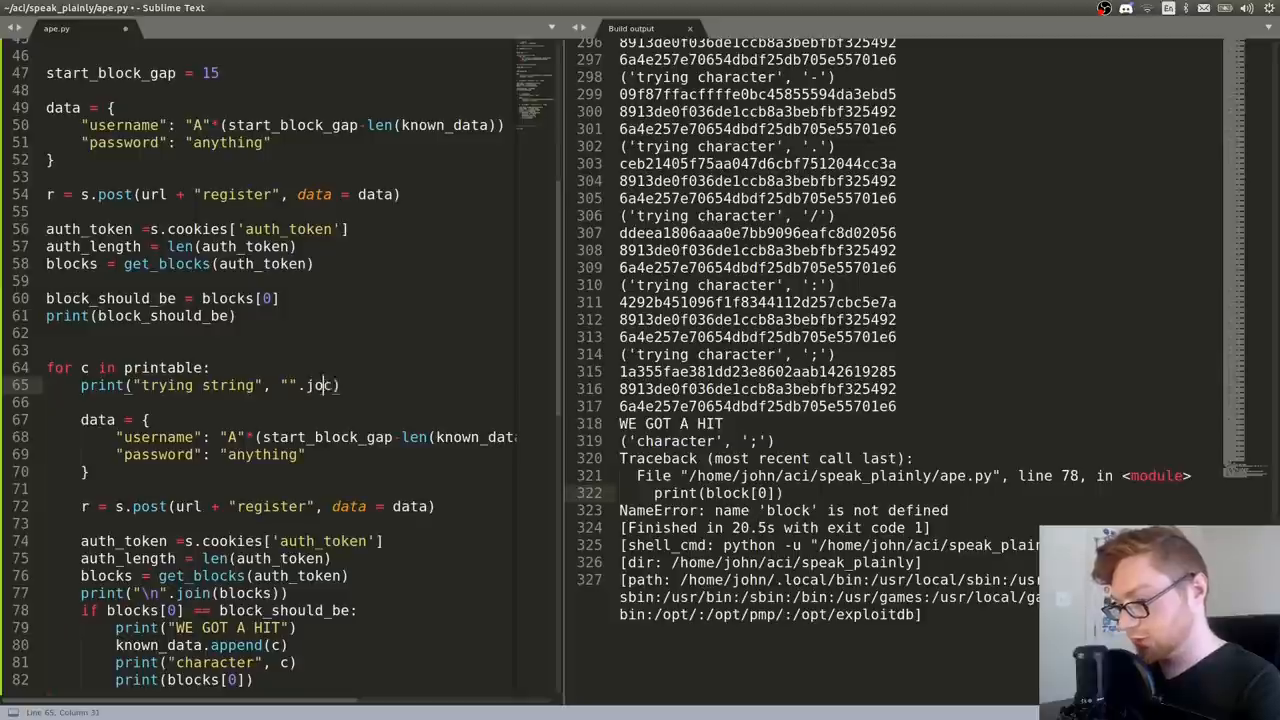
text(known_data)
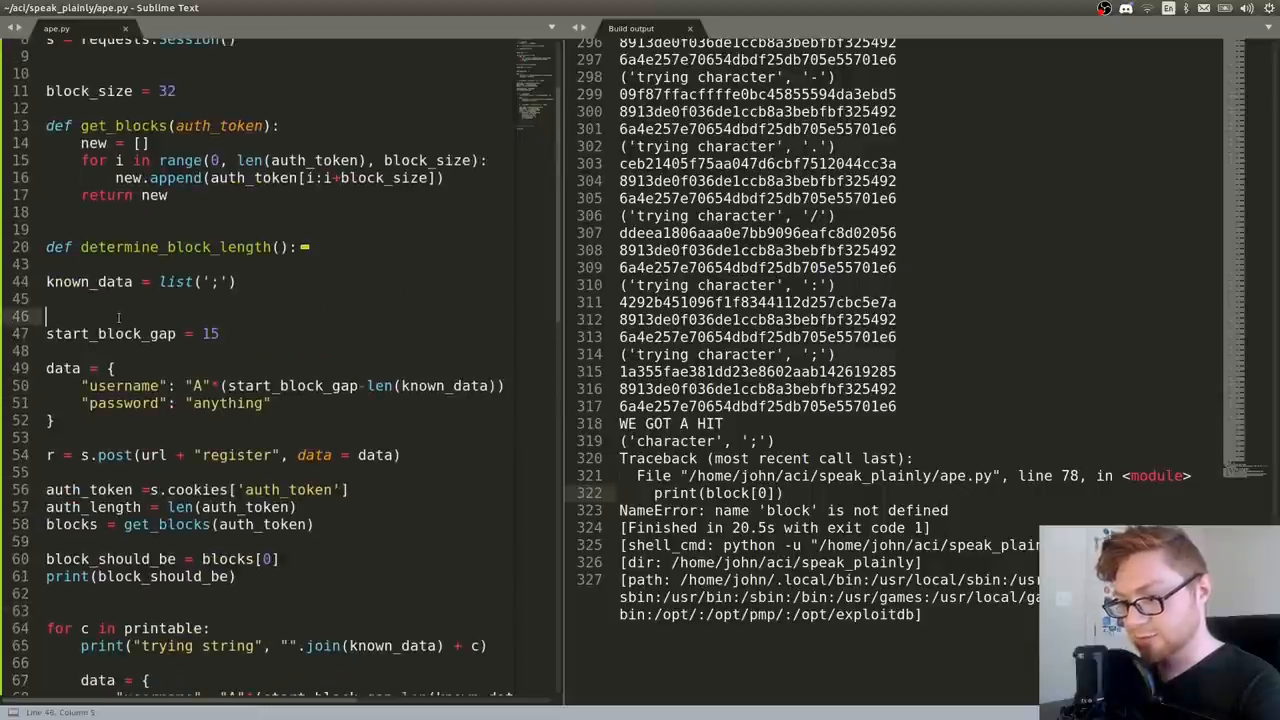
- Run the build and follow the output to the hit on ';', seeding known_data with list(';')
text(w)
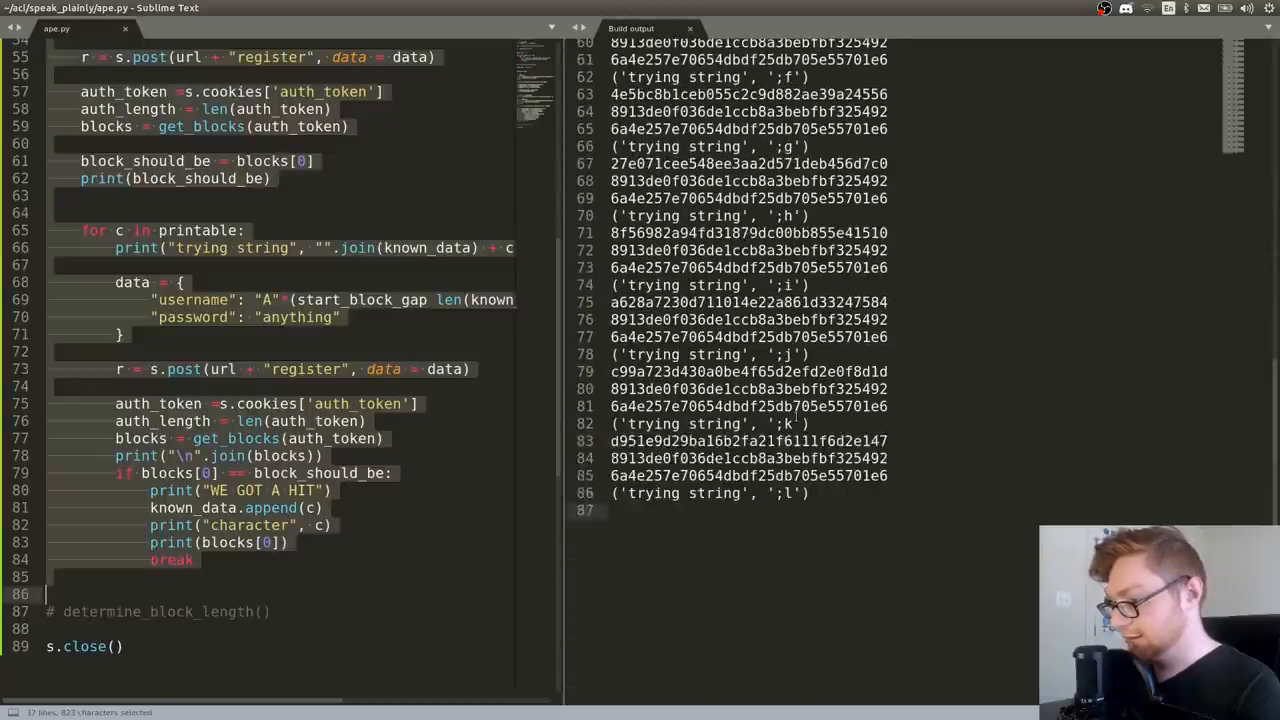
scroll(down, 3)
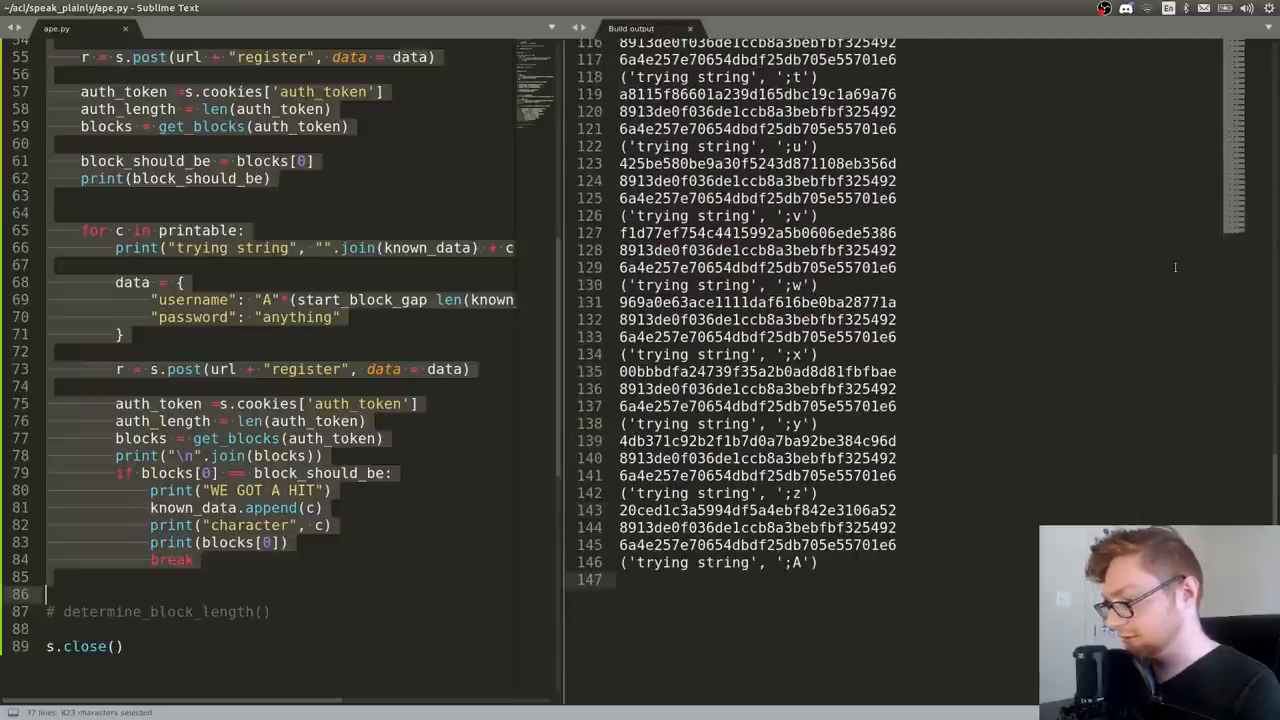
scroll(down, 3)
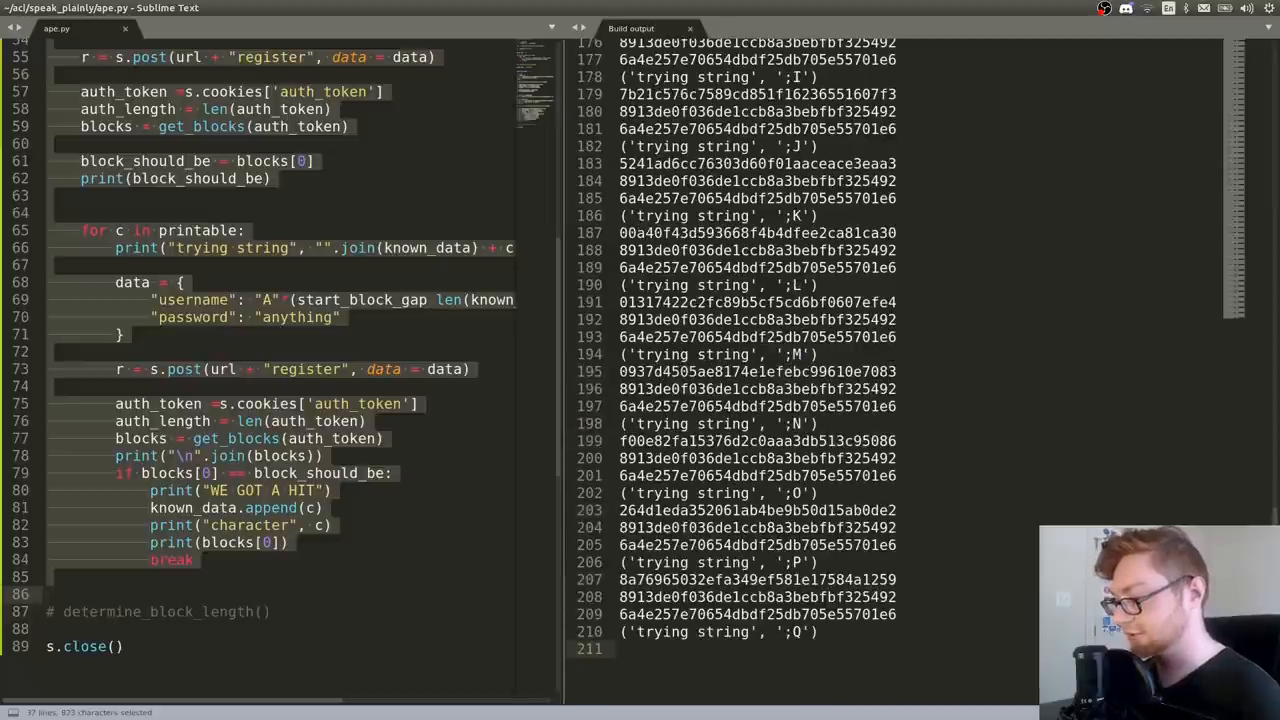
scroll(down, 3)
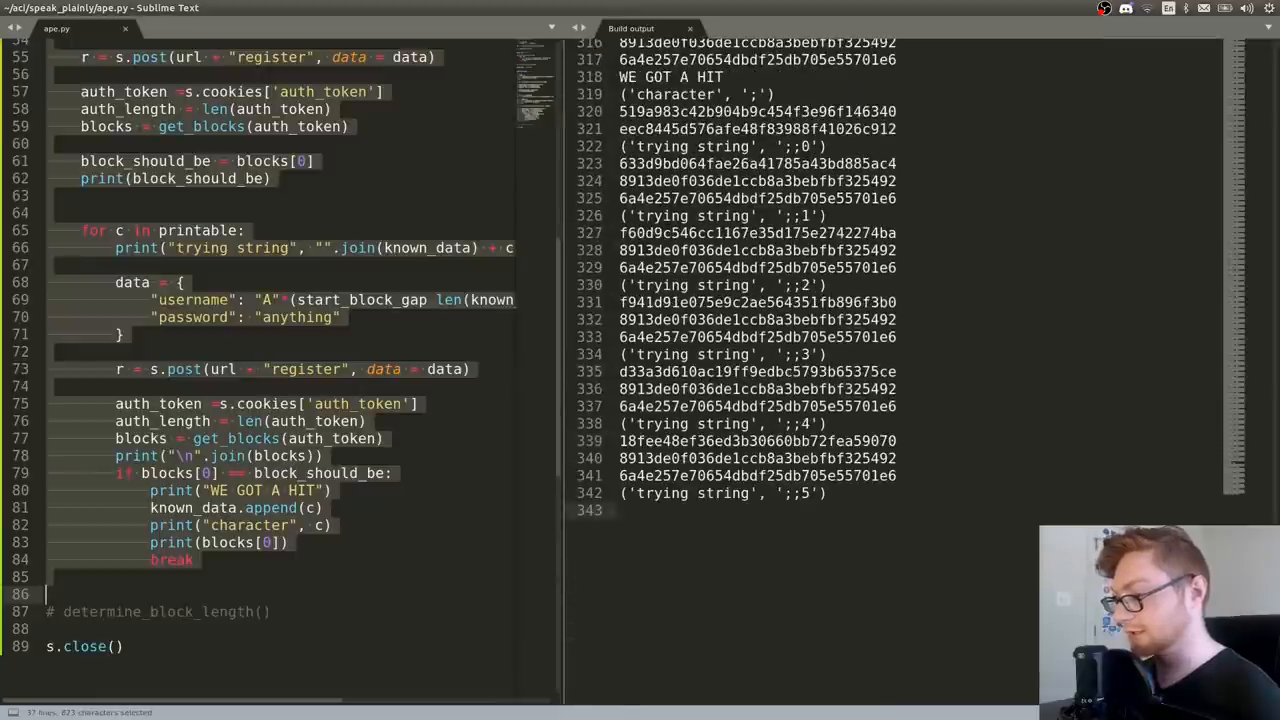
scroll(down, 3)
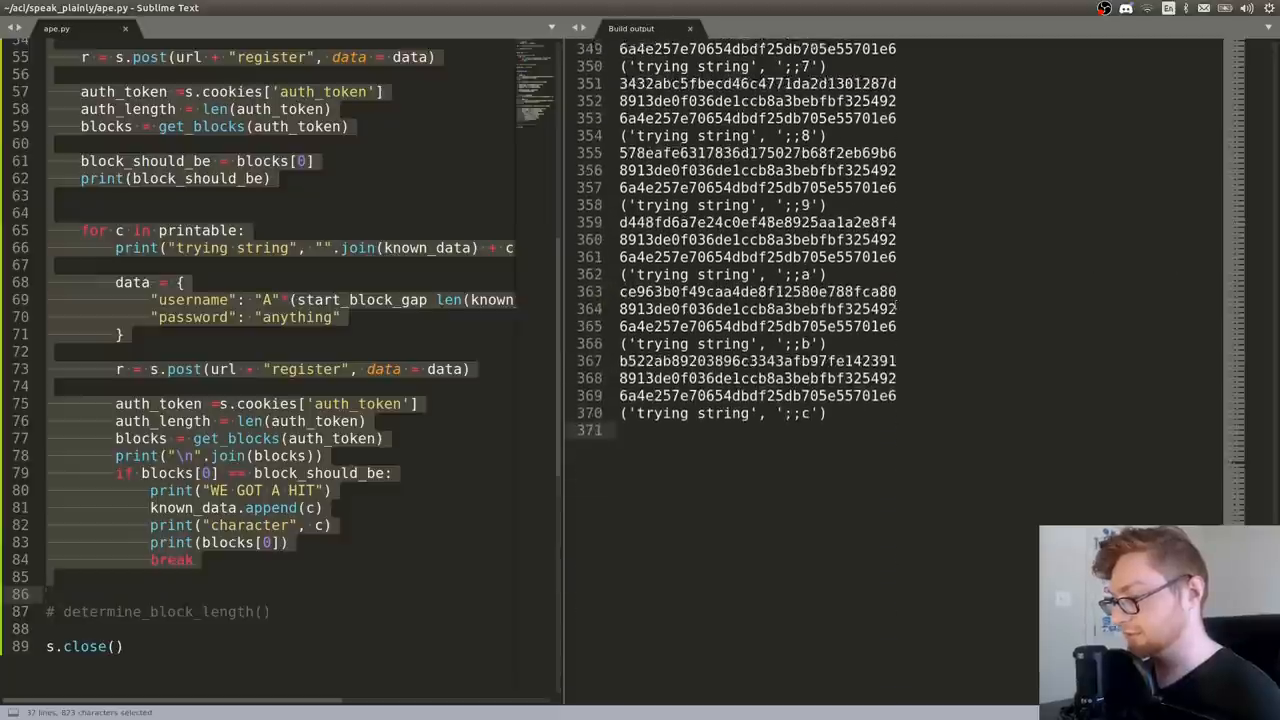
scroll(down, 3)
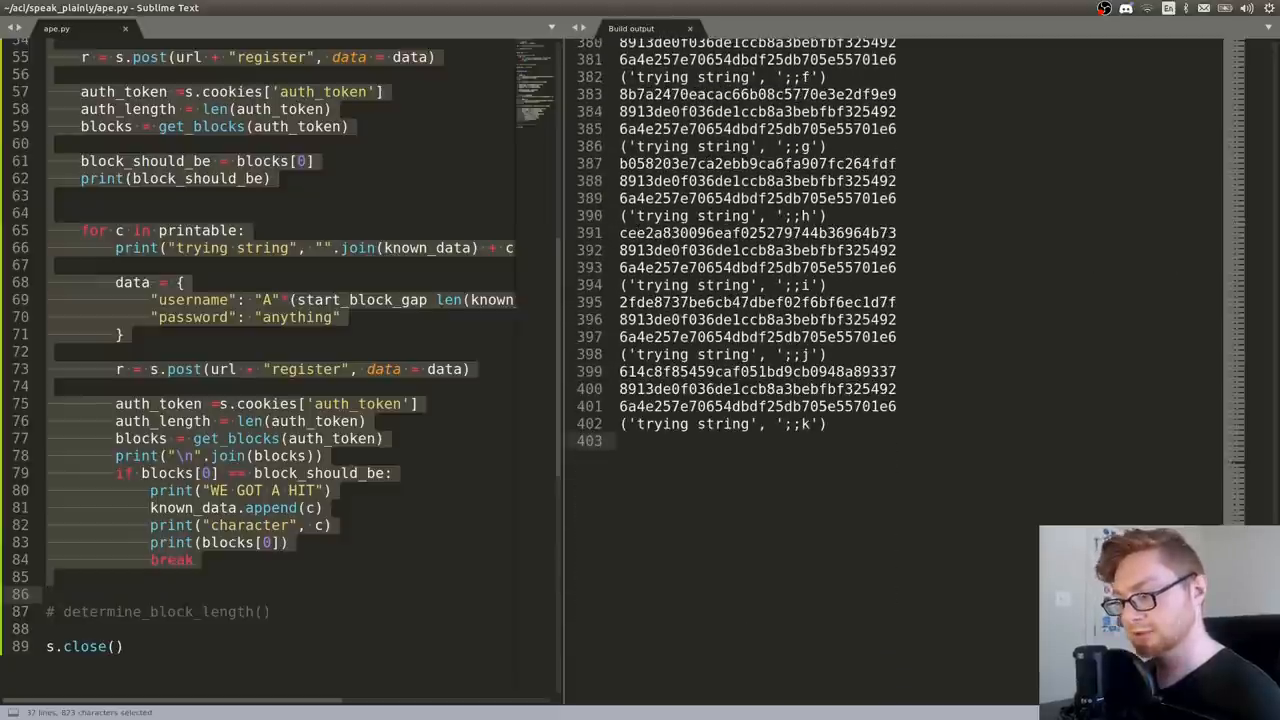
scroll(down, 3)
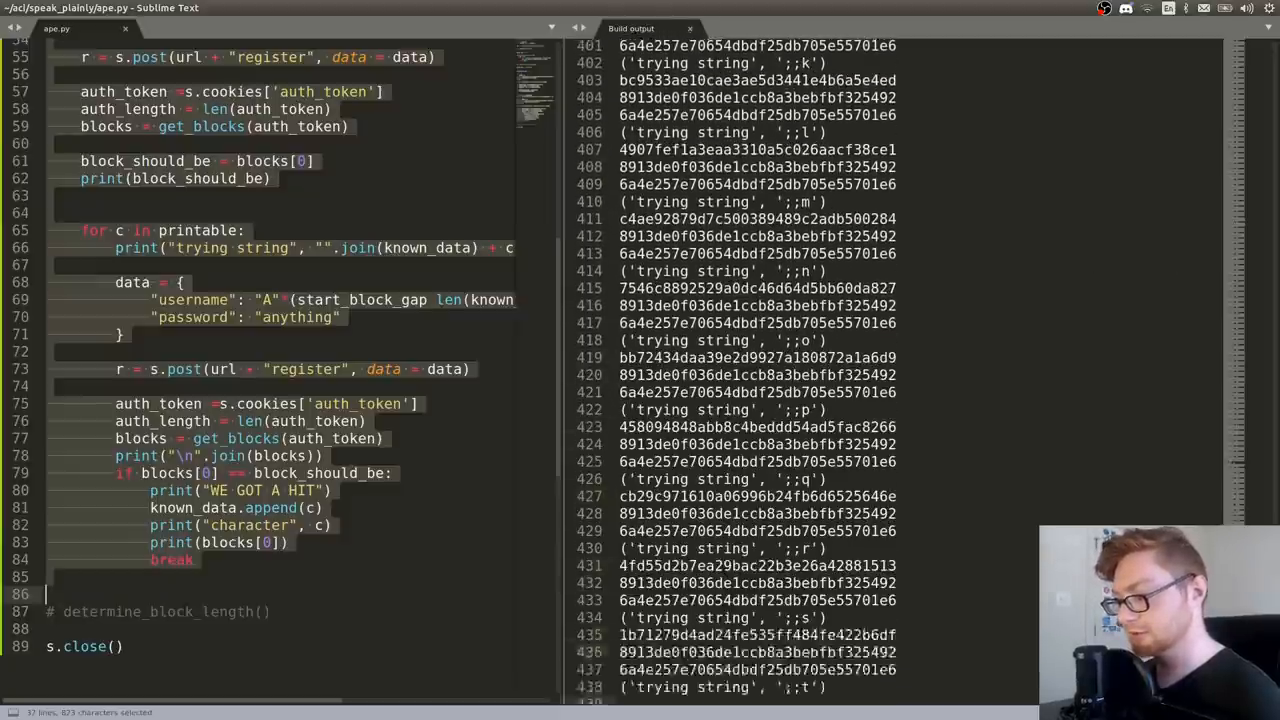
scroll(down, 3)
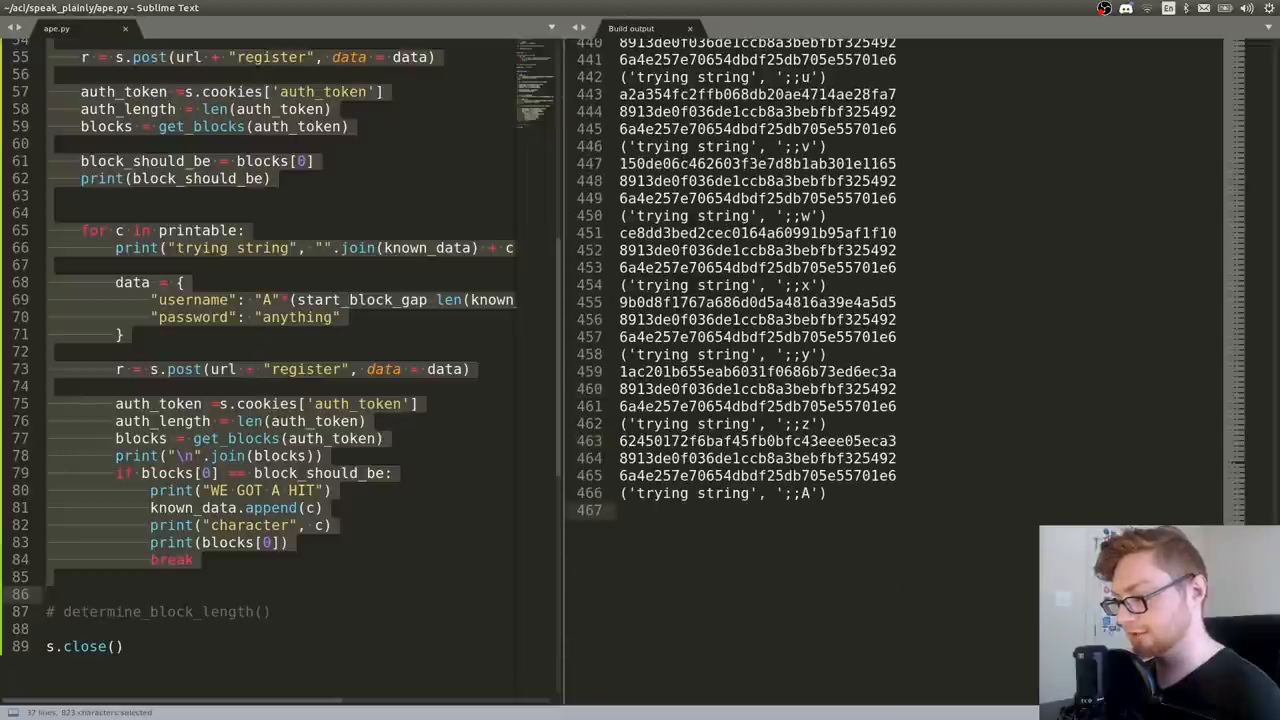
scroll(down, 3)
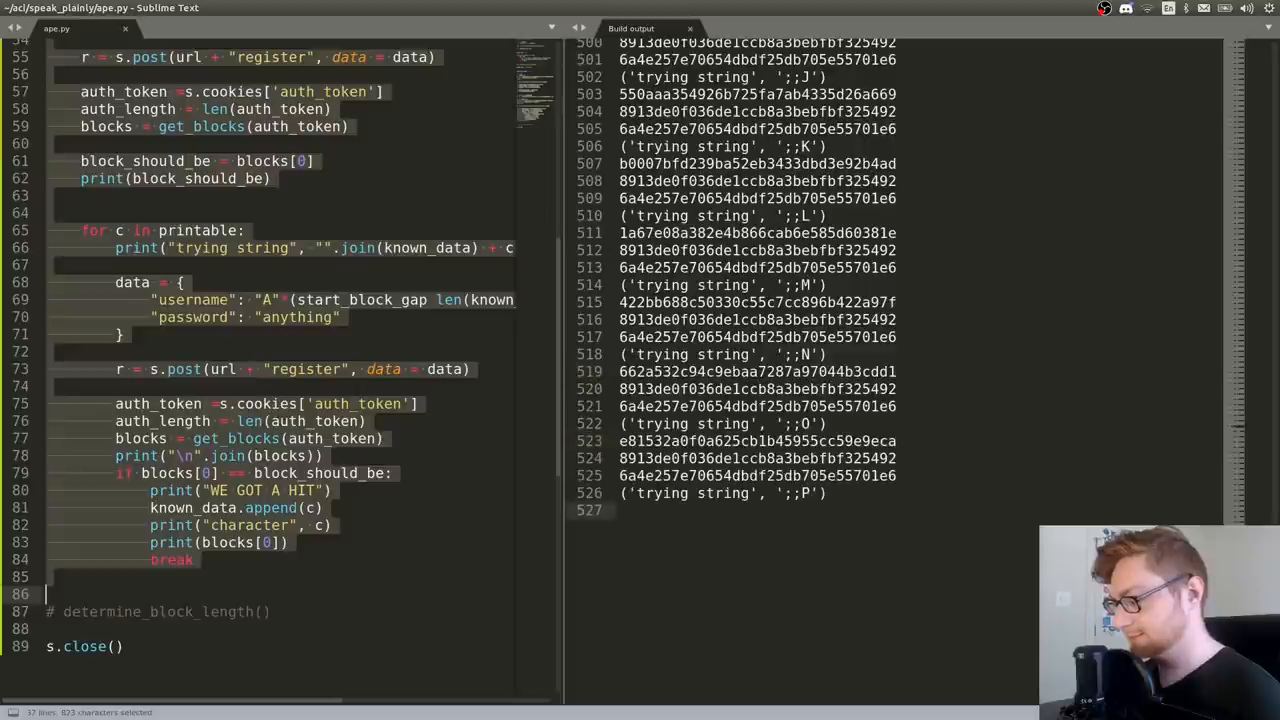
scroll(down, 3)
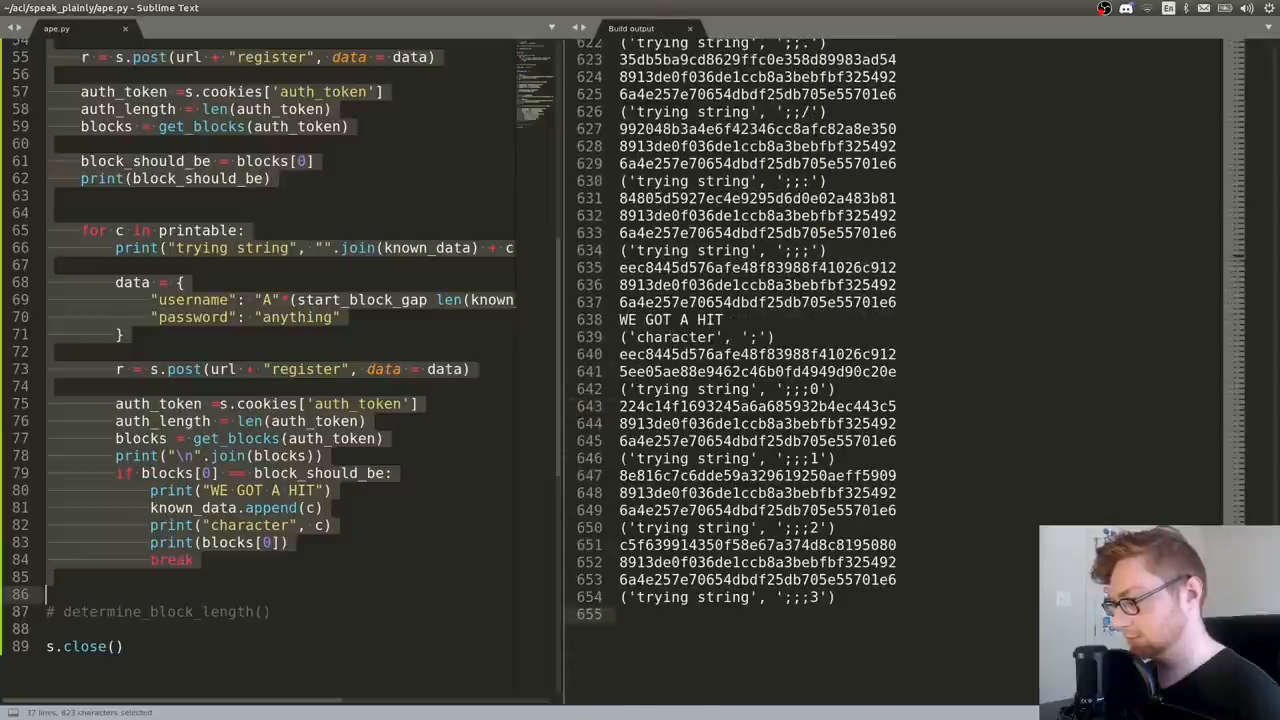
scroll(down, 3)
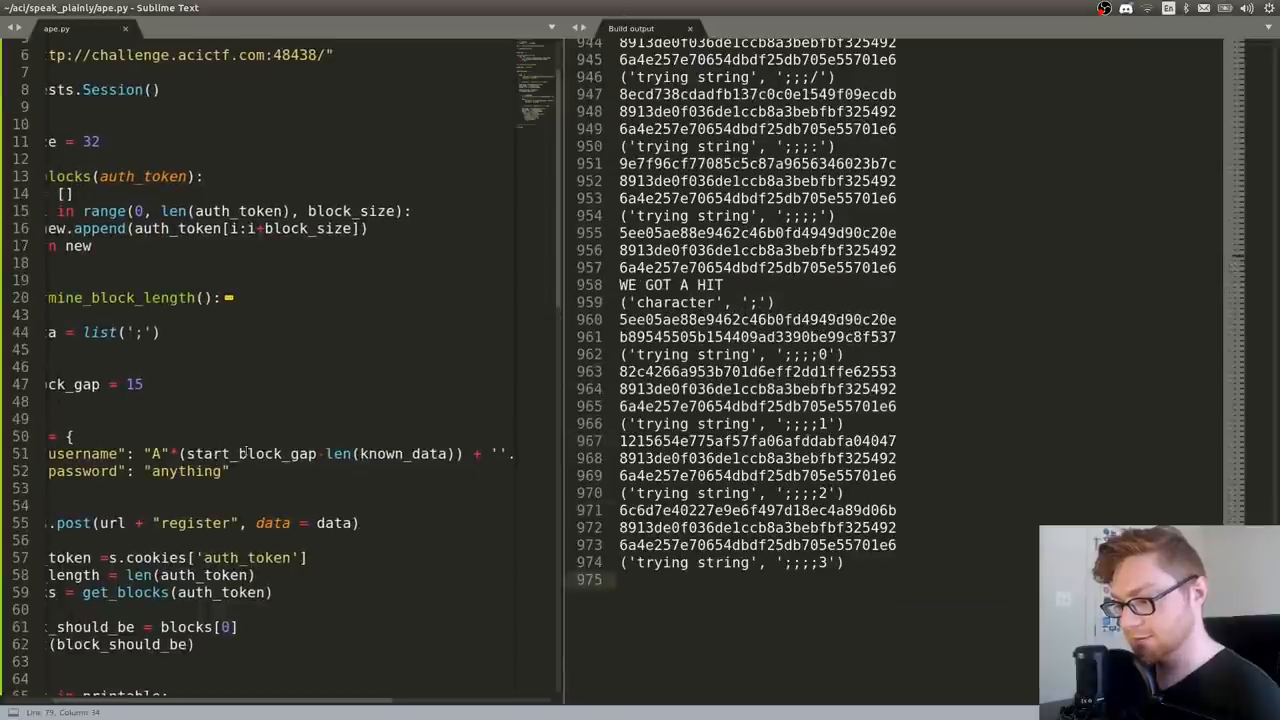
- Rerun and scroll the build output through the hits for 'i' and 'W', reaching prefix ;iW
scroll(down, 3)
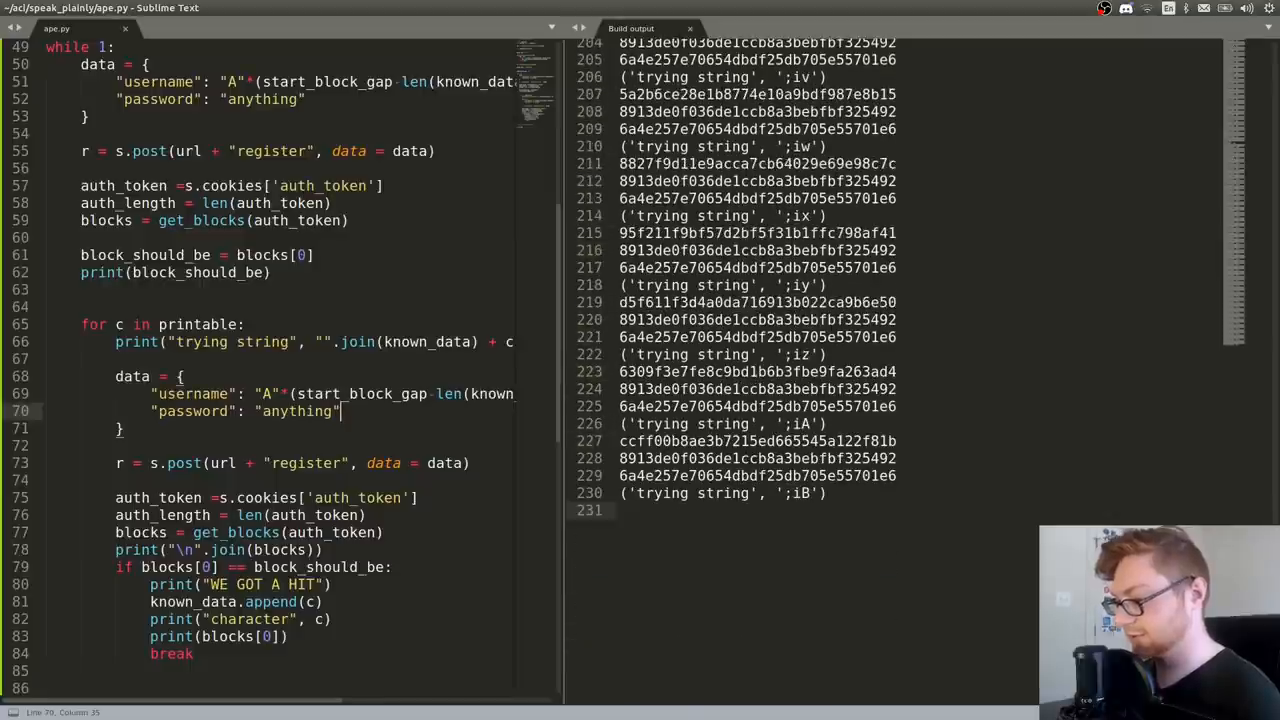
scroll(down, 3)
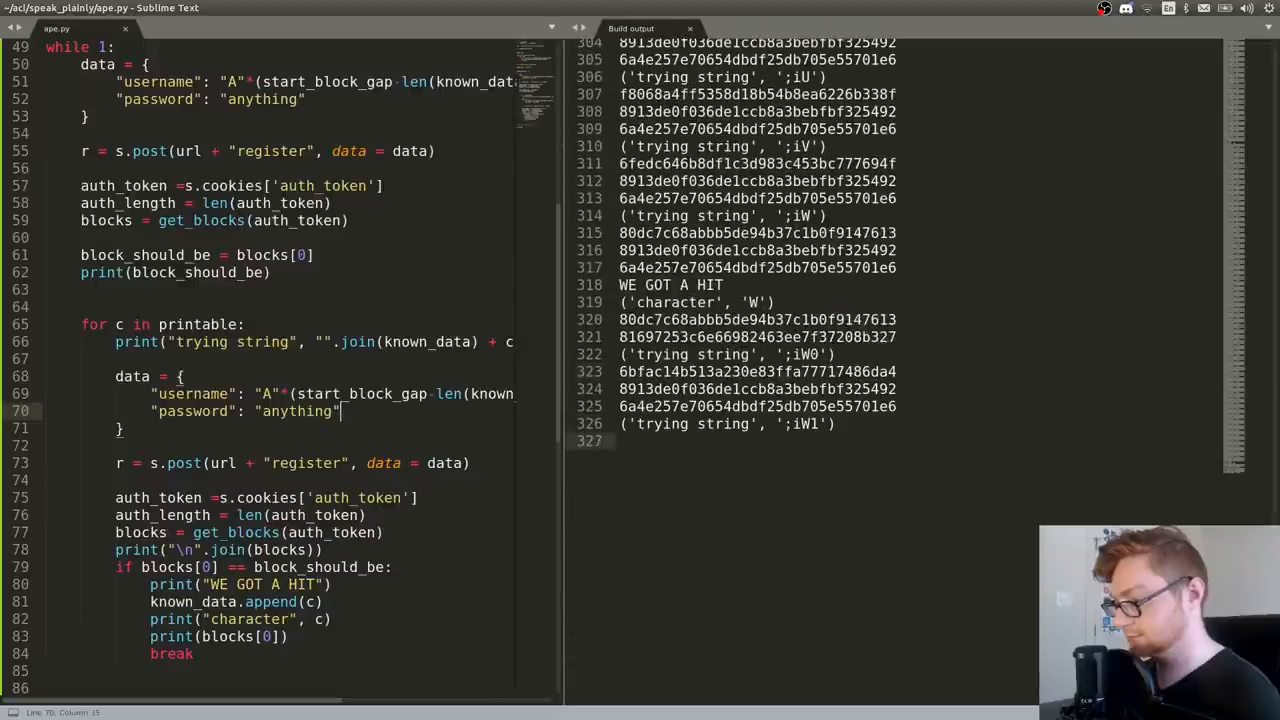
scroll(down, 3)
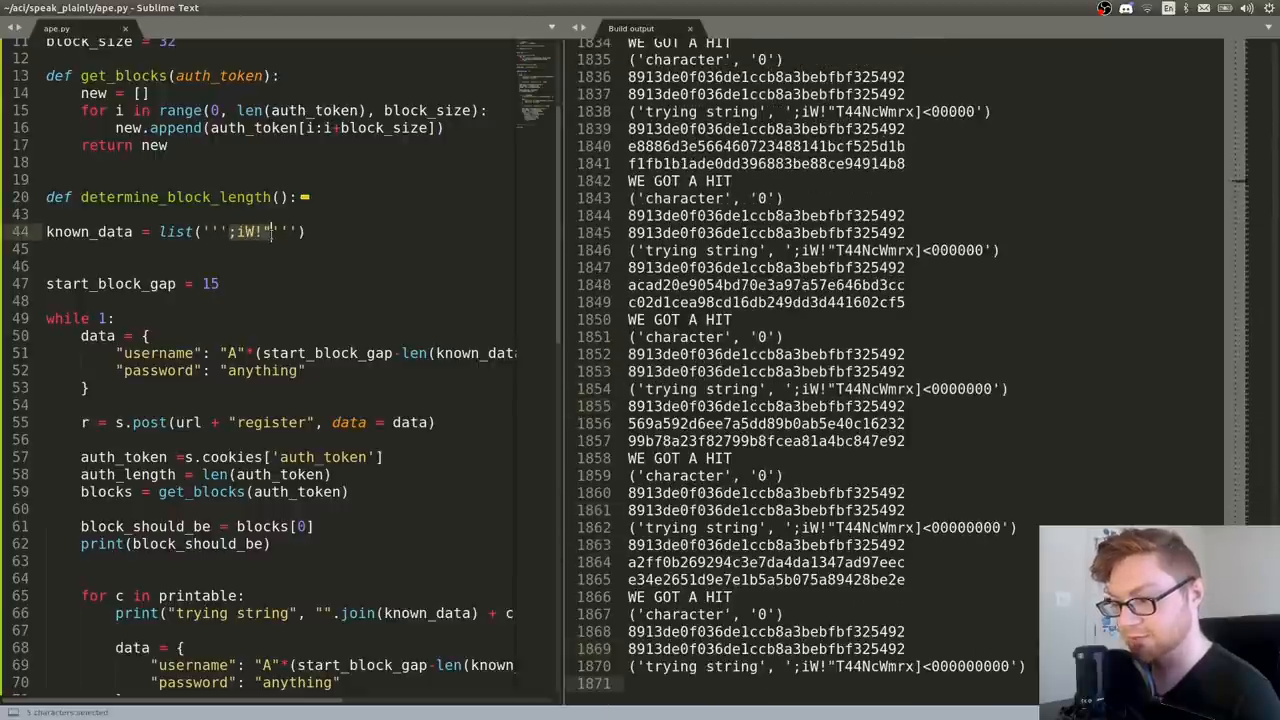
scroll(down, 3)
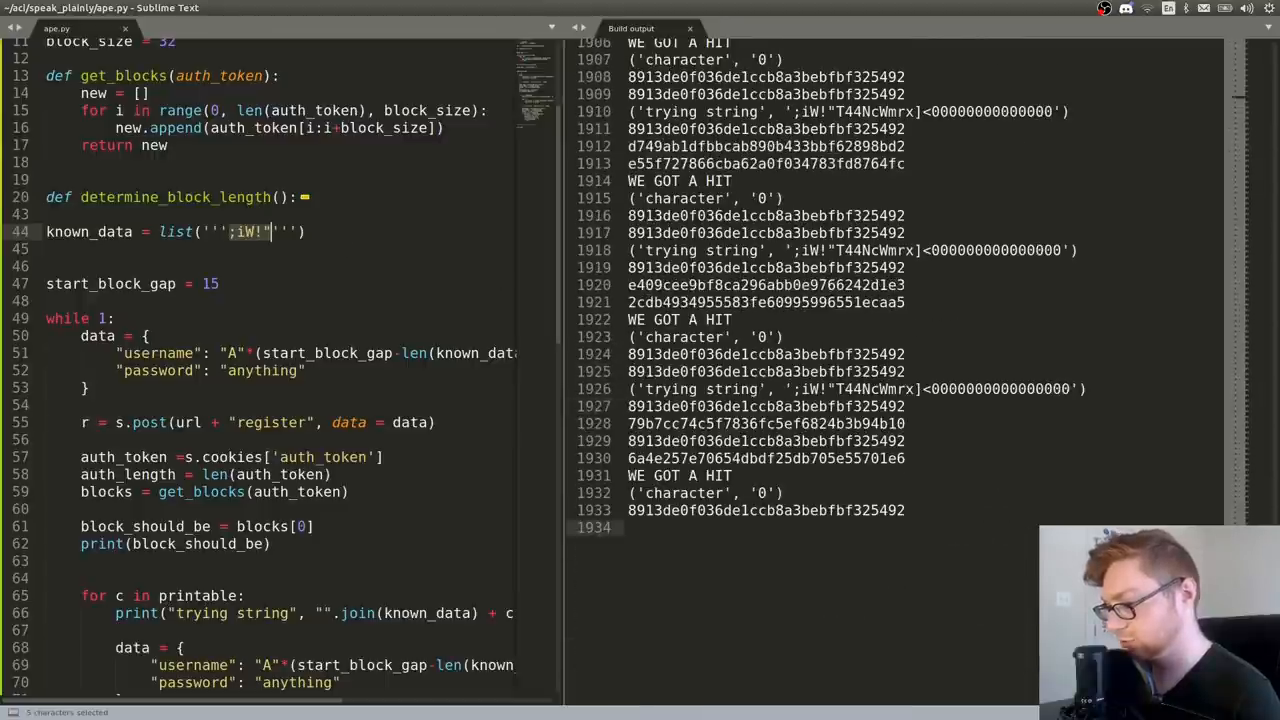
scroll(down, 3)
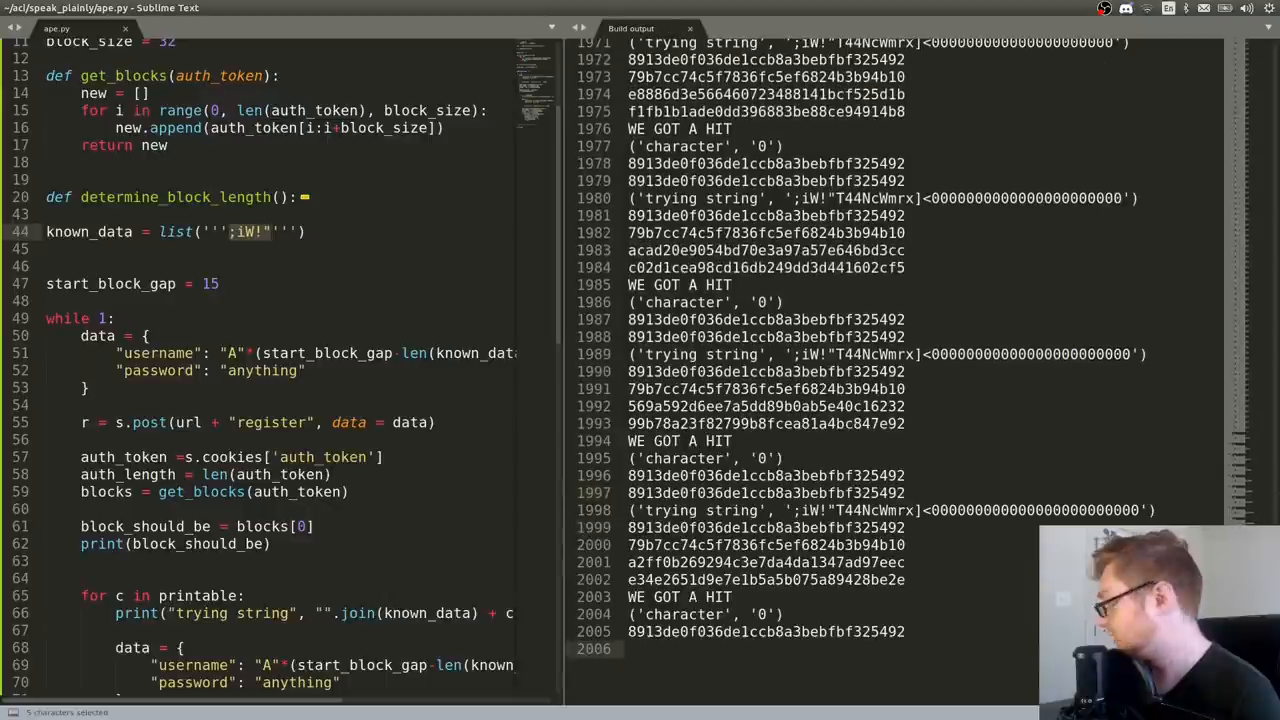
scroll(down, 3)
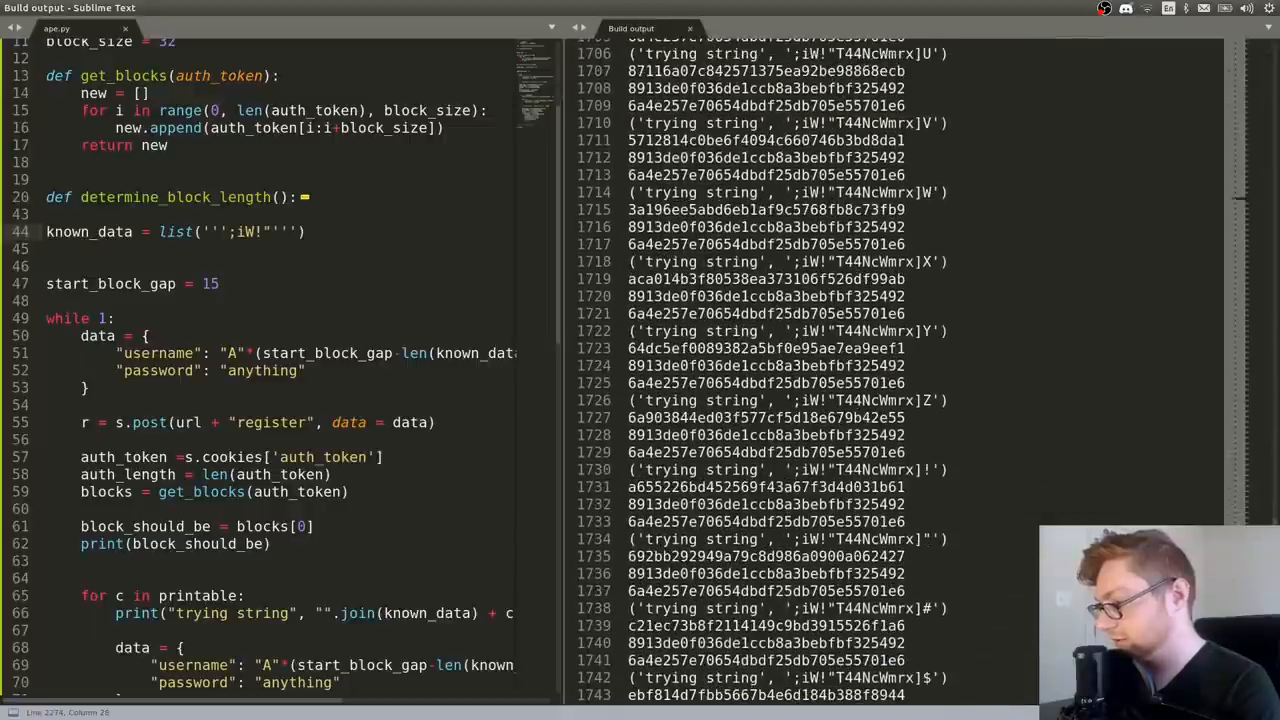
scroll(down, 3)
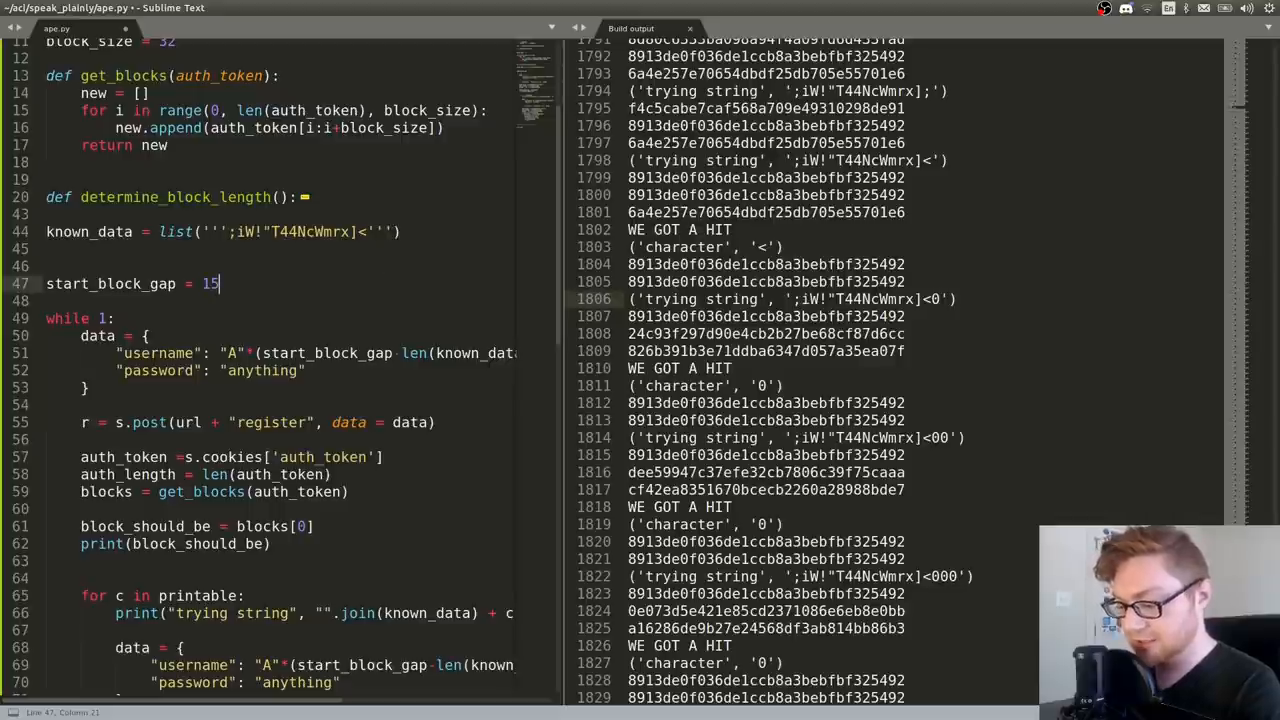
- Change start_block_gap to 32, compare blocks[1], rebuild, and follow the leak past ;iW!"T44NcWmrx<r
text(3)
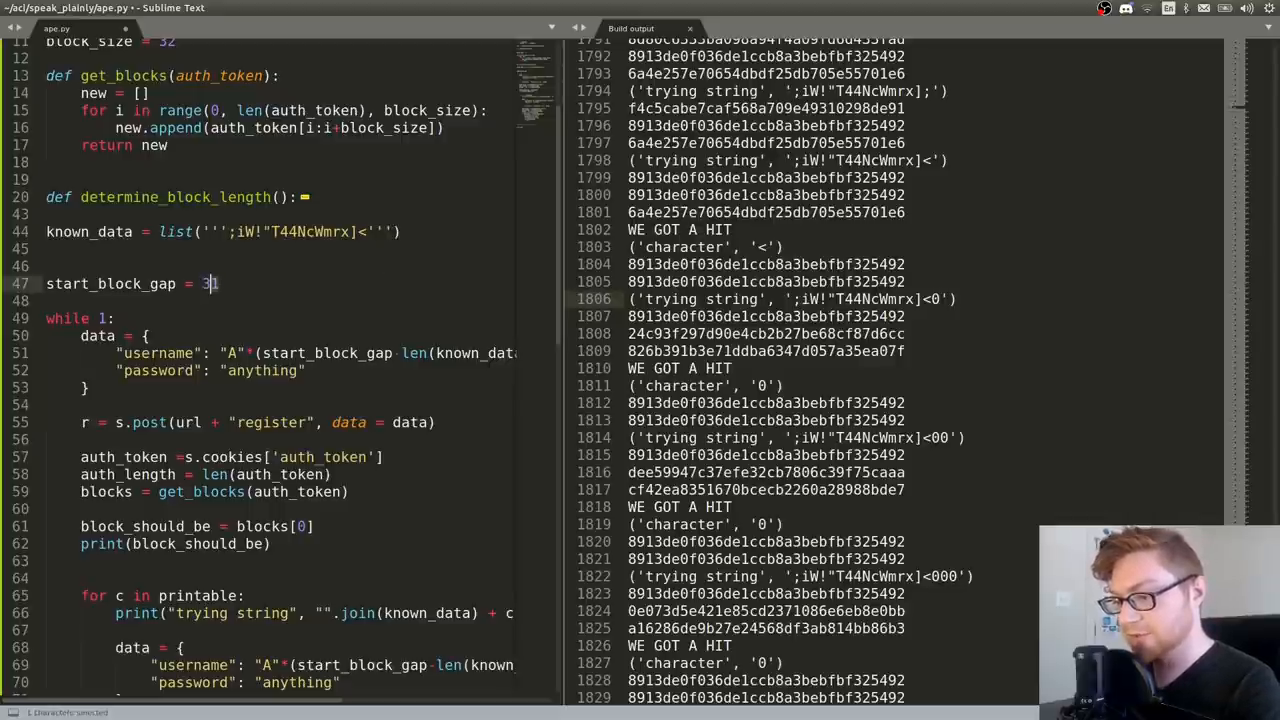
text(2)
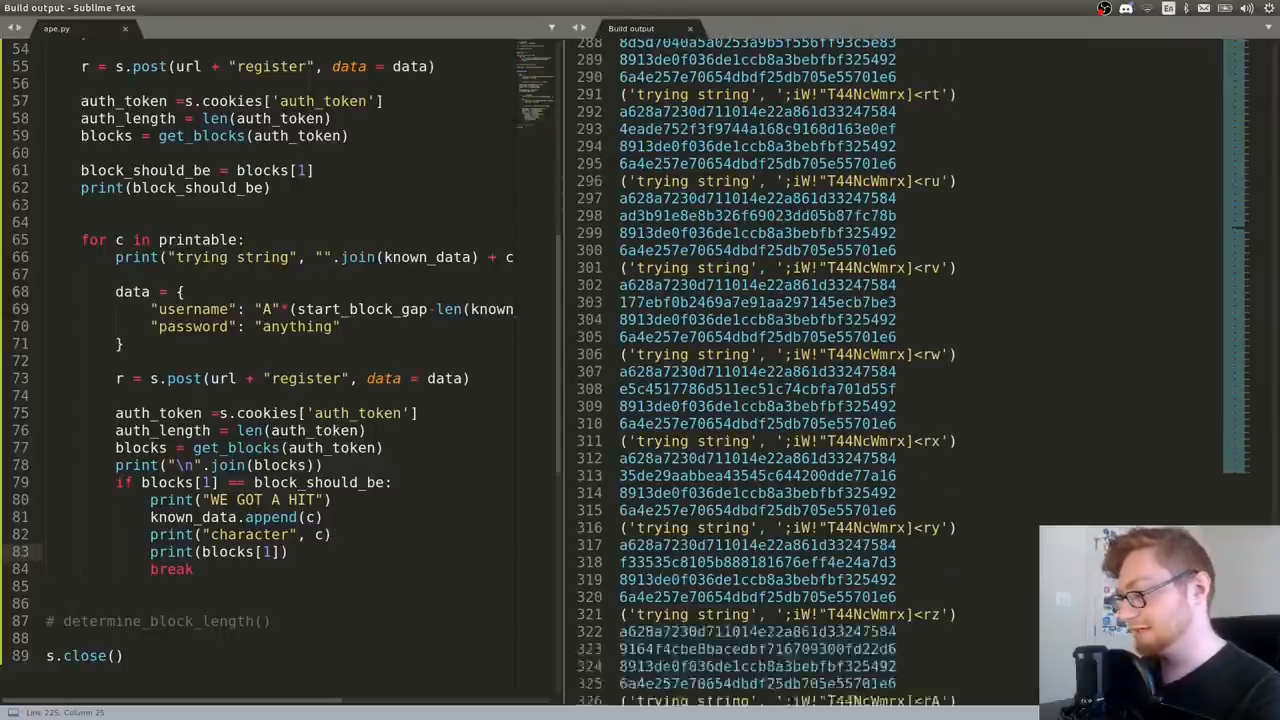
scroll(down, 3)
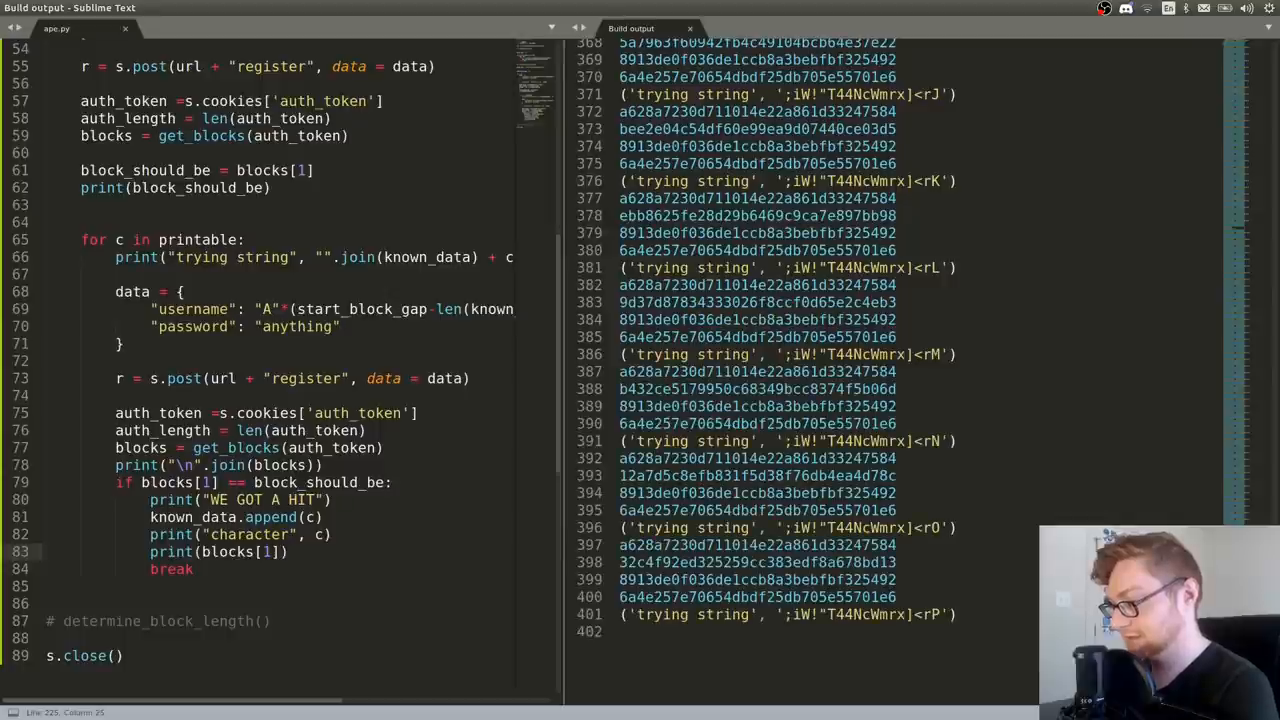
scroll(down, 3)
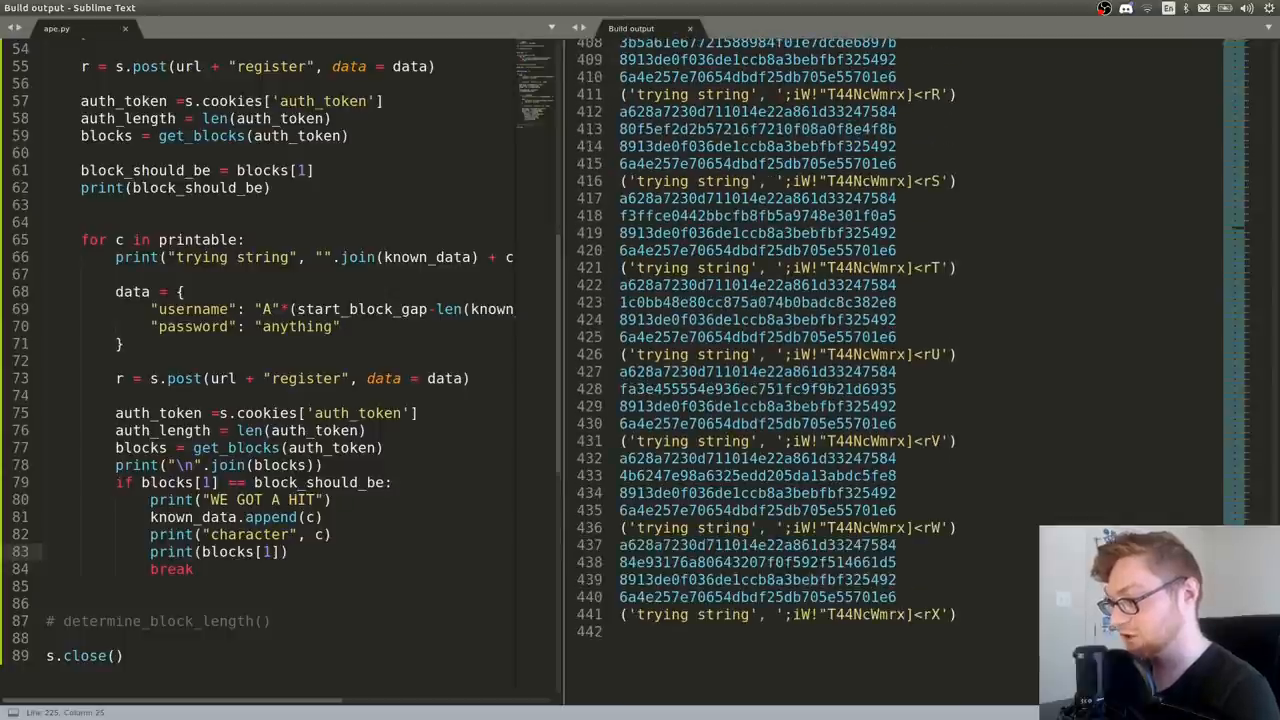
scroll(down, 3)
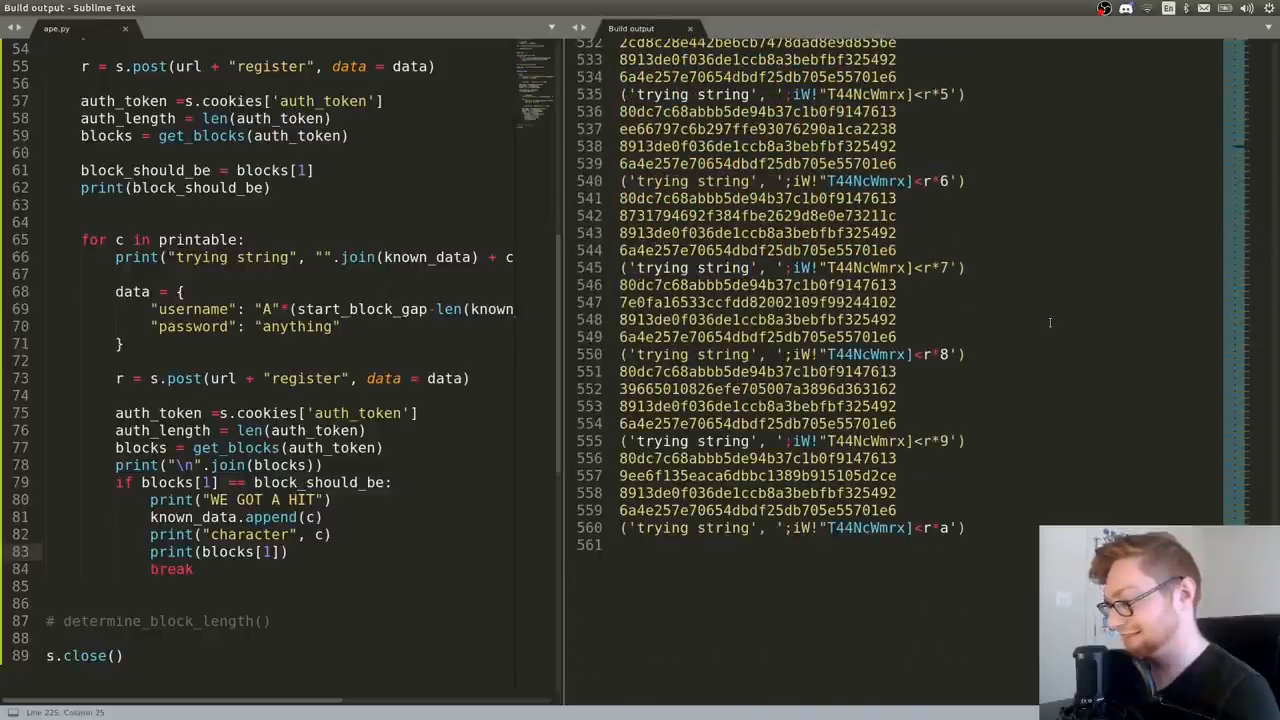
scroll(down, 3)
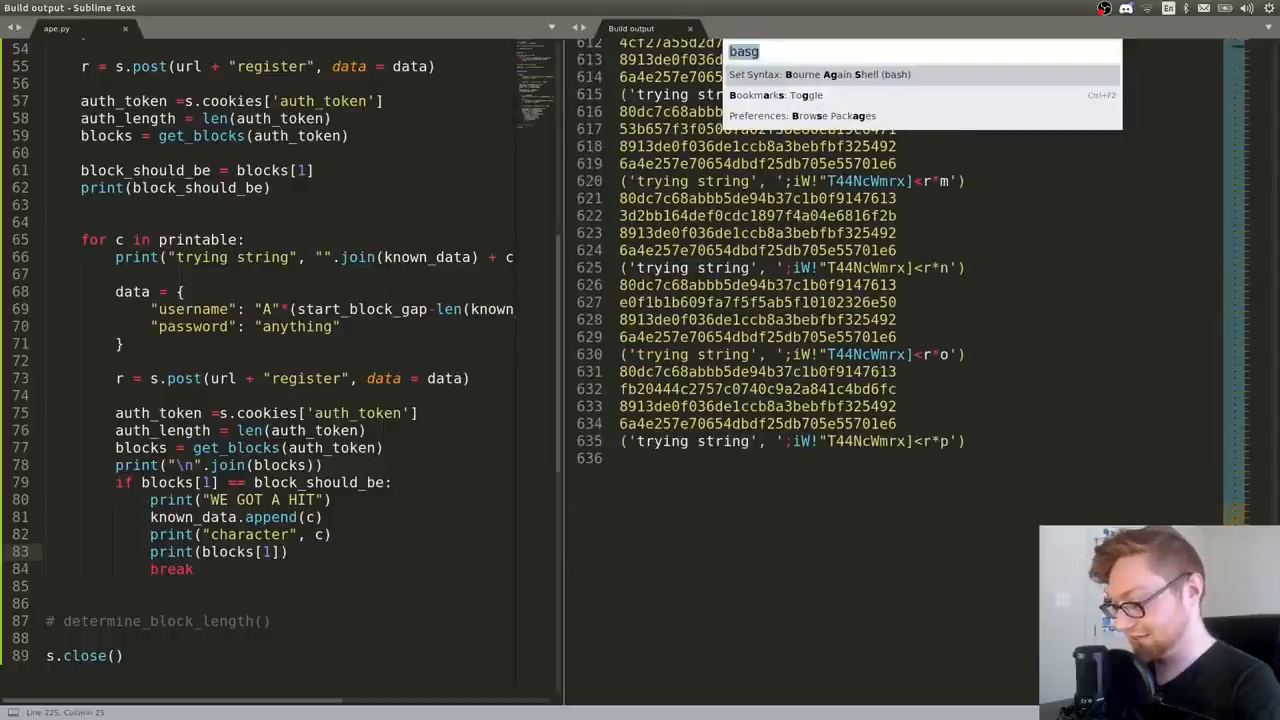
- Set the build output syntax to Plain Text and keep reading hits as the prefix grows to ...<r***
text(syn)
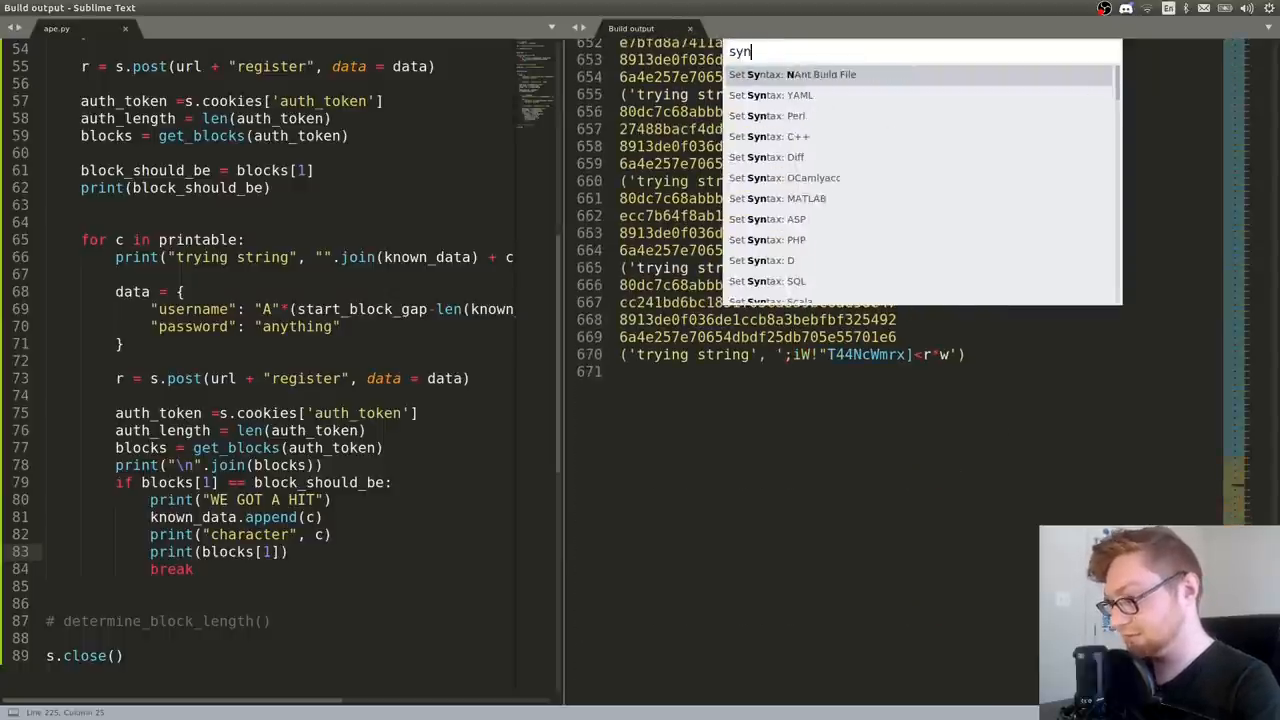
text(tax)
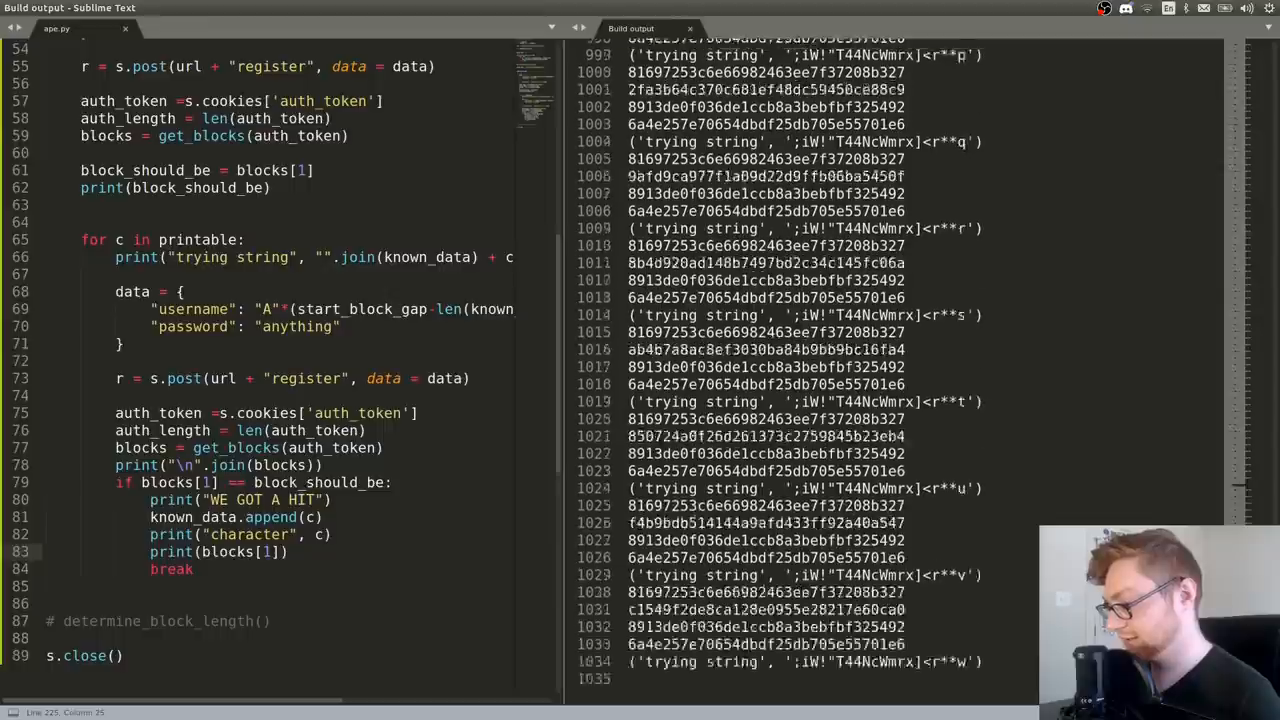
scroll(down, 3)
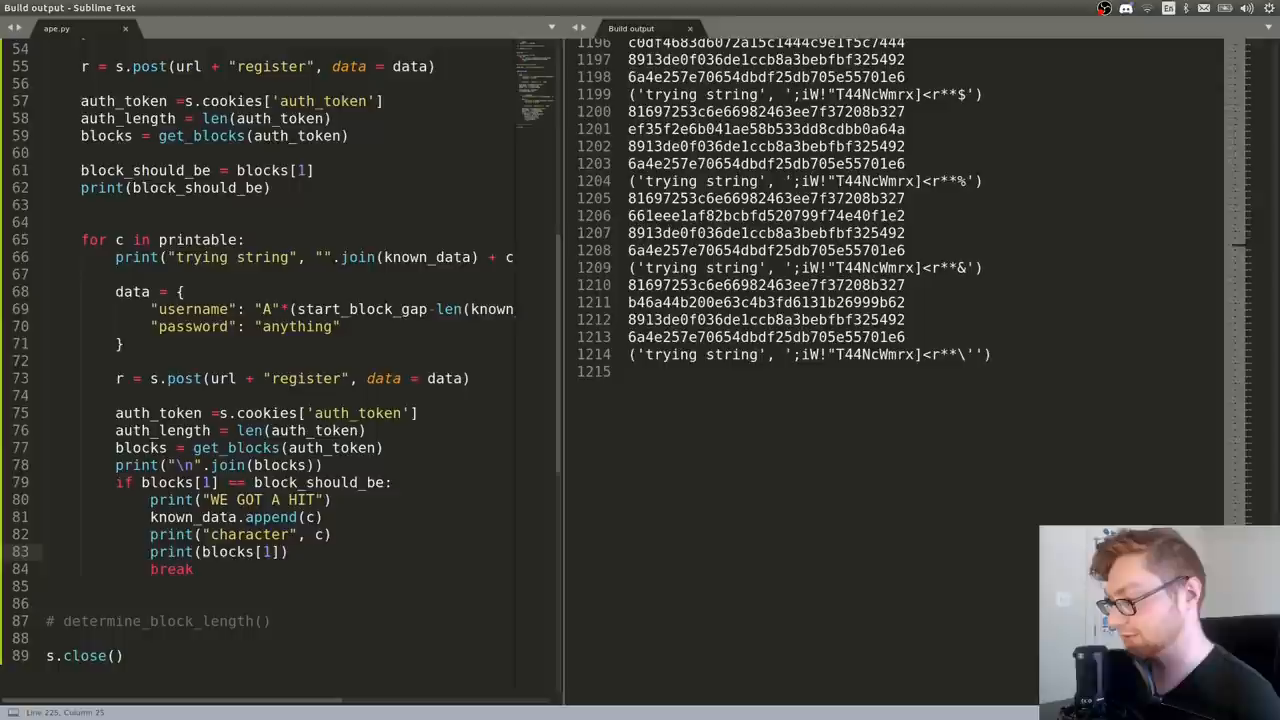
scroll(down, 3)
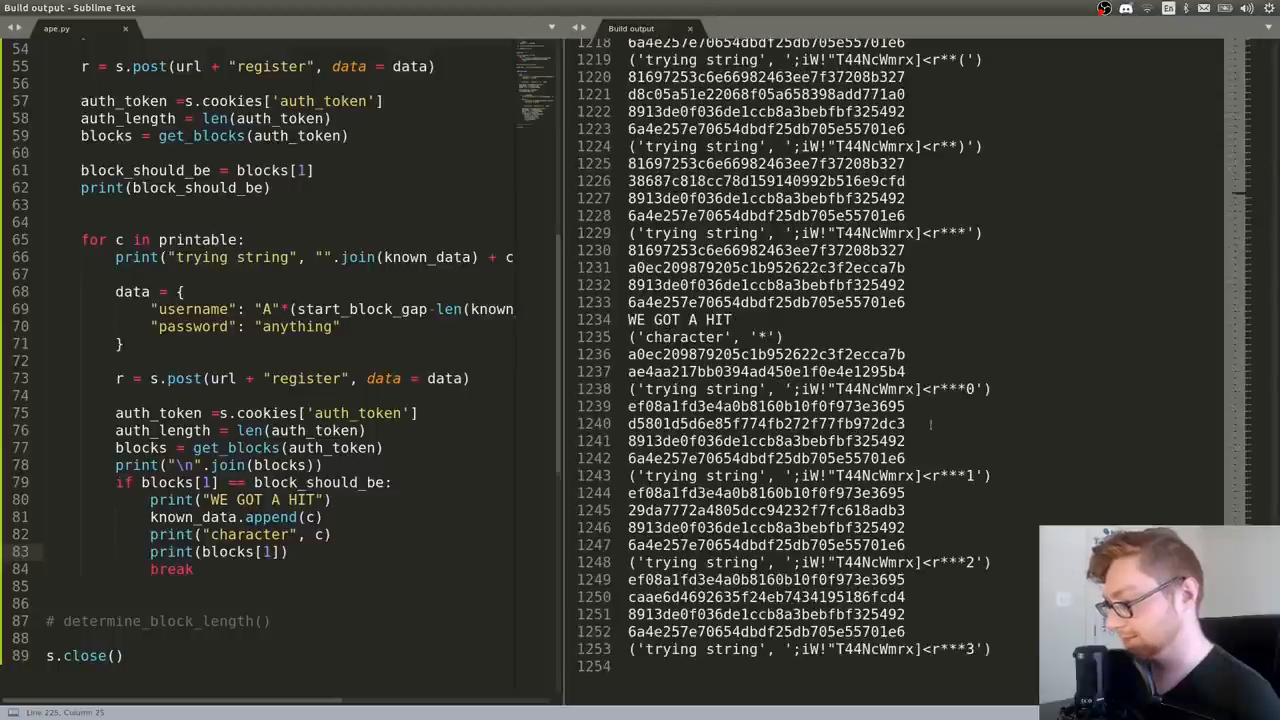
key(alt+Tab)
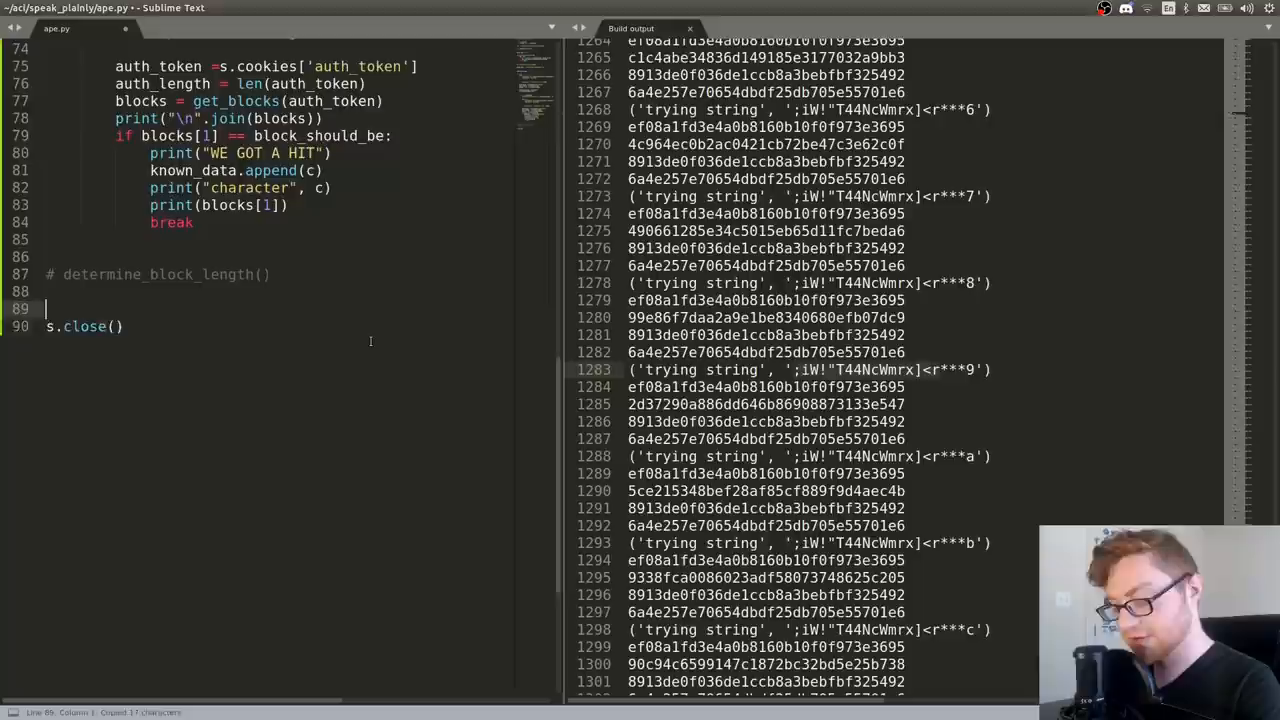
- Begin a ''' Step notes comment, then submit the leaked StrongToken on the profile page to reveal the flag
text(''')
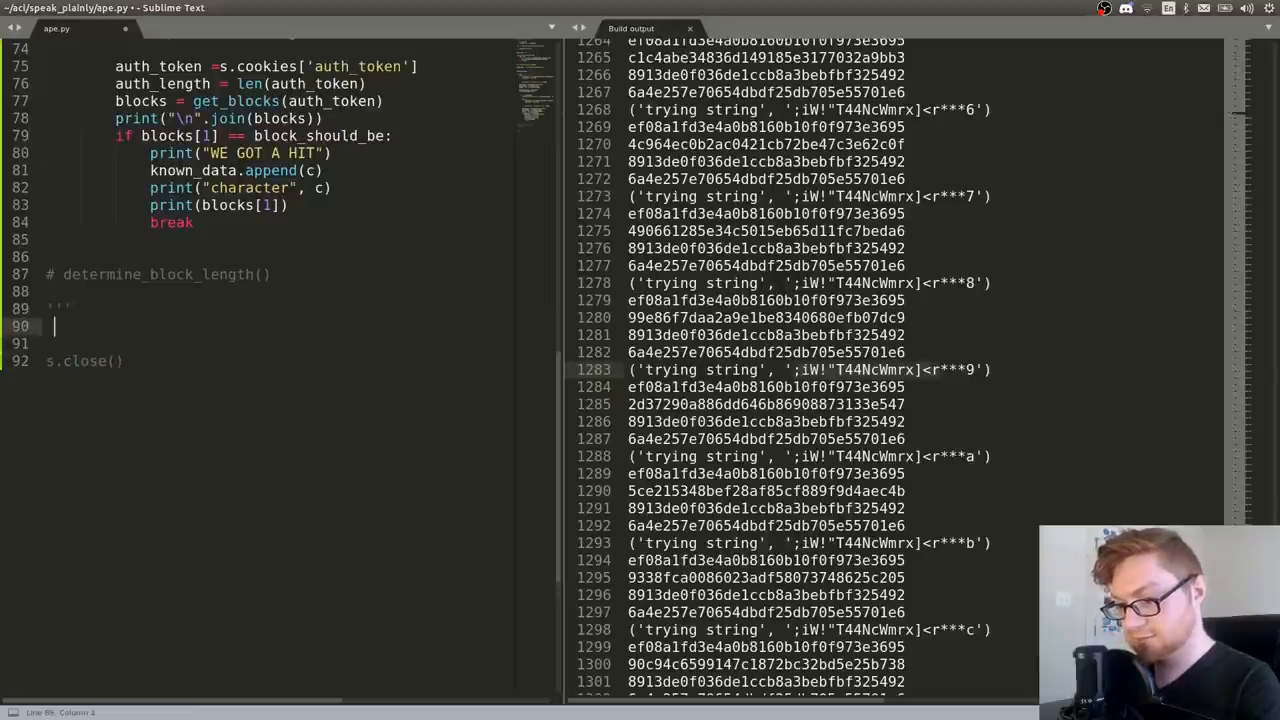
text(Step)
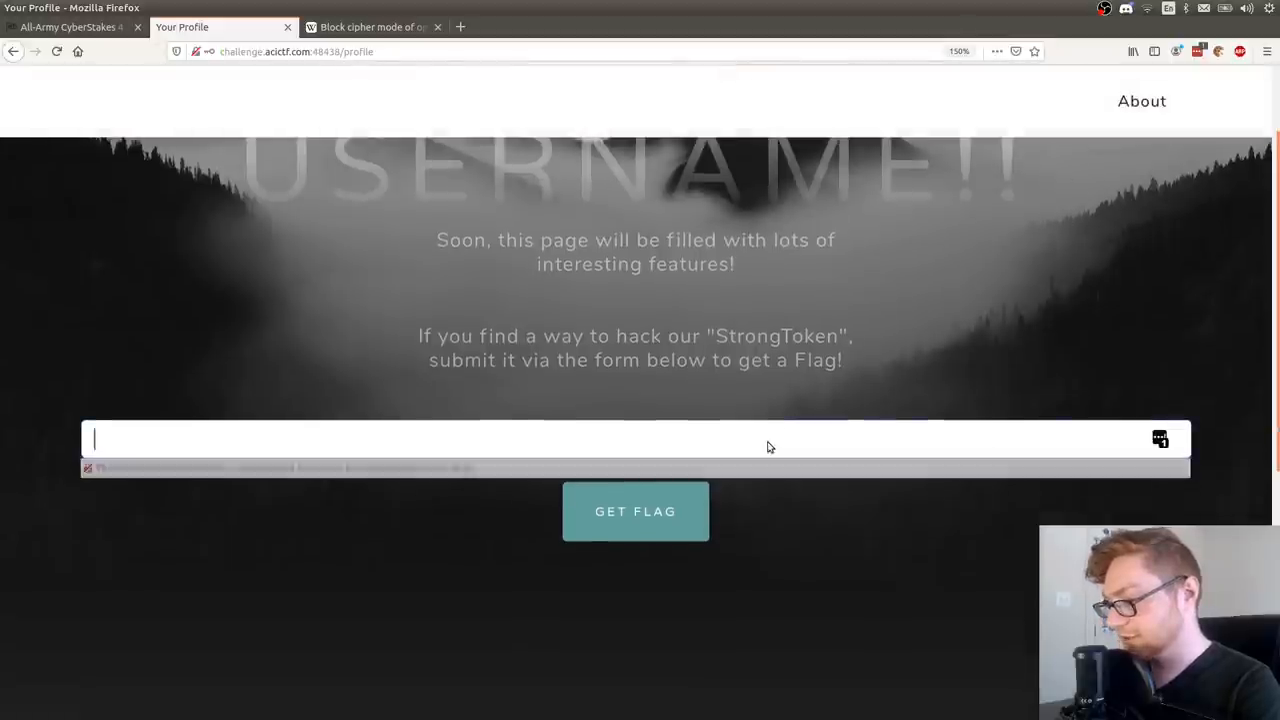
click(636, 512)
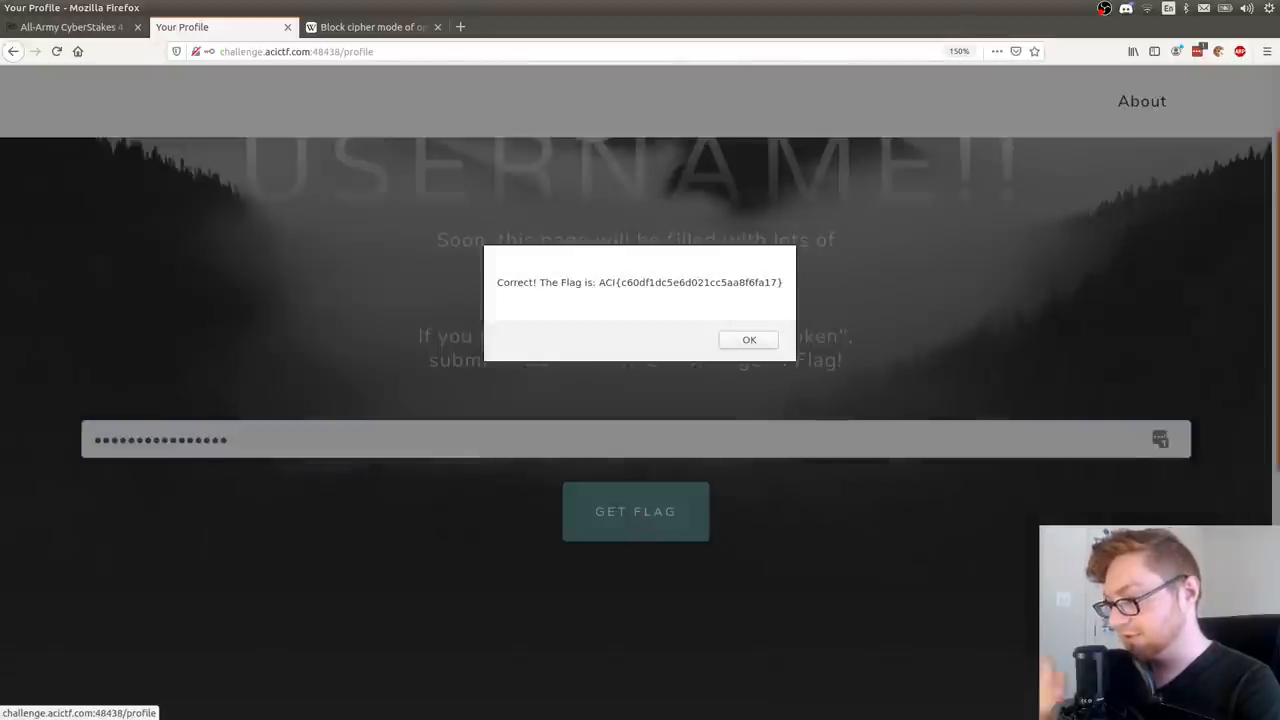